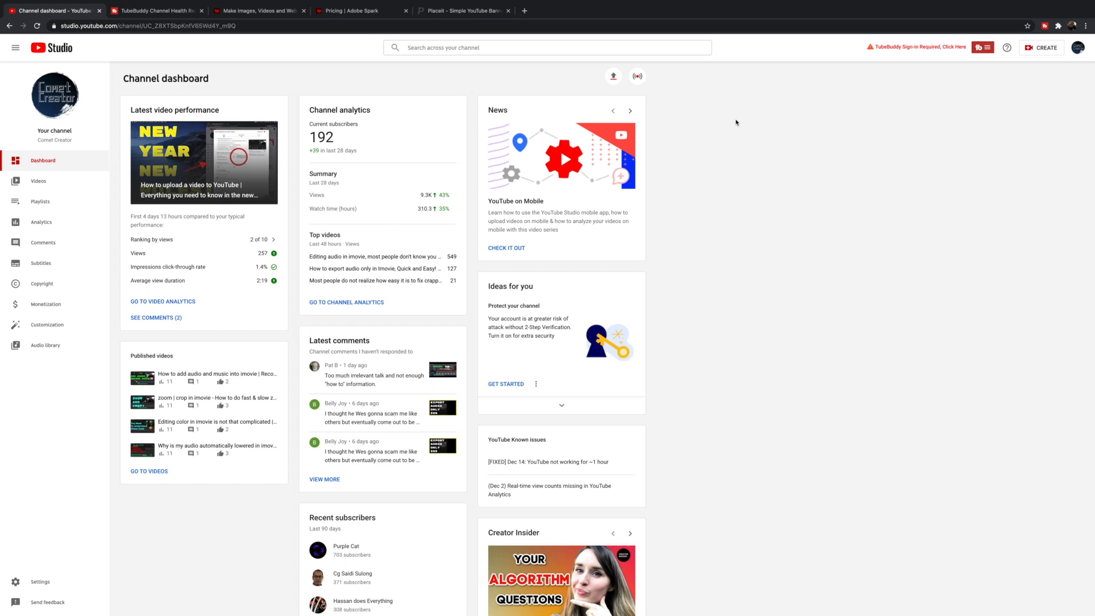
mouse_move(593, 168)
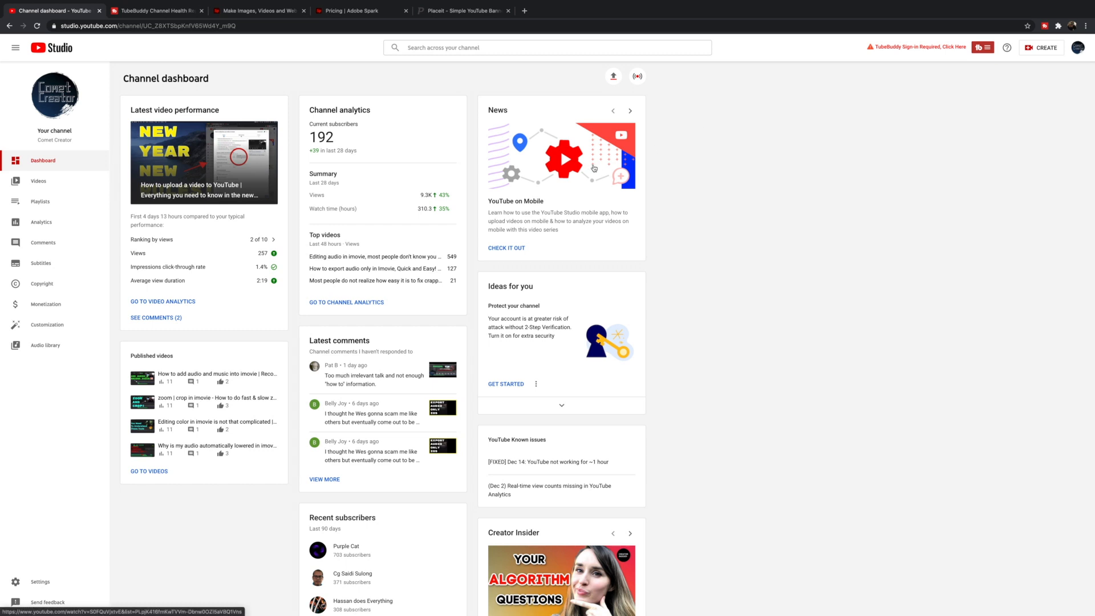
mouse_move(705, 228)
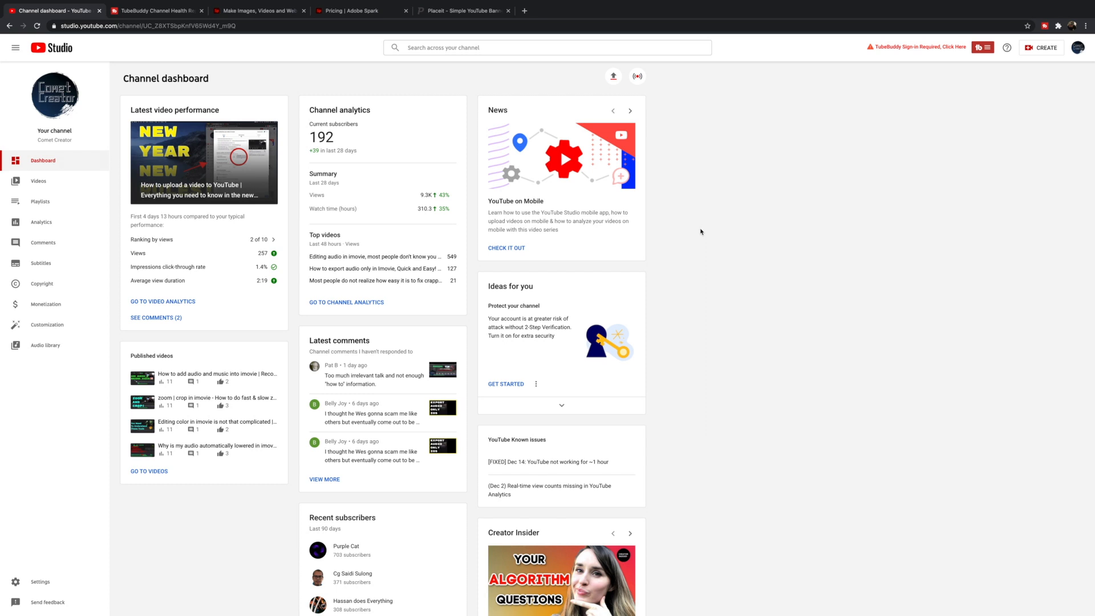
mouse_move(296, 133)
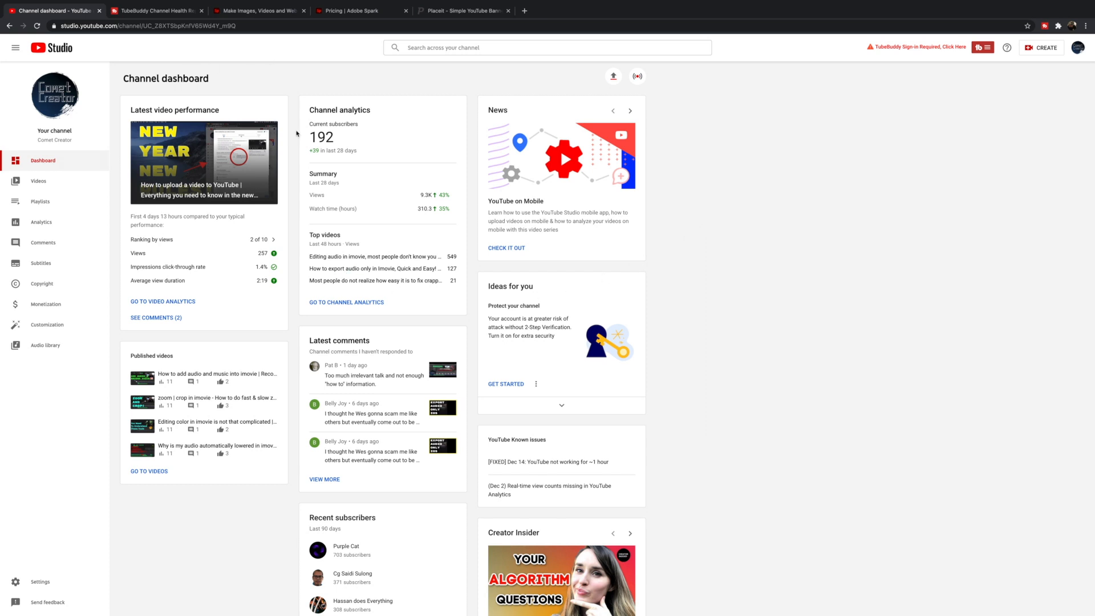
mouse_move(416, 195)
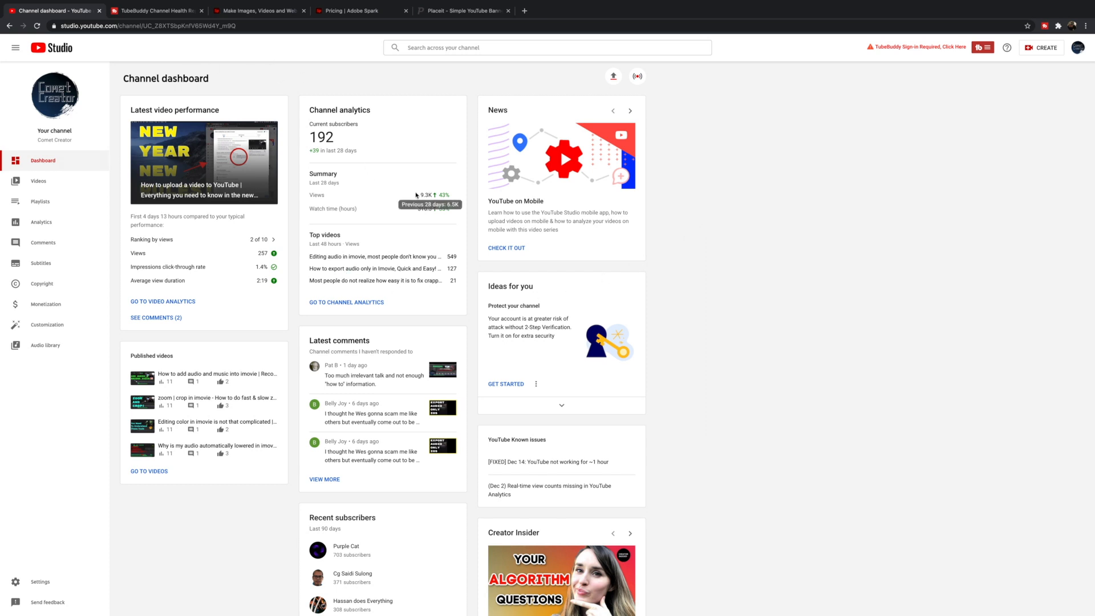
mouse_move(386, 196)
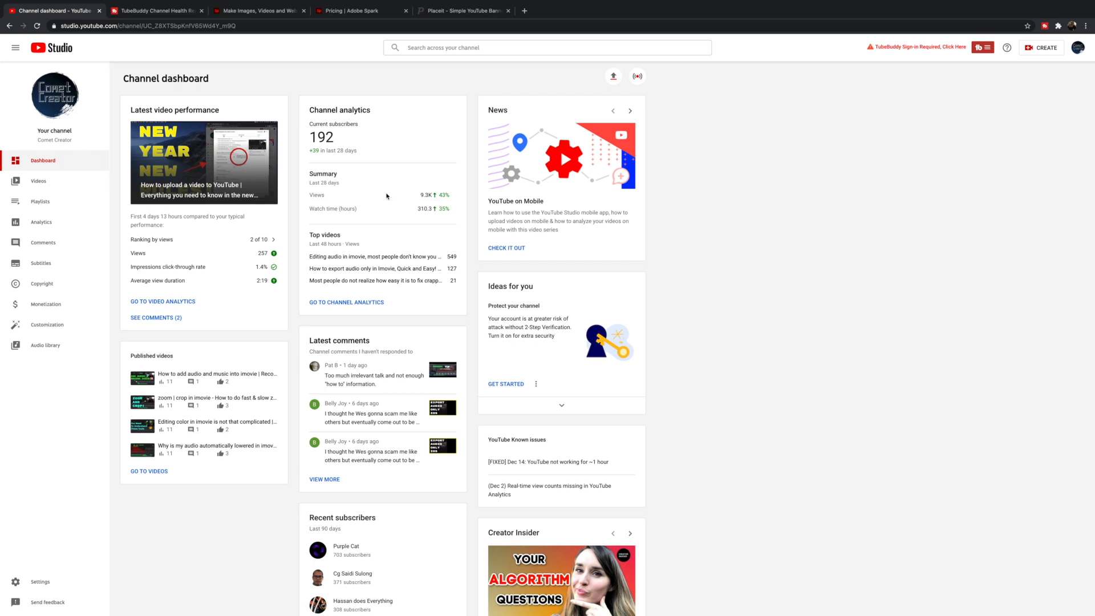
mouse_move(122, 195)
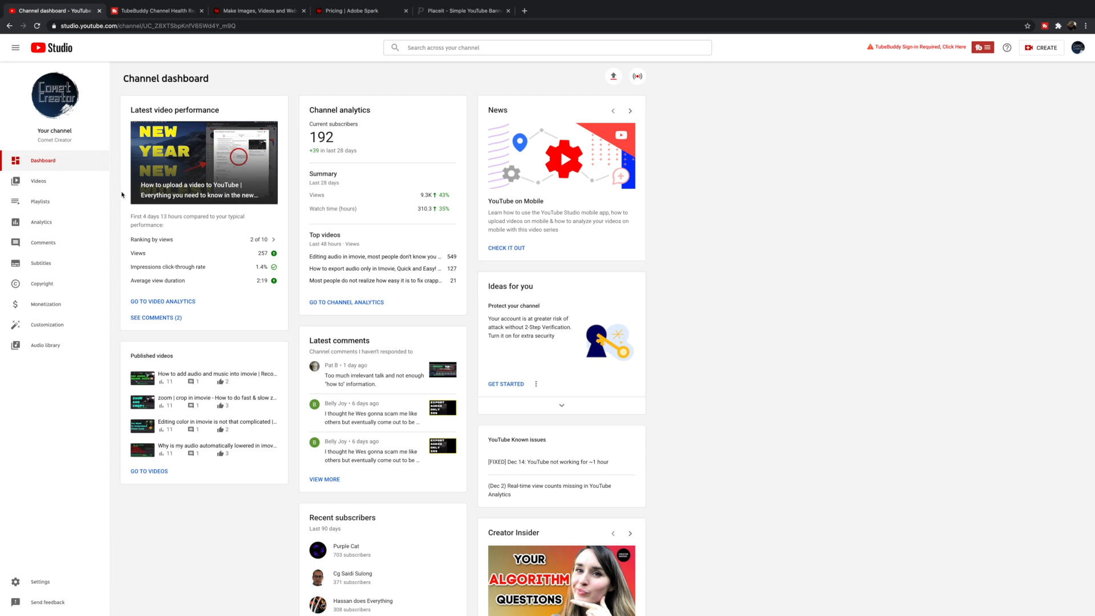
Open the Videos list and scroll down to older uploads from early 2020 and late 2019.
click(37, 180)
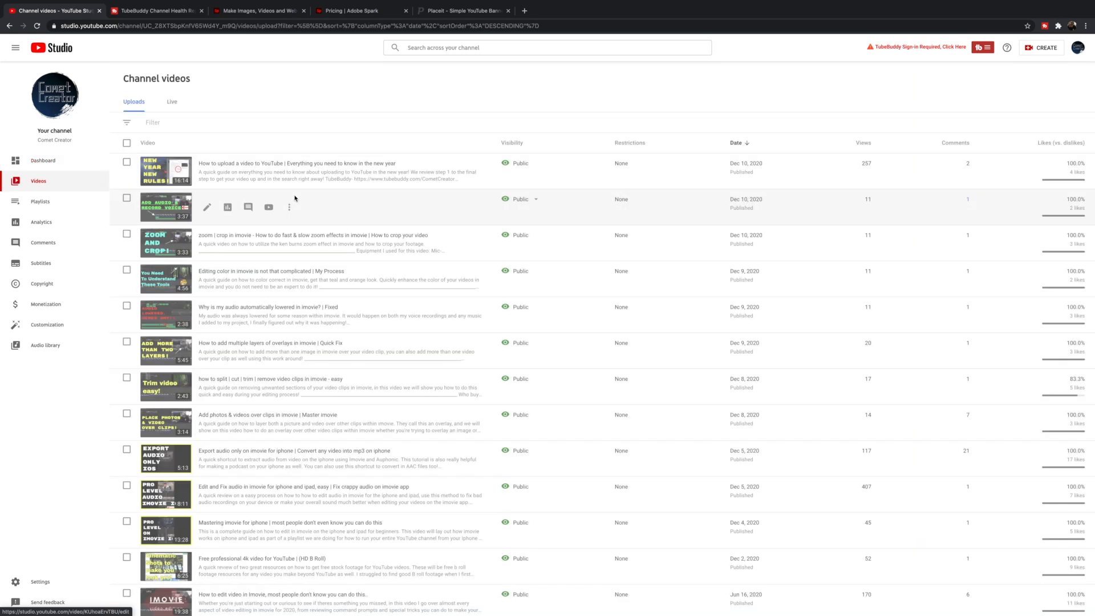
mouse_move(773, 104)
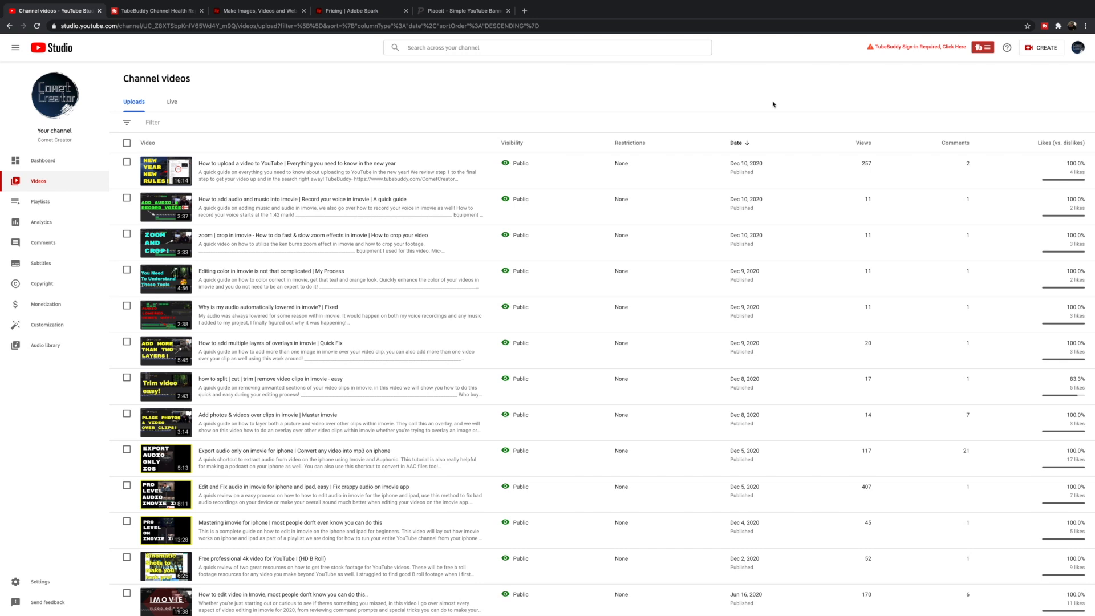
mouse_move(476, 122)
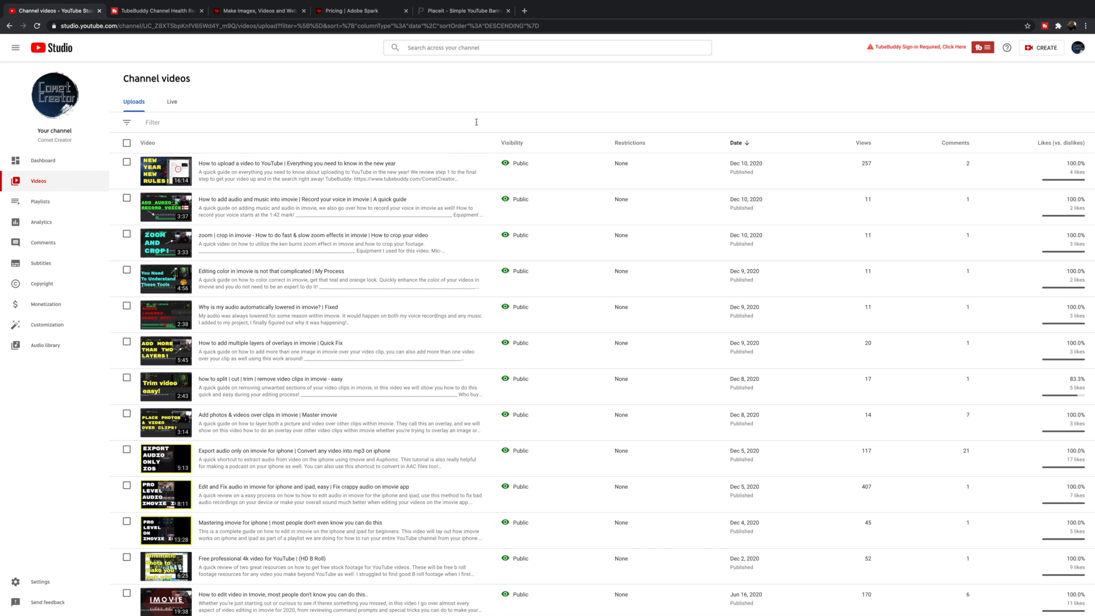
scroll(down, 3)
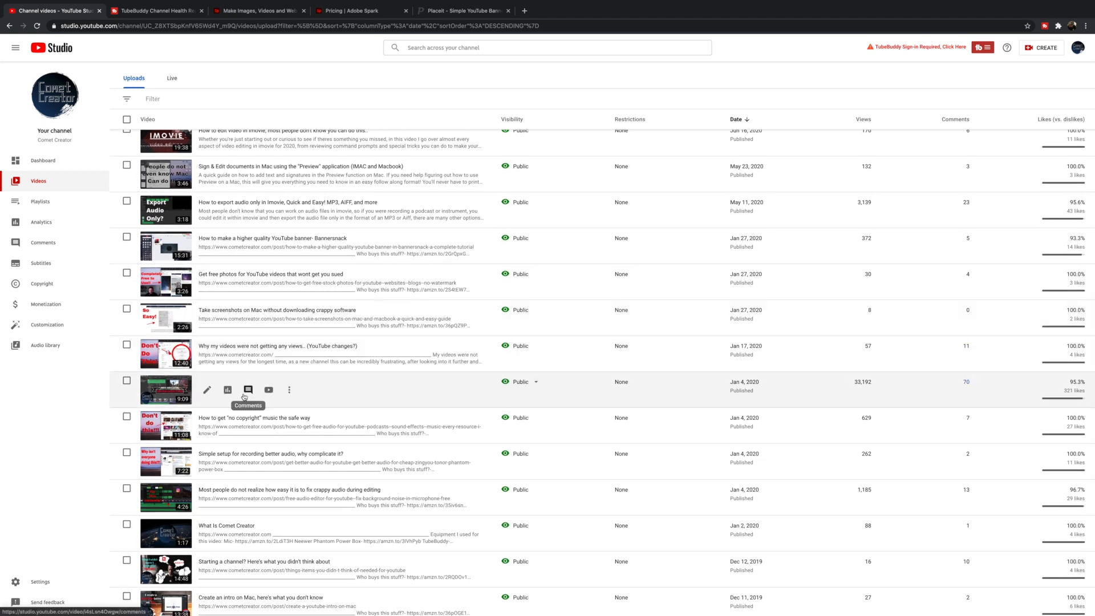
Open analytics for the January 2020 video with about 33,200 views.
click(228, 390)
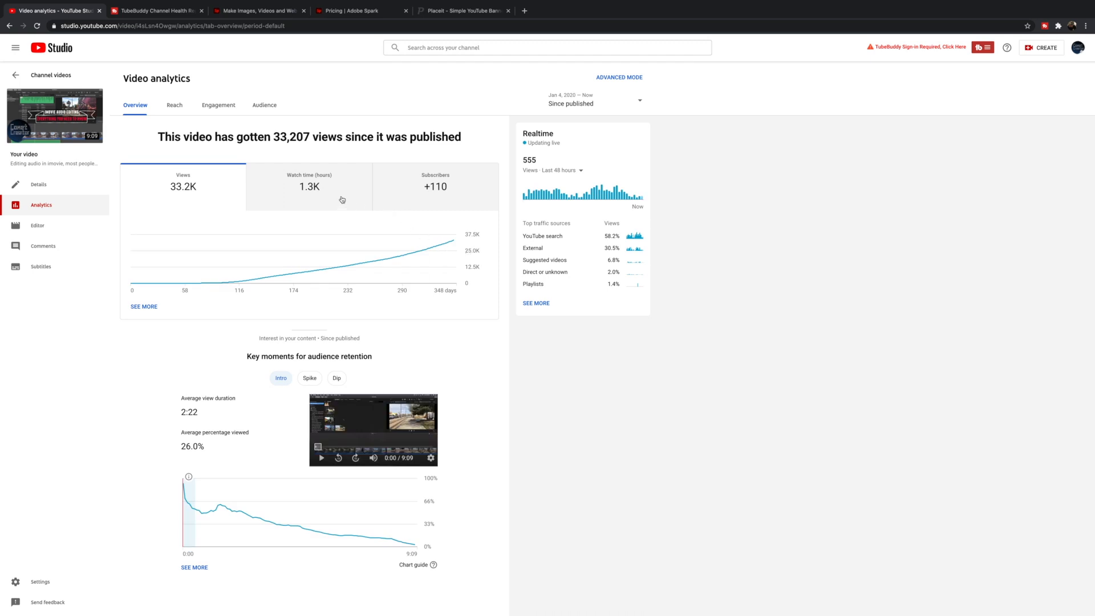
mouse_move(424, 189)
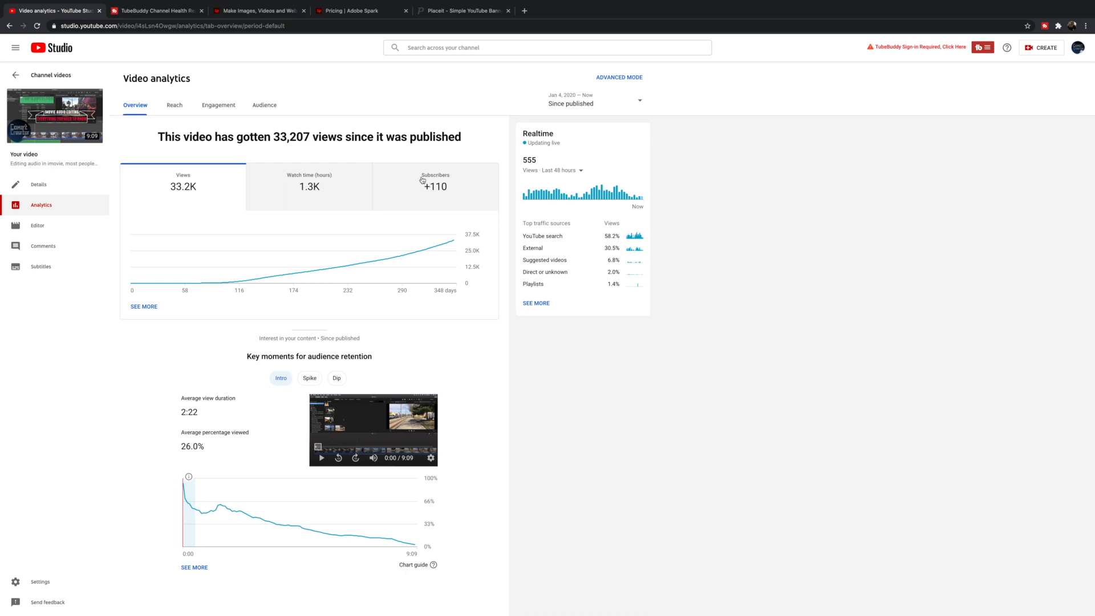
mouse_move(416, 157)
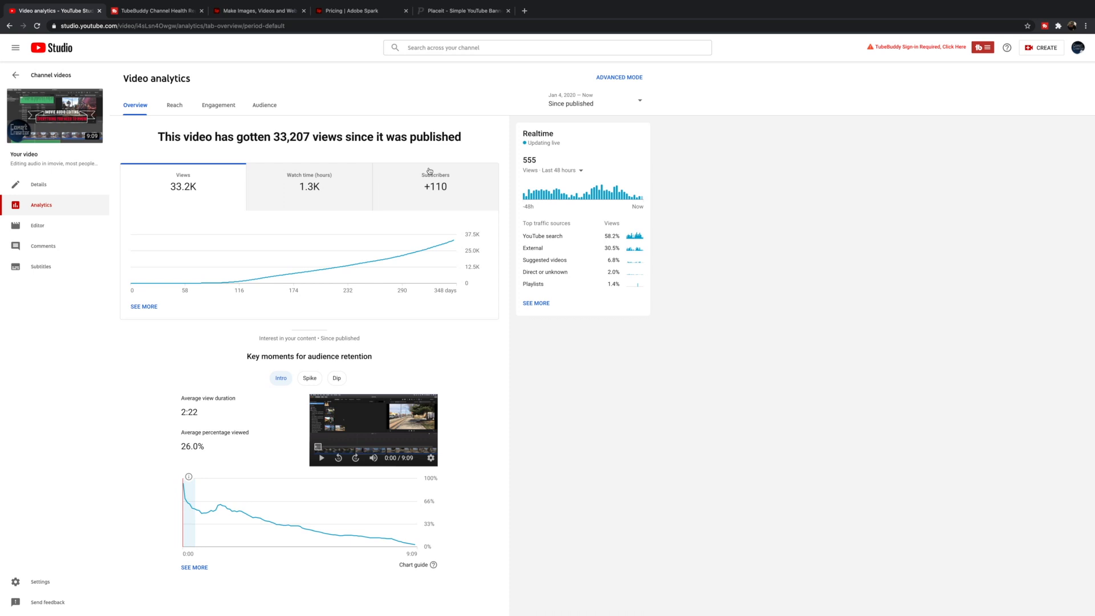
mouse_move(245, 141)
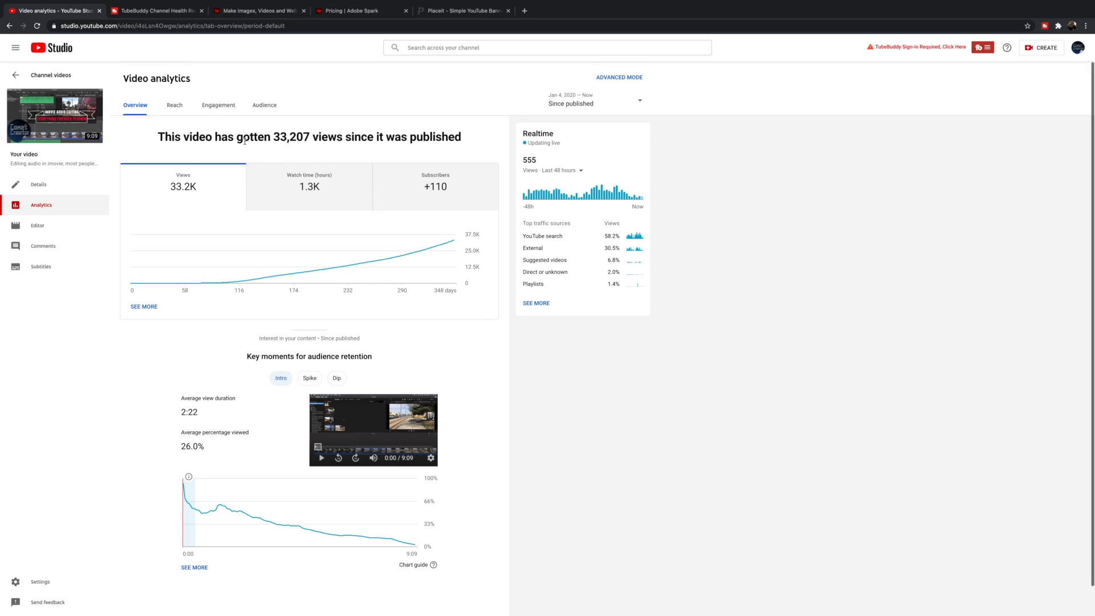
mouse_move(178, 119)
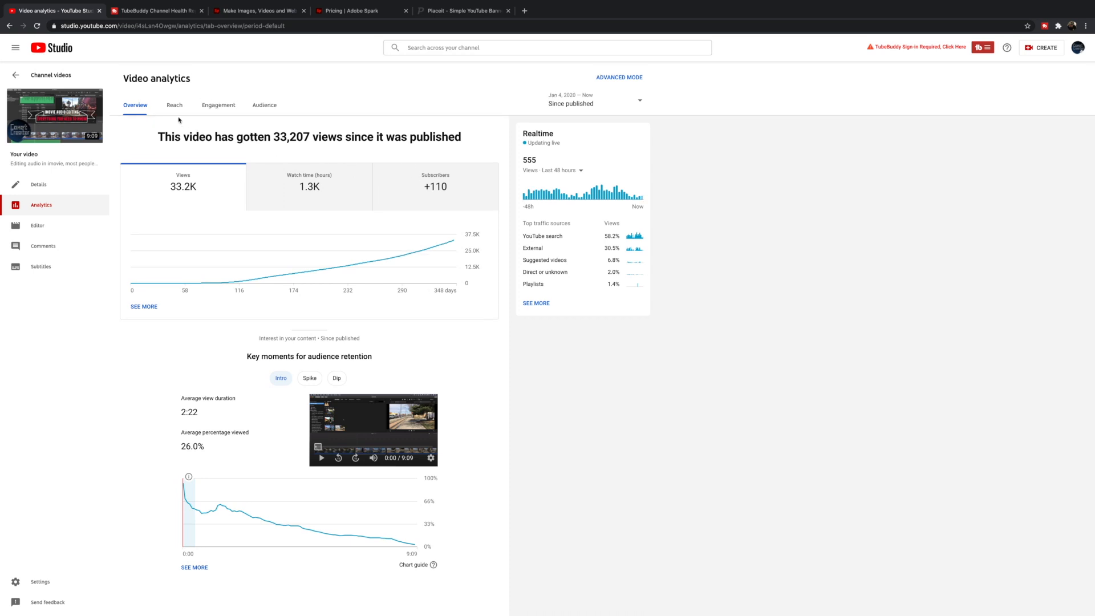
mouse_move(277, 118)
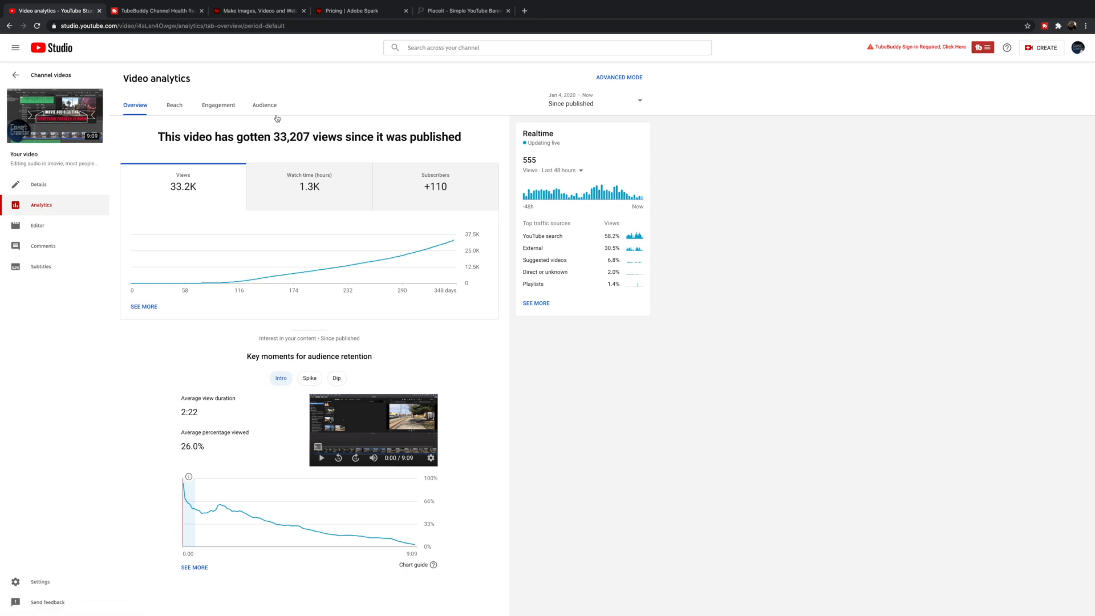
mouse_move(174, 114)
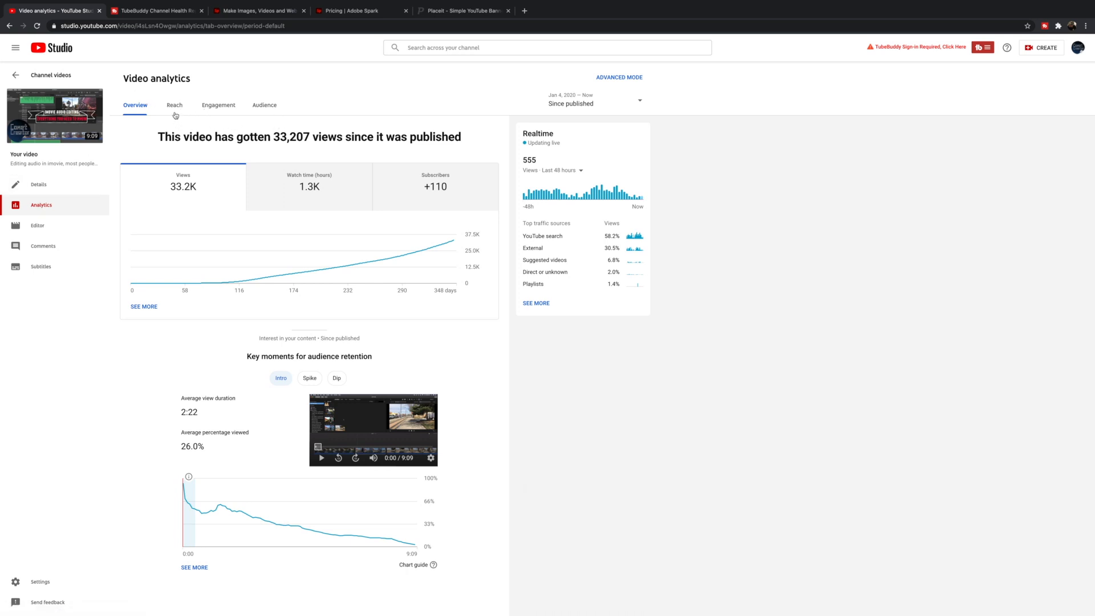
mouse_move(175, 116)
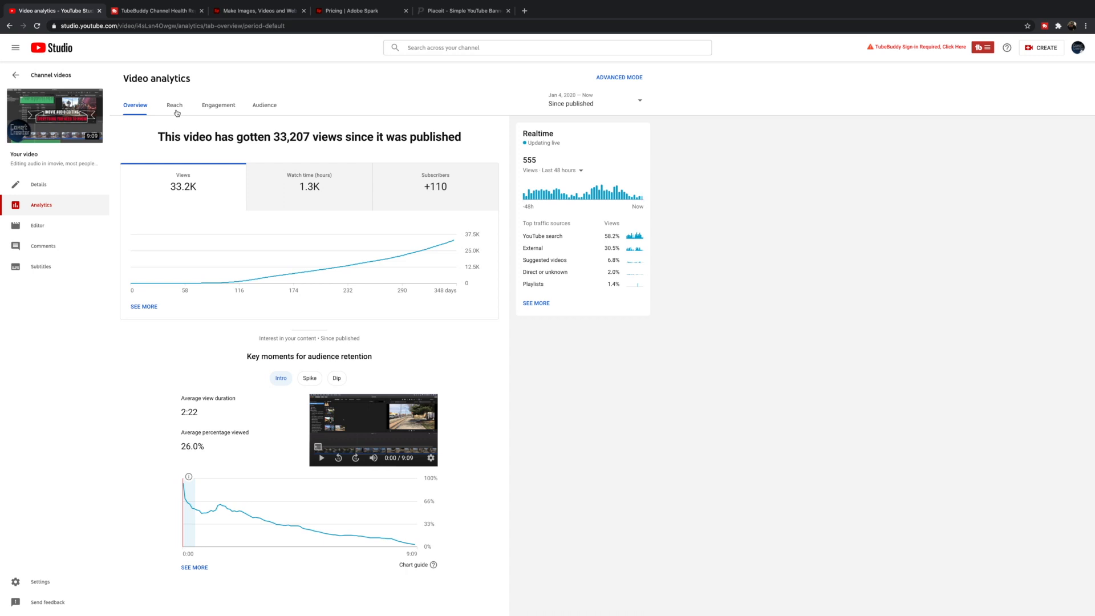
Show the video's reach: 300.3K impressions, 8.3% click-through rate, led by YouTube search.
click(174, 105)
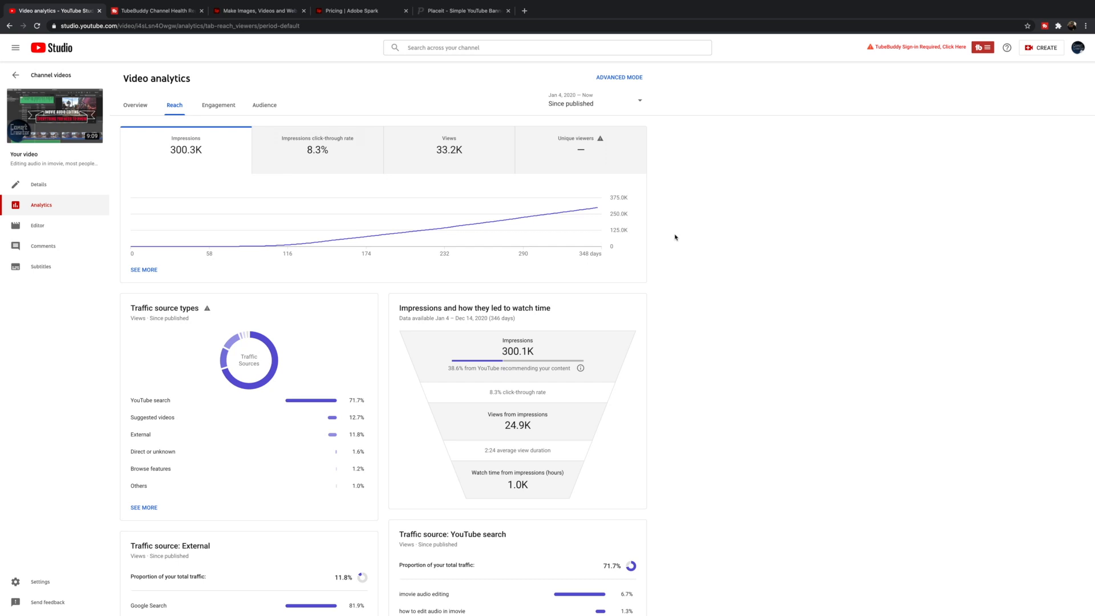
mouse_move(604, 445)
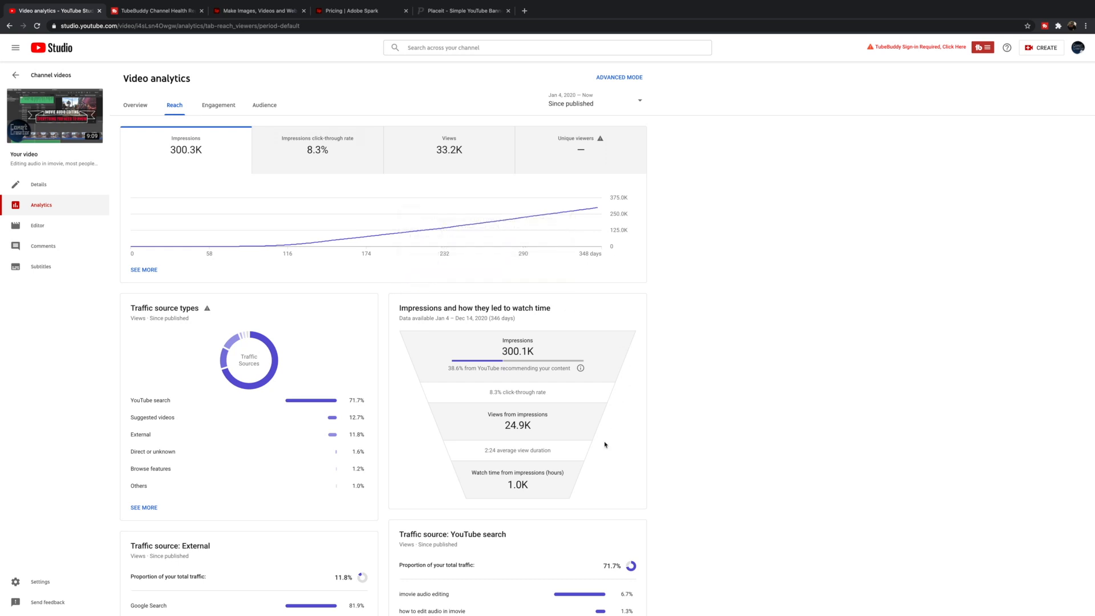
mouse_move(458, 527)
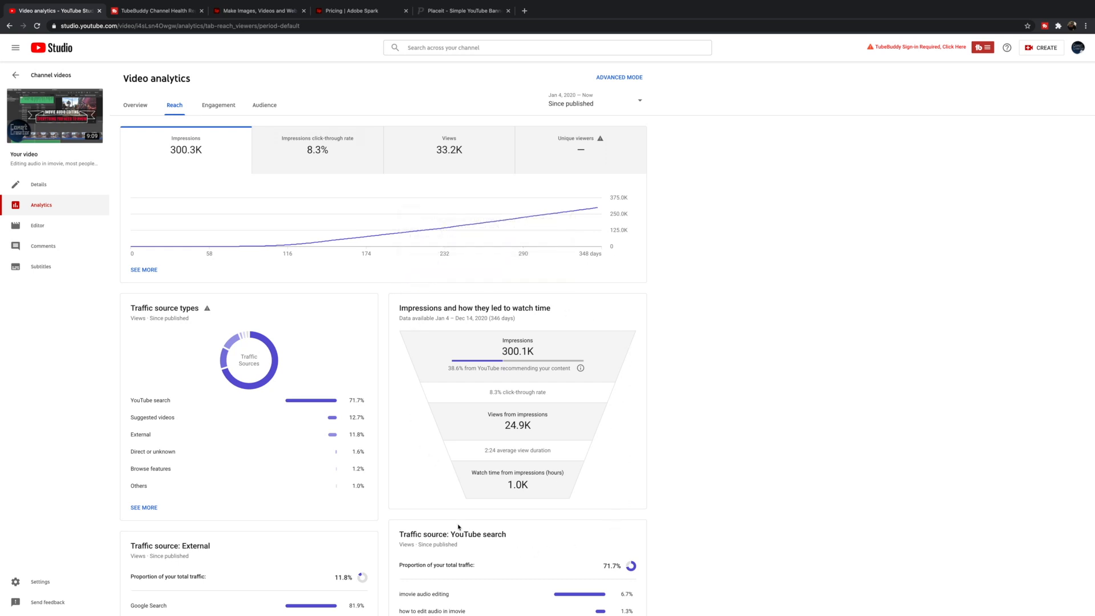
mouse_move(615, 342)
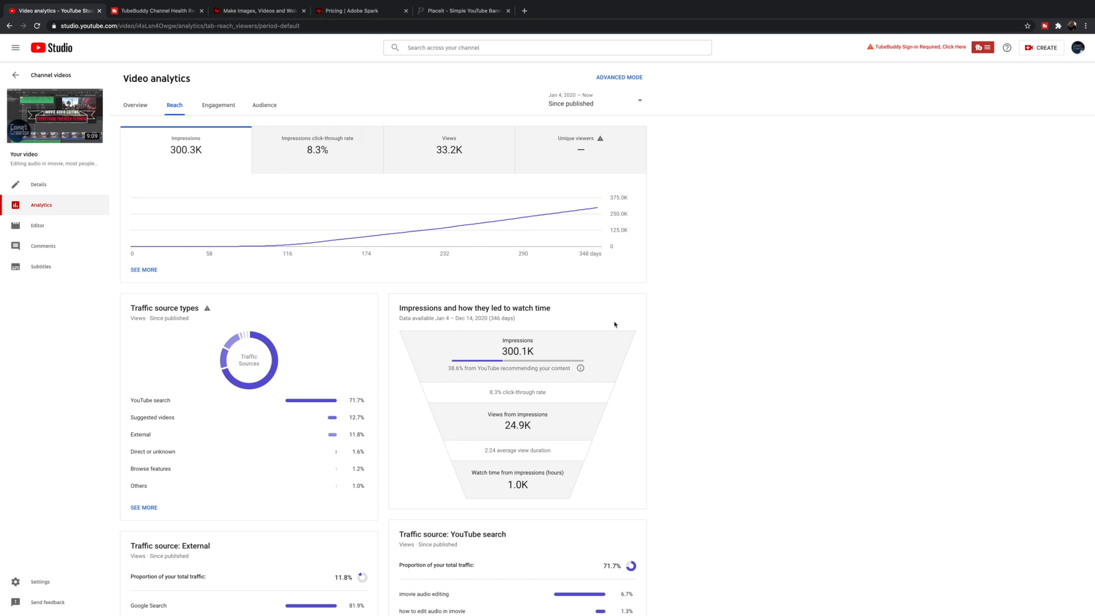
mouse_move(651, 381)
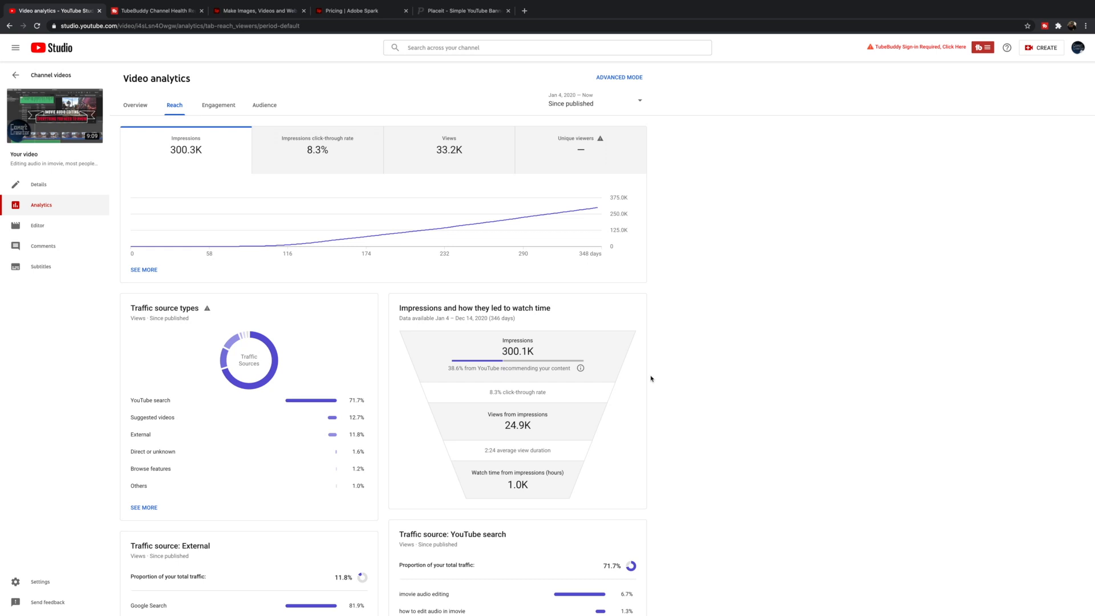
mouse_move(678, 369)
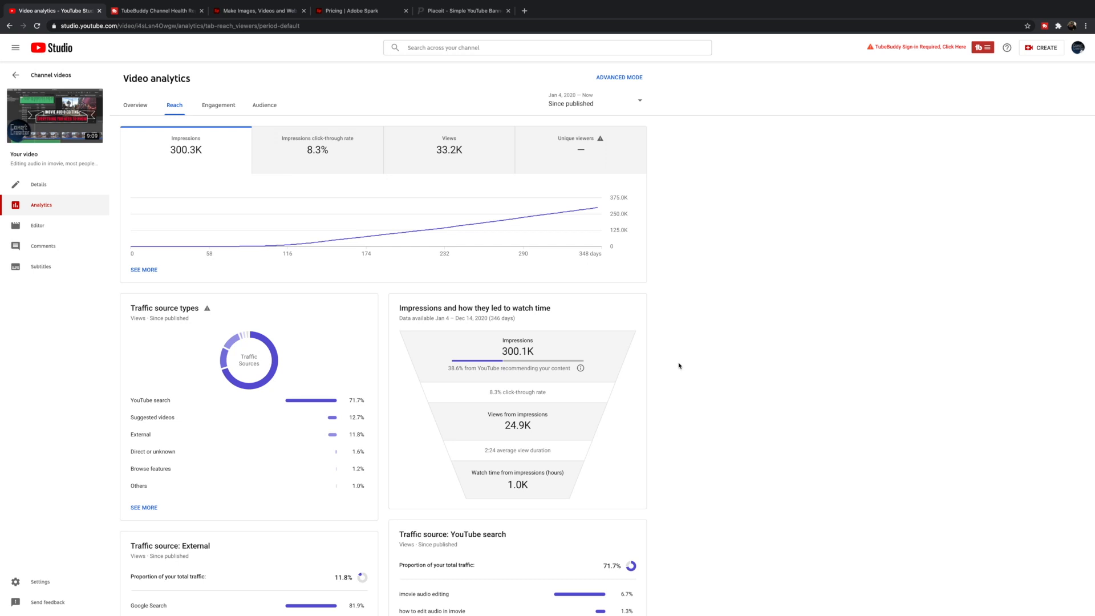
mouse_move(662, 360)
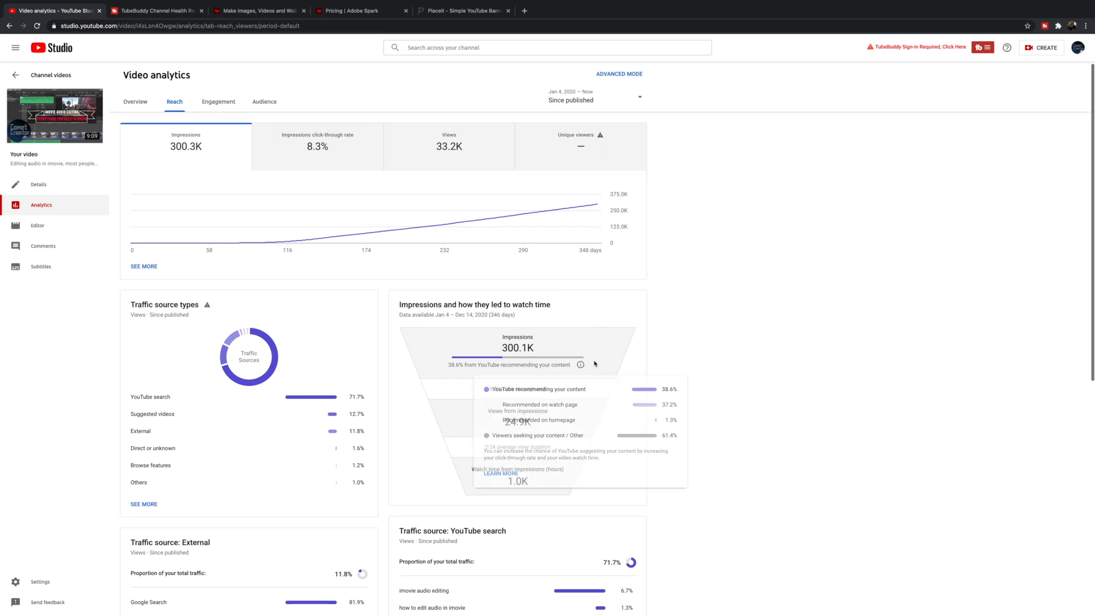
mouse_move(670, 327)
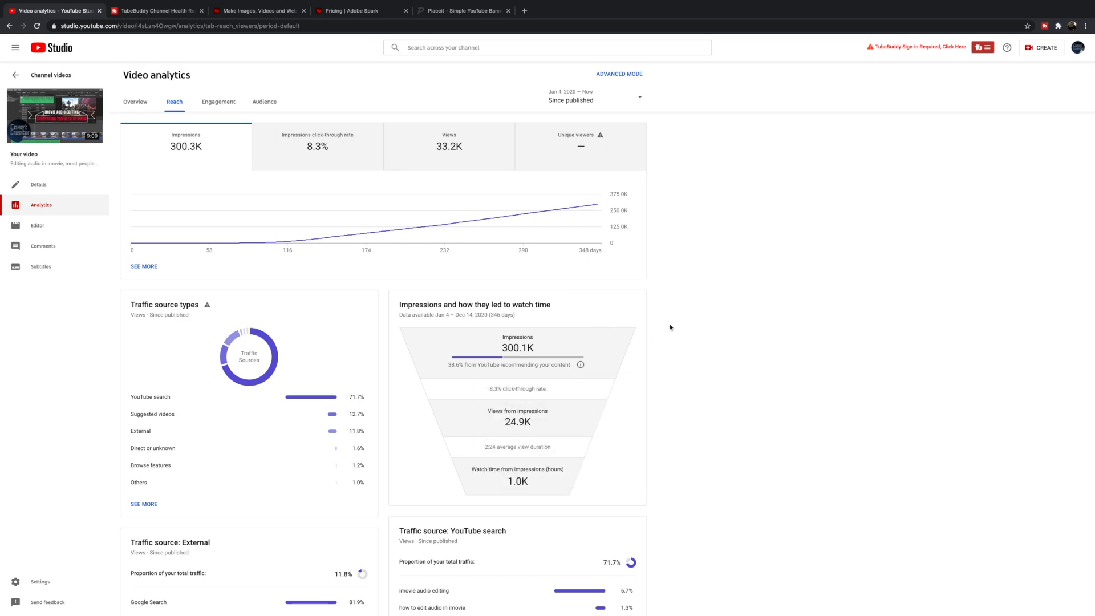
mouse_move(548, 311)
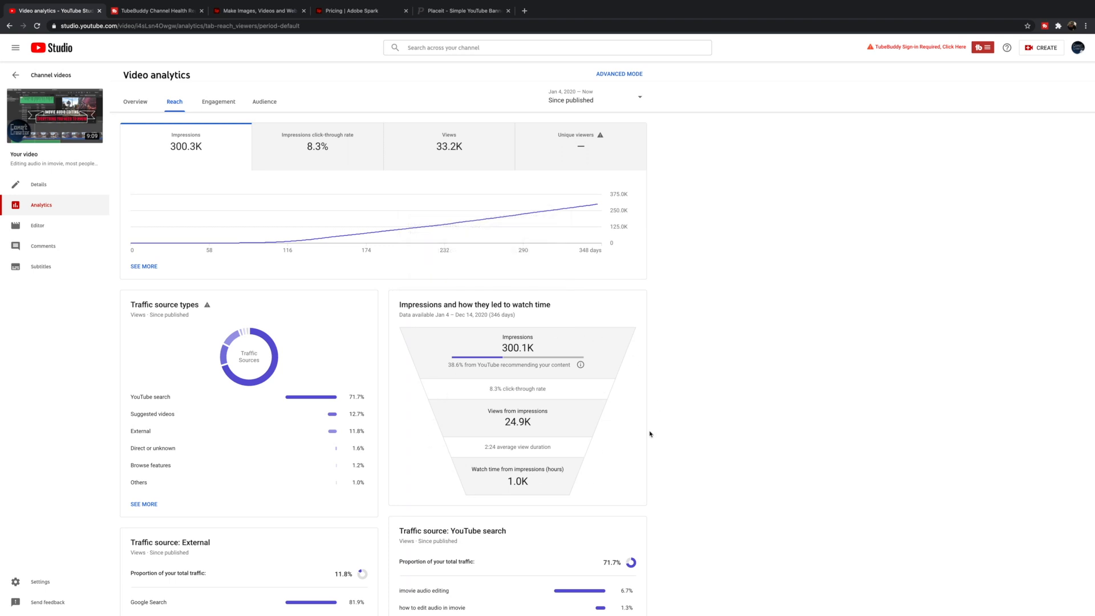
mouse_move(645, 391)
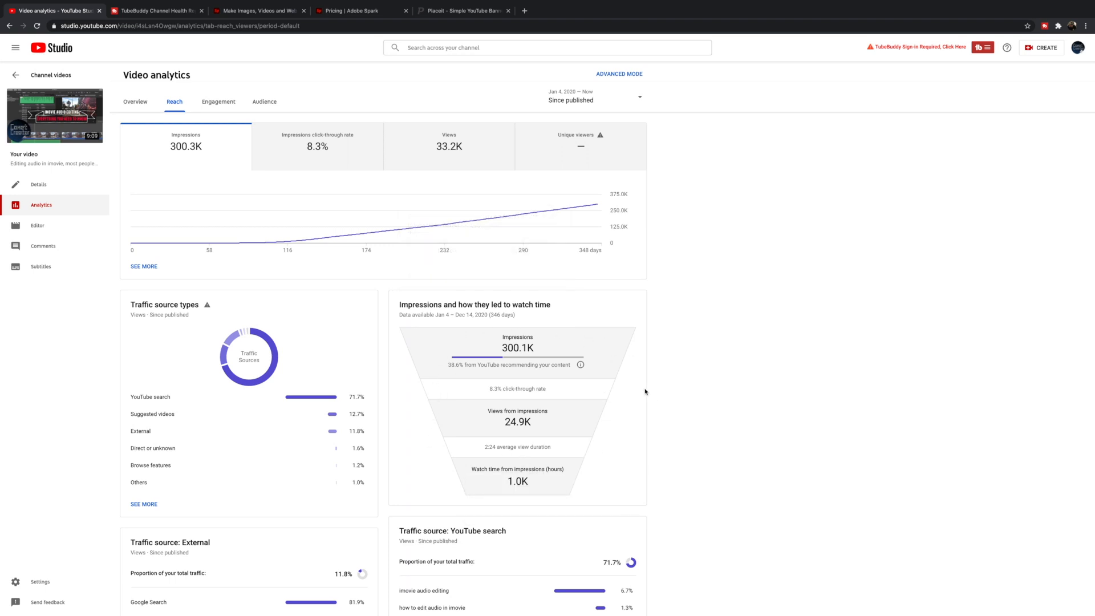
mouse_move(635, 382)
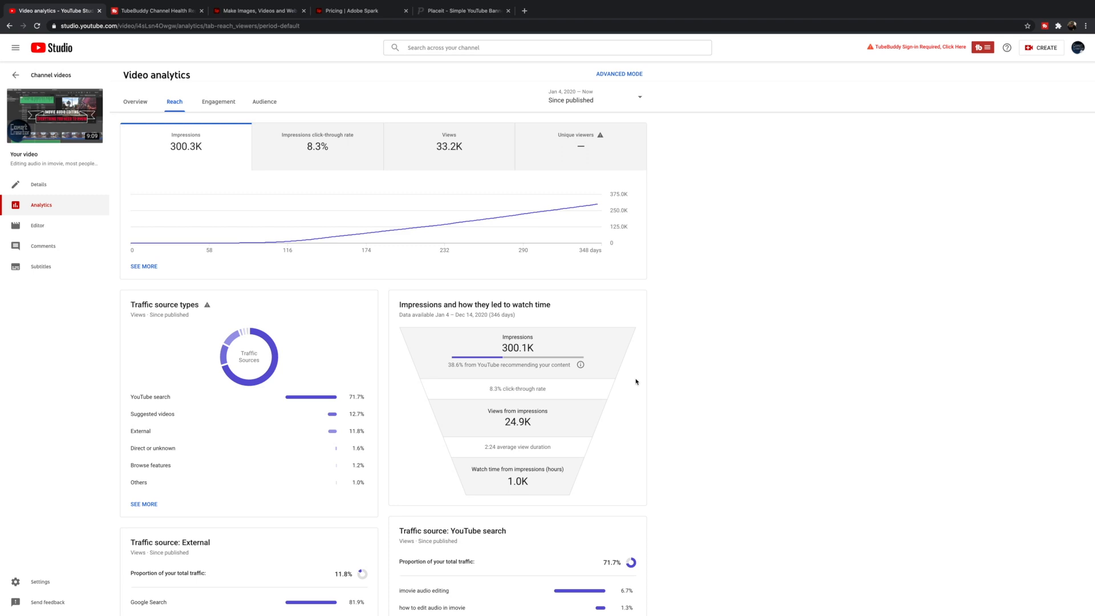
mouse_move(592, 361)
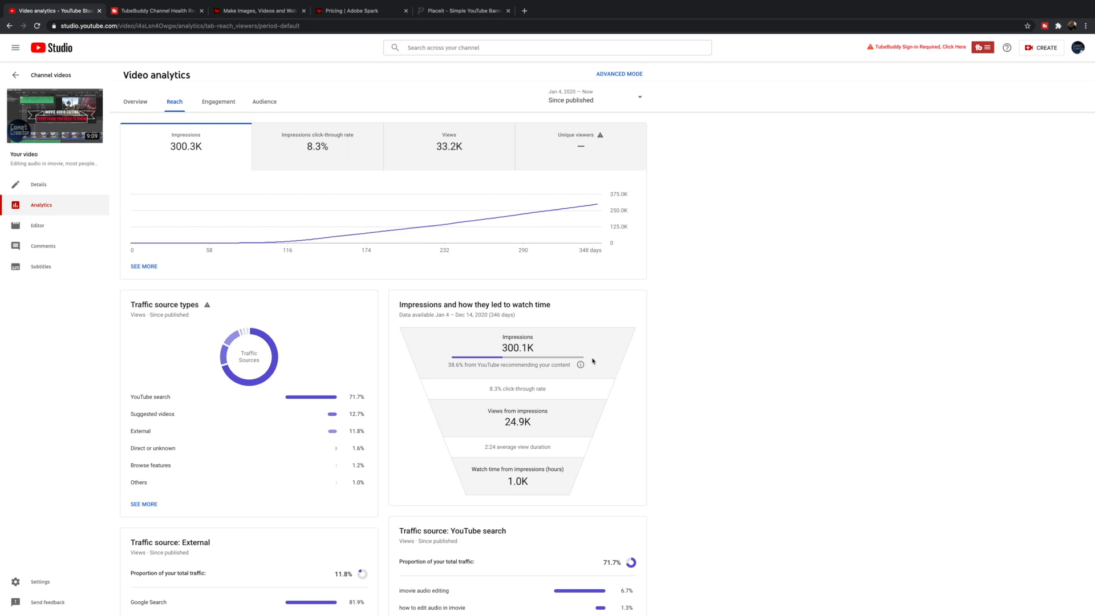
mouse_move(510, 347)
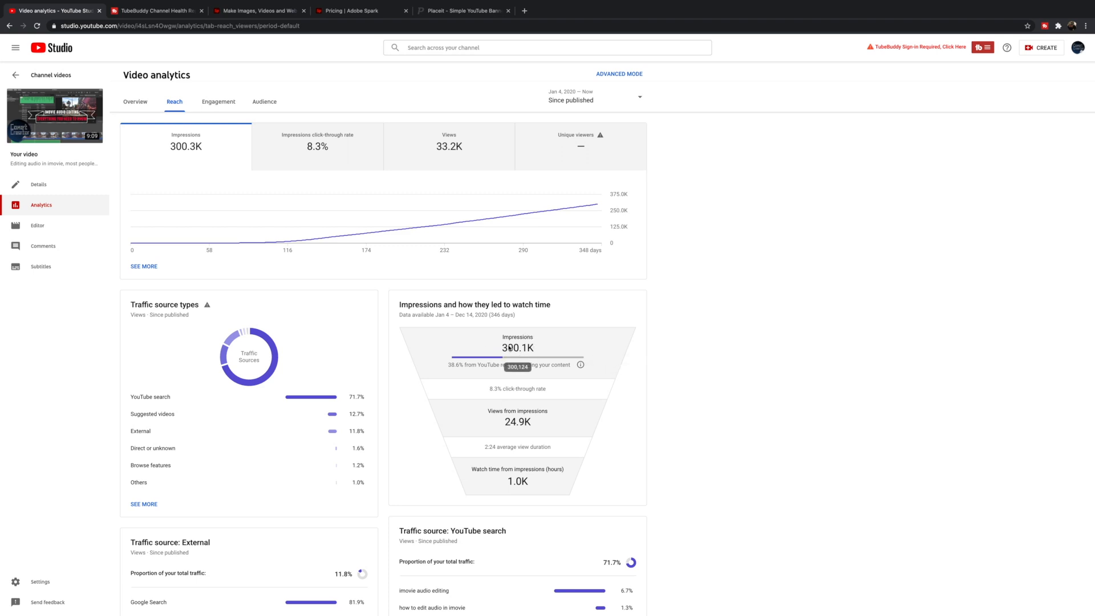
mouse_move(518, 347)
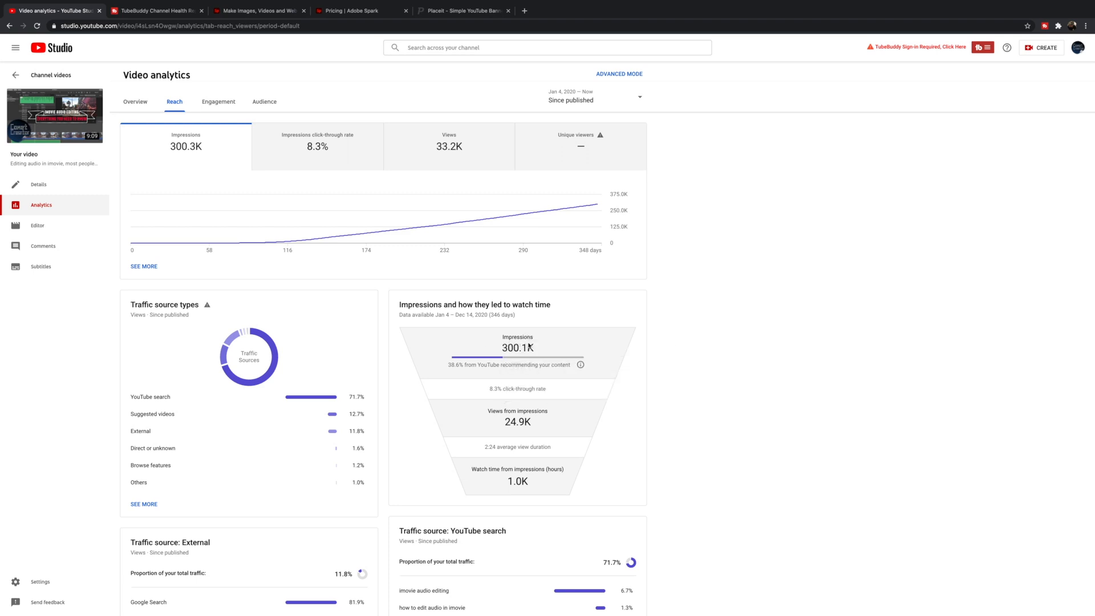
mouse_move(480, 376)
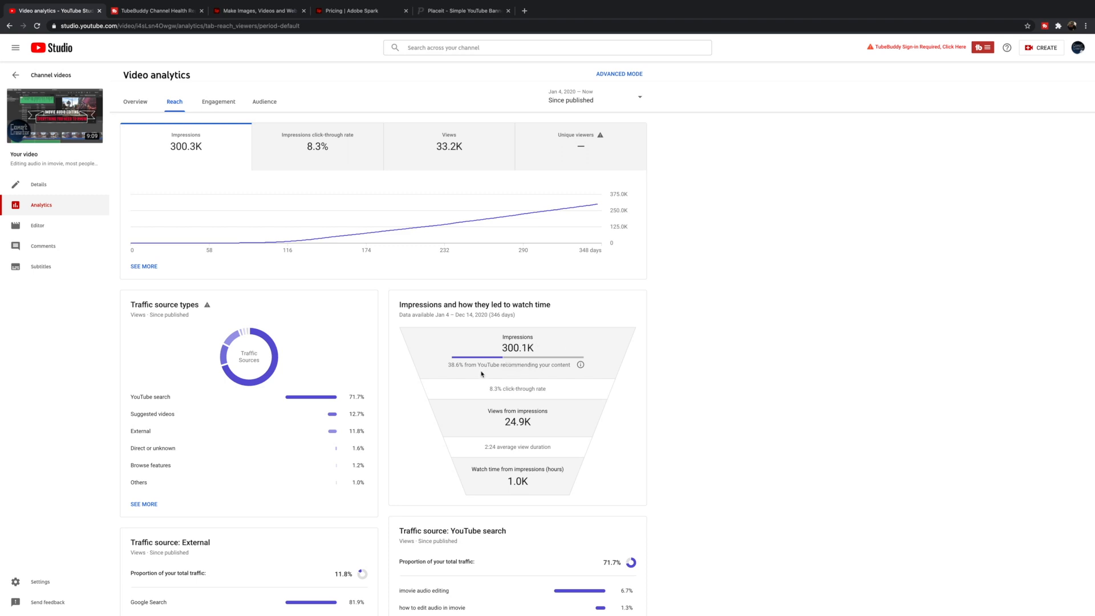
mouse_move(543, 335)
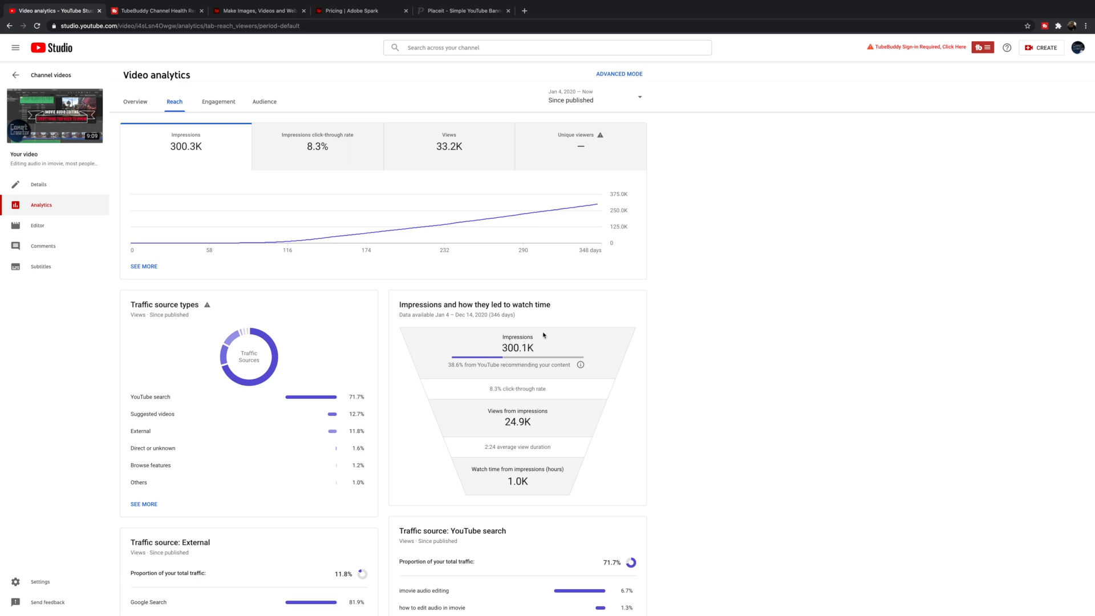
mouse_move(575, 336)
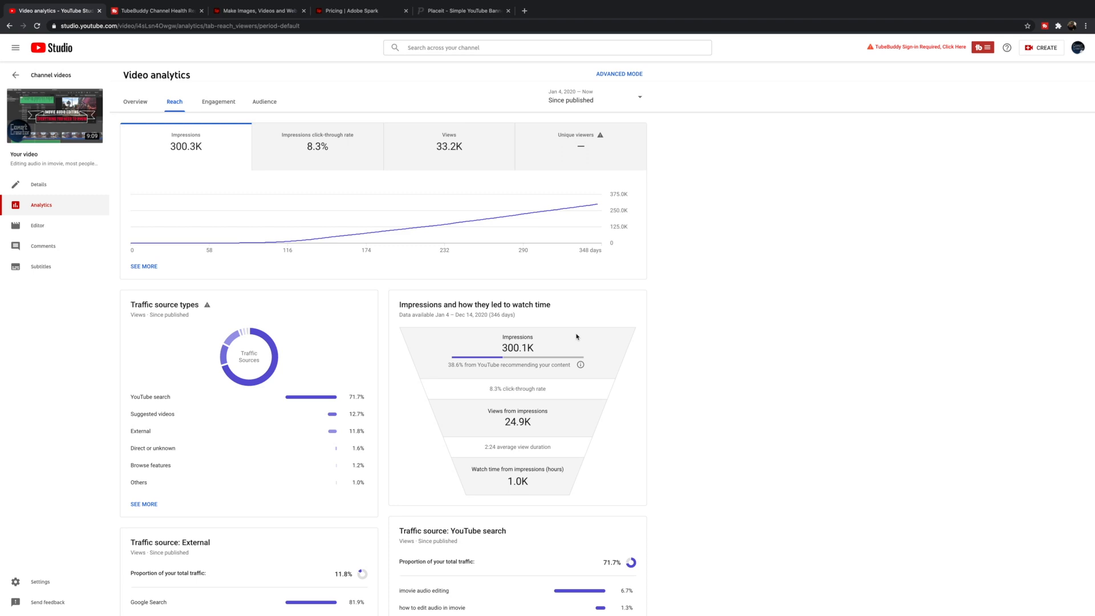
mouse_move(538, 347)
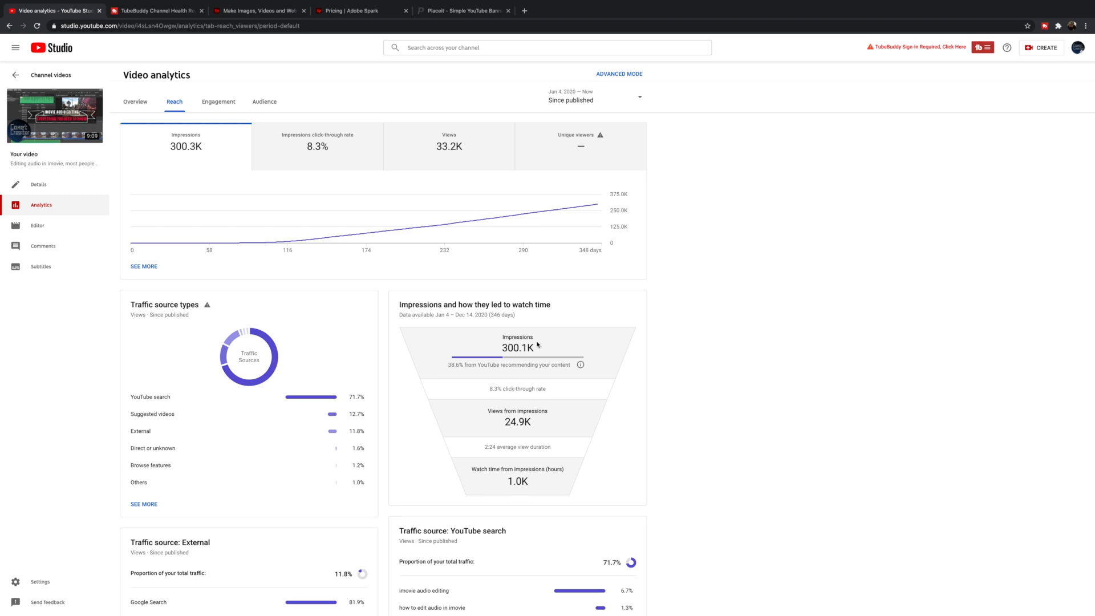
mouse_move(513, 354)
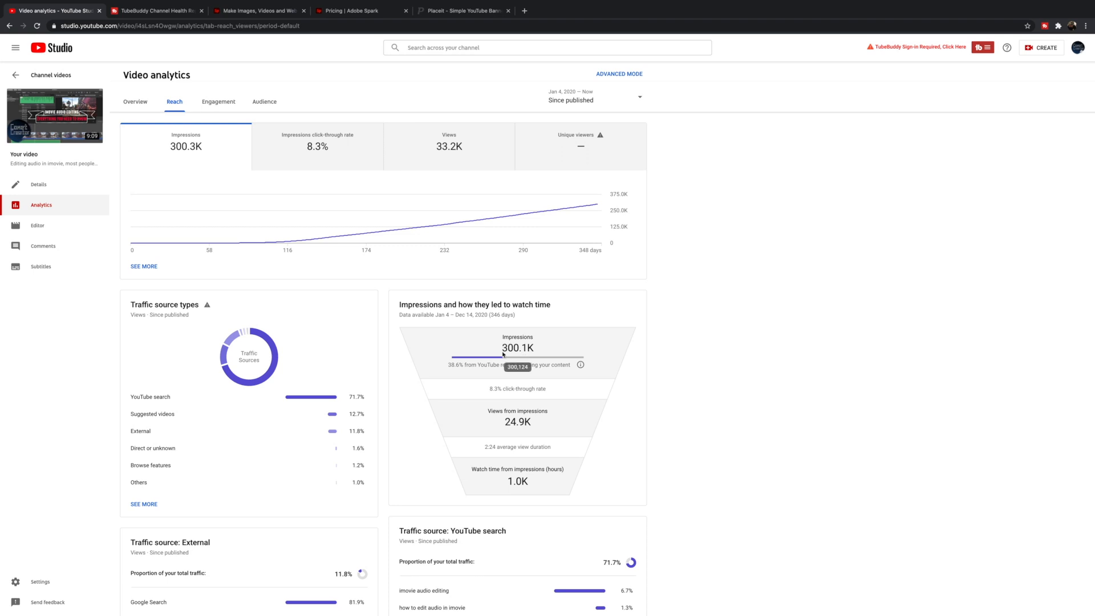
mouse_move(515, 354)
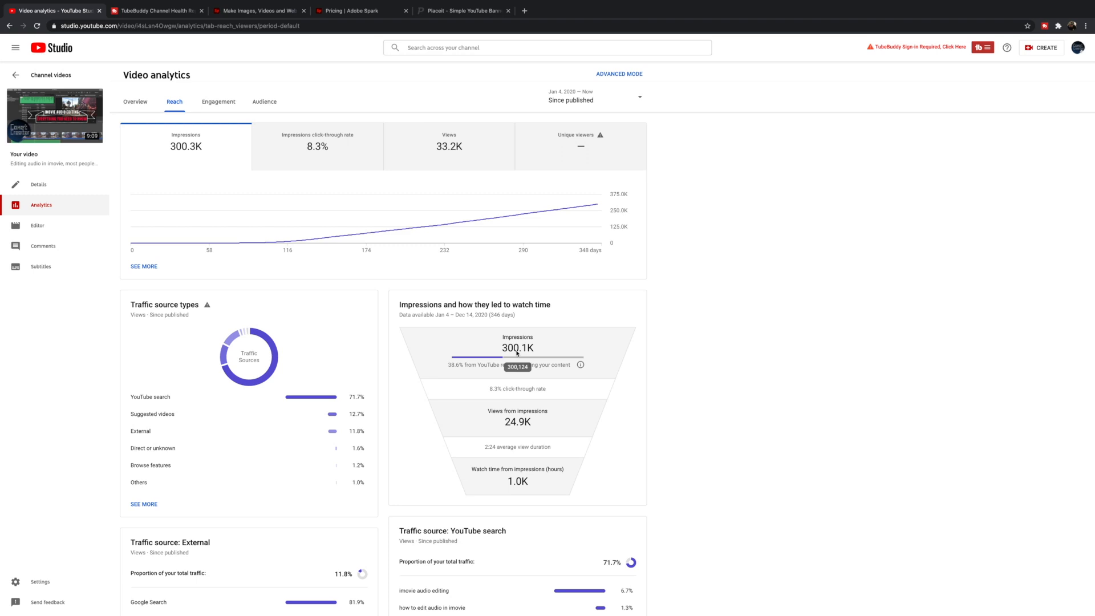
mouse_move(572, 343)
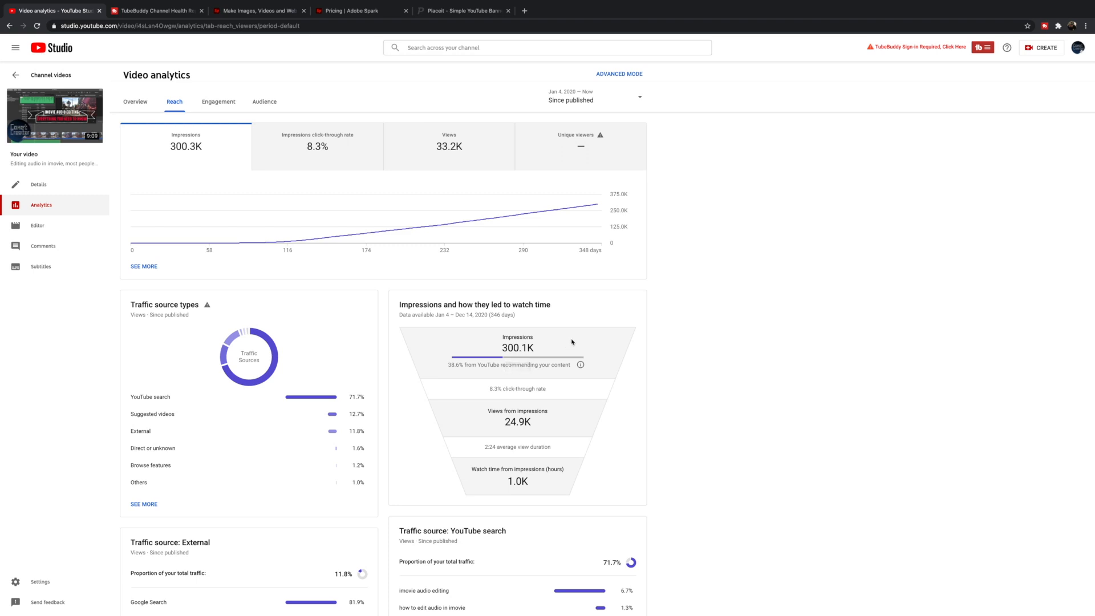
mouse_move(562, 342)
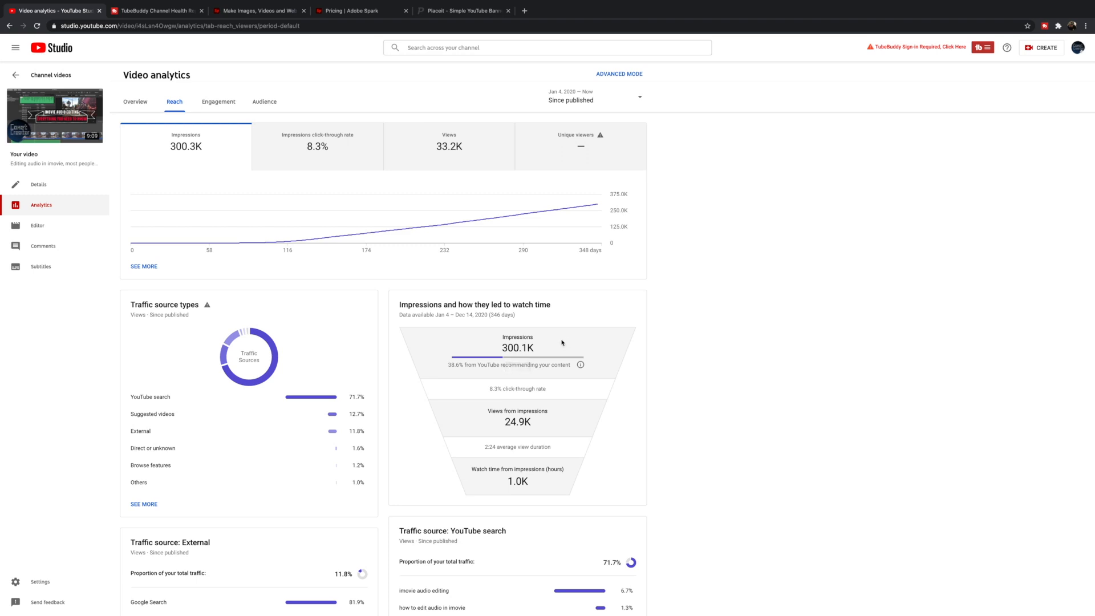
mouse_move(507, 365)
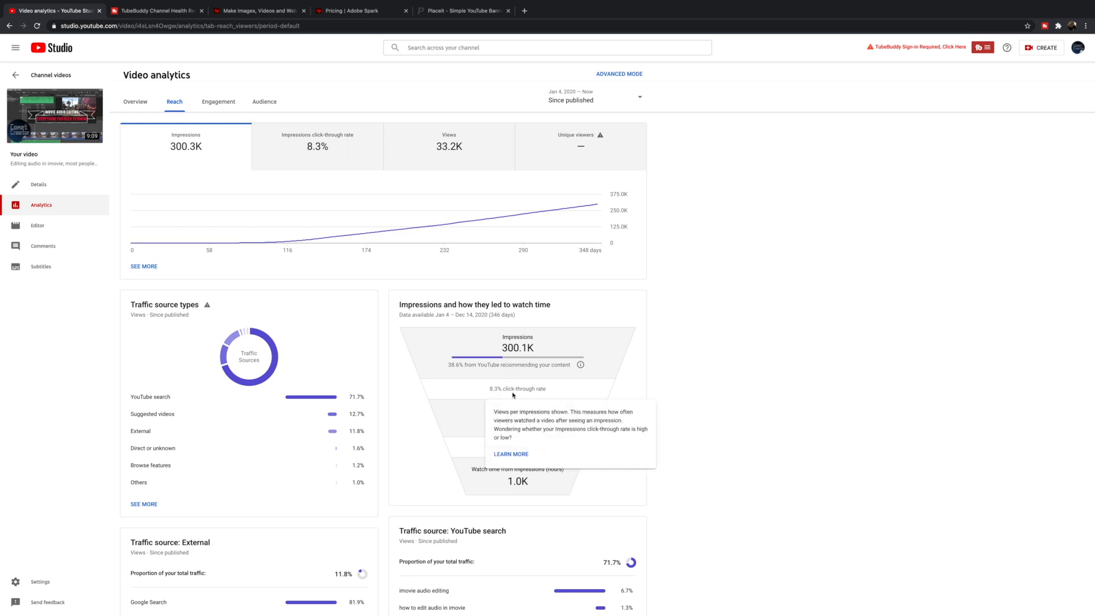
mouse_move(498, 396)
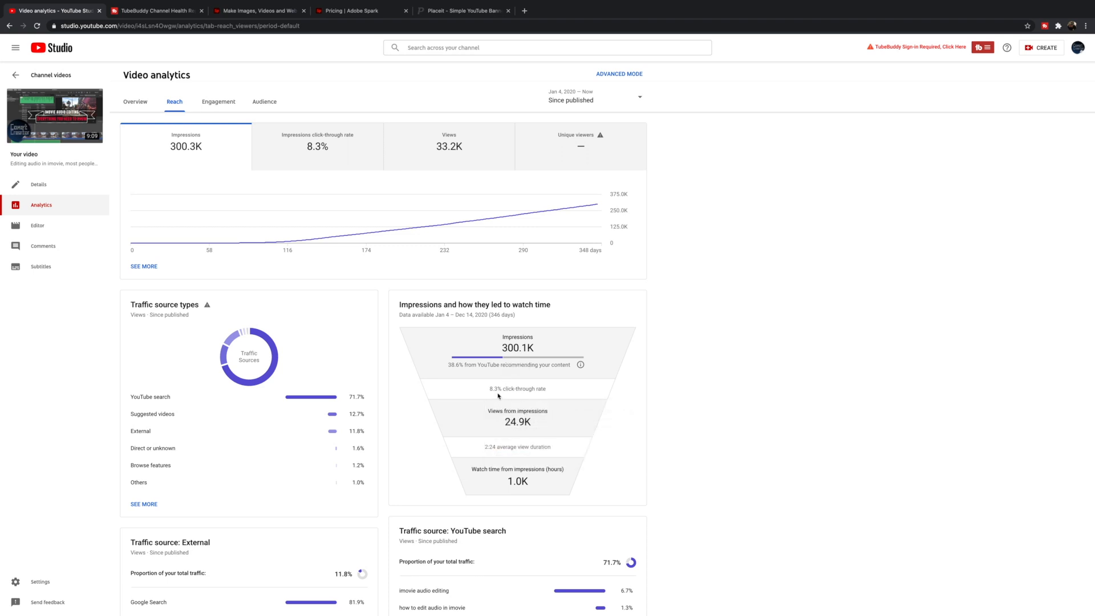
mouse_move(519, 348)
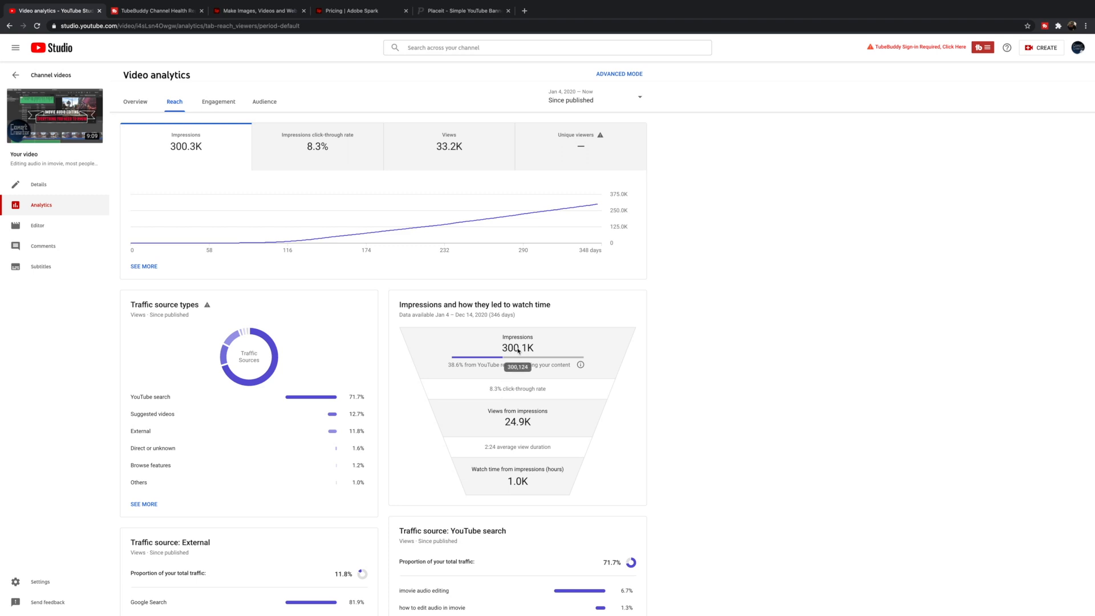
mouse_move(529, 397)
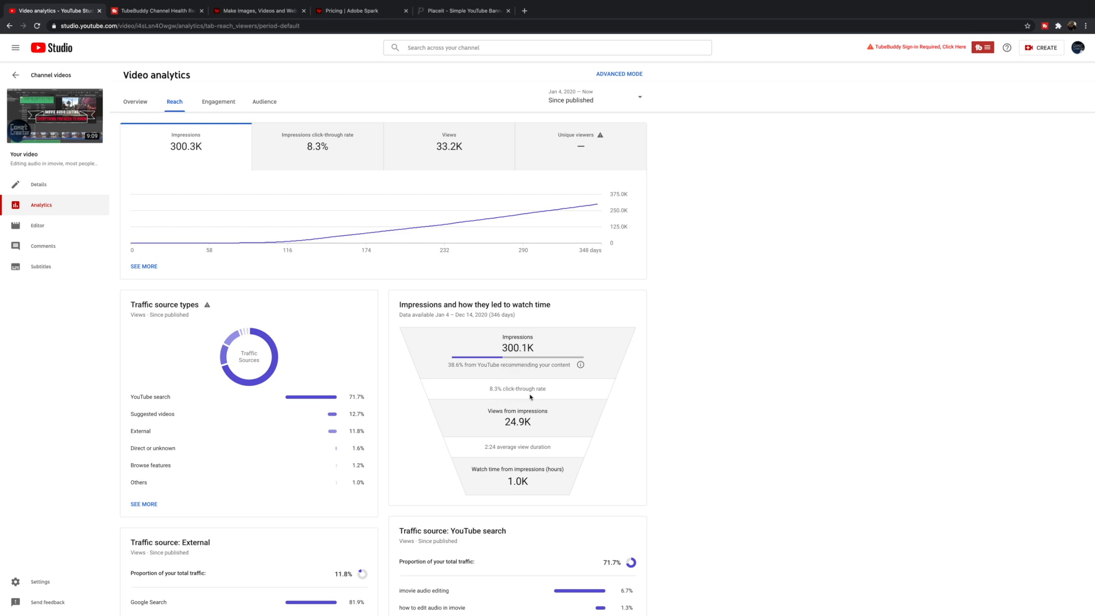
mouse_move(547, 372)
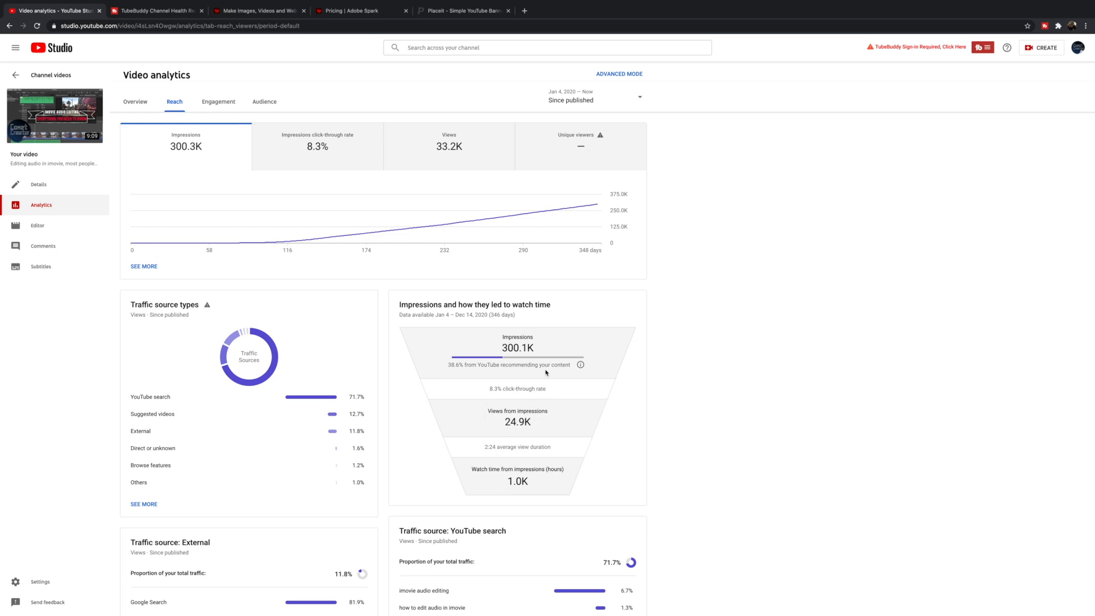
mouse_move(508, 410)
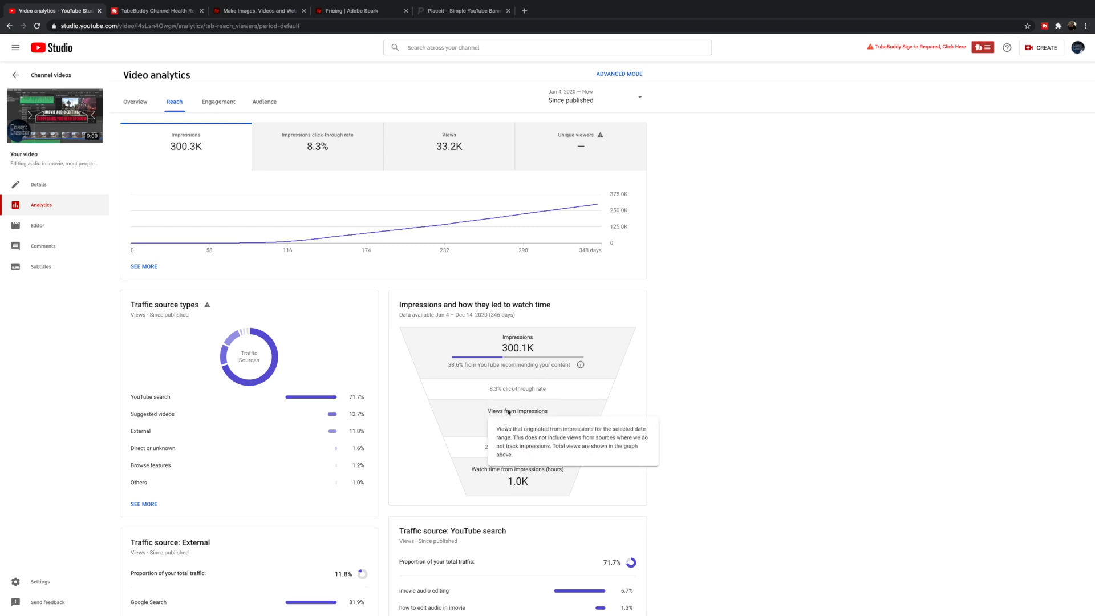
mouse_move(618, 435)
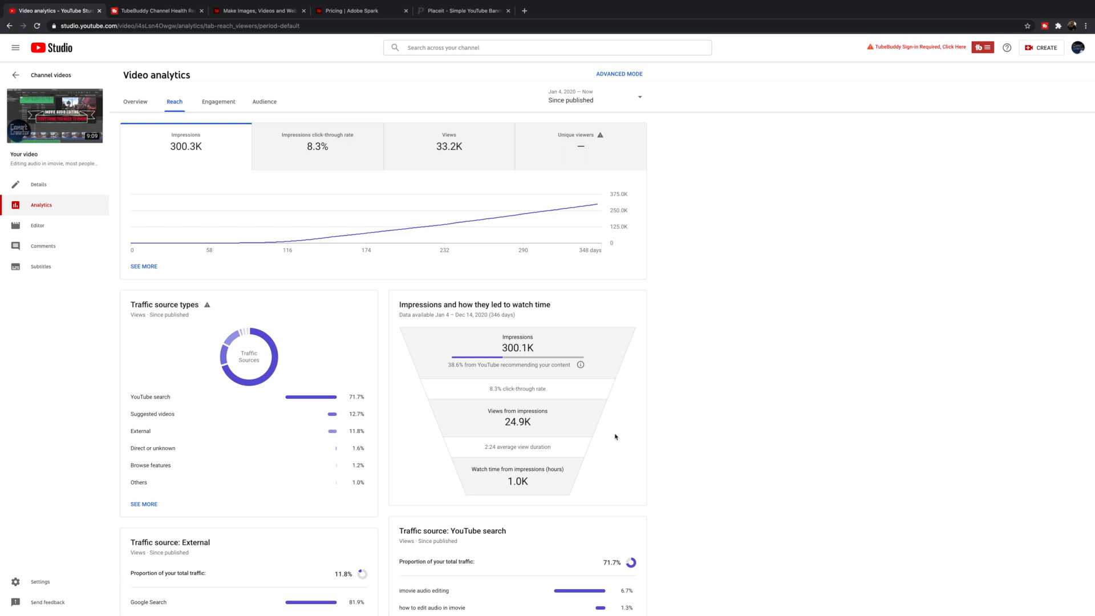
mouse_move(561, 469)
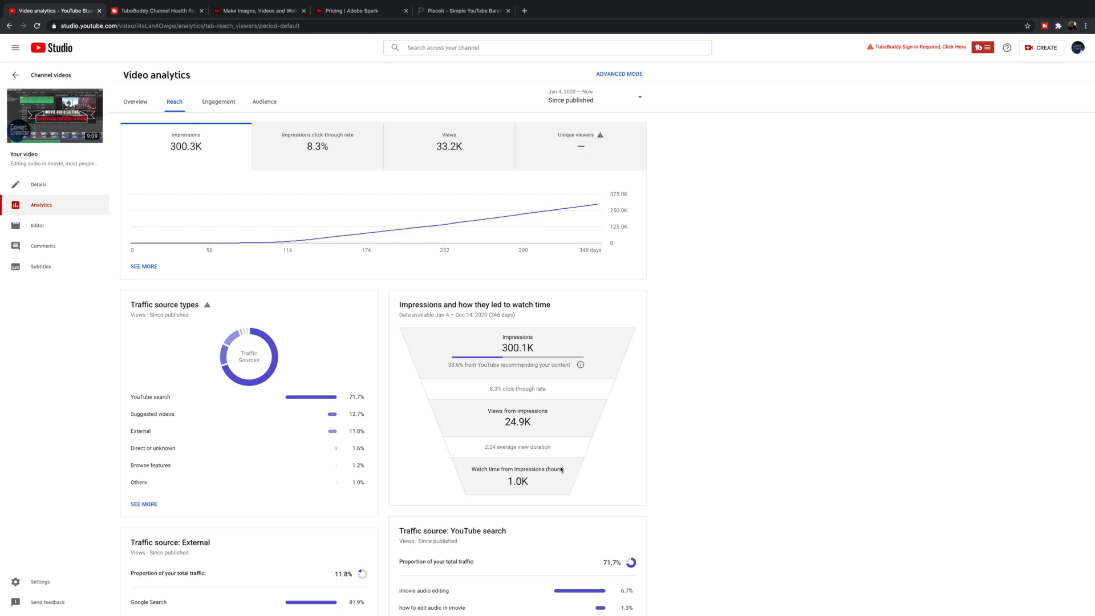
mouse_move(551, 470)
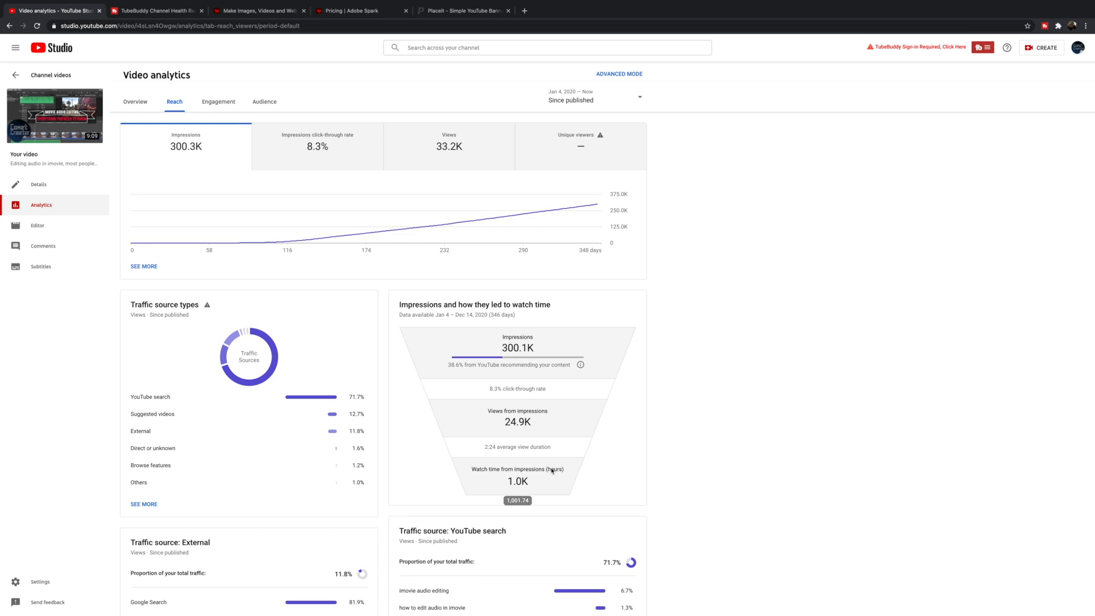
mouse_move(610, 376)
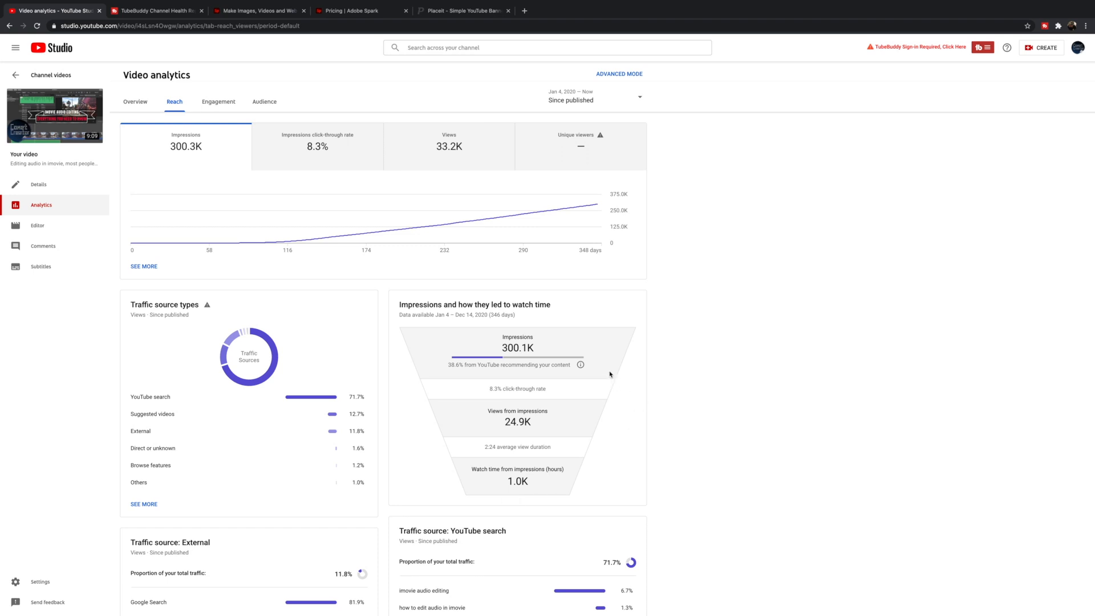
mouse_move(600, 368)
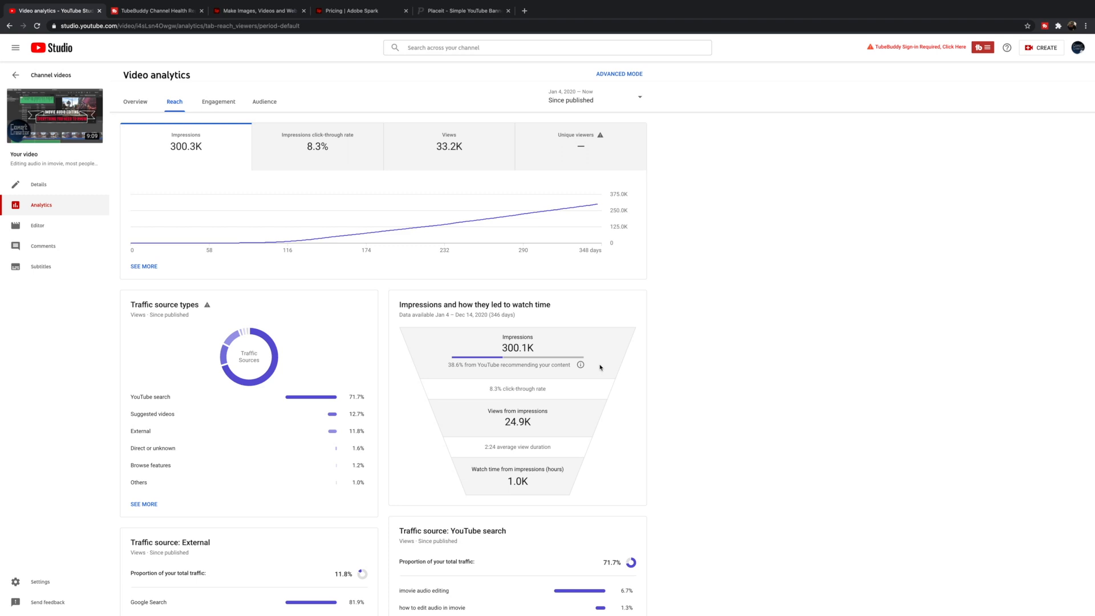
mouse_move(509, 349)
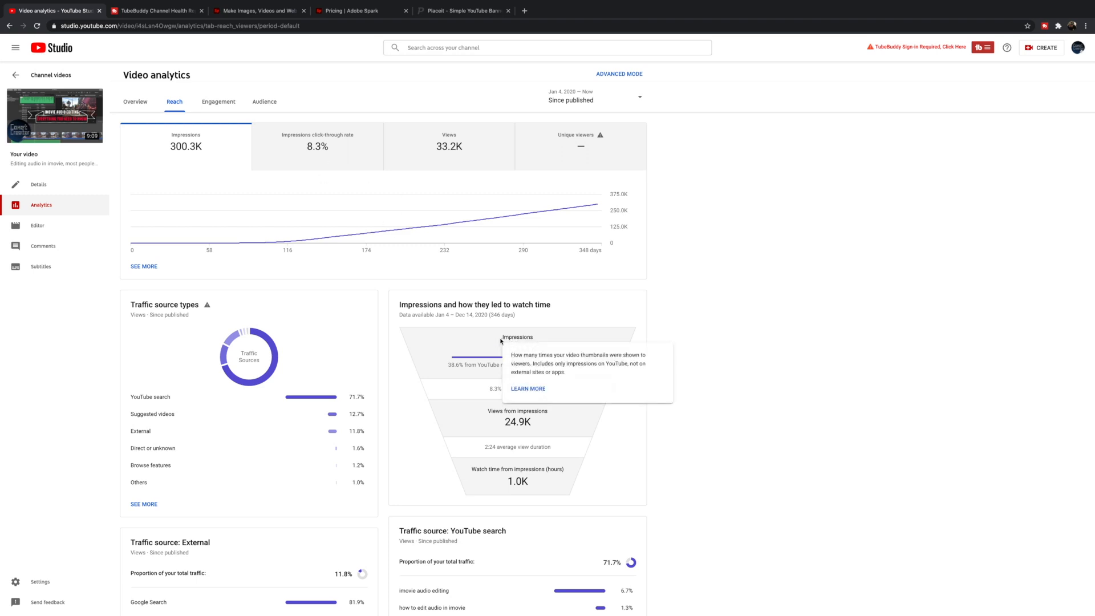
mouse_move(502, 321)
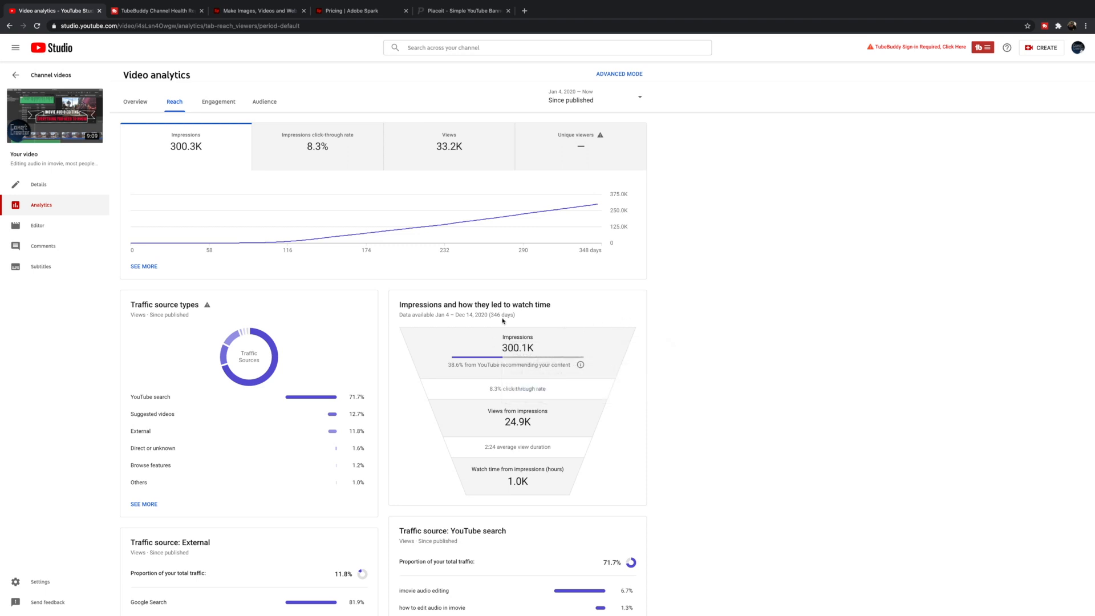
mouse_move(500, 355)
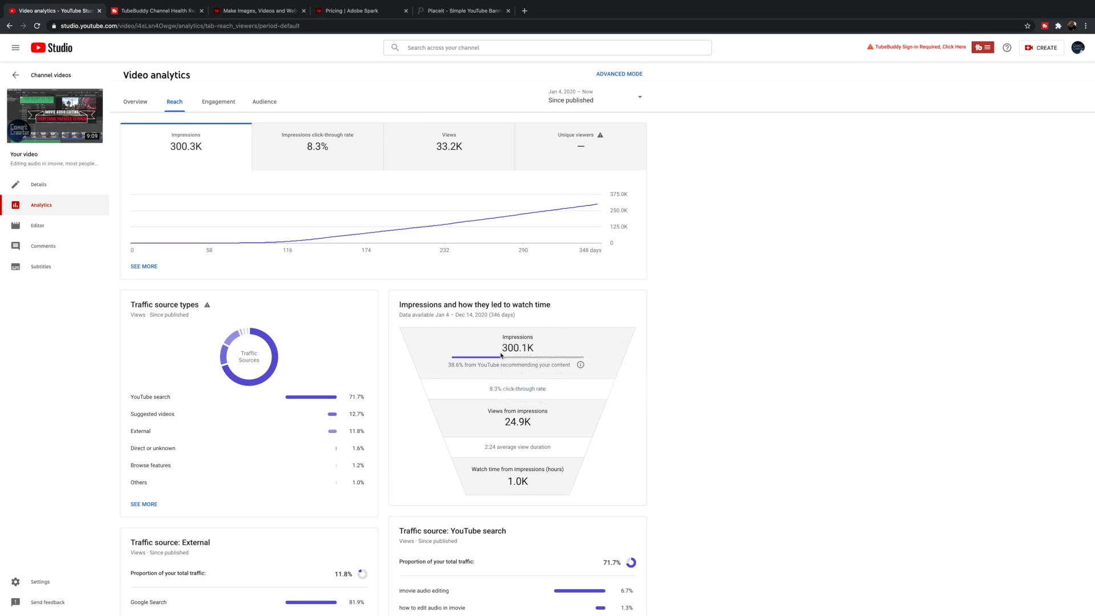
mouse_move(500, 392)
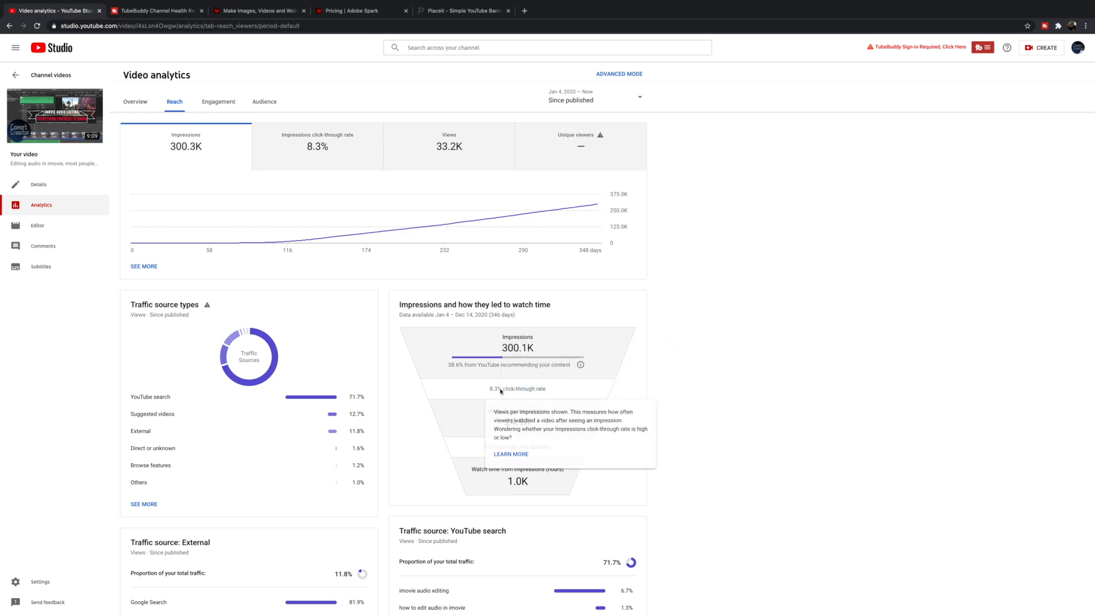
mouse_move(517, 397)
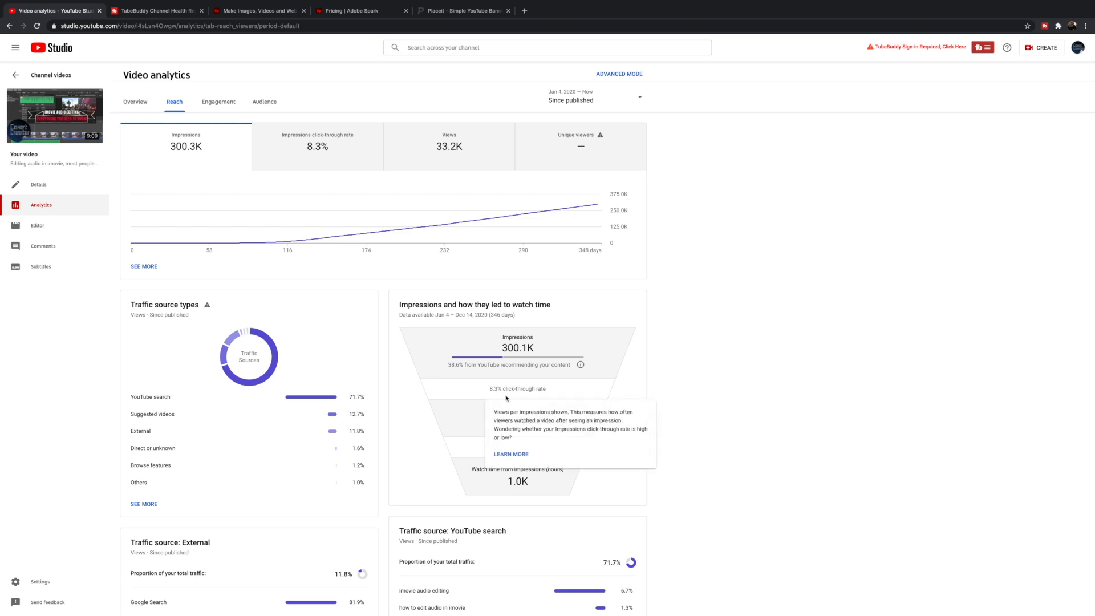
mouse_move(521, 377)
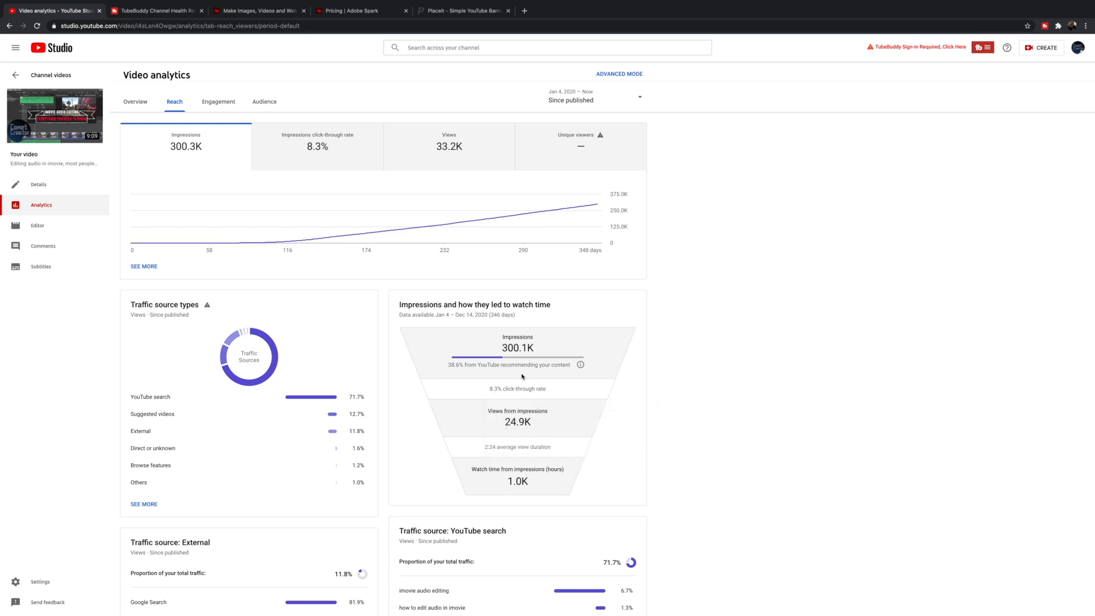
mouse_move(533, 372)
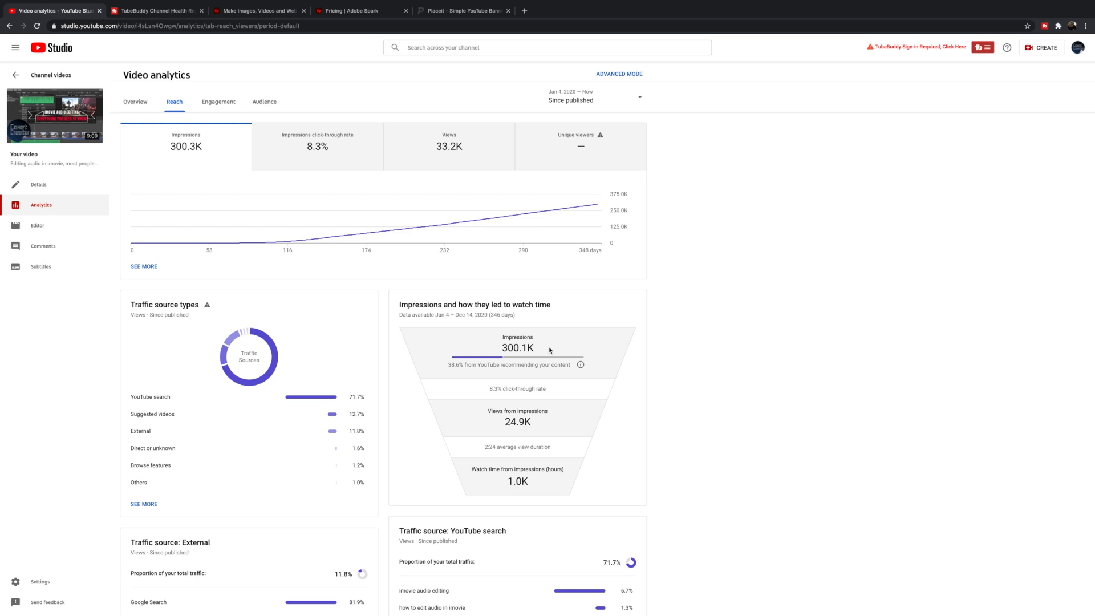
mouse_move(544, 364)
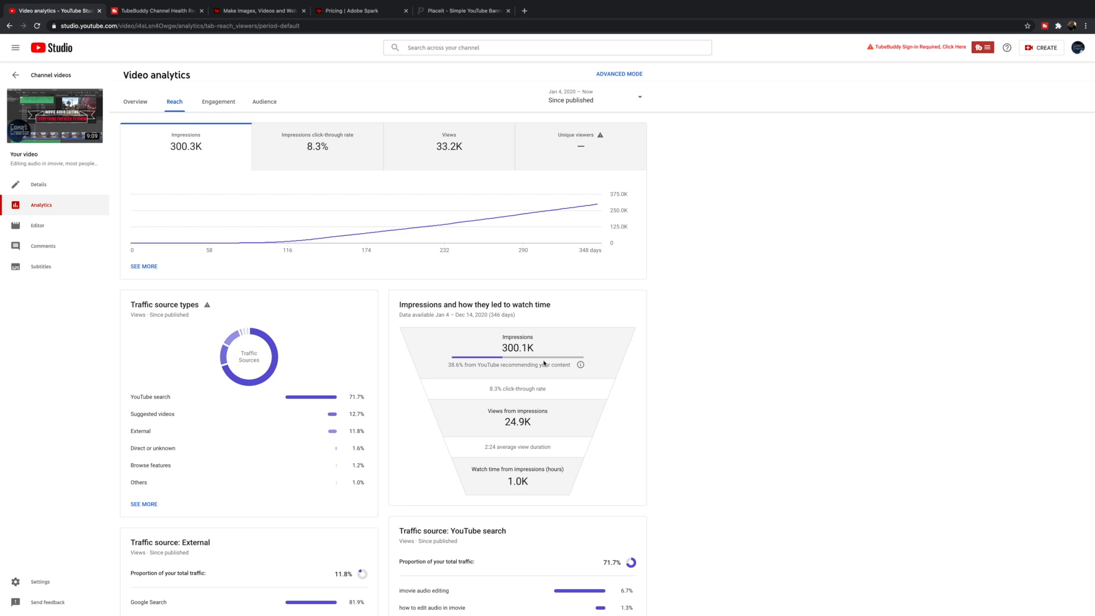
mouse_move(551, 363)
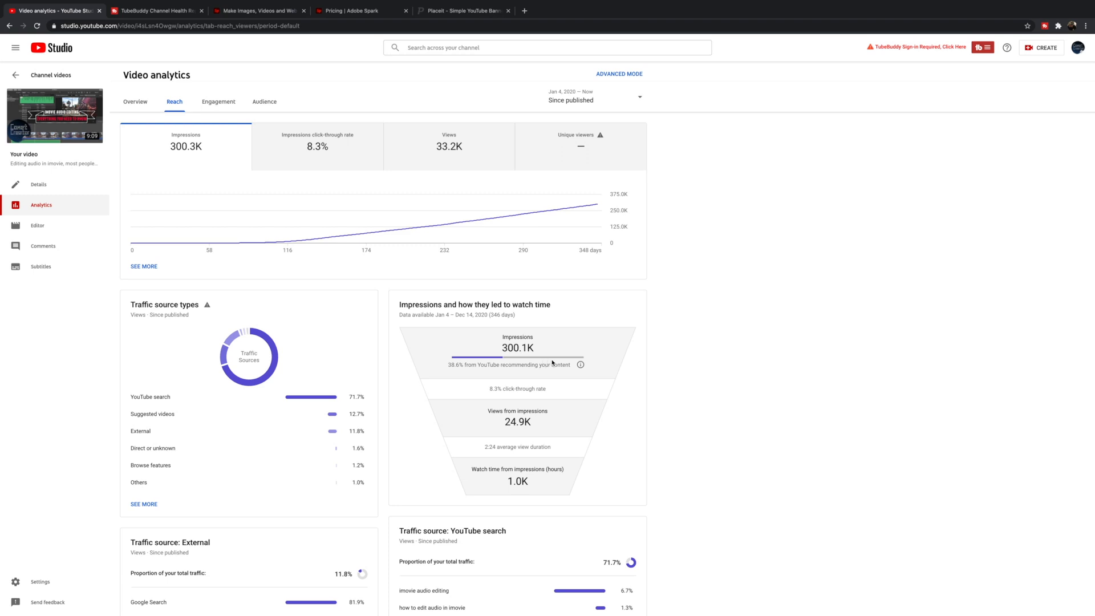
mouse_move(563, 360)
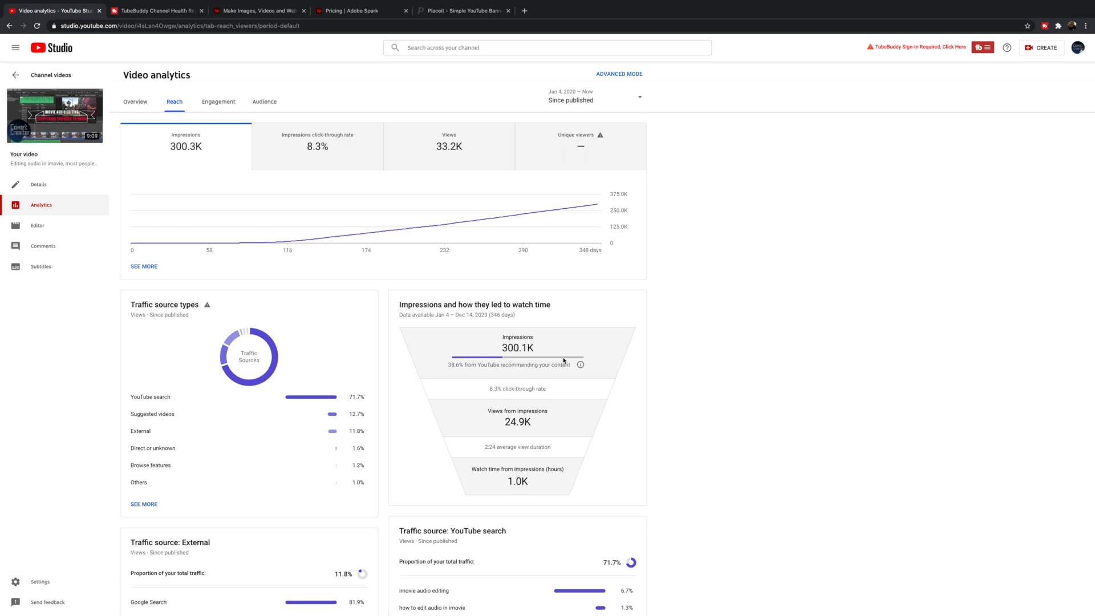
mouse_move(518, 349)
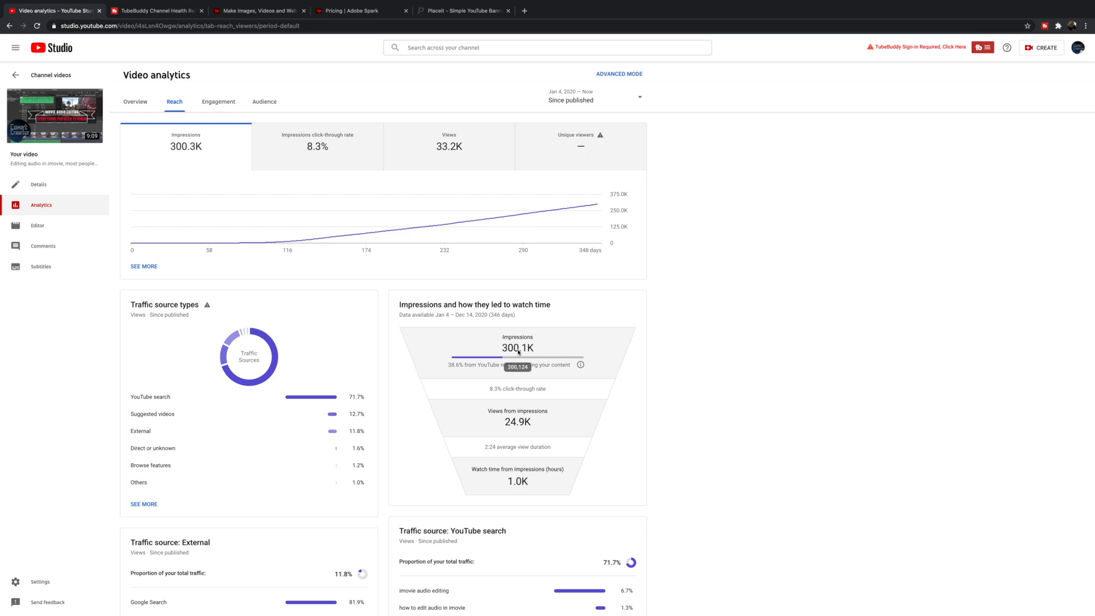
mouse_move(637, 348)
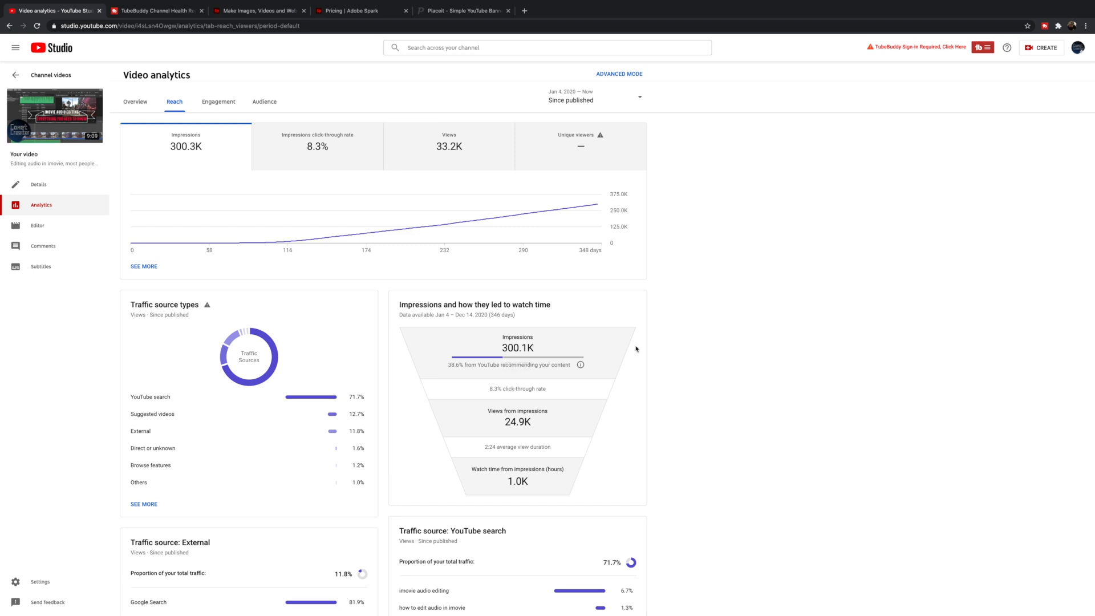
mouse_move(527, 358)
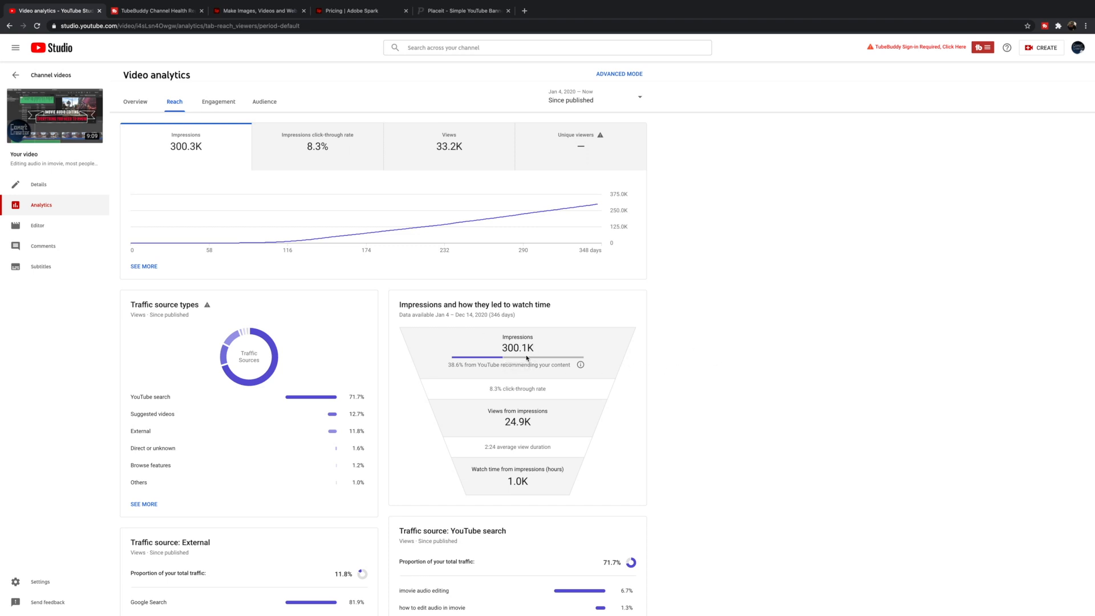
mouse_move(528, 370)
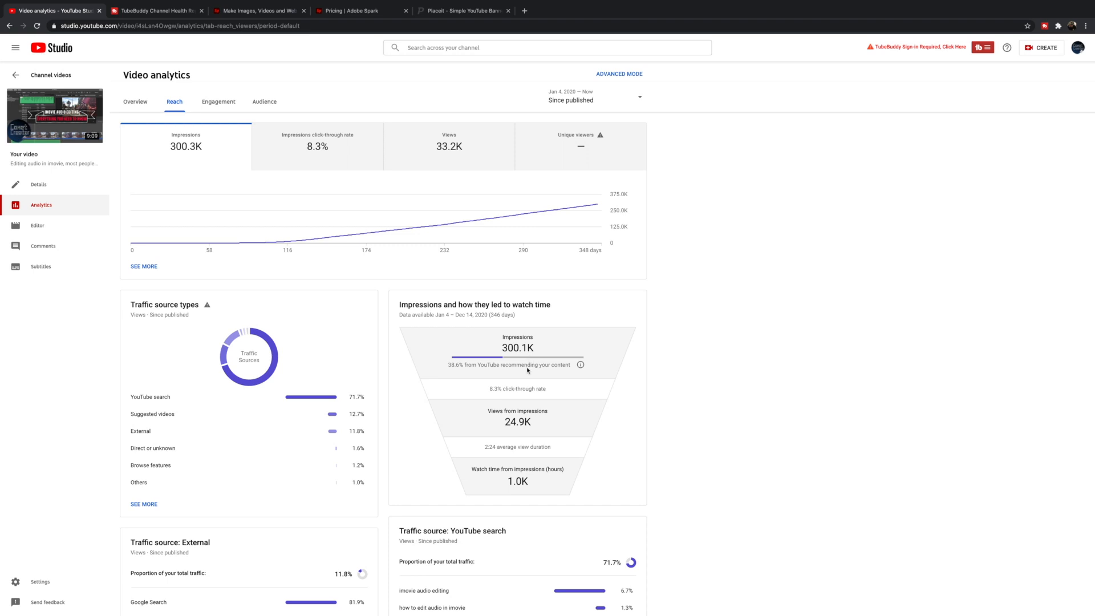
mouse_move(498, 363)
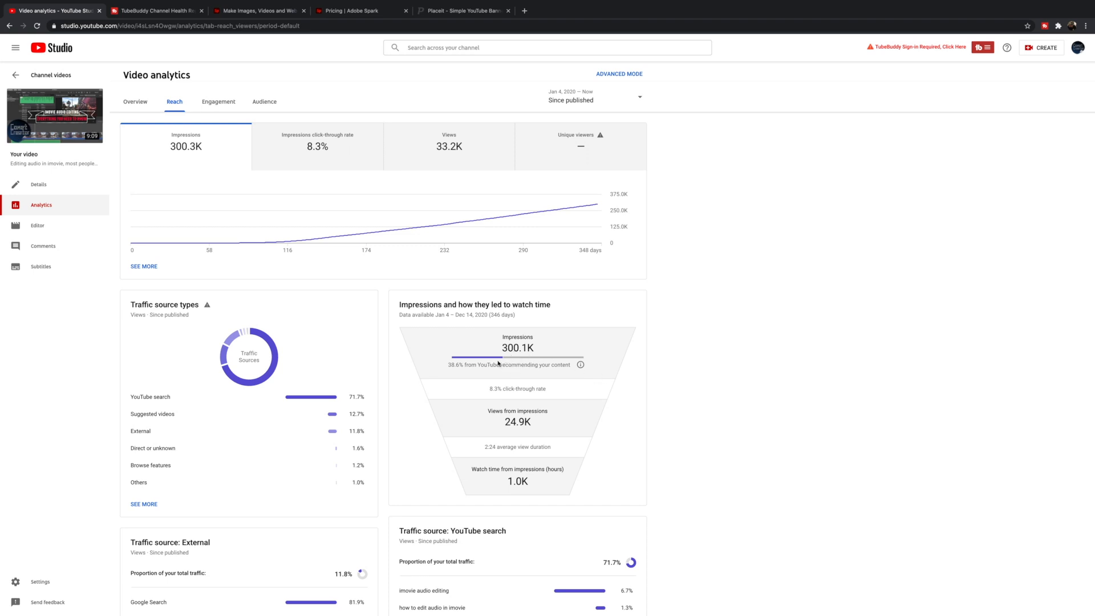
mouse_move(615, 370)
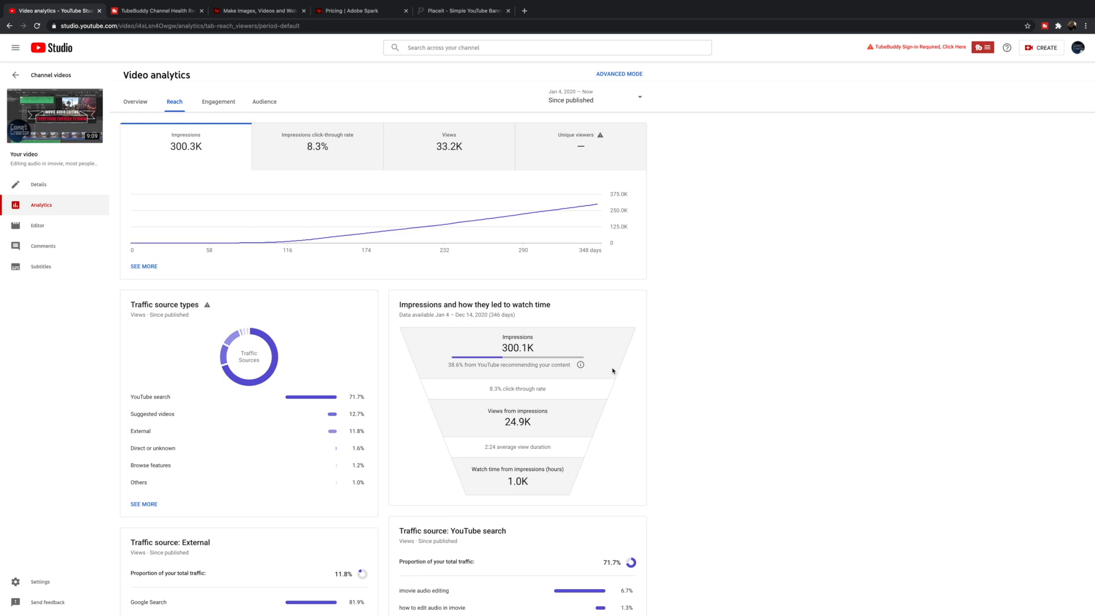
mouse_move(506, 383)
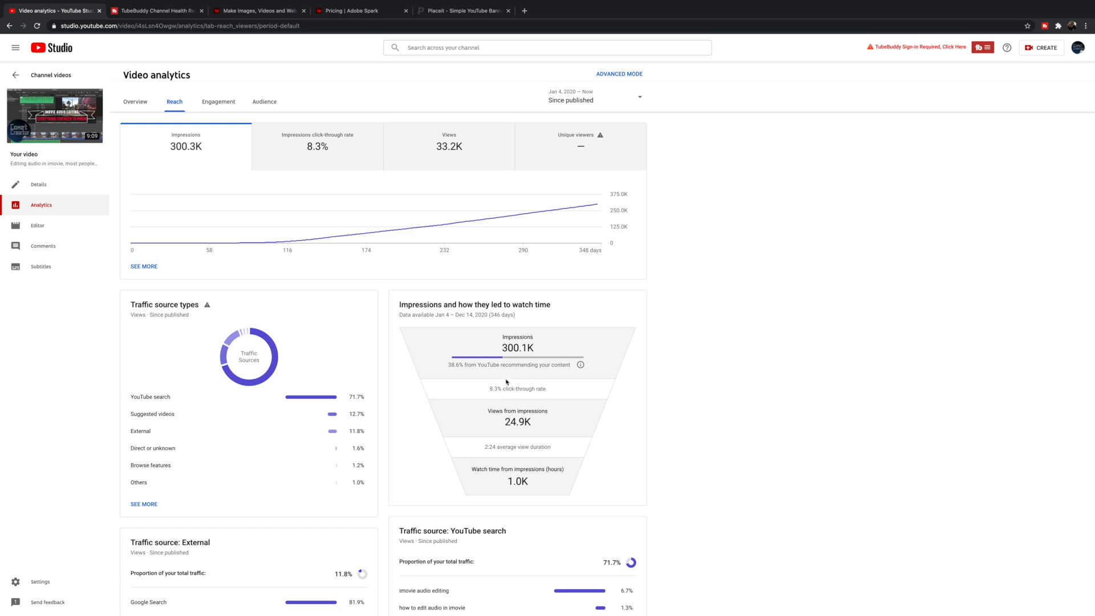
mouse_move(494, 396)
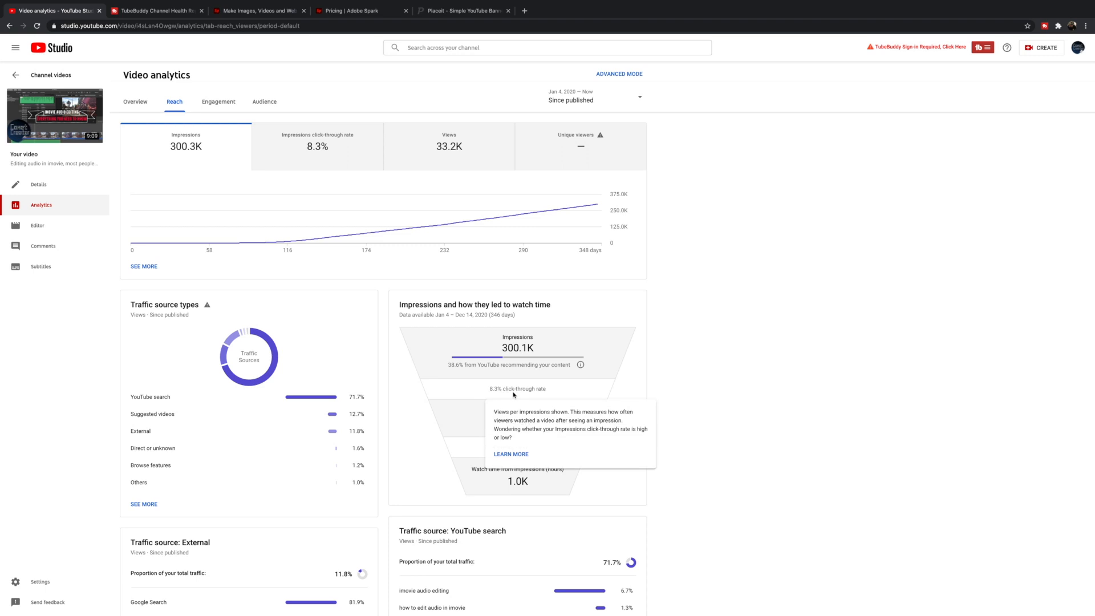
mouse_move(615, 369)
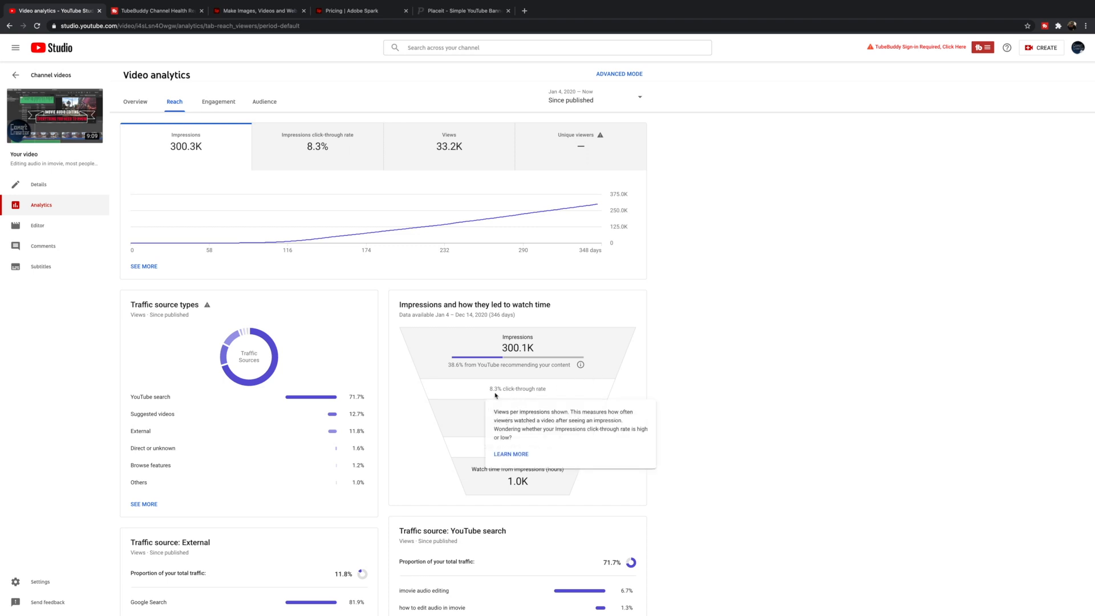
mouse_move(506, 392)
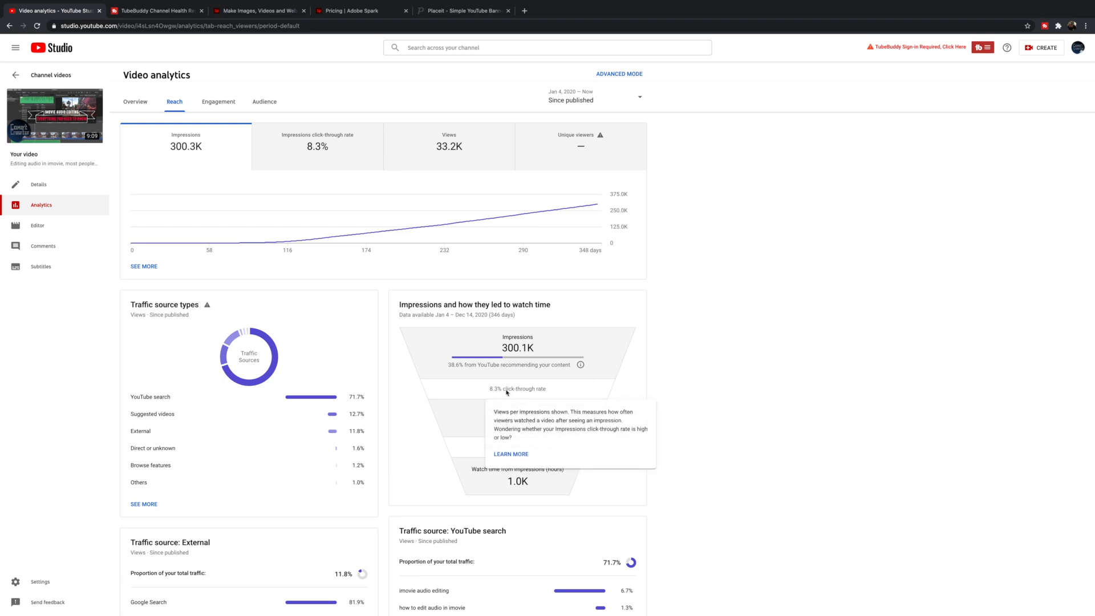
mouse_move(614, 361)
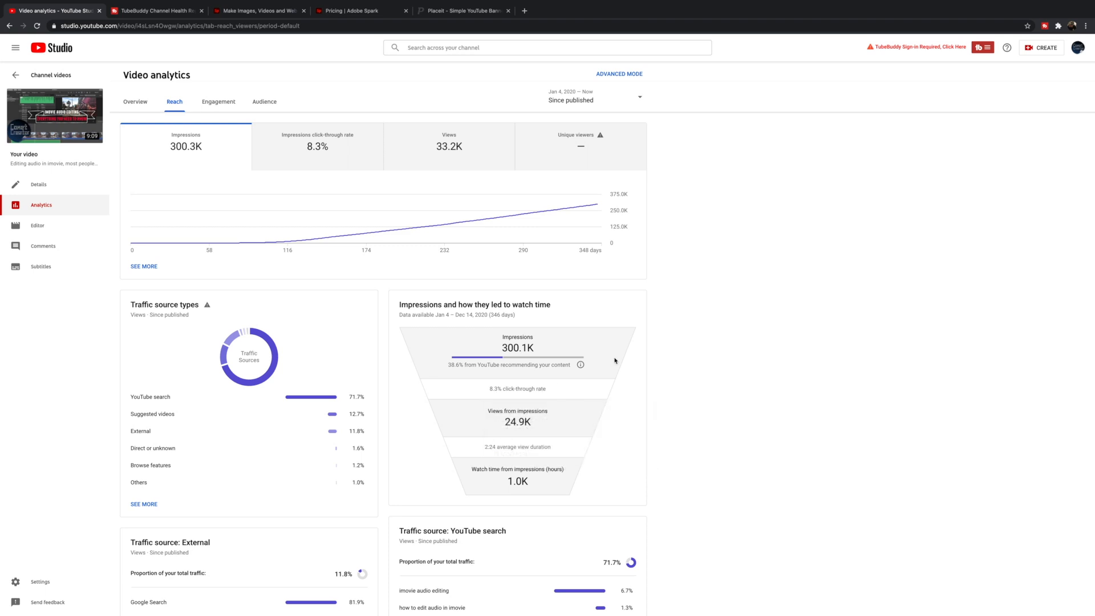
mouse_move(498, 385)
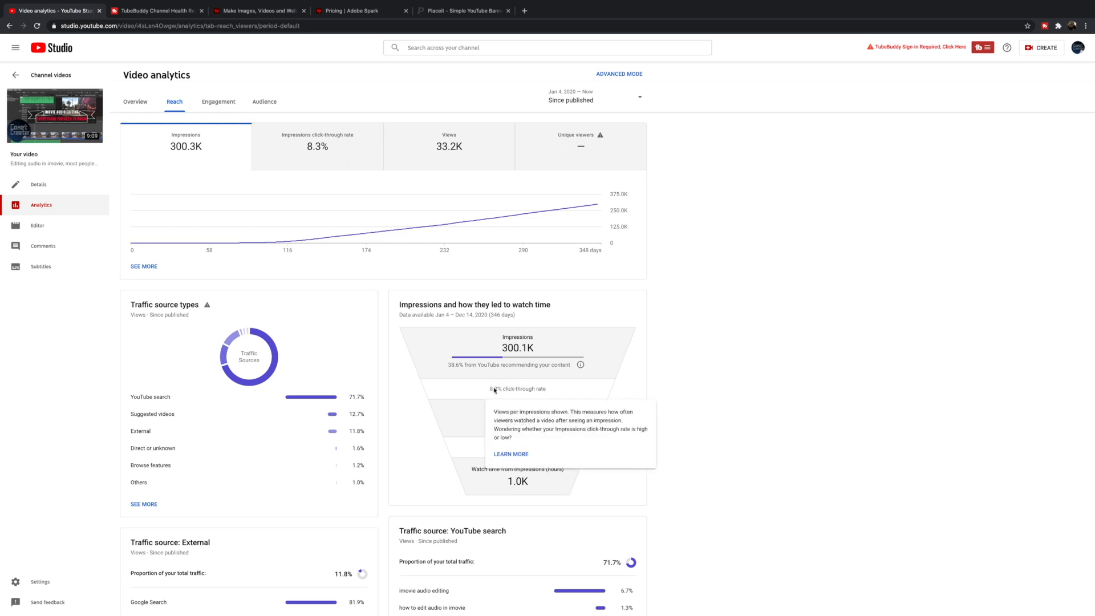
mouse_move(510, 397)
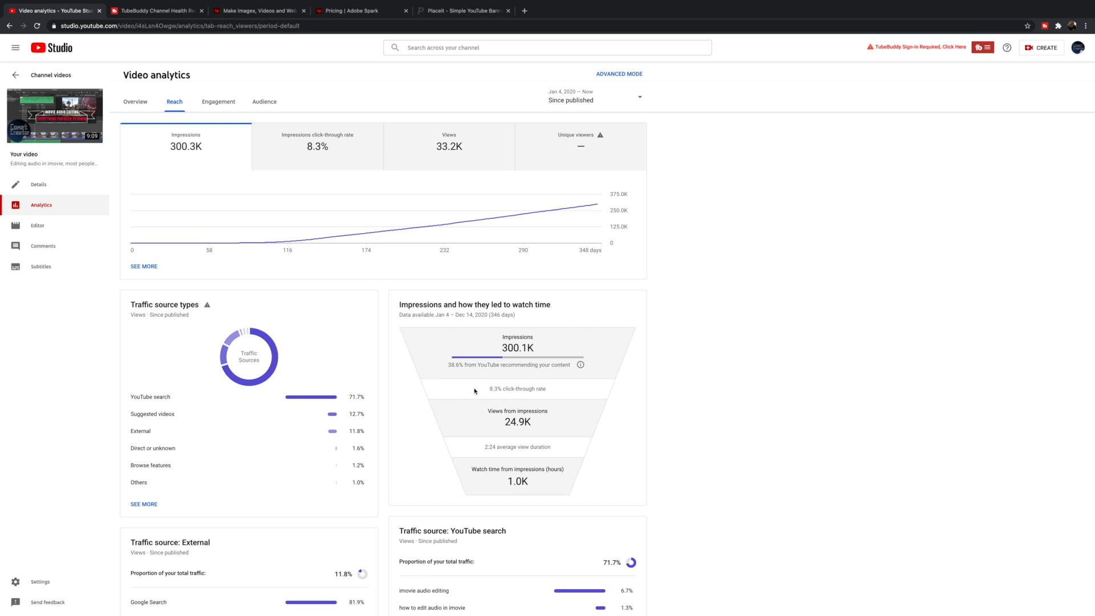
mouse_move(535, 398)
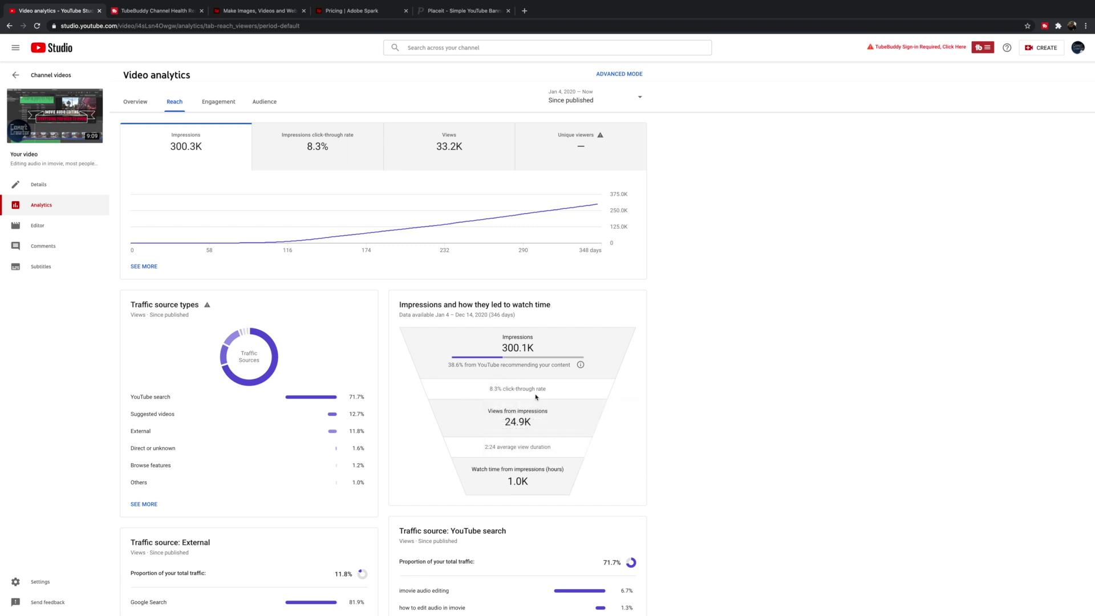
mouse_move(470, 445)
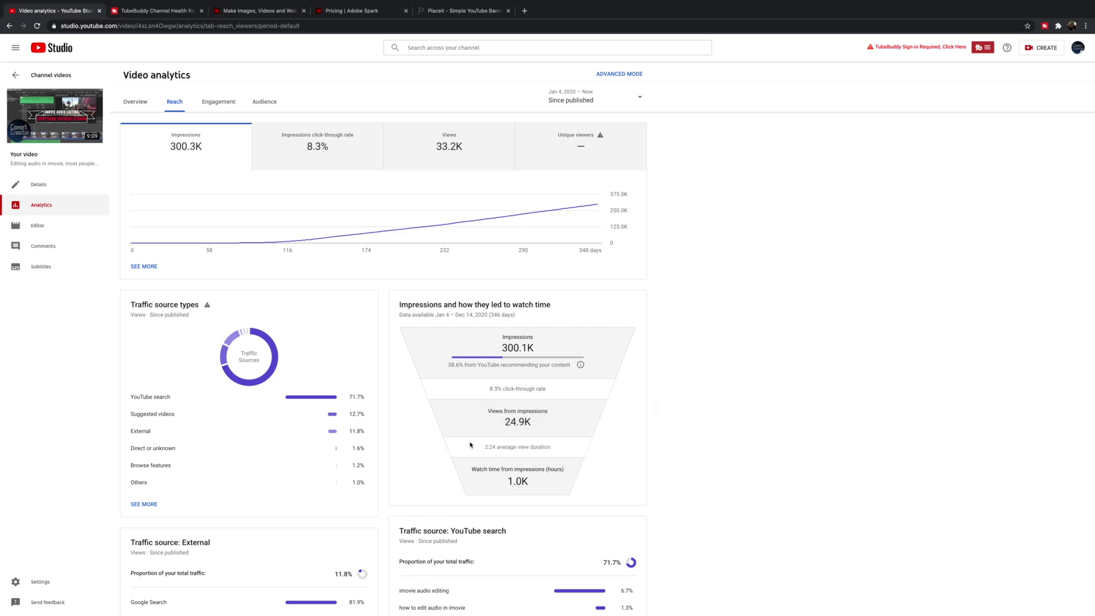
mouse_move(643, 447)
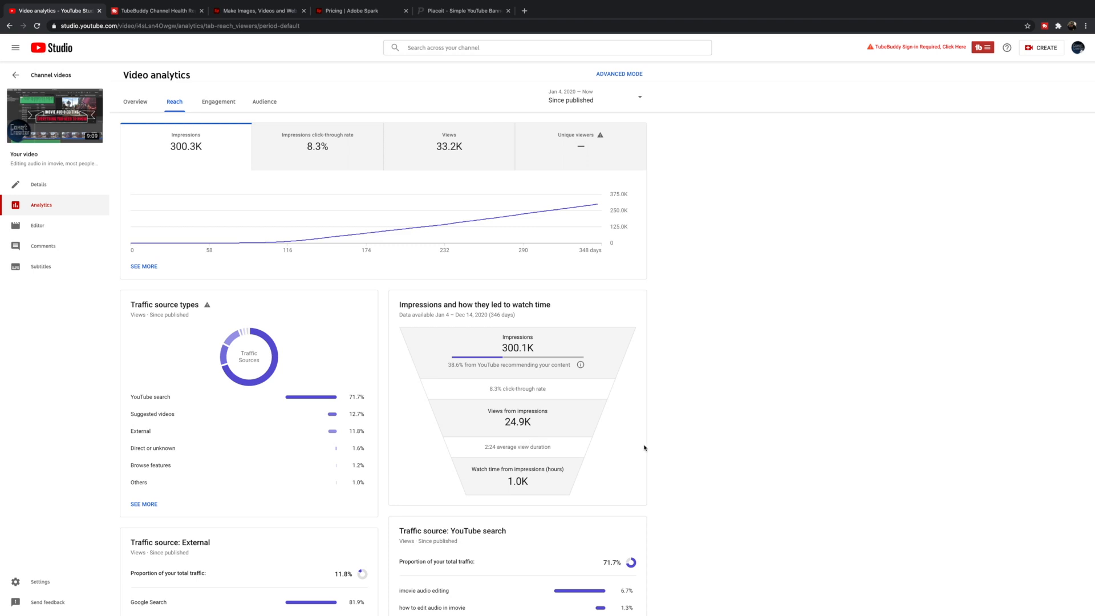
mouse_move(571, 450)
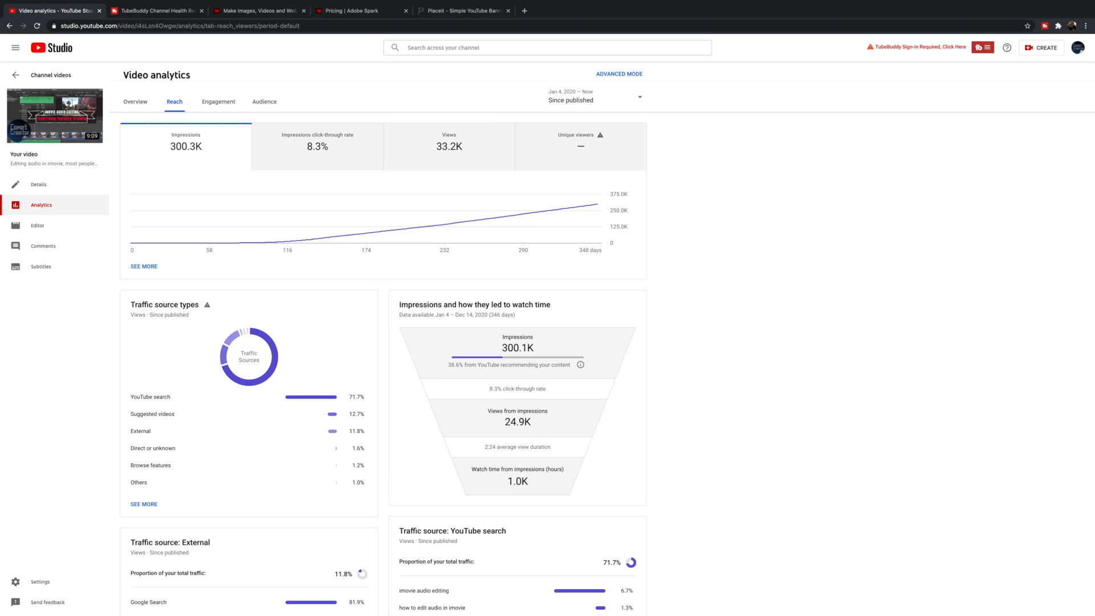
mouse_move(512, 453)
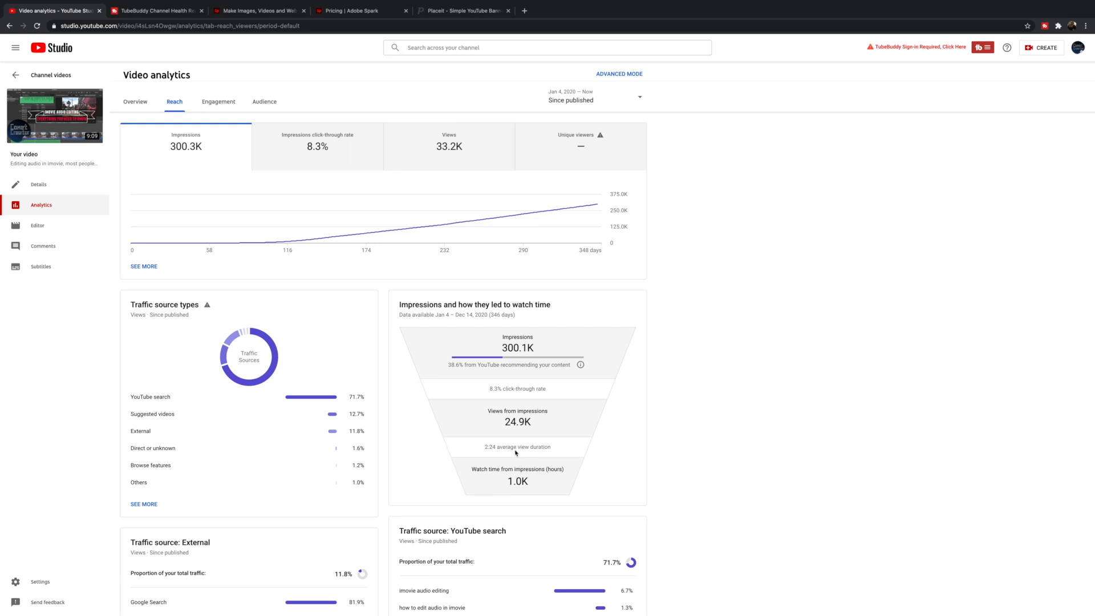
mouse_move(500, 451)
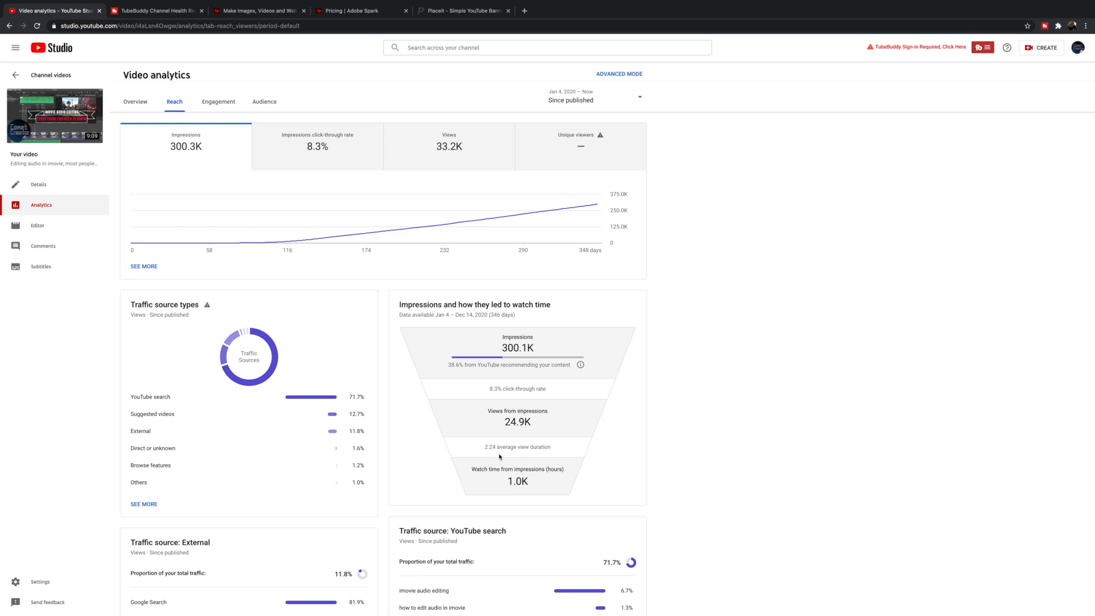
mouse_move(524, 441)
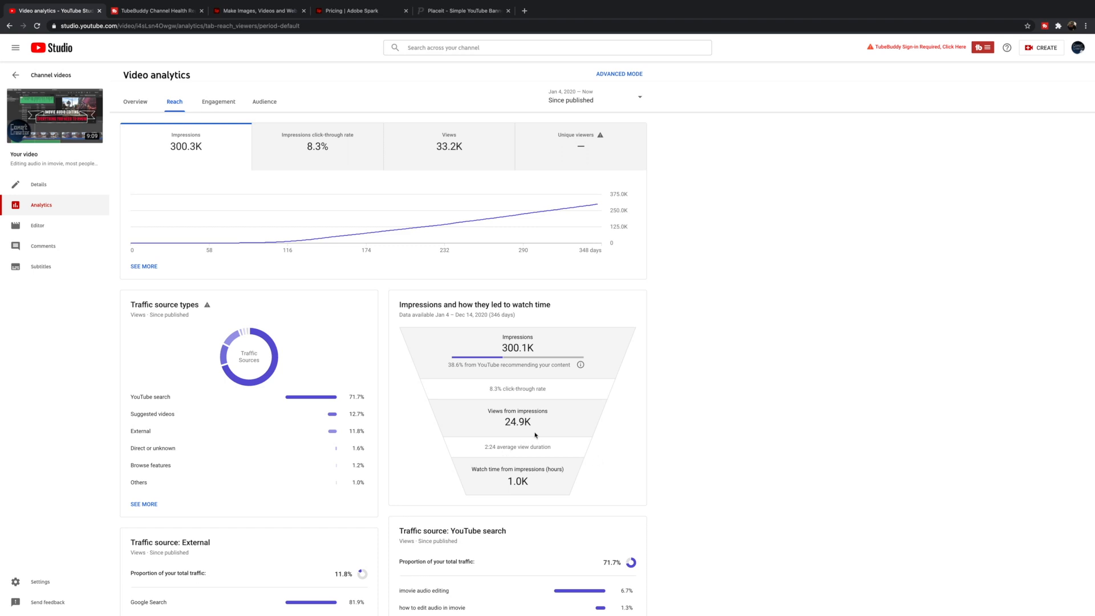
mouse_move(510, 451)
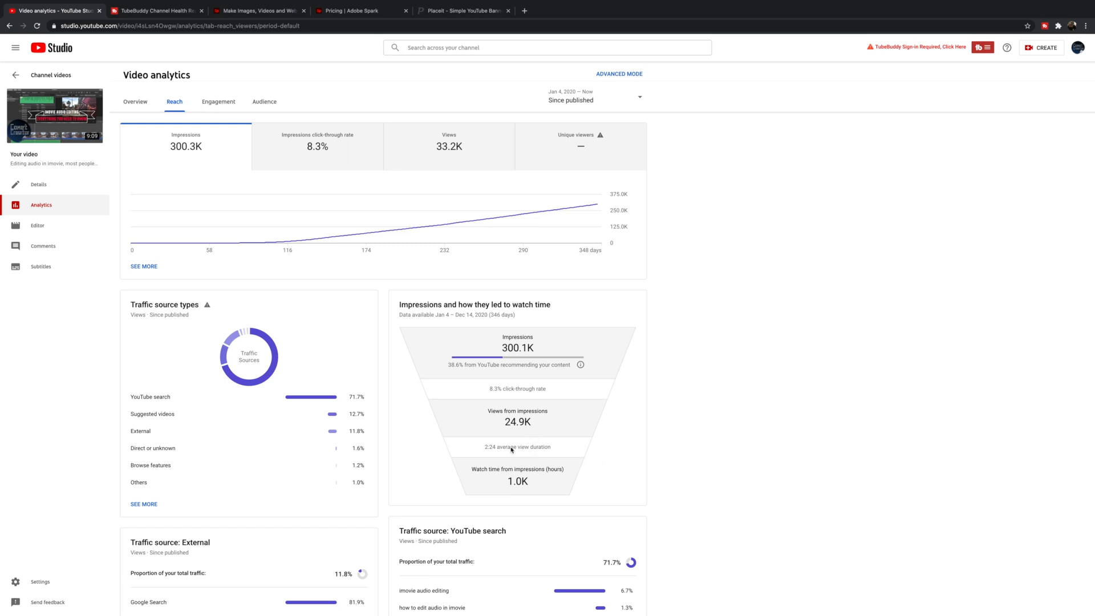
mouse_move(502, 450)
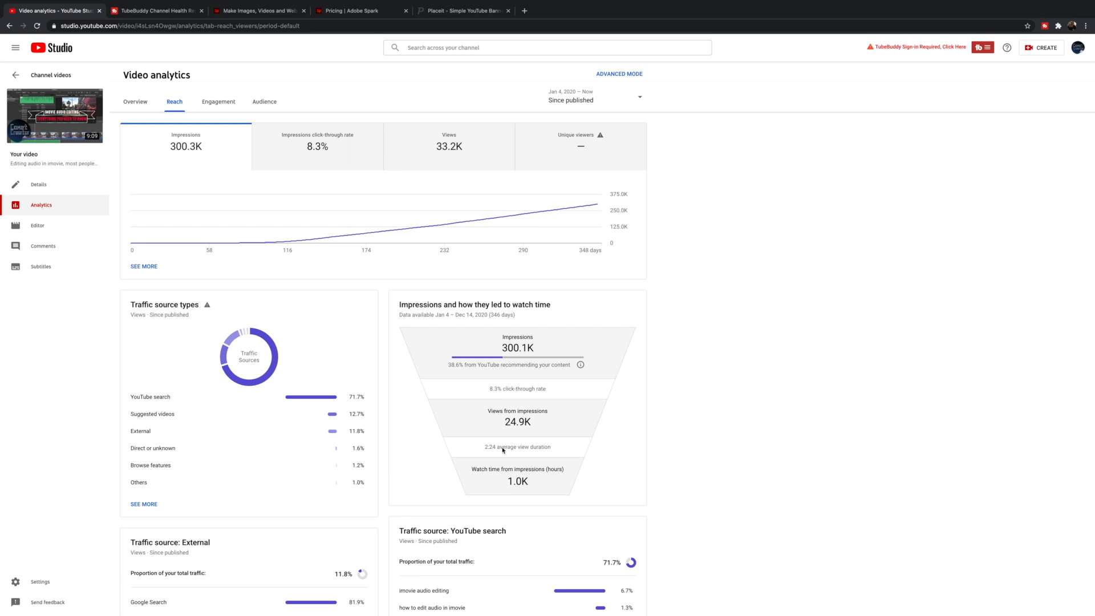
mouse_move(478, 172)
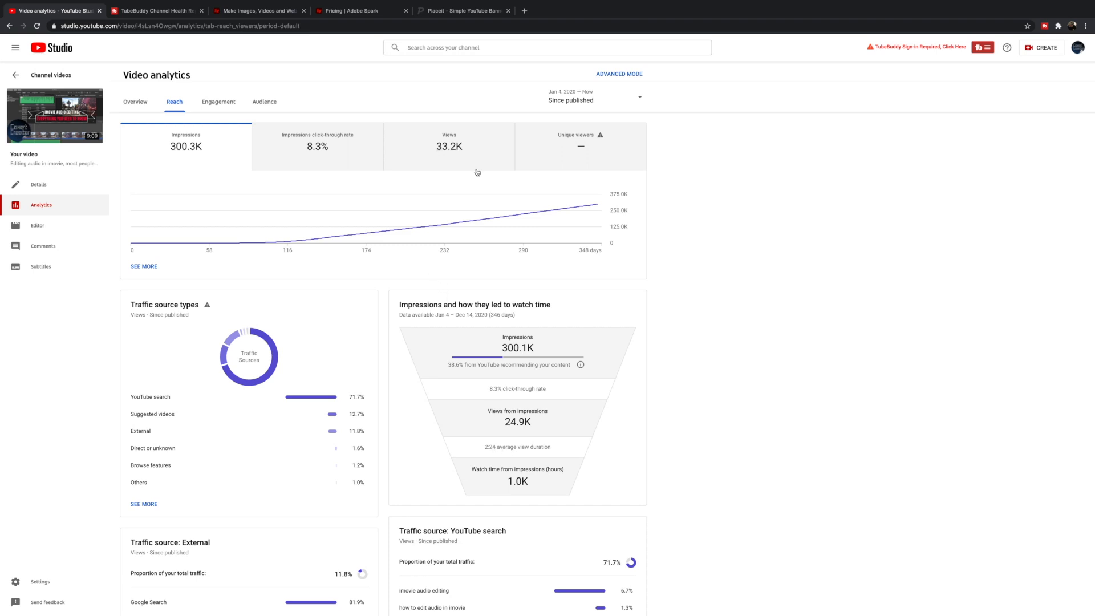
click(448, 146)
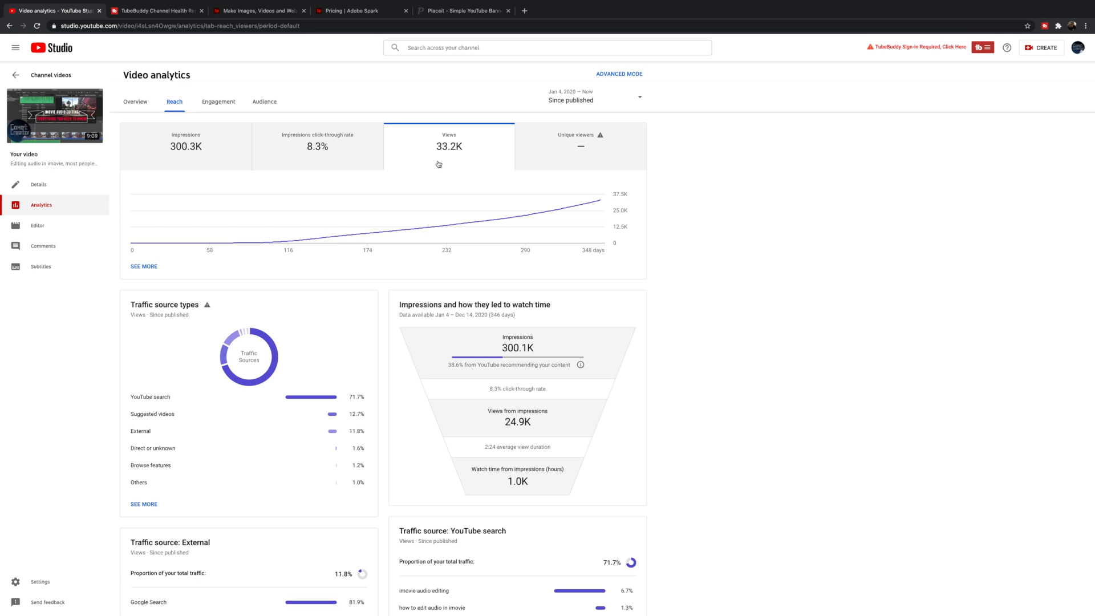
mouse_move(475, 222)
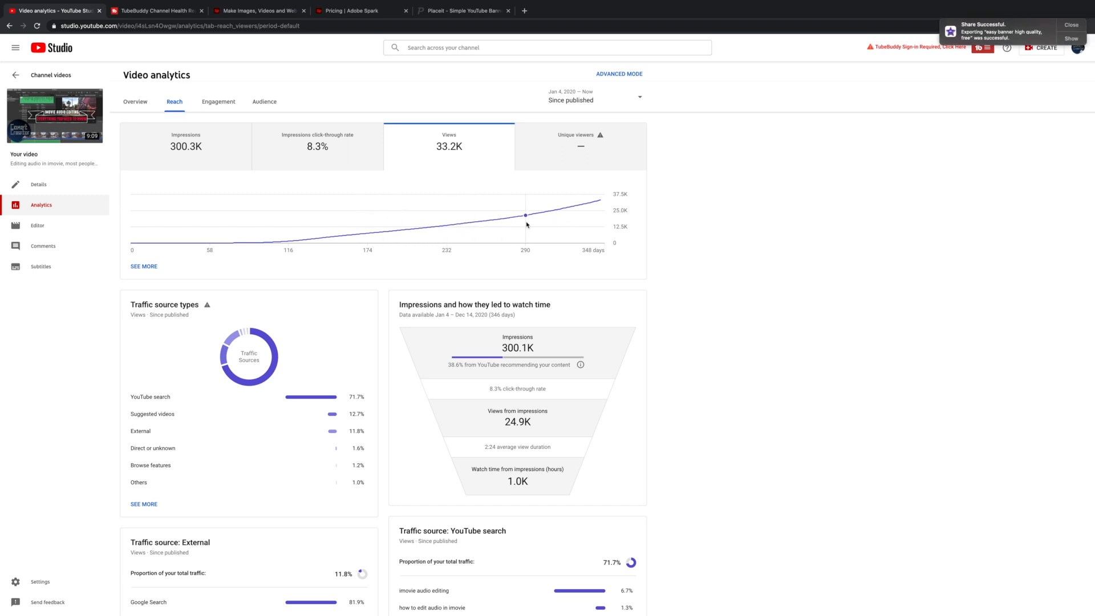
click(1070, 25)
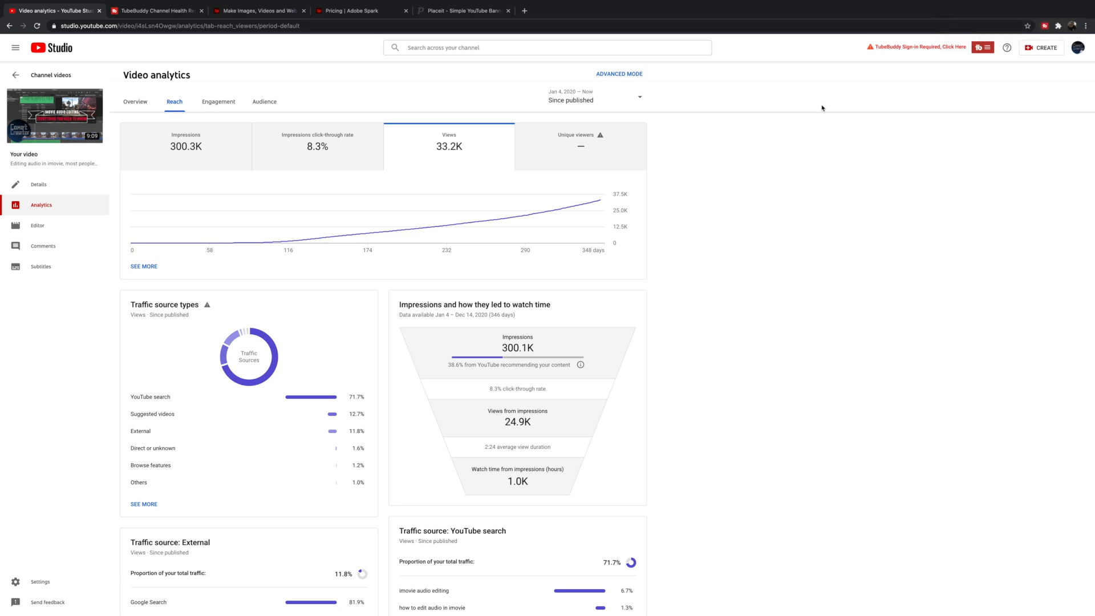
mouse_move(489, 459)
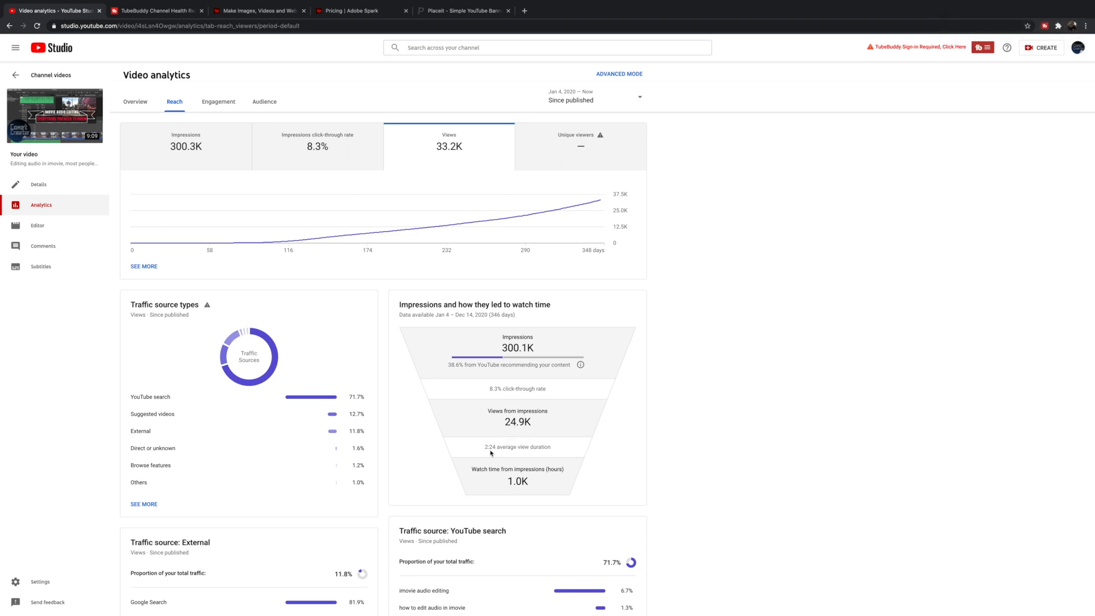
mouse_move(494, 458)
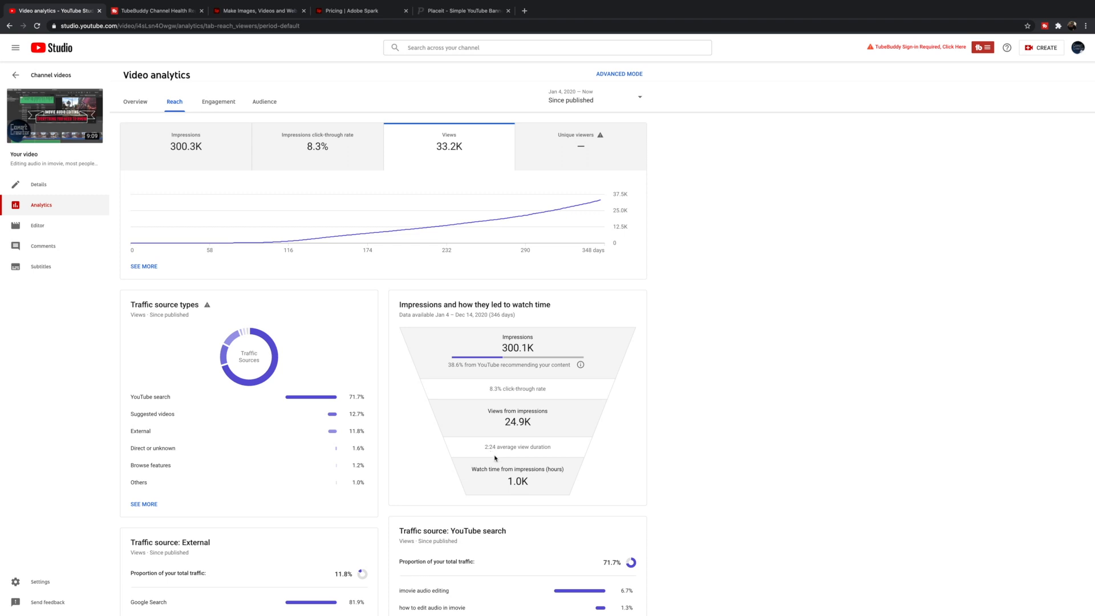
mouse_move(510, 352)
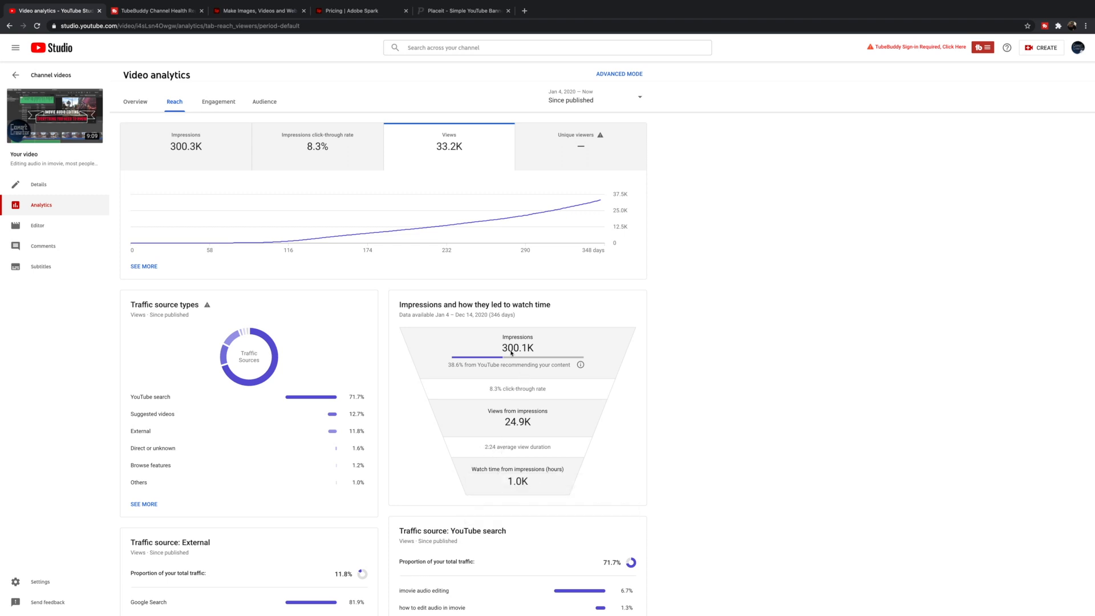
mouse_move(528, 455)
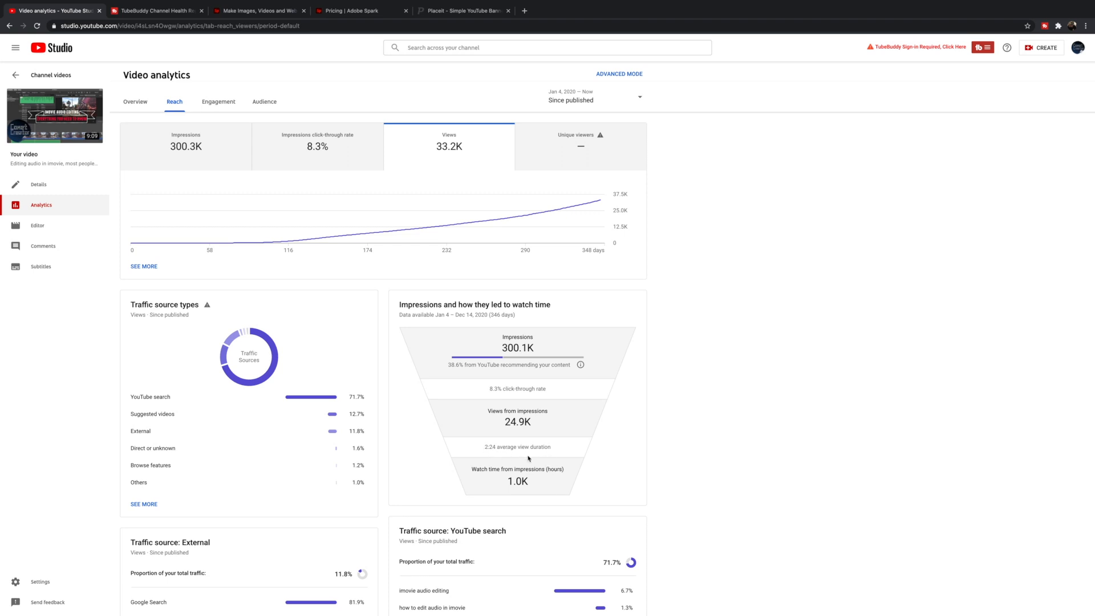
mouse_move(506, 455)
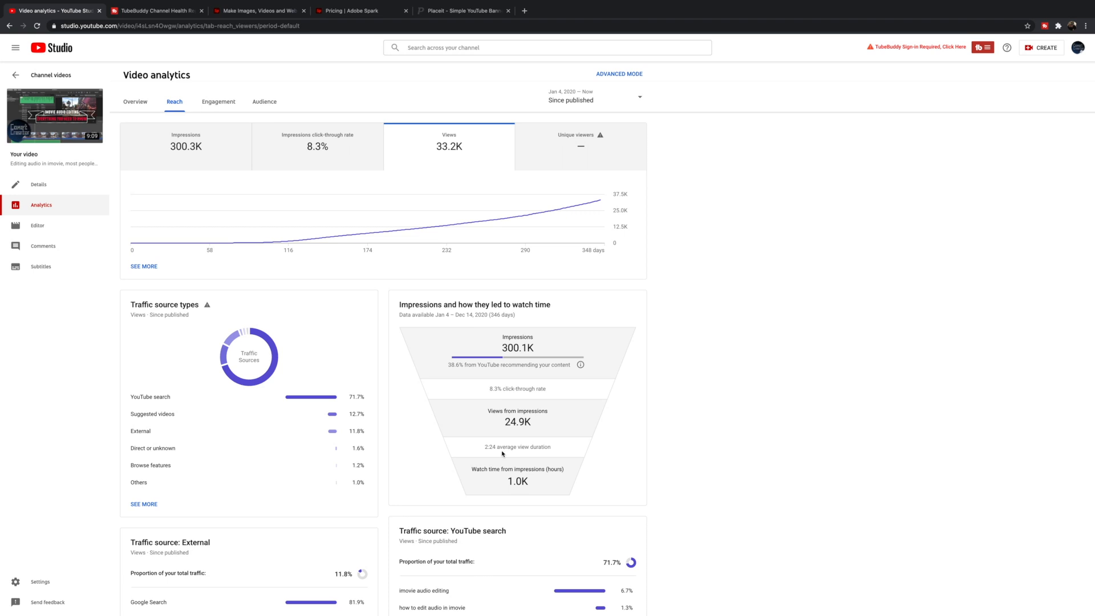
mouse_move(486, 451)
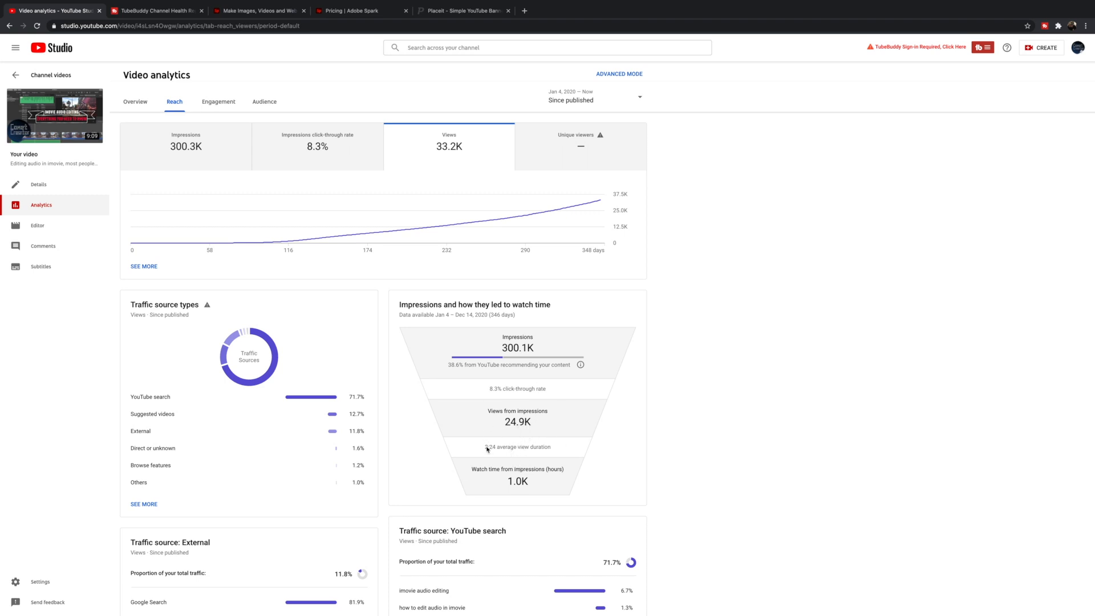
mouse_move(489, 453)
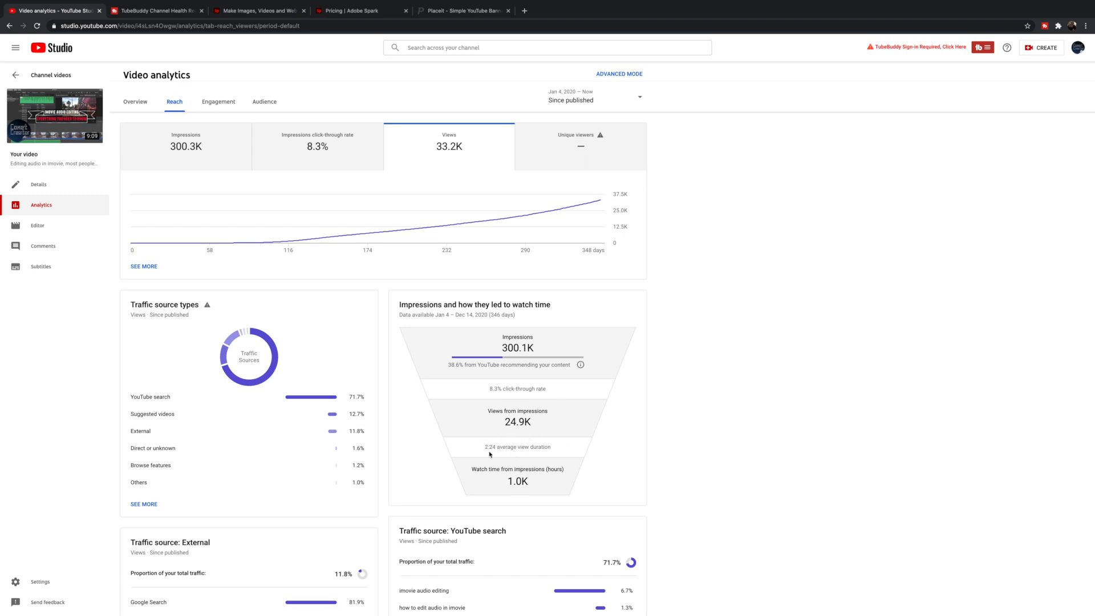
mouse_move(569, 404)
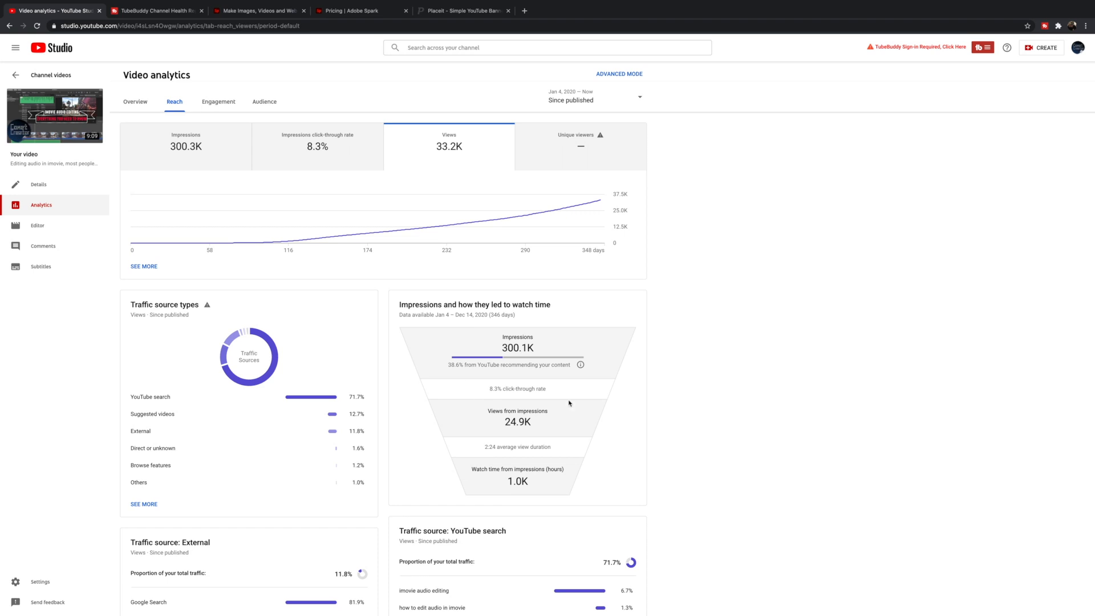
mouse_move(330, 185)
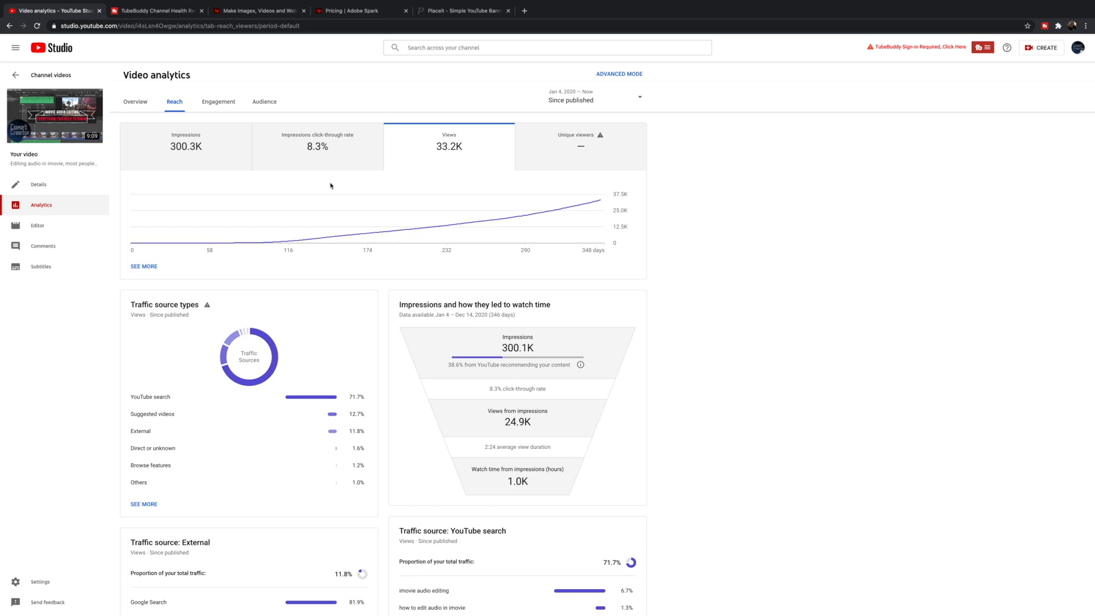
Open Engagement analytics, sample points on the audience retention graph, then scroll back up.
click(217, 102)
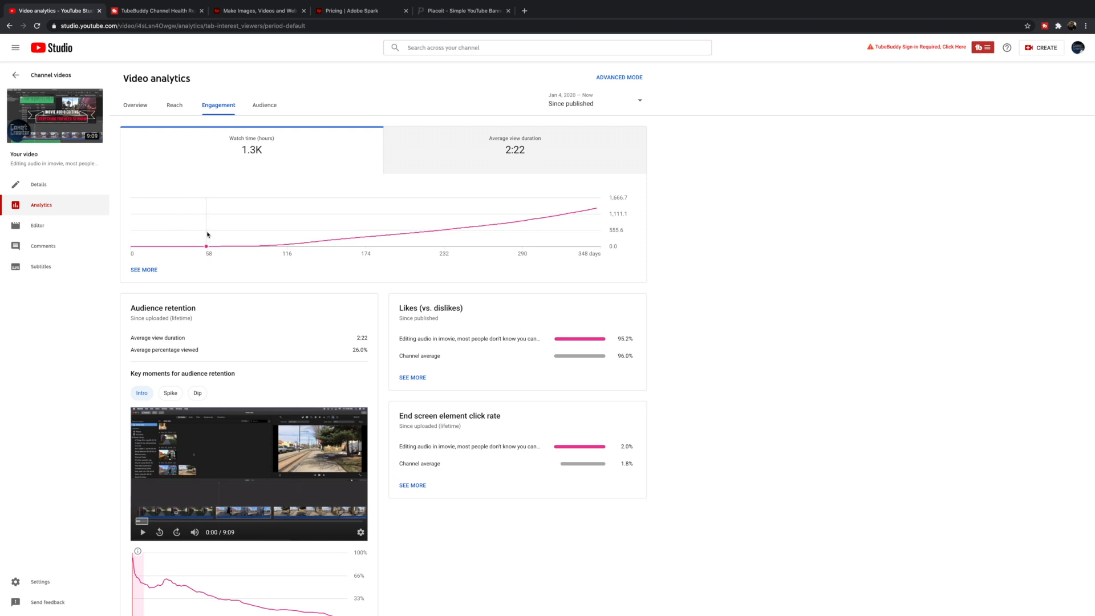
scroll(down, 3)
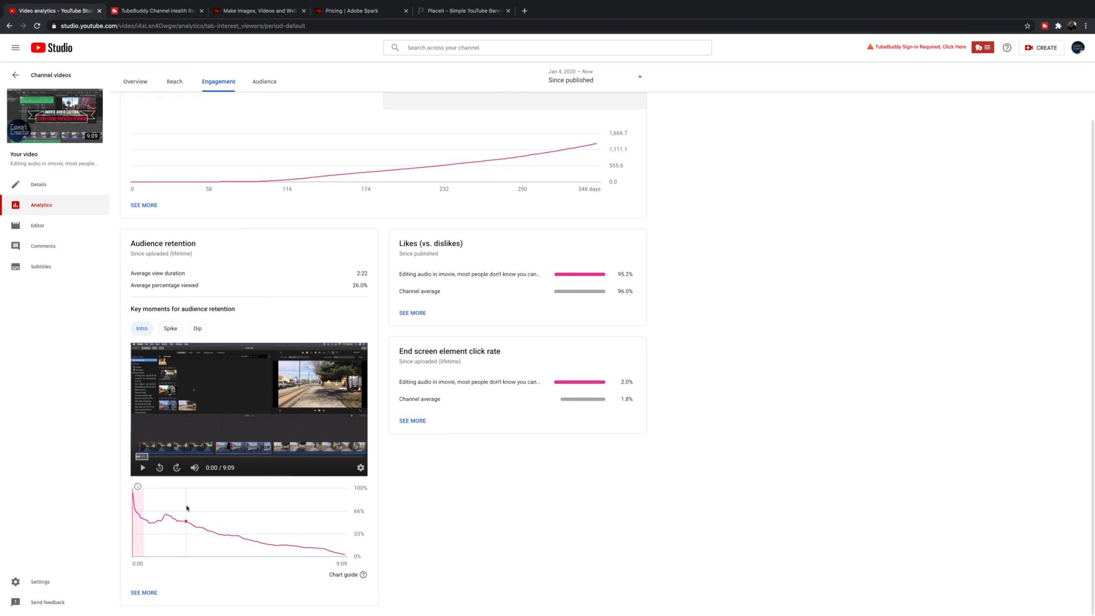
mouse_move(153, 517)
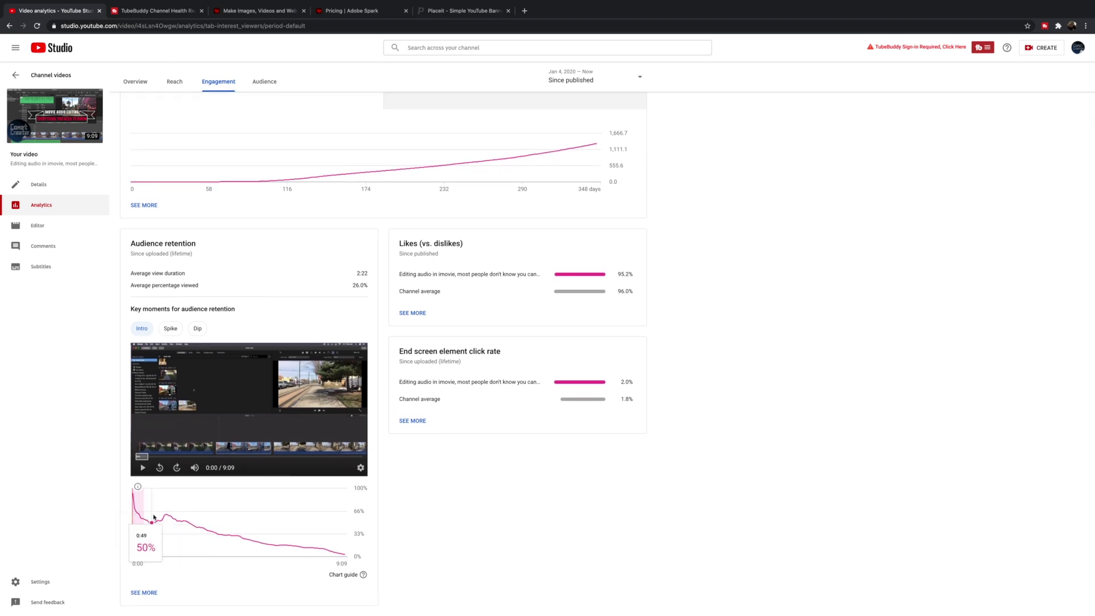
mouse_move(278, 537)
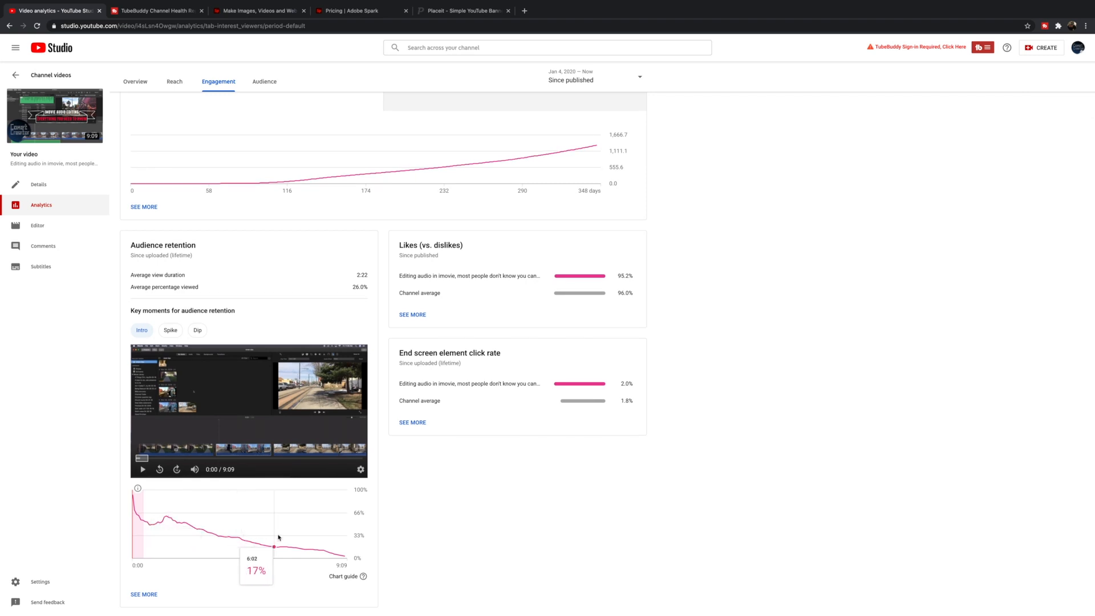
mouse_move(288, 546)
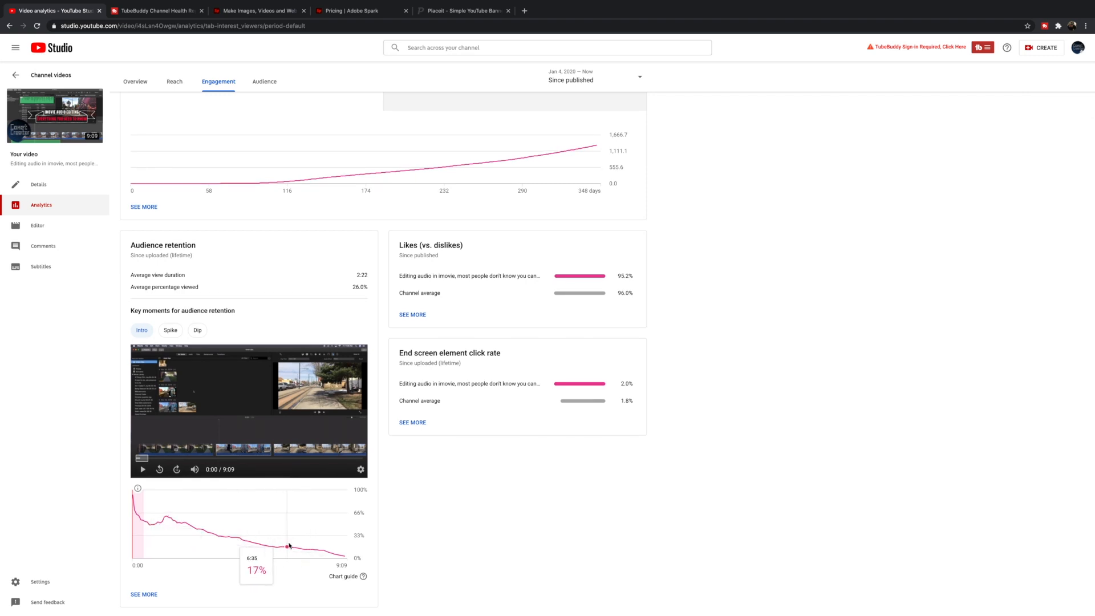
mouse_move(259, 543)
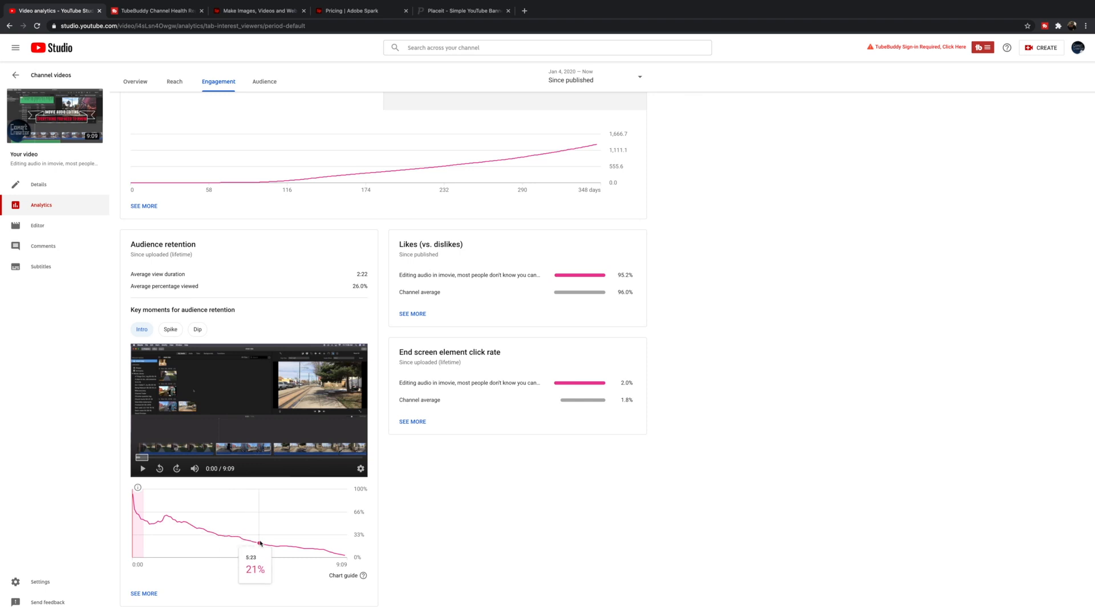
mouse_move(271, 544)
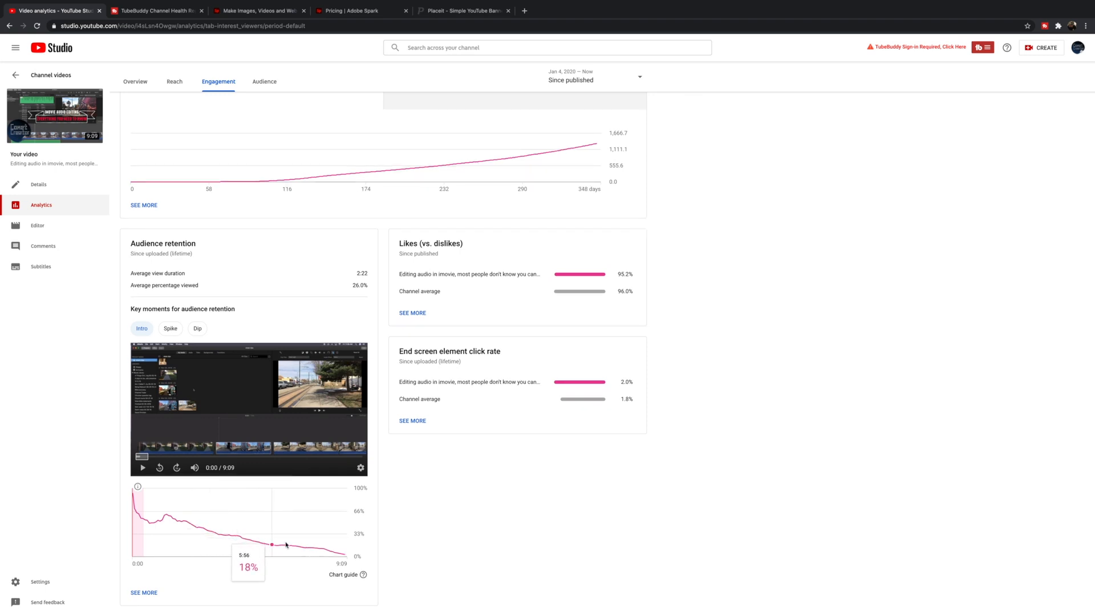
mouse_move(226, 543)
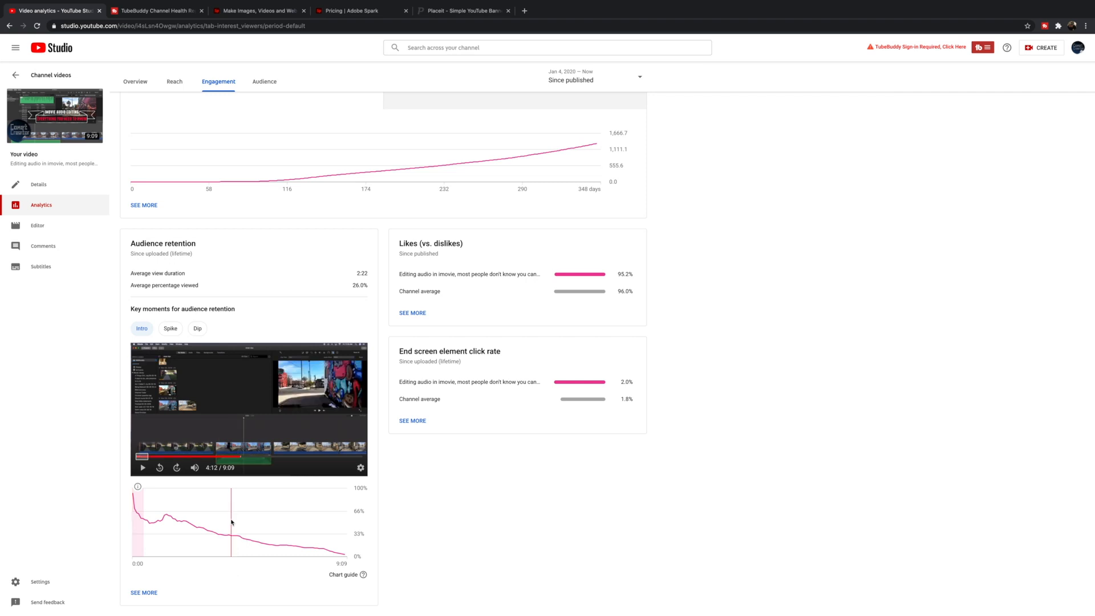
click(268, 520)
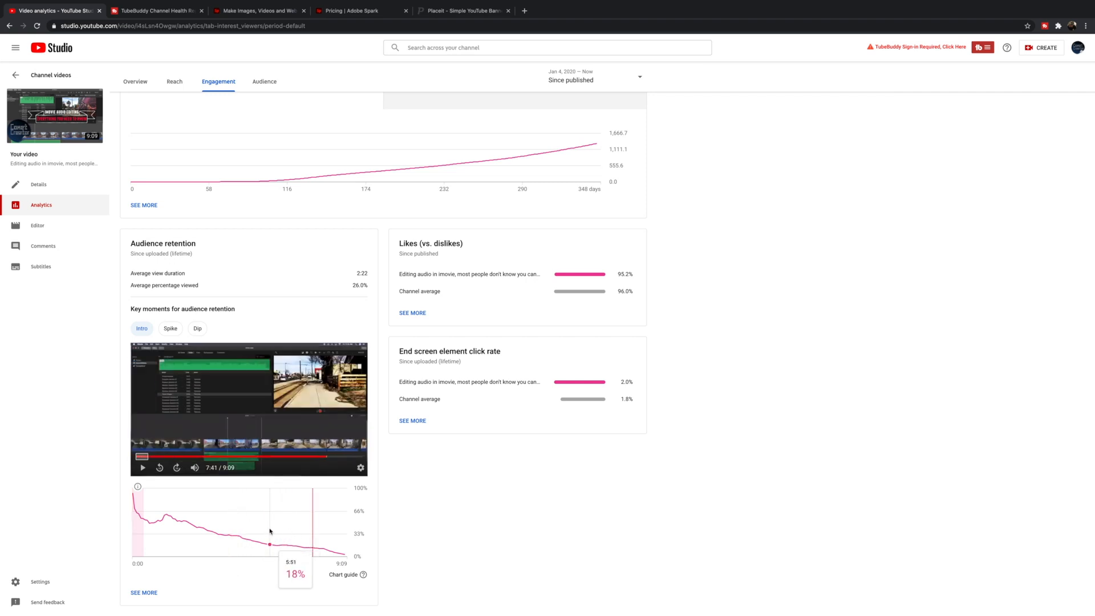
mouse_move(139, 506)
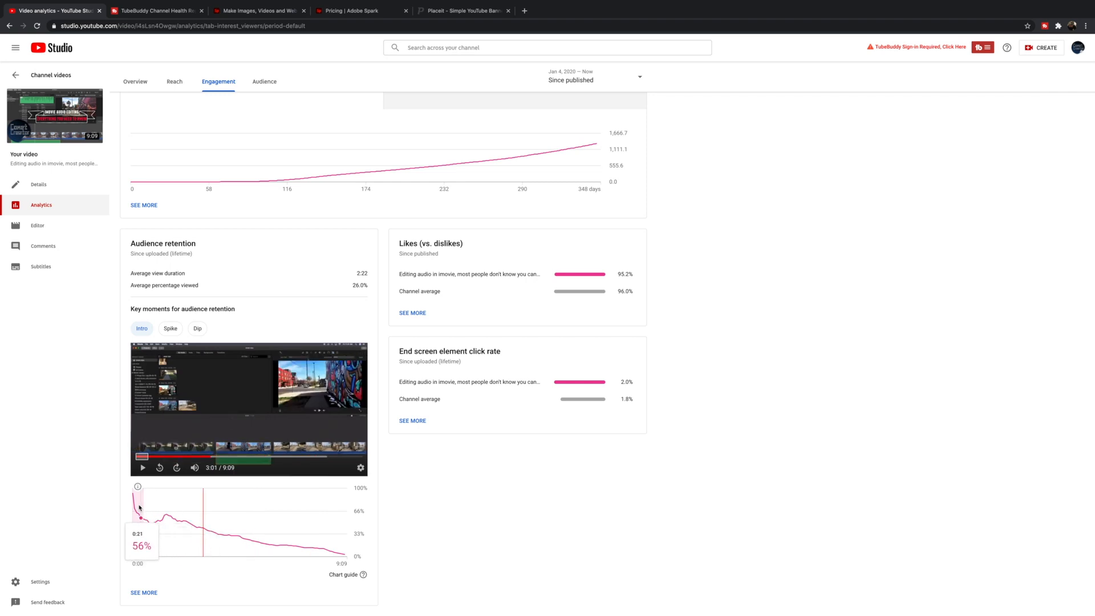
mouse_move(147, 510)
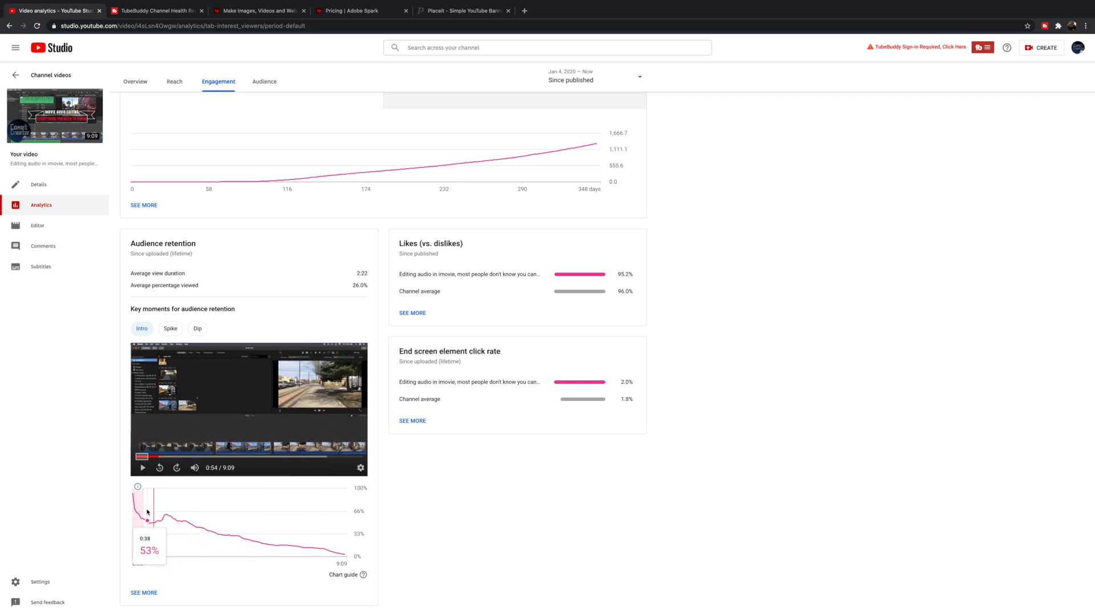
mouse_move(160, 514)
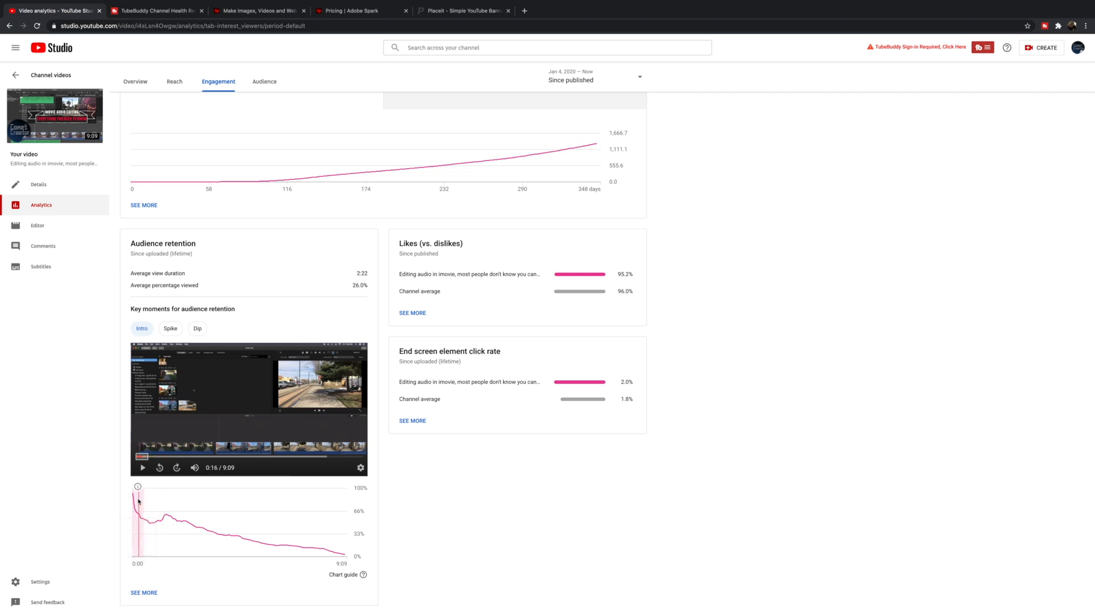
mouse_move(142, 502)
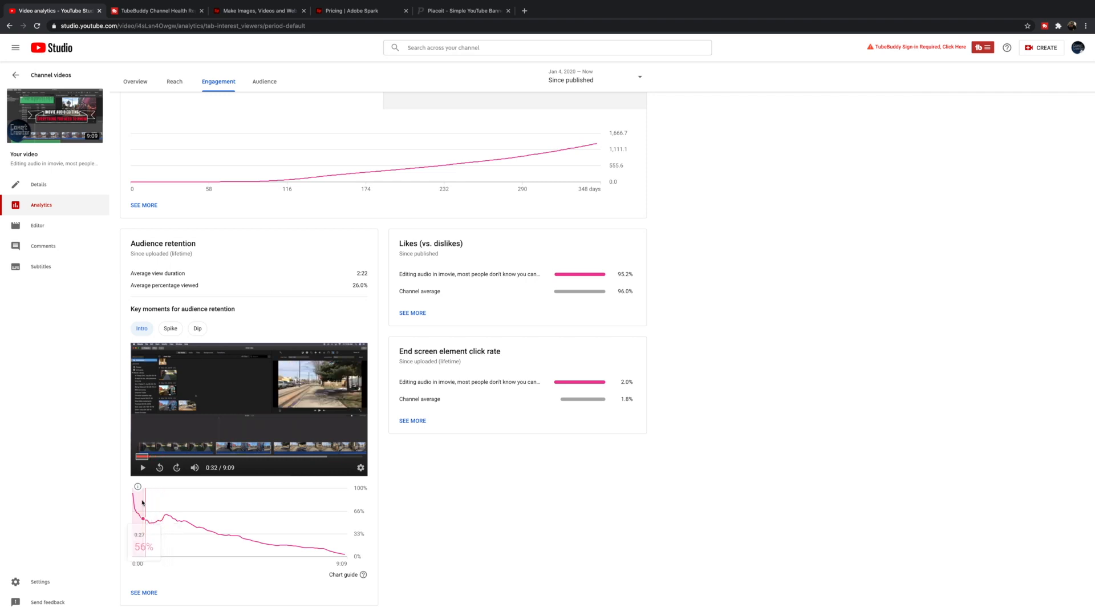
mouse_move(151, 513)
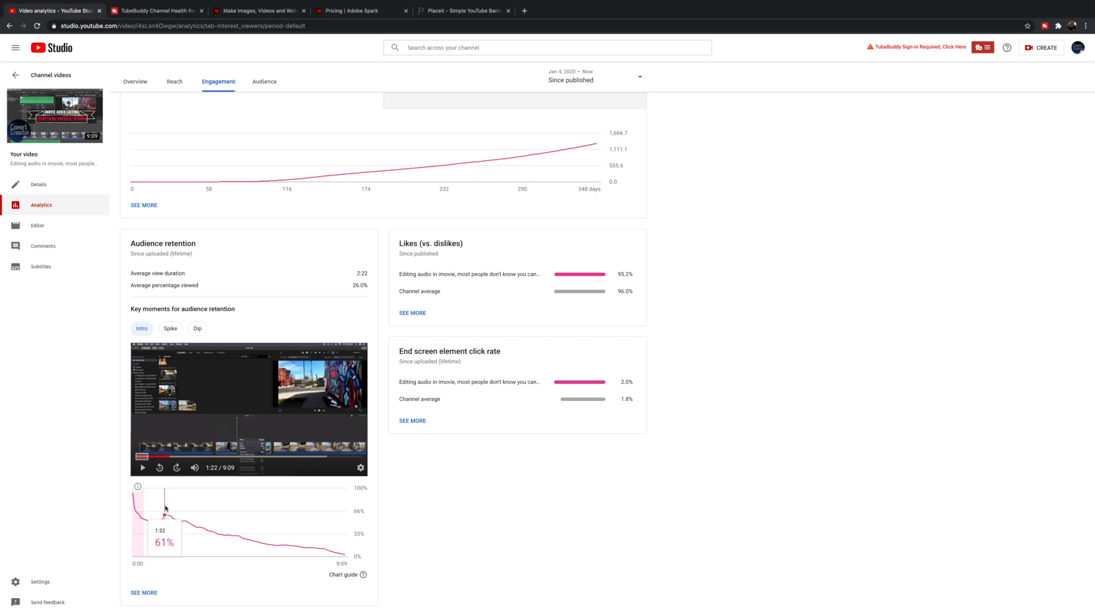
mouse_move(280, 534)
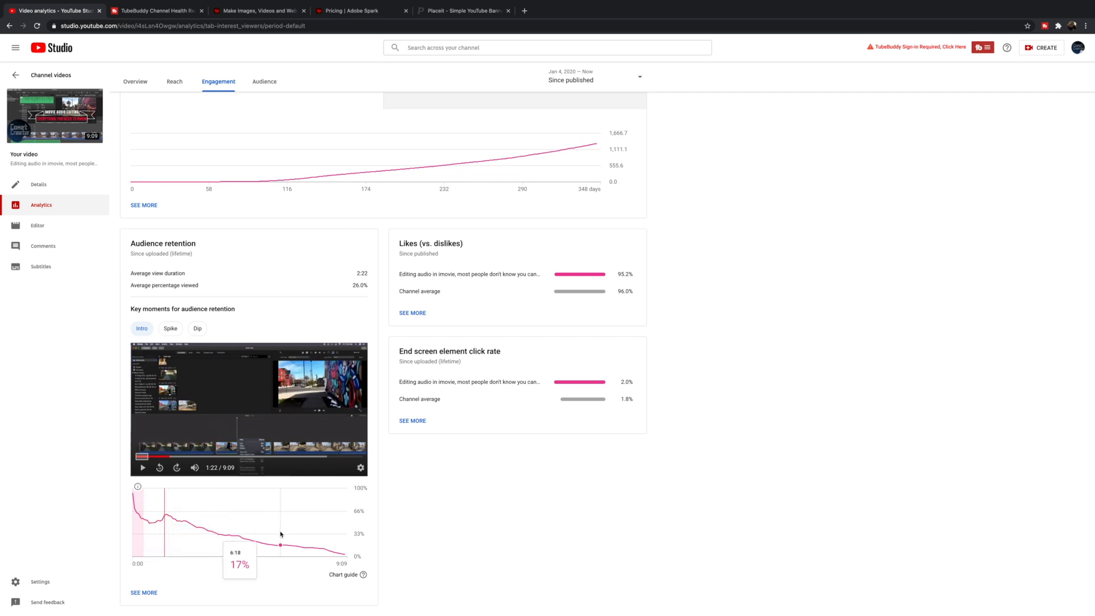
mouse_move(264, 526)
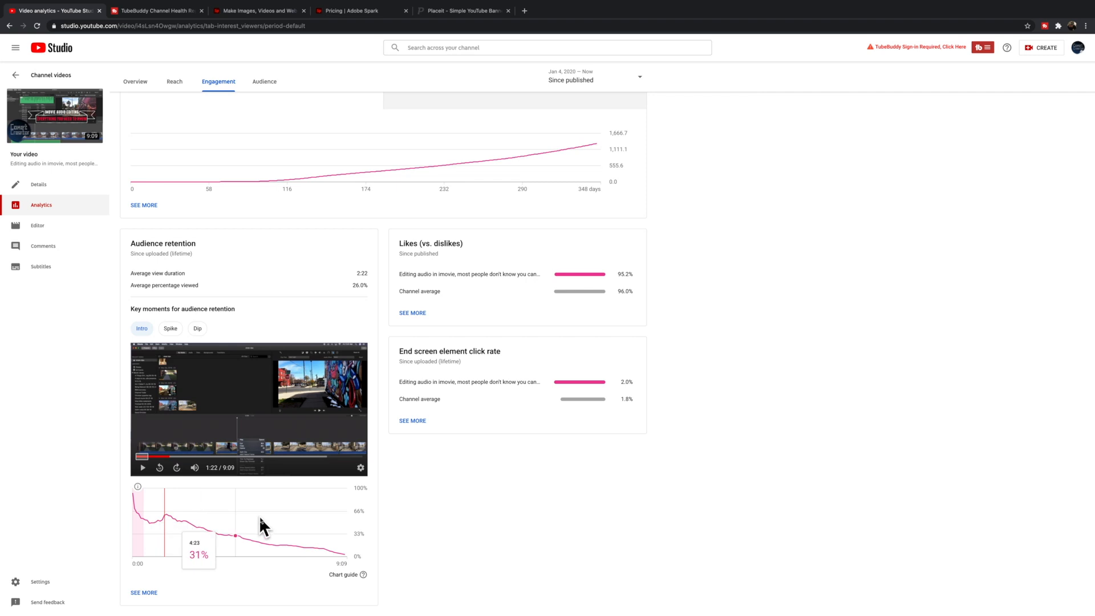
scroll(up, 3)
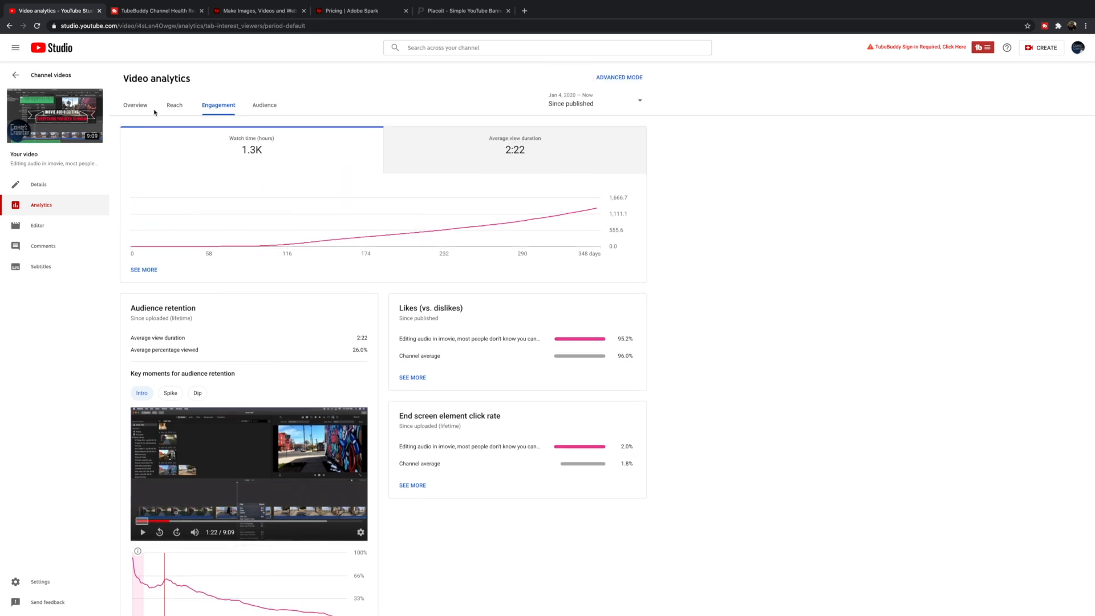
Show the Overview with 33.2K views, +110 subscribers and 555 realtime views.
click(134, 105)
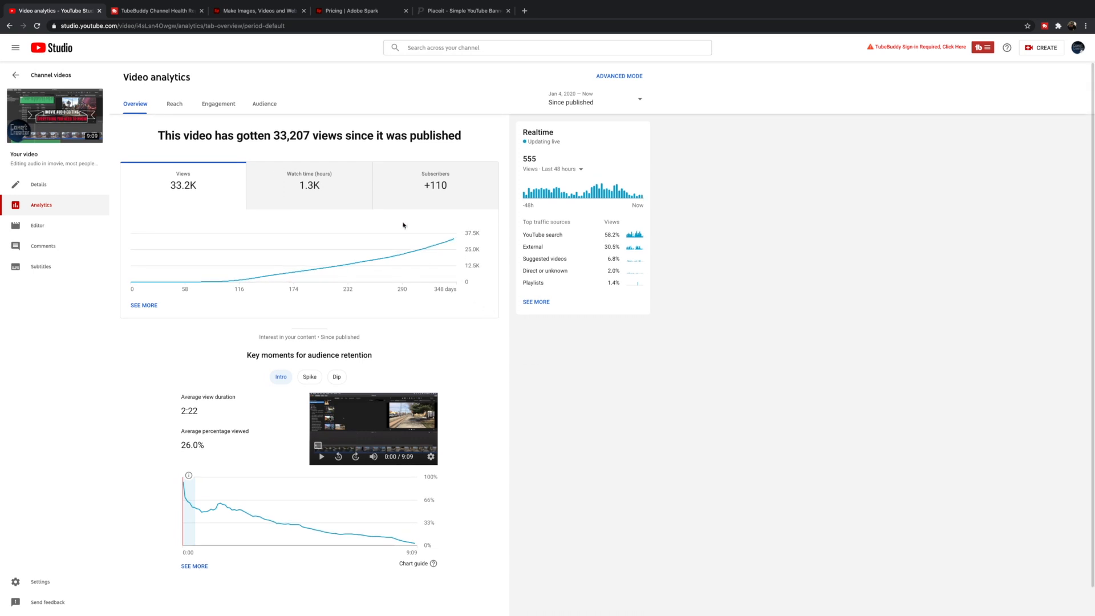
mouse_move(364, 232)
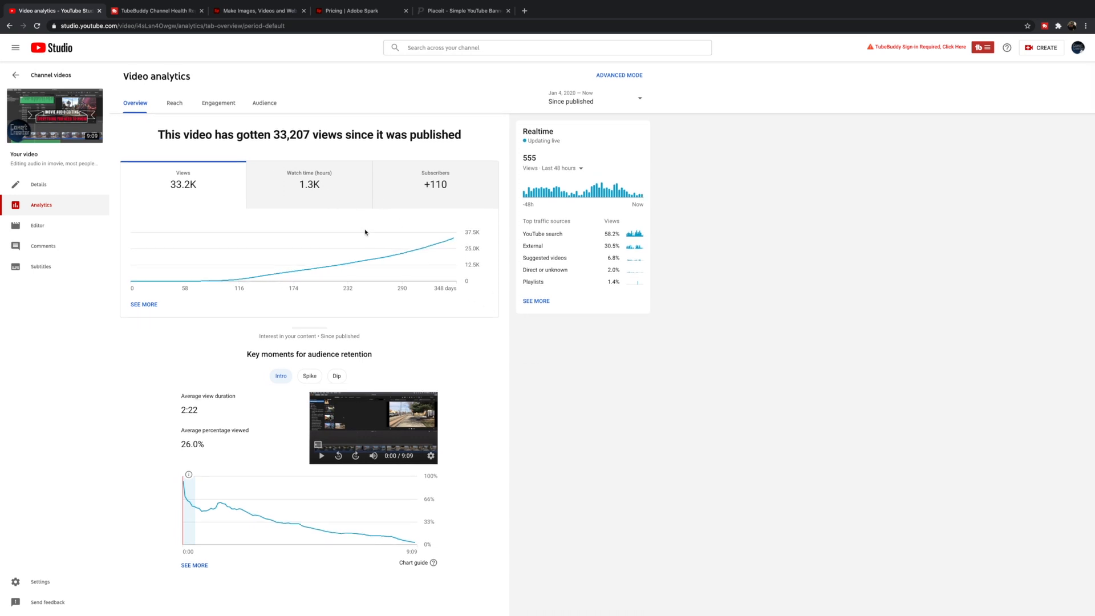
mouse_move(292, 327)
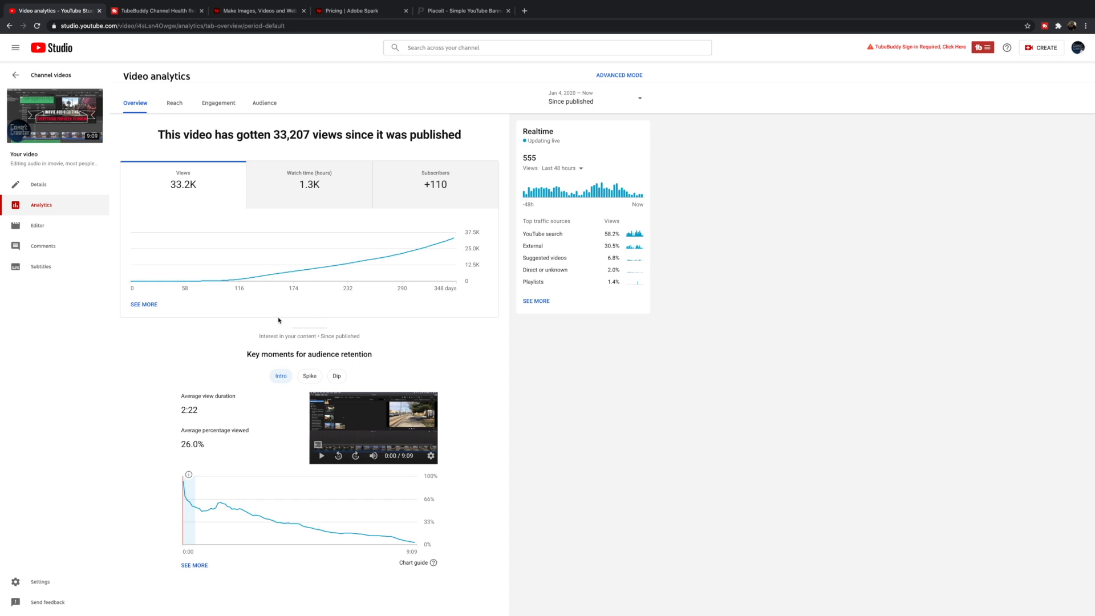
mouse_move(261, 287)
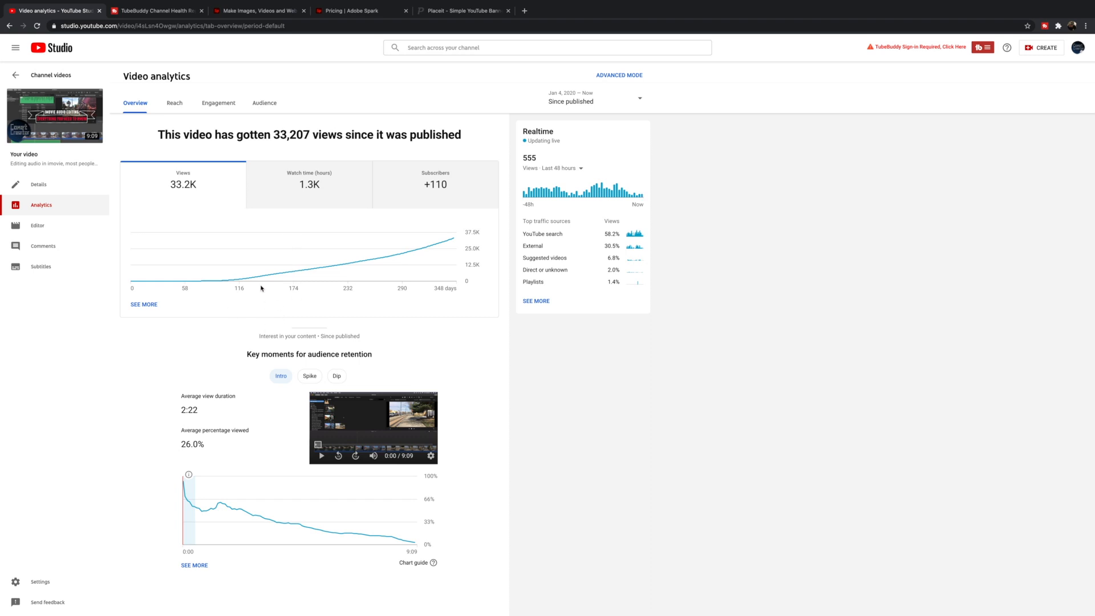
mouse_move(275, 314)
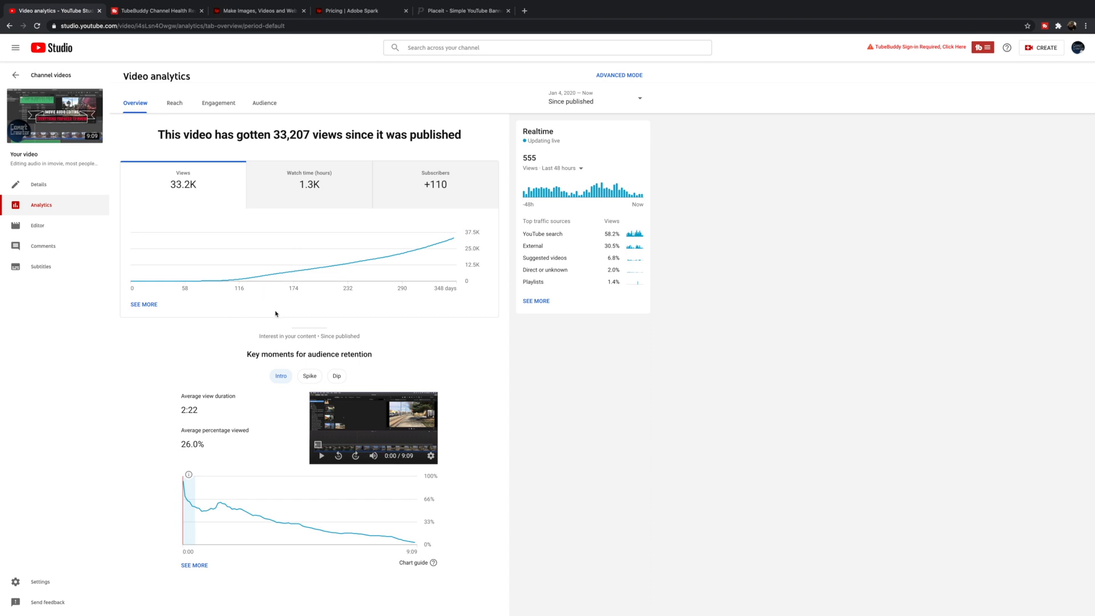
mouse_move(279, 316)
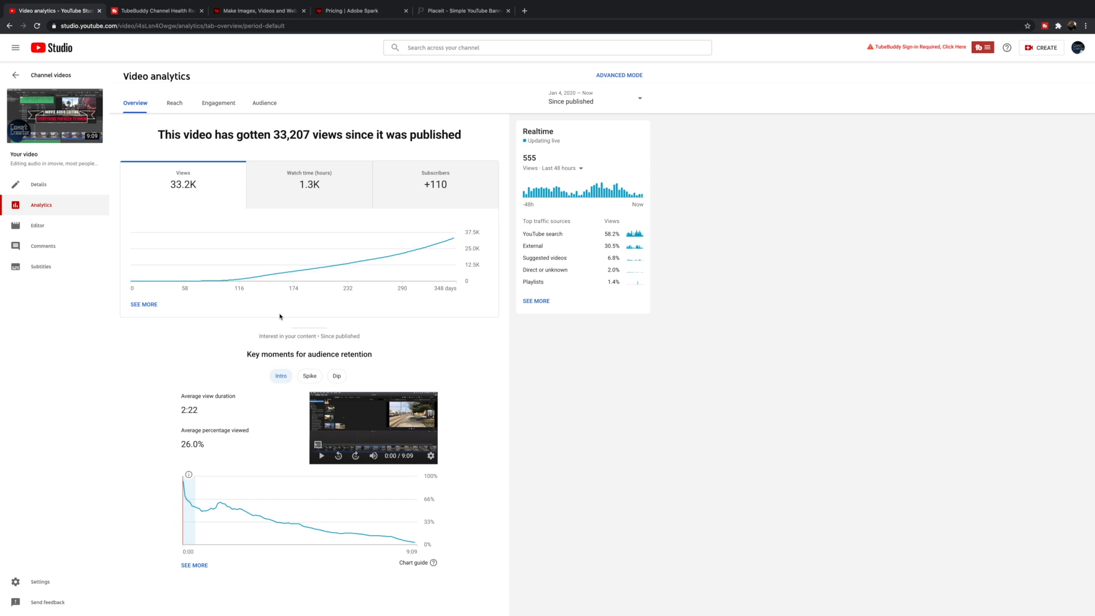
mouse_move(294, 330)
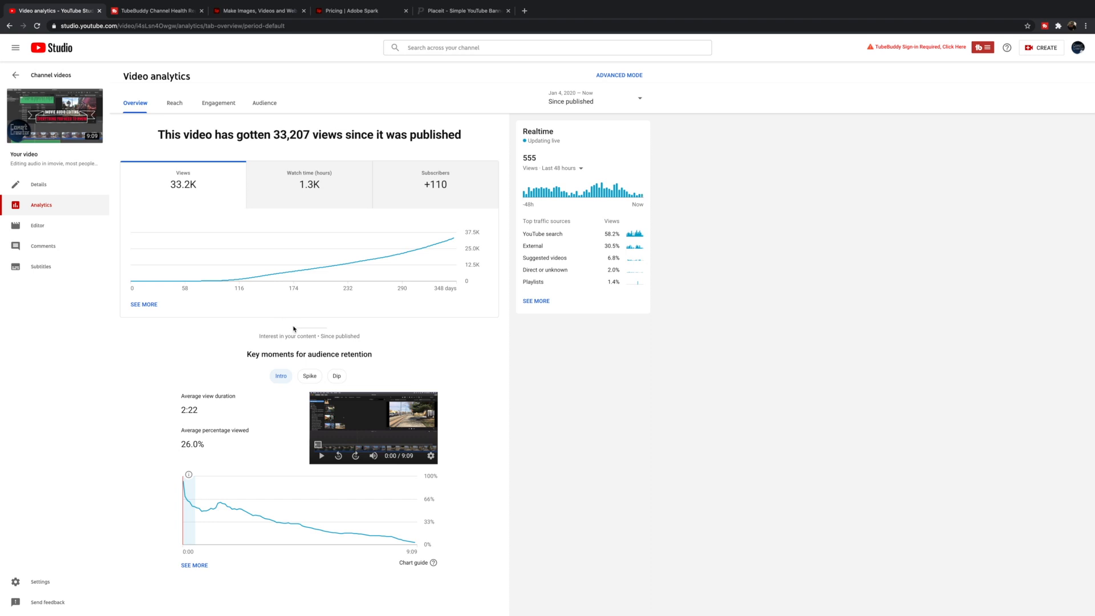
mouse_move(413, 273)
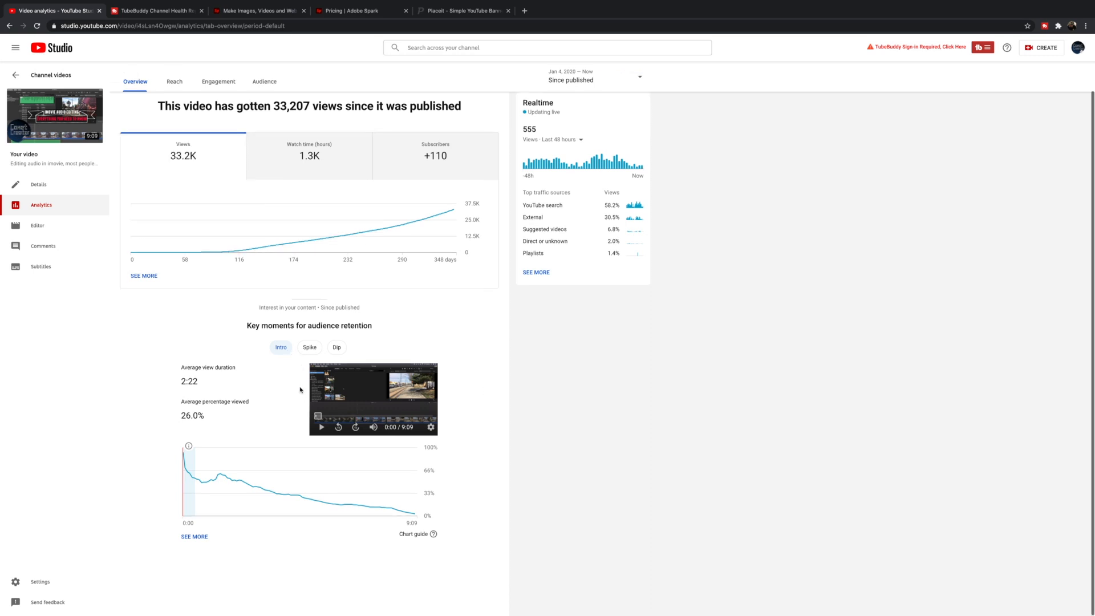
scroll(up, 3)
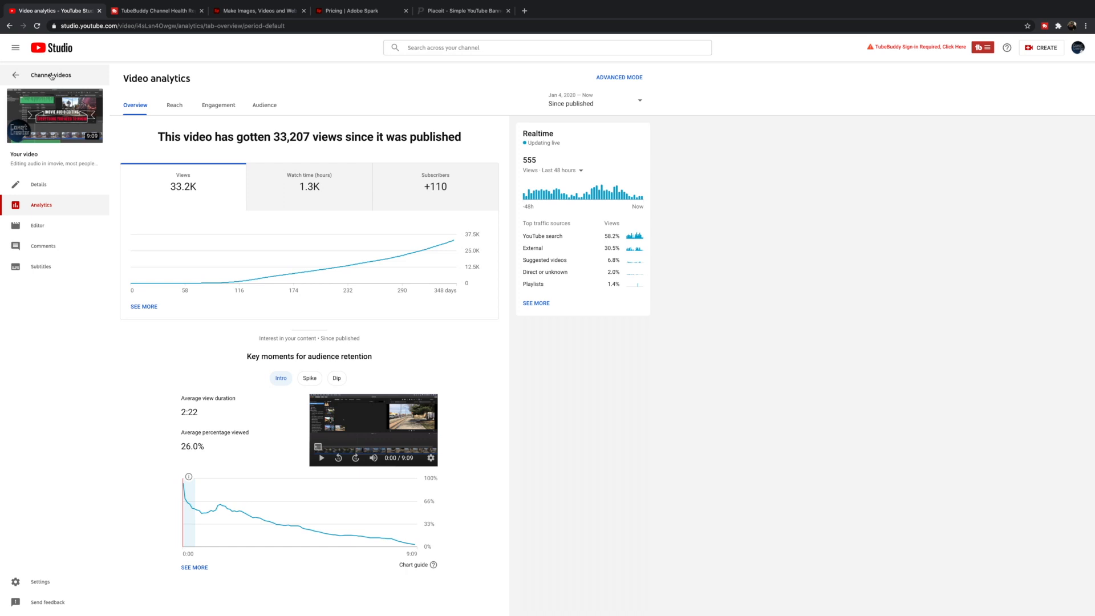
click(50, 75)
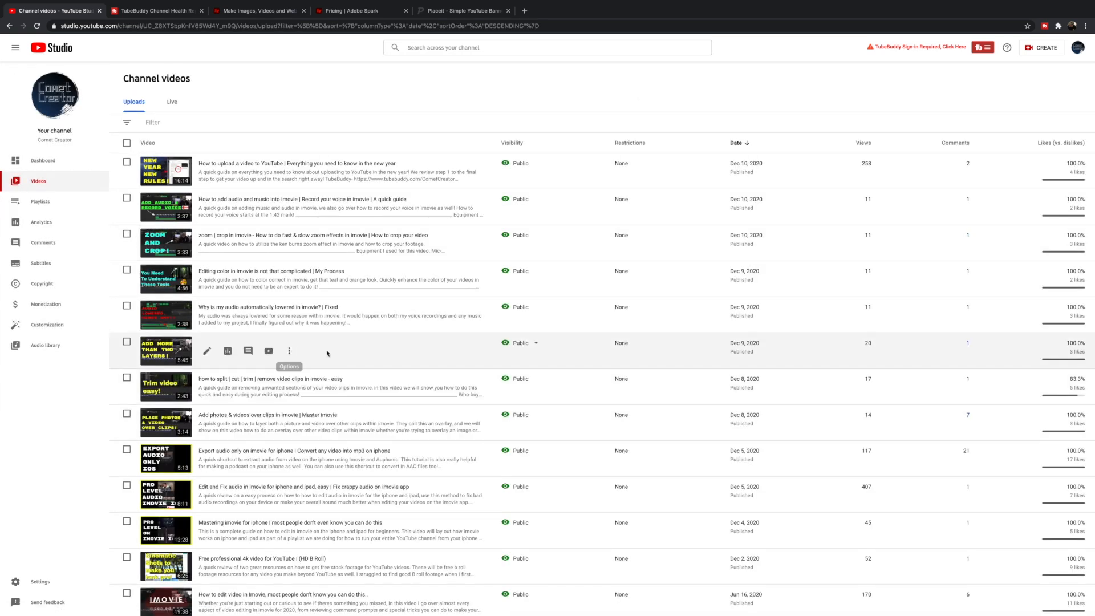
mouse_move(235, 292)
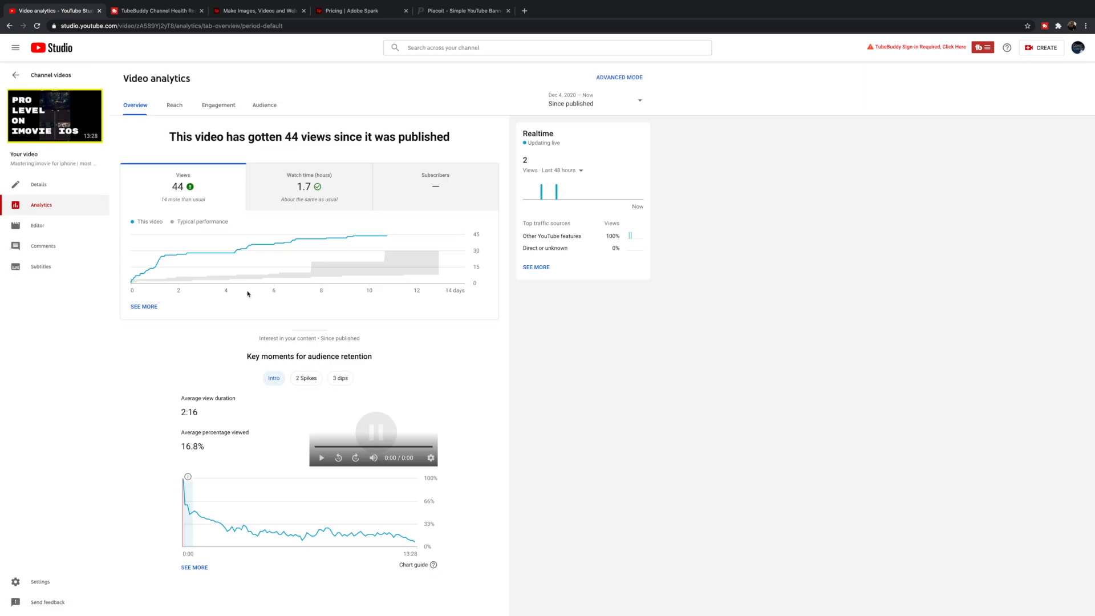
mouse_move(240, 246)
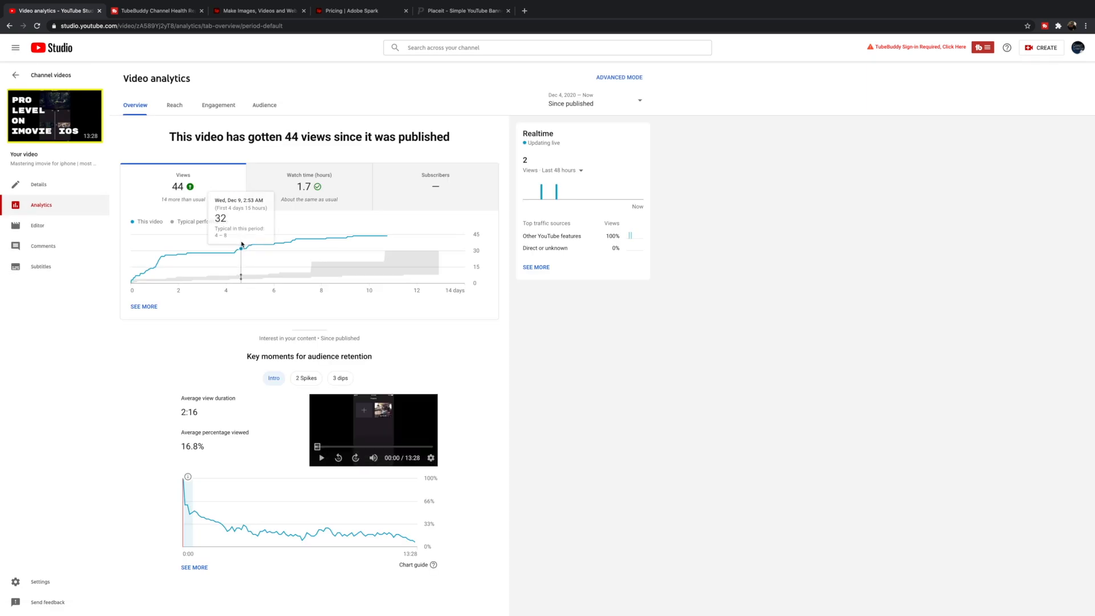
mouse_move(226, 270)
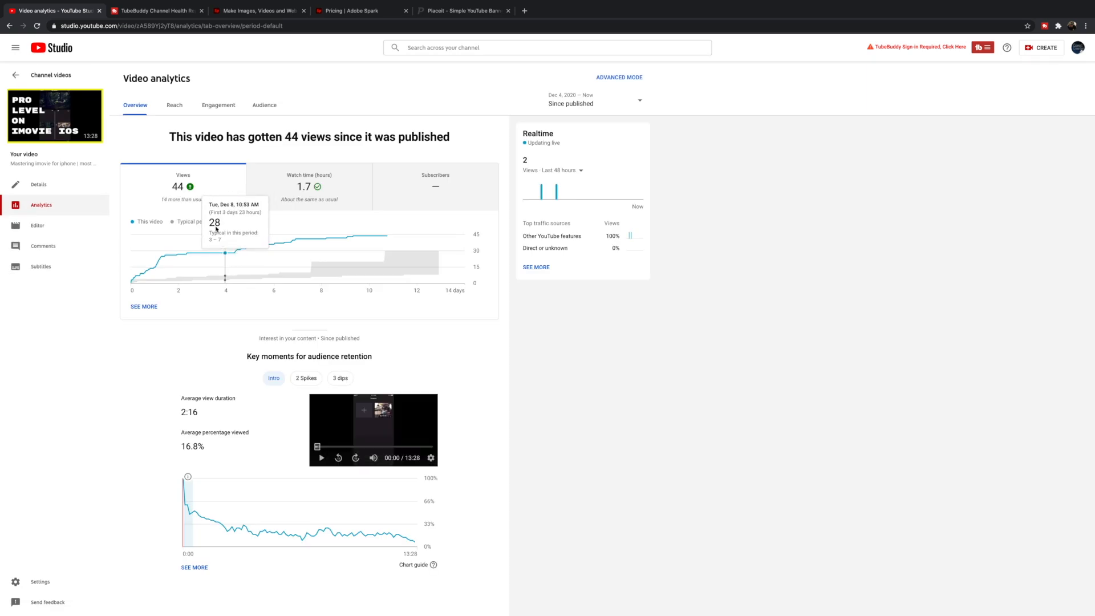
mouse_move(173, 119)
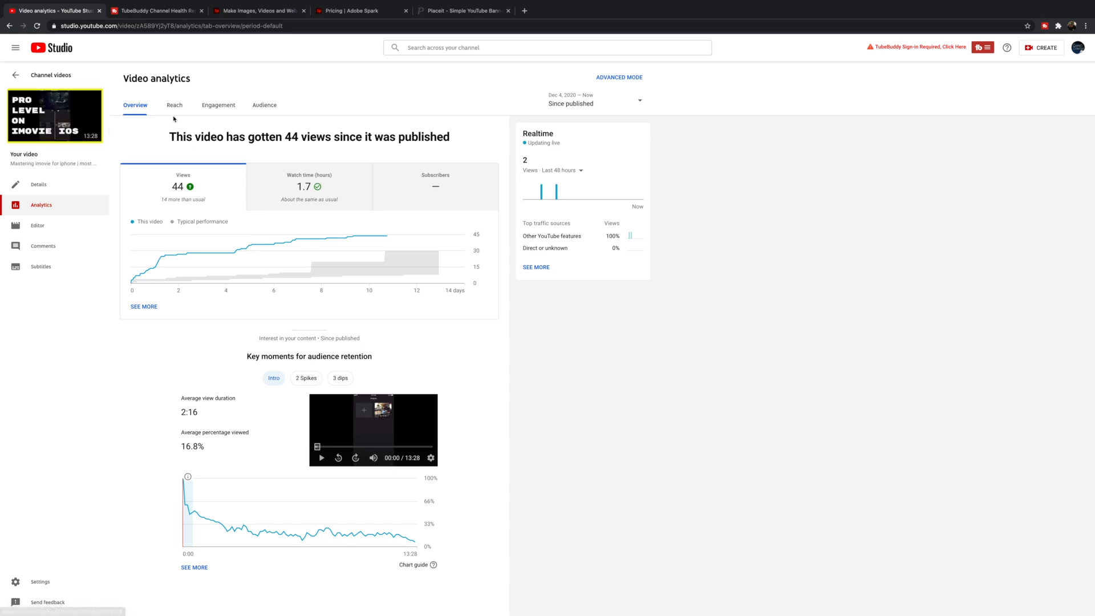
Review the iMovie video's reach: 1.6K impressions, 0.7% click-through rate, 44 views.
click(174, 105)
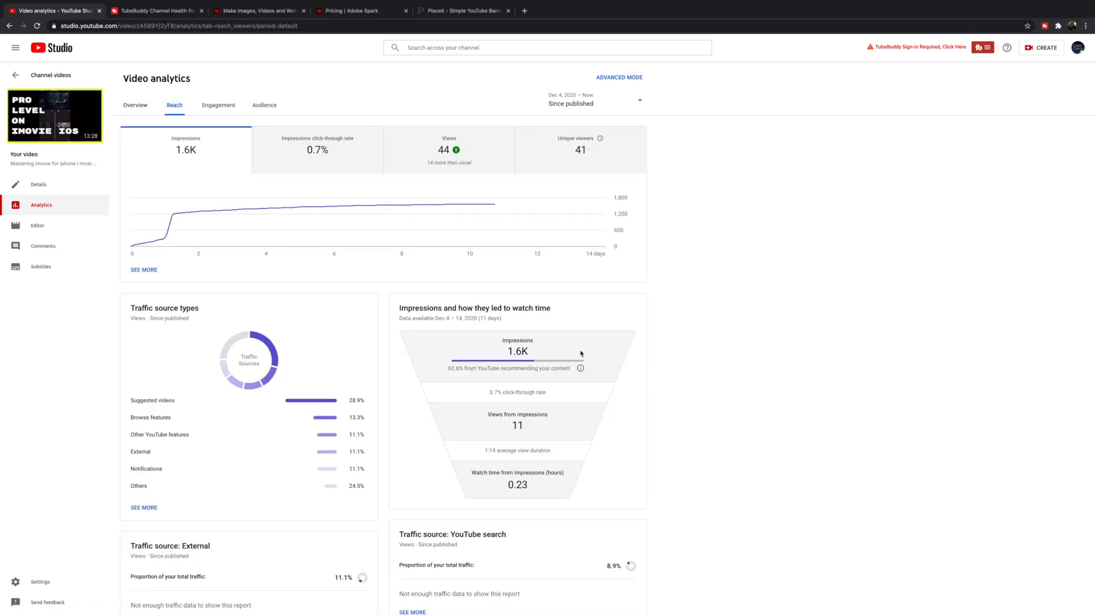
scroll(down, 3)
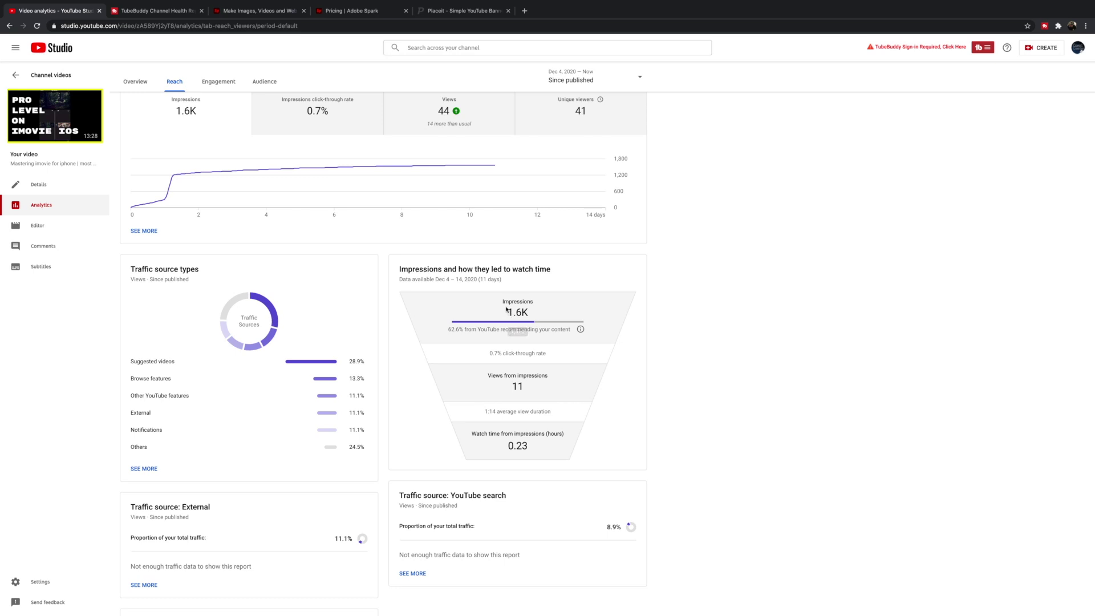
mouse_move(634, 327)
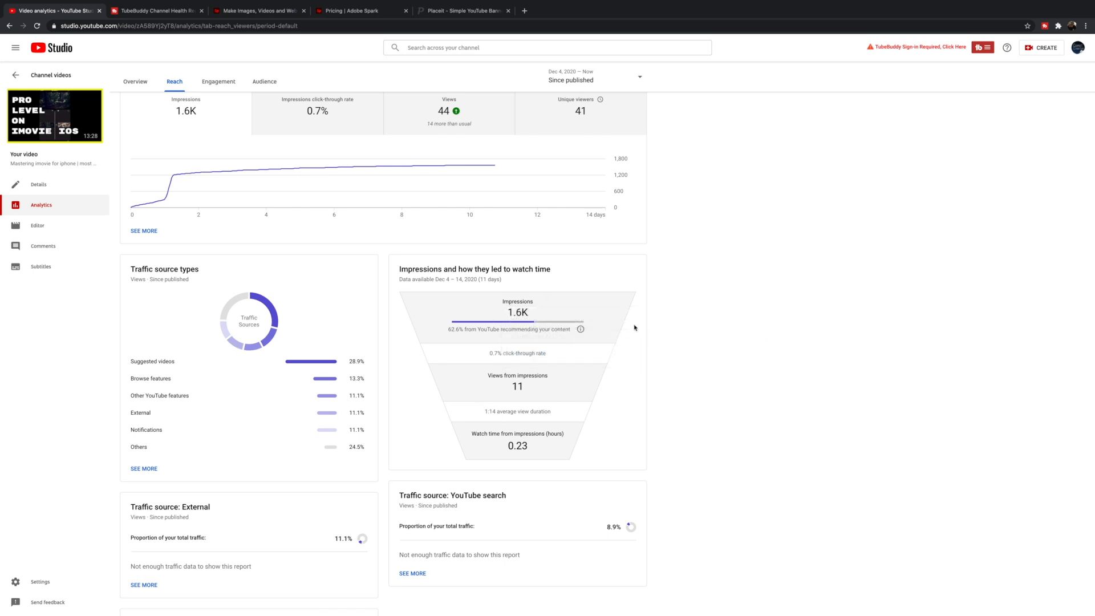
mouse_move(551, 317)
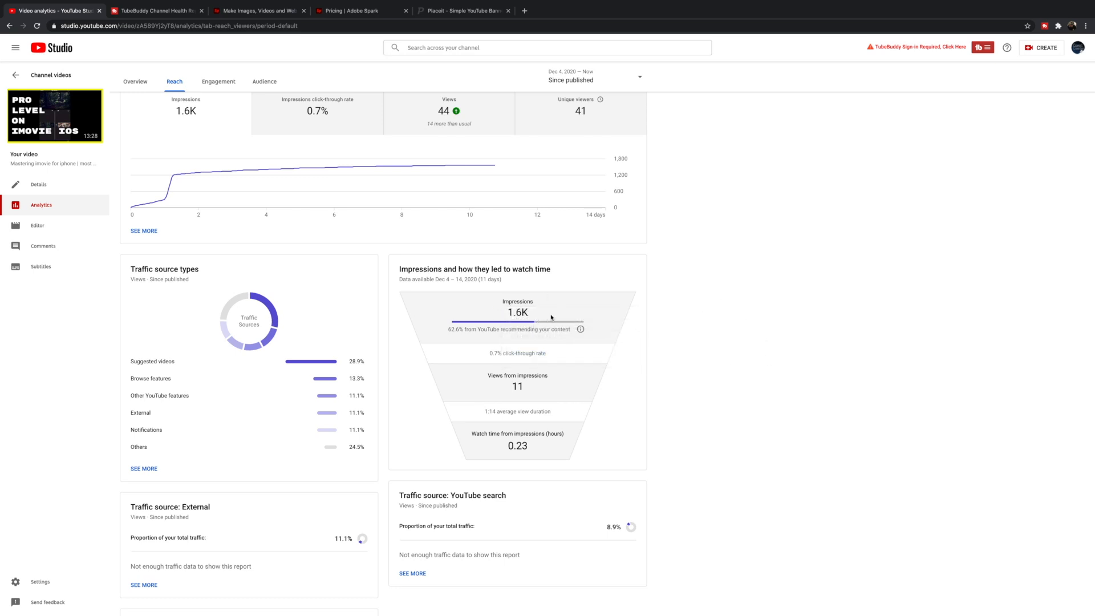
mouse_move(453, 292)
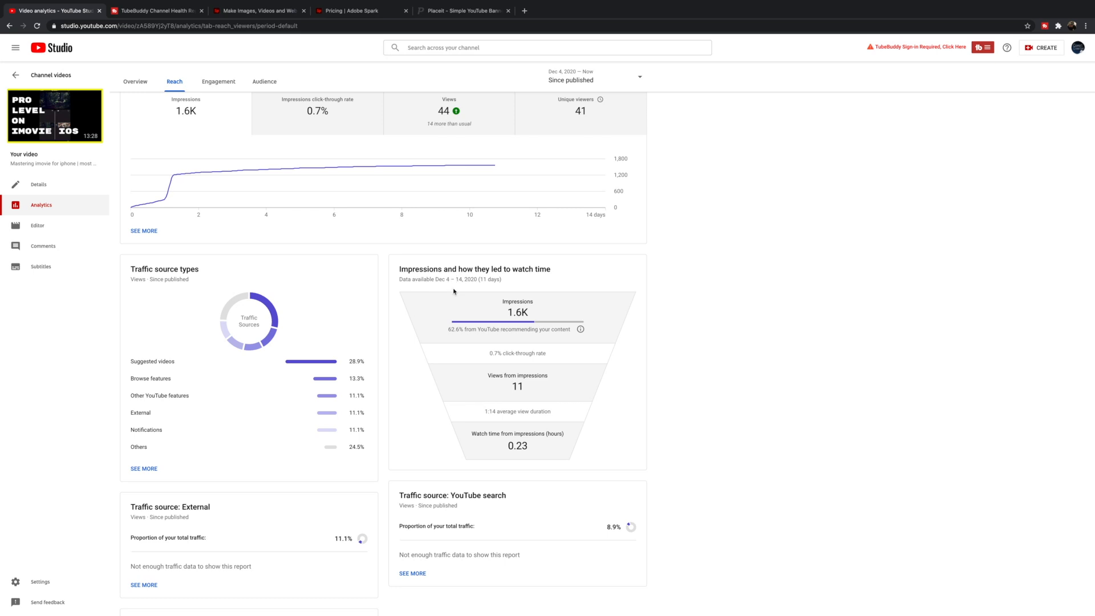
mouse_move(507, 359)
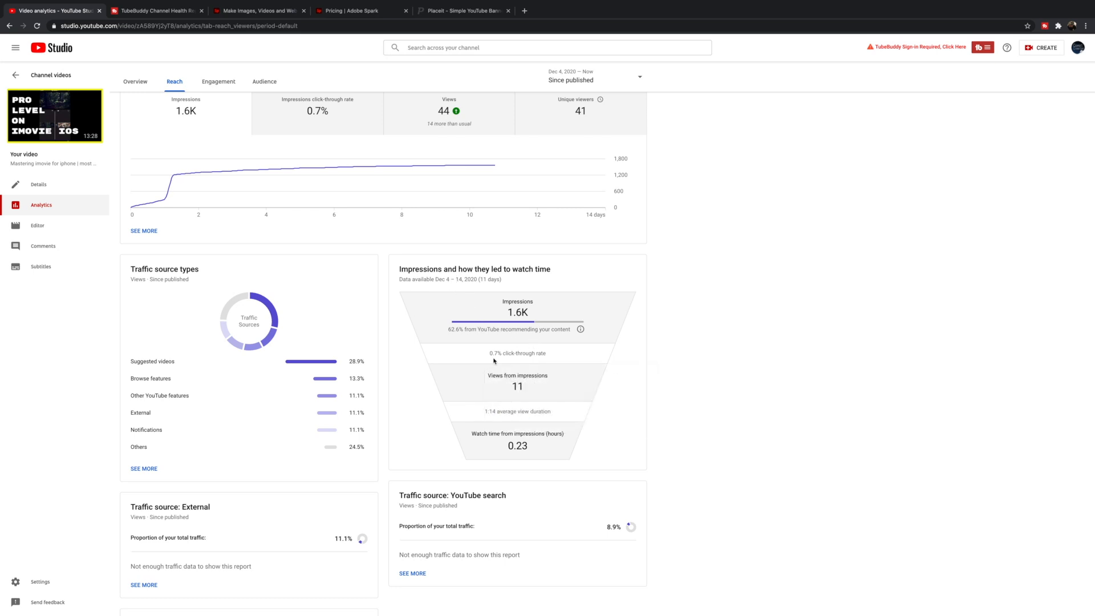
mouse_move(510, 355)
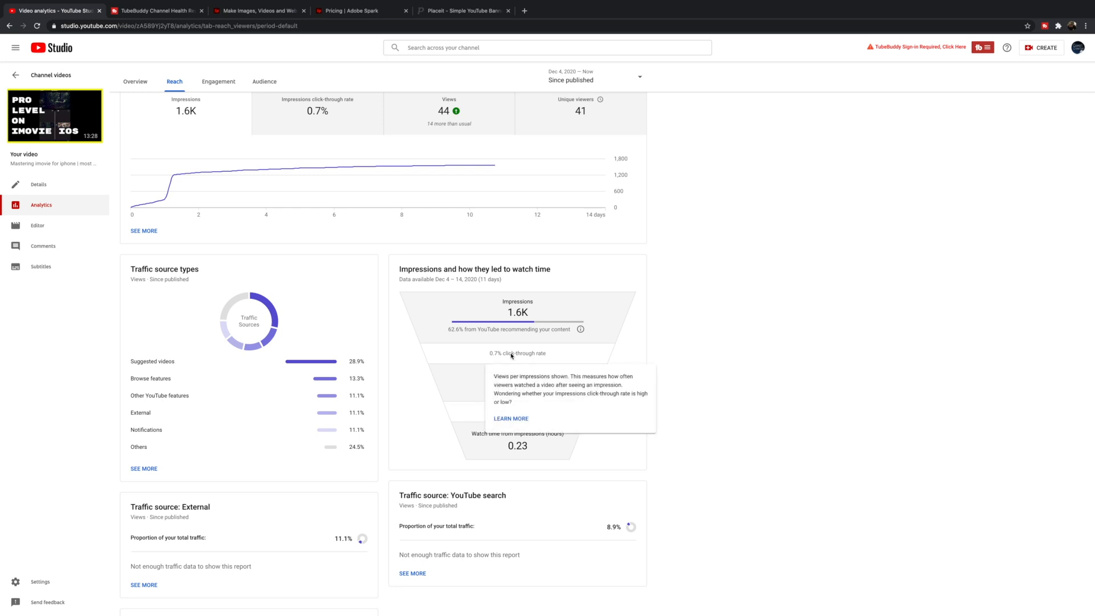
mouse_move(774, 465)
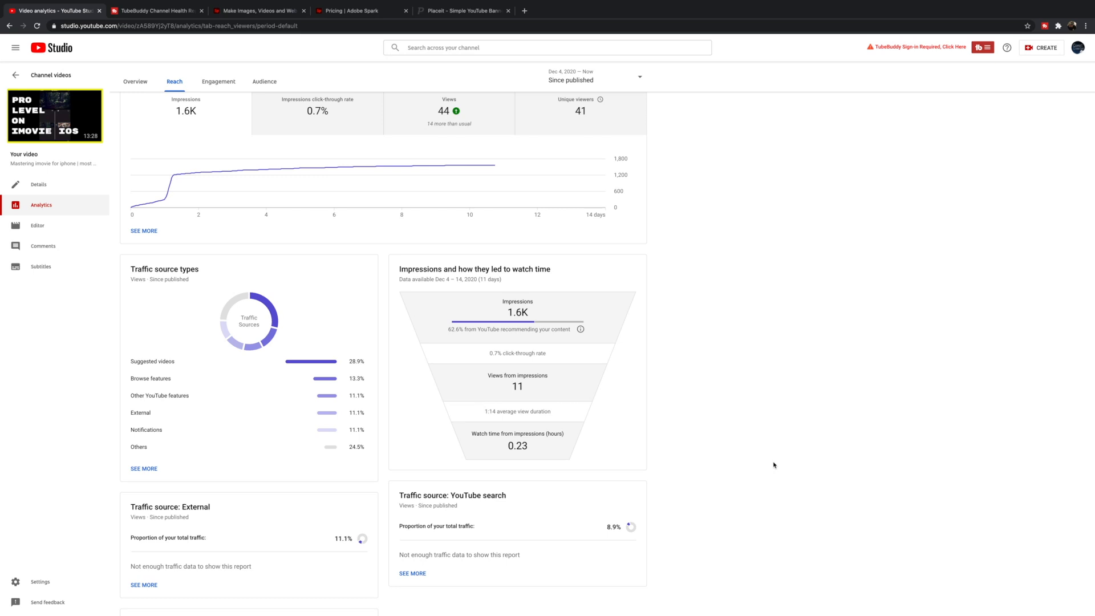
mouse_move(528, 376)
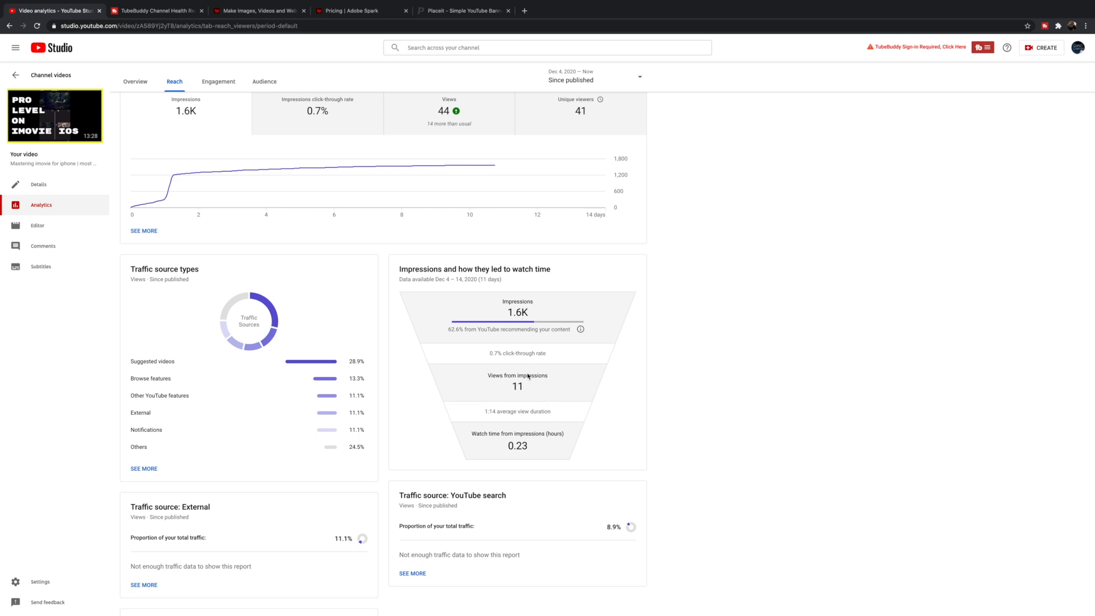
mouse_move(527, 376)
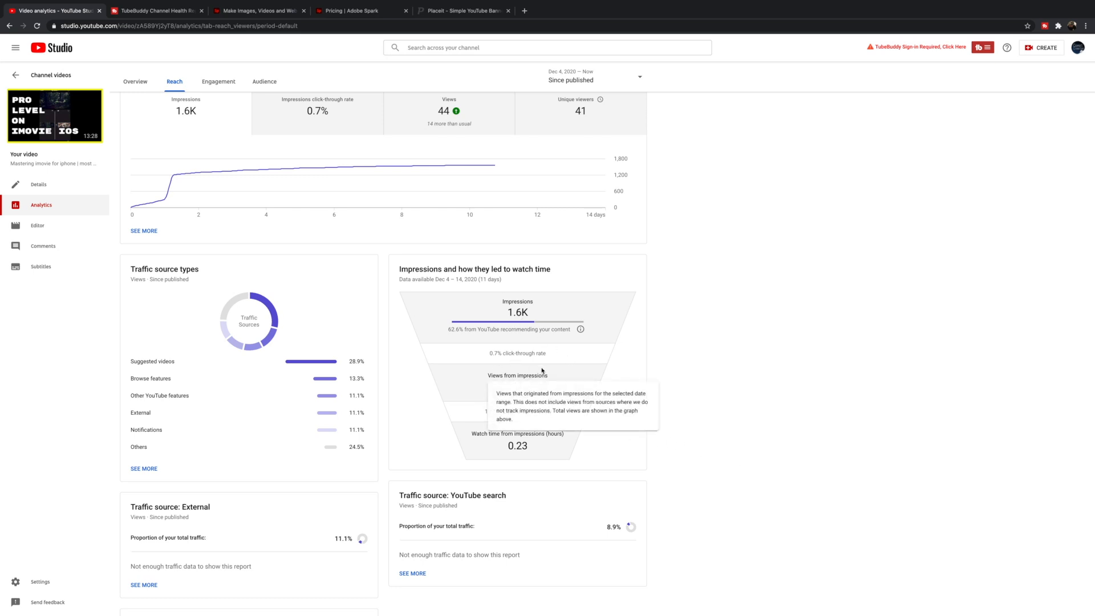
mouse_move(681, 378)
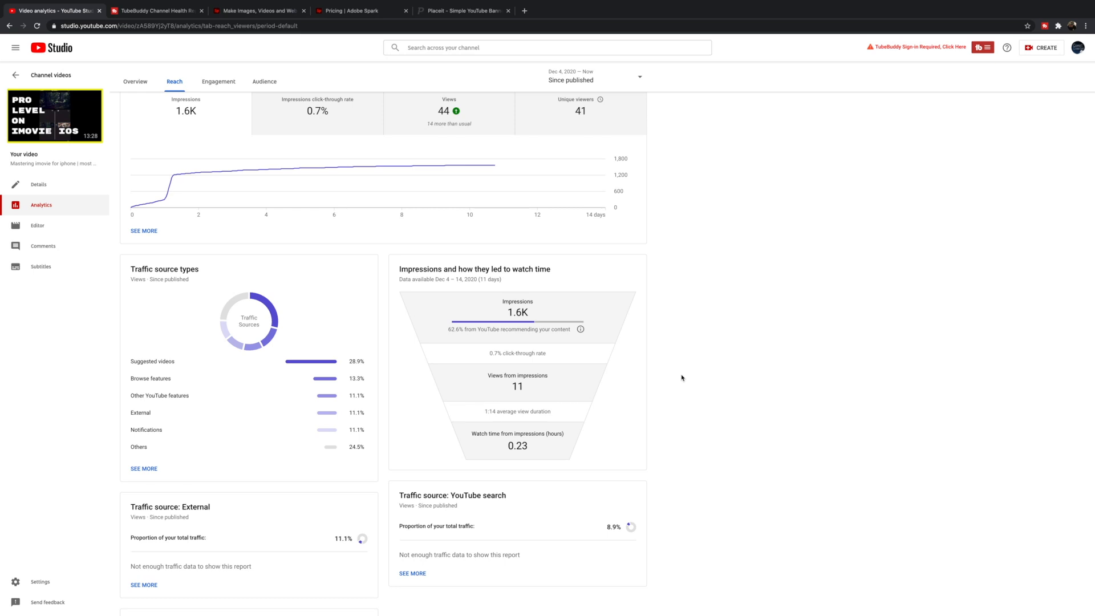
mouse_move(108, 147)
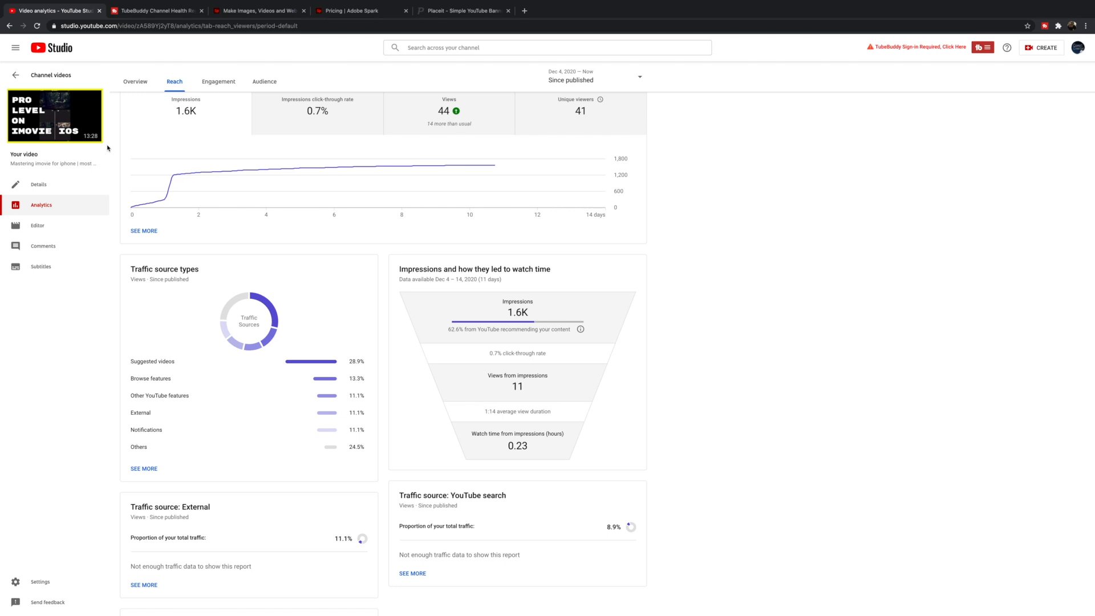
mouse_move(63, 137)
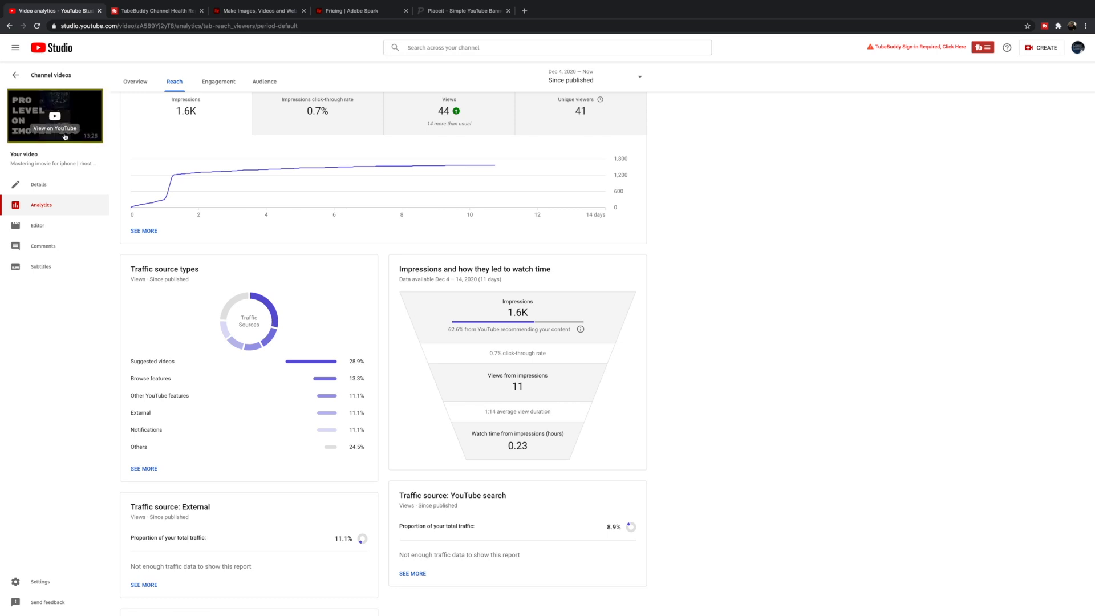
mouse_move(682, 353)
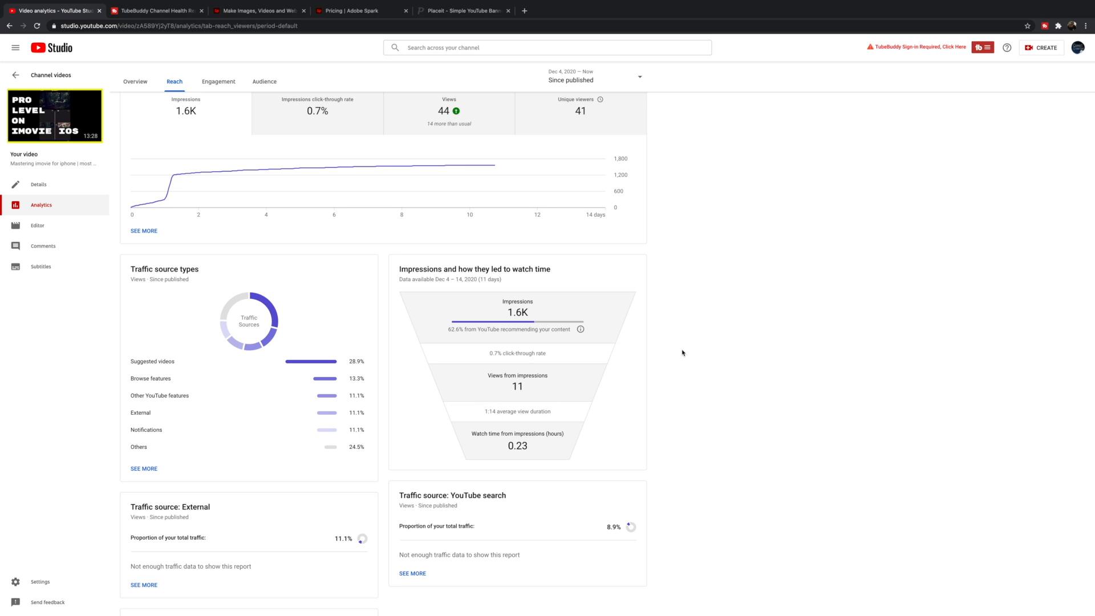
mouse_move(651, 349)
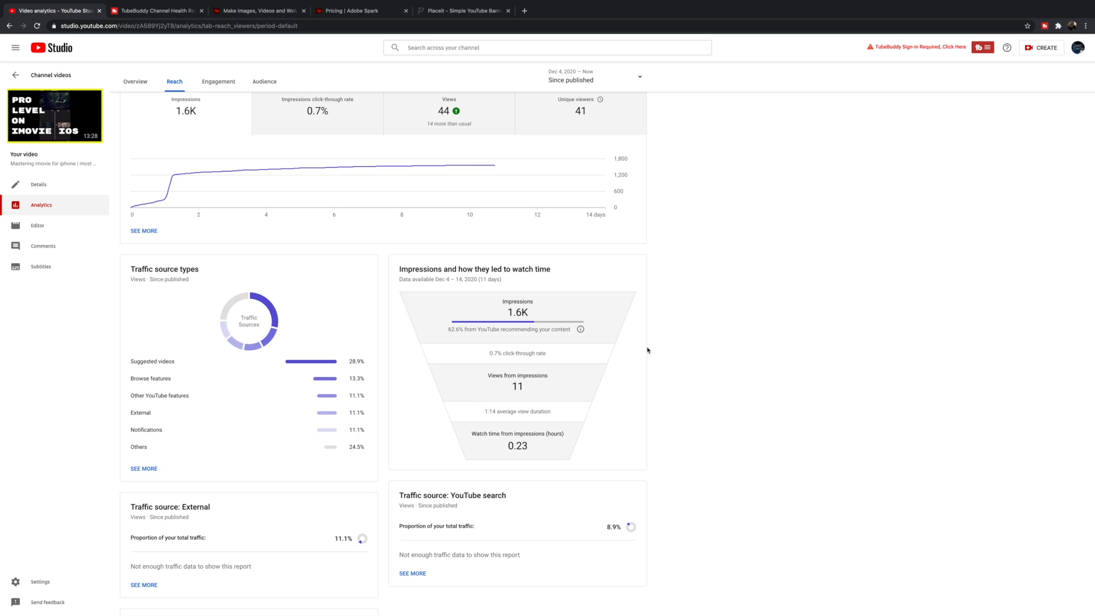
mouse_move(505, 317)
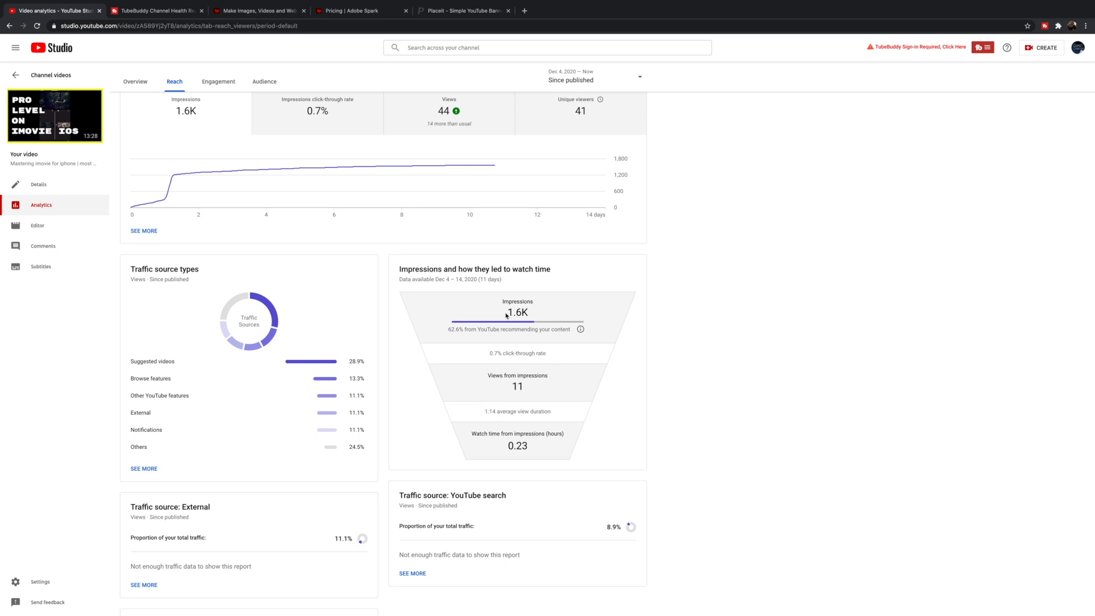
mouse_move(501, 361)
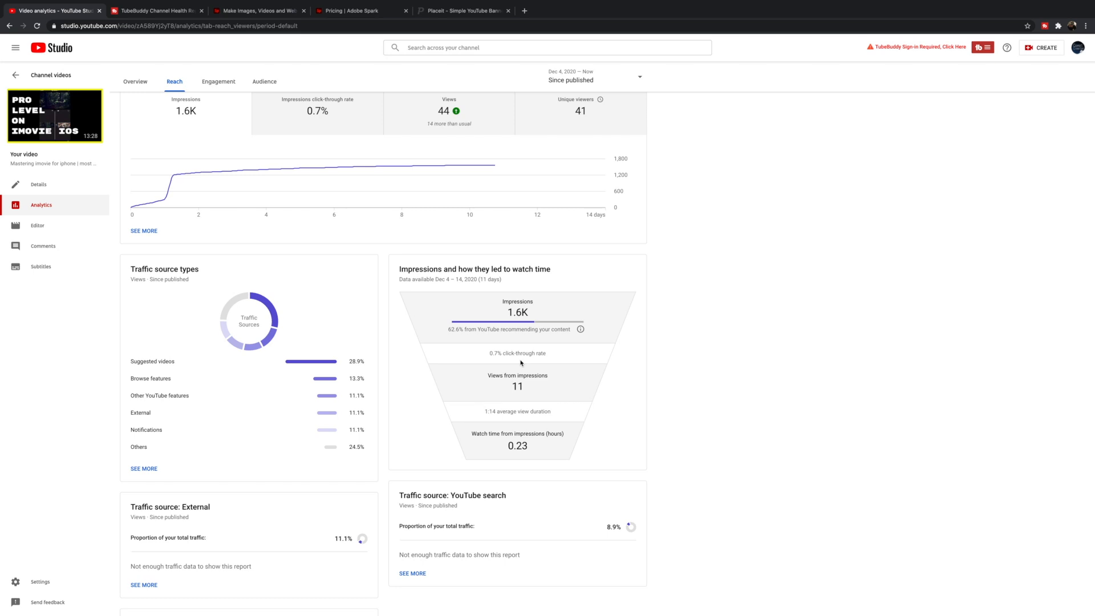
mouse_move(531, 365)
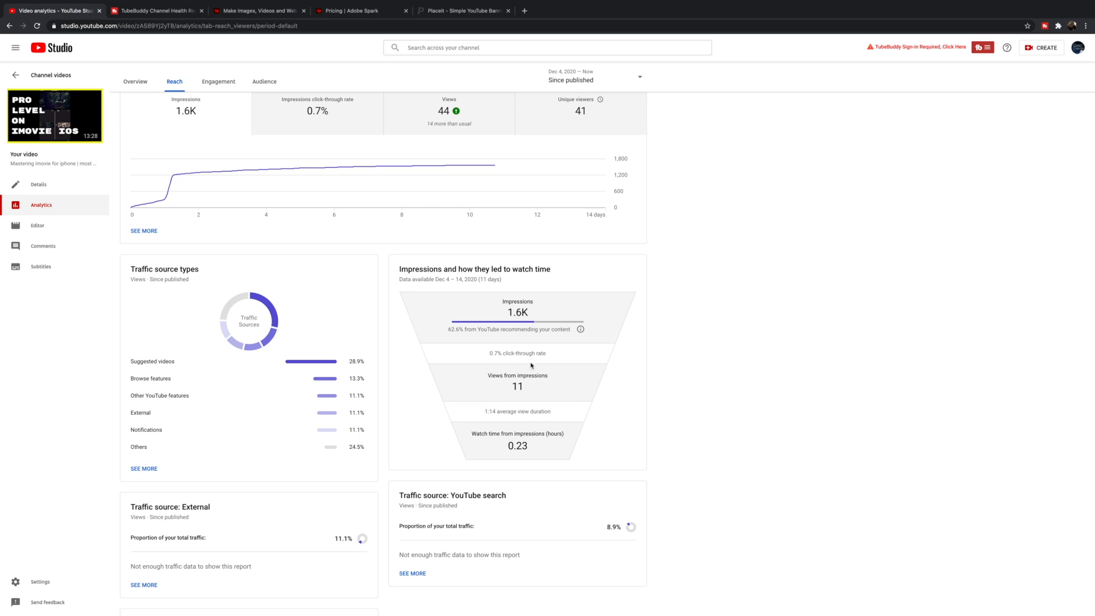
mouse_move(52, 183)
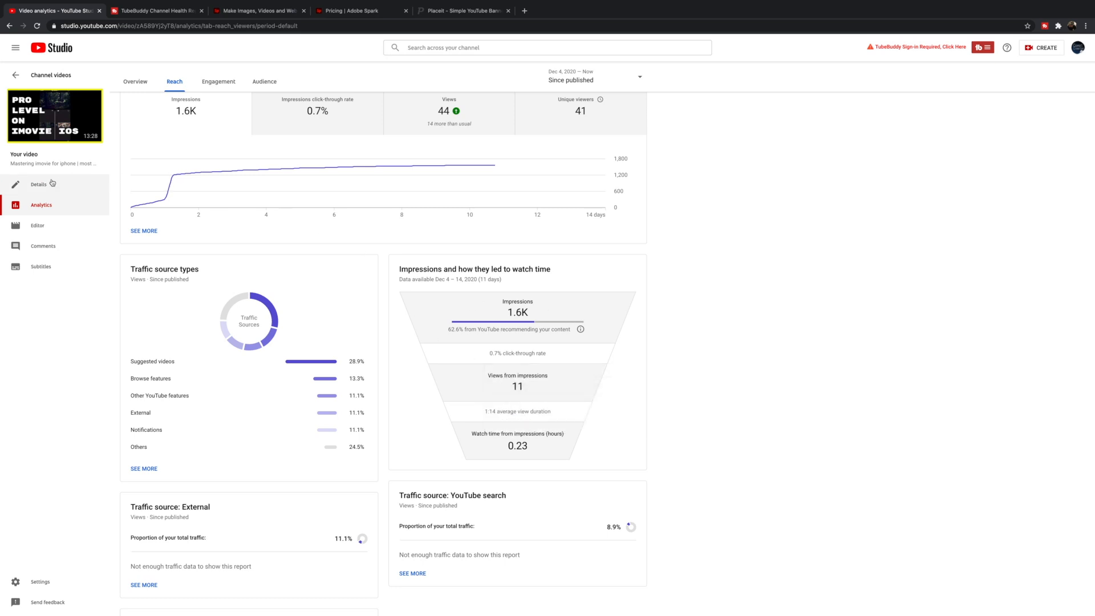
mouse_move(649, 375)
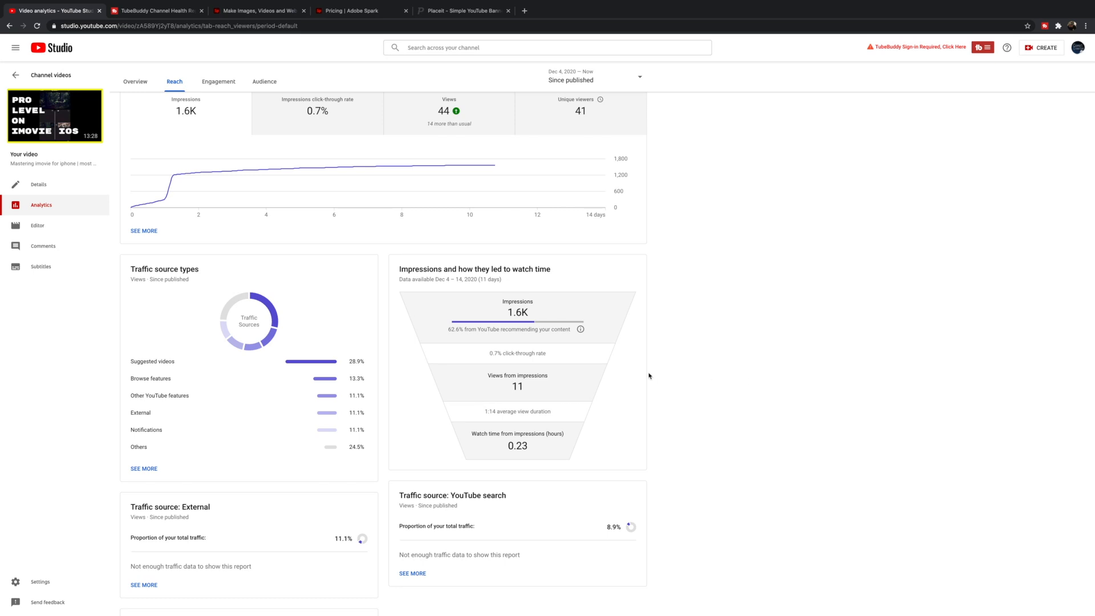
mouse_move(531, 395)
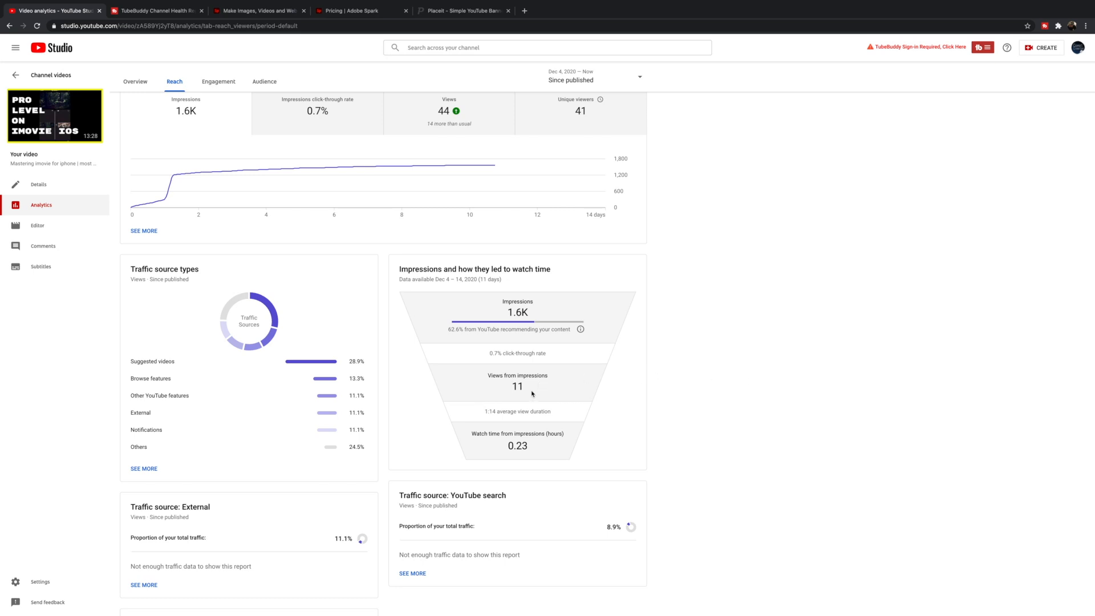
mouse_move(501, 416)
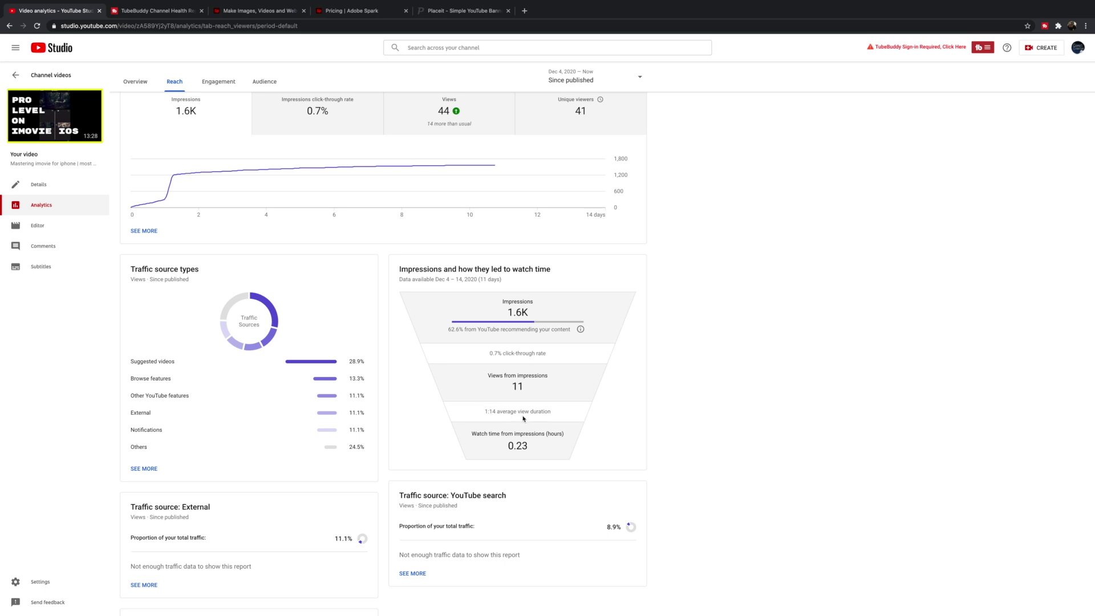
mouse_move(506, 442)
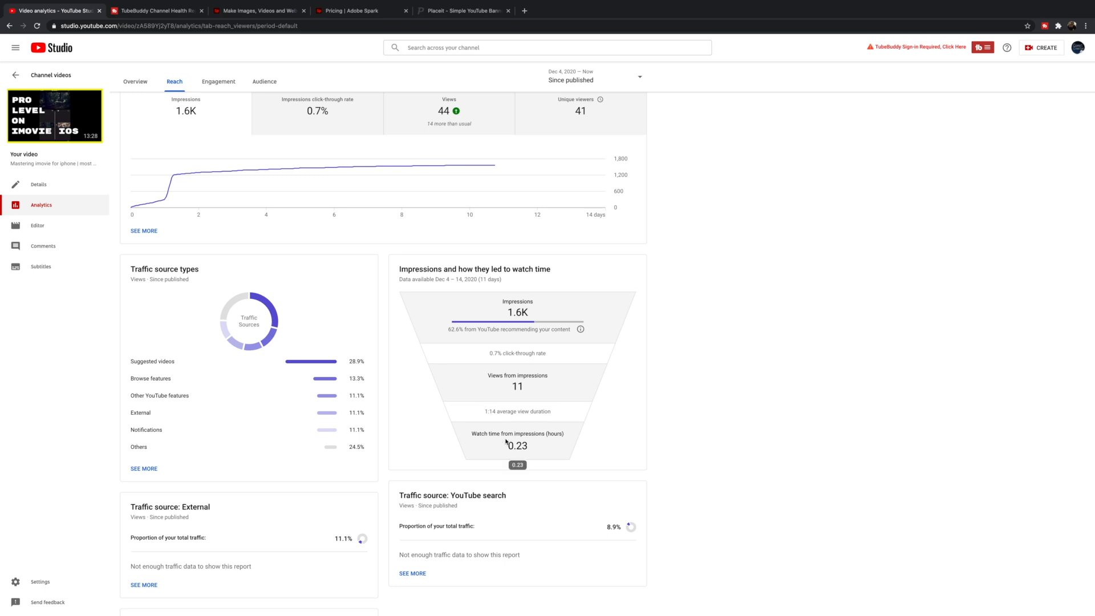
mouse_move(546, 439)
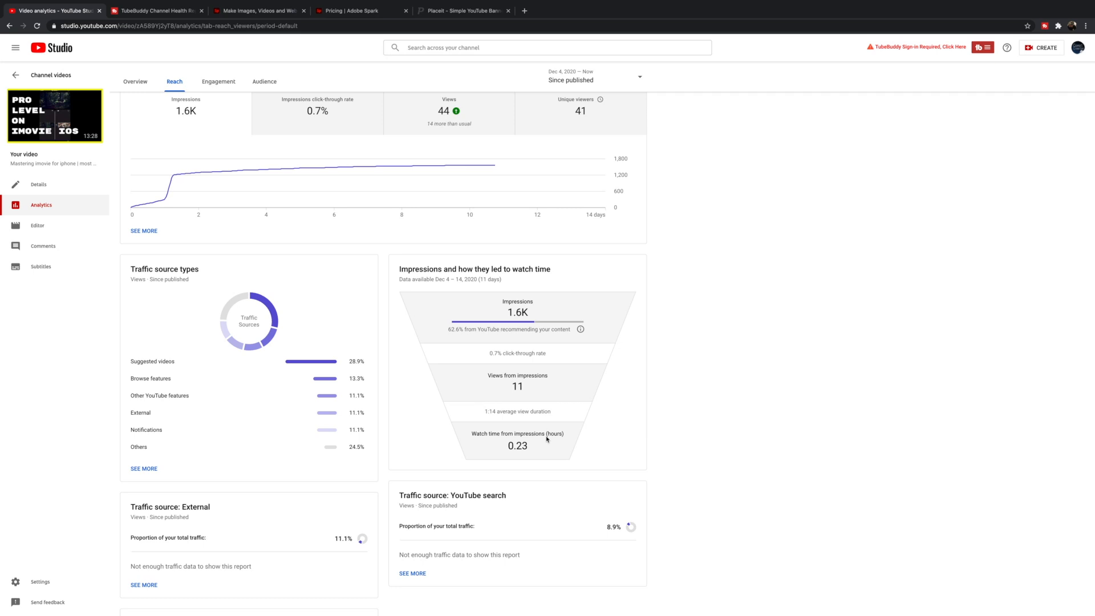
mouse_move(615, 449)
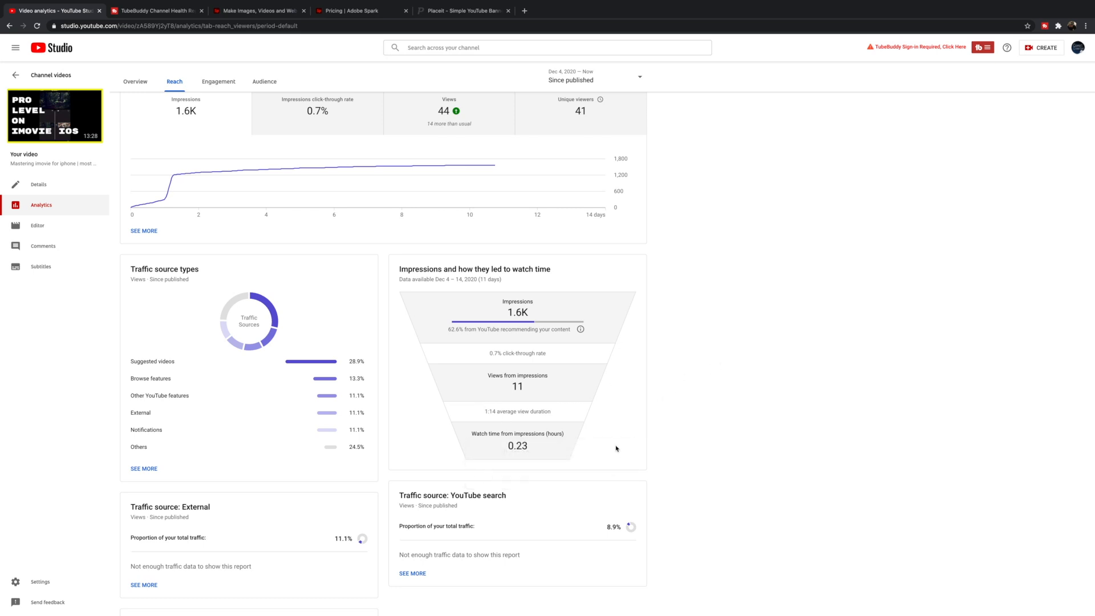
mouse_move(640, 448)
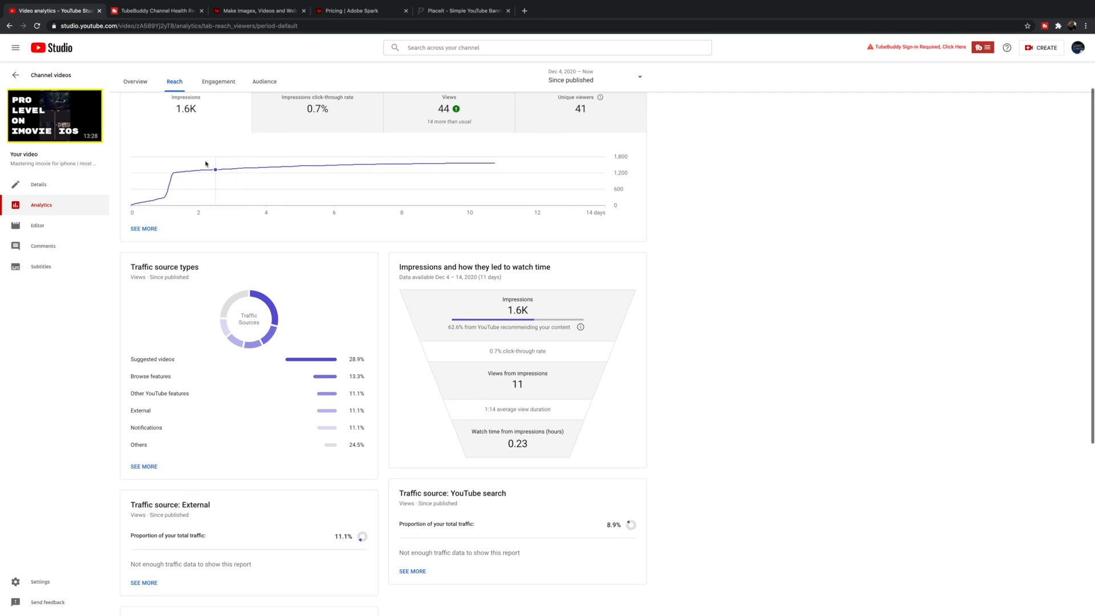
mouse_move(212, 86)
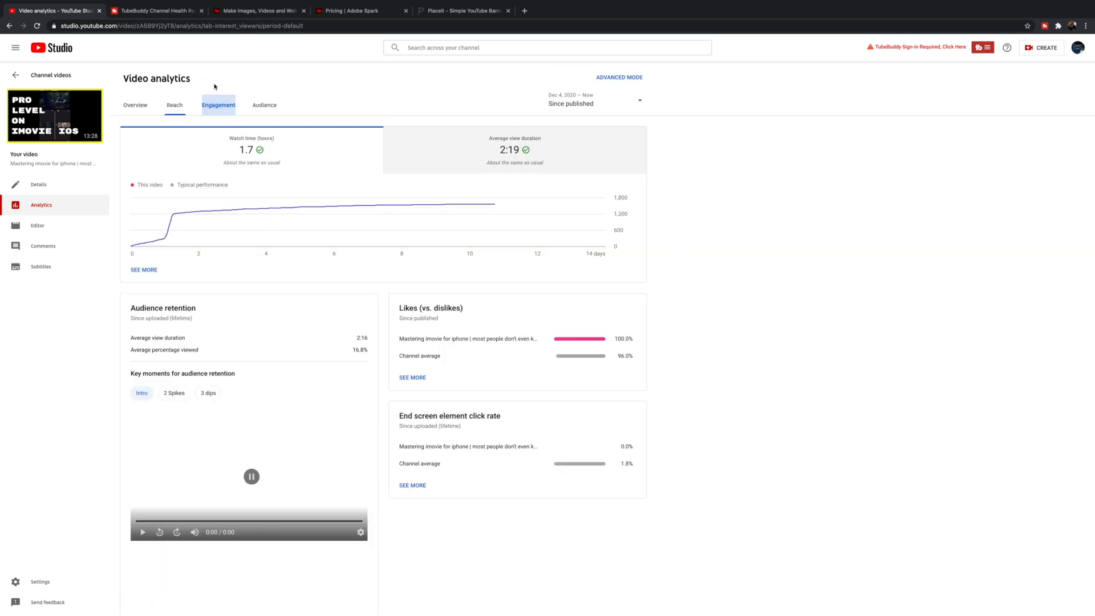
Scroll through the iMovie video's Engagement analytics, then switch to the Overview and Reach tabs.
scroll(down, 3)
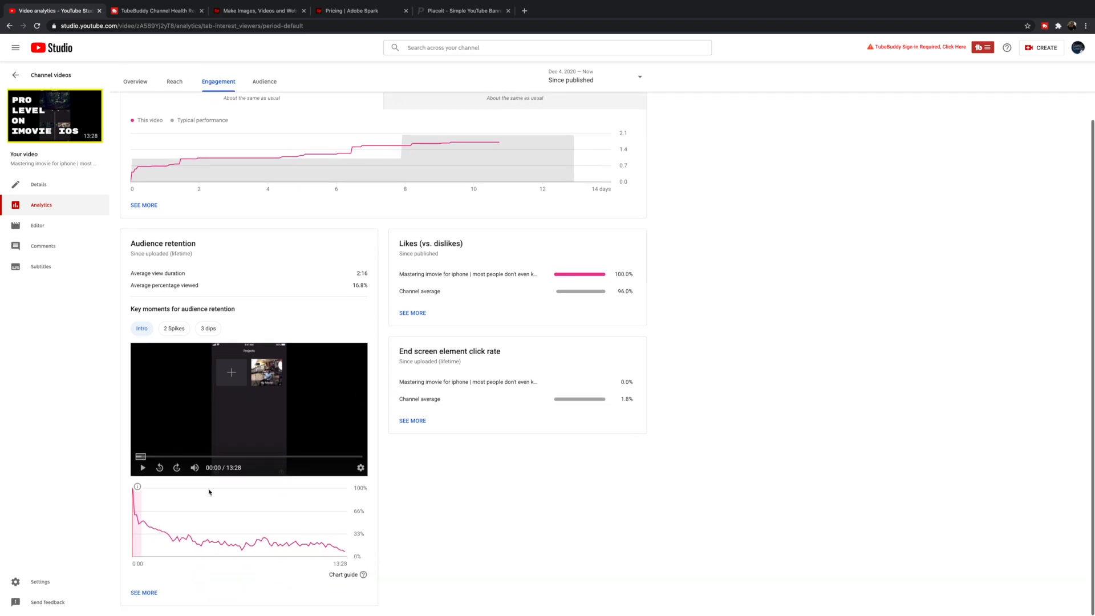
mouse_move(169, 522)
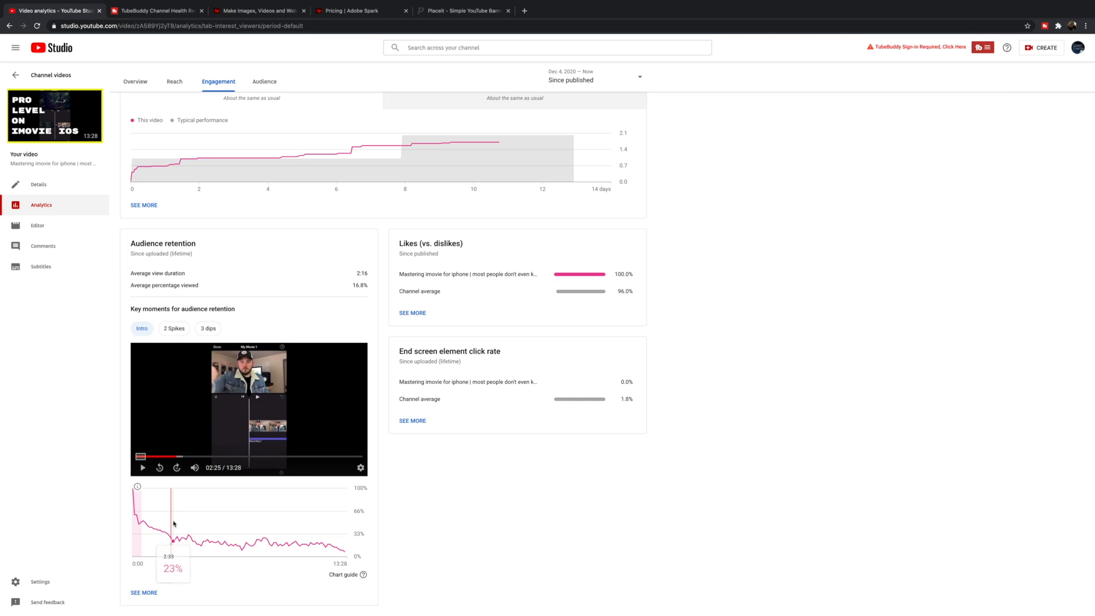
mouse_move(134, 515)
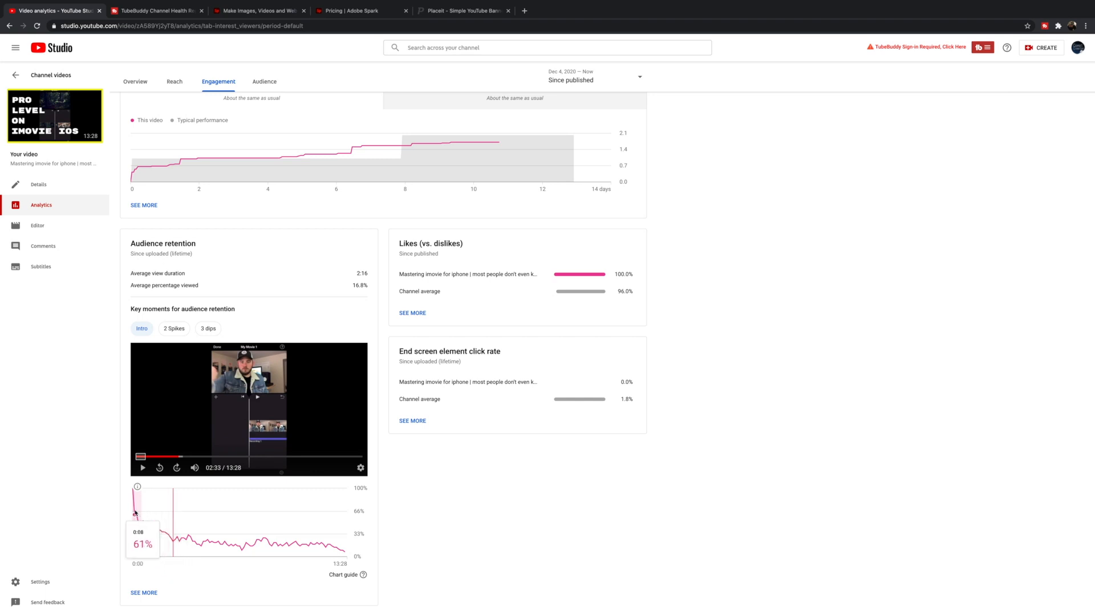
mouse_move(172, 532)
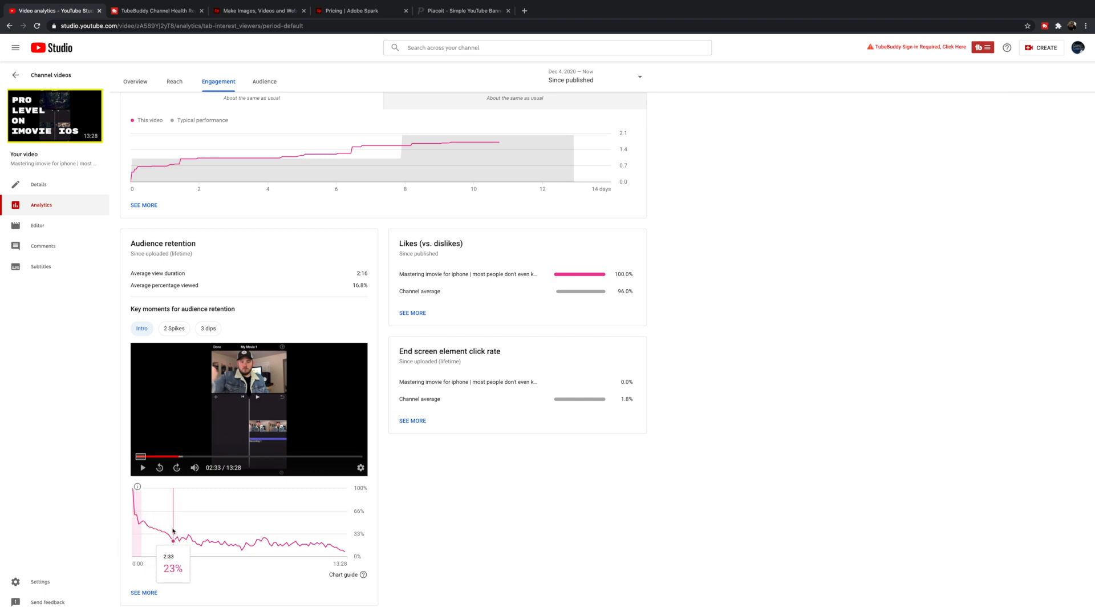
mouse_move(208, 463)
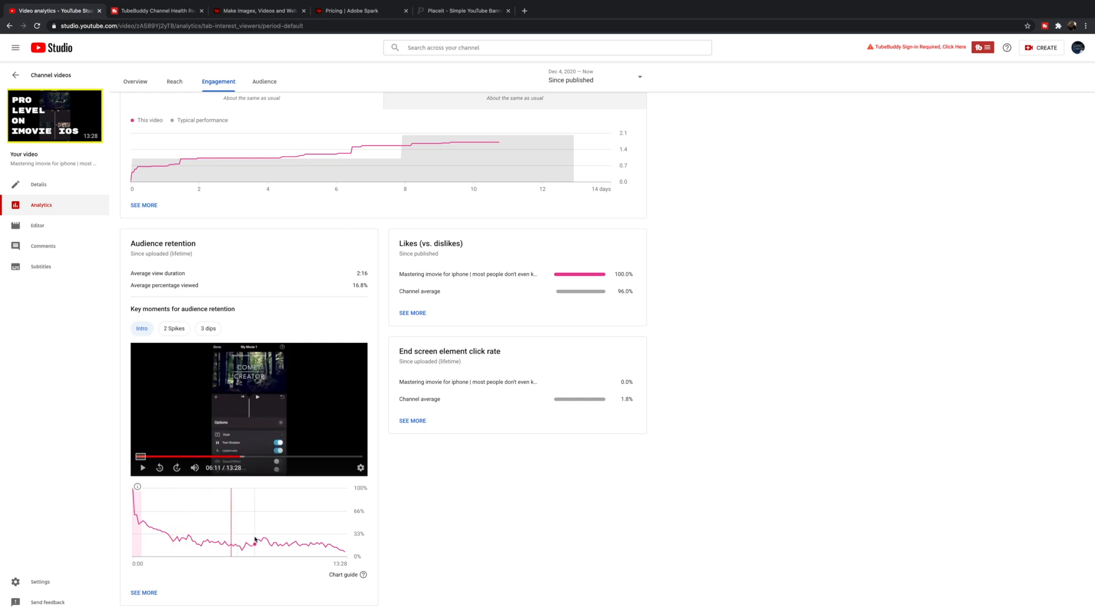
scroll(up, 3)
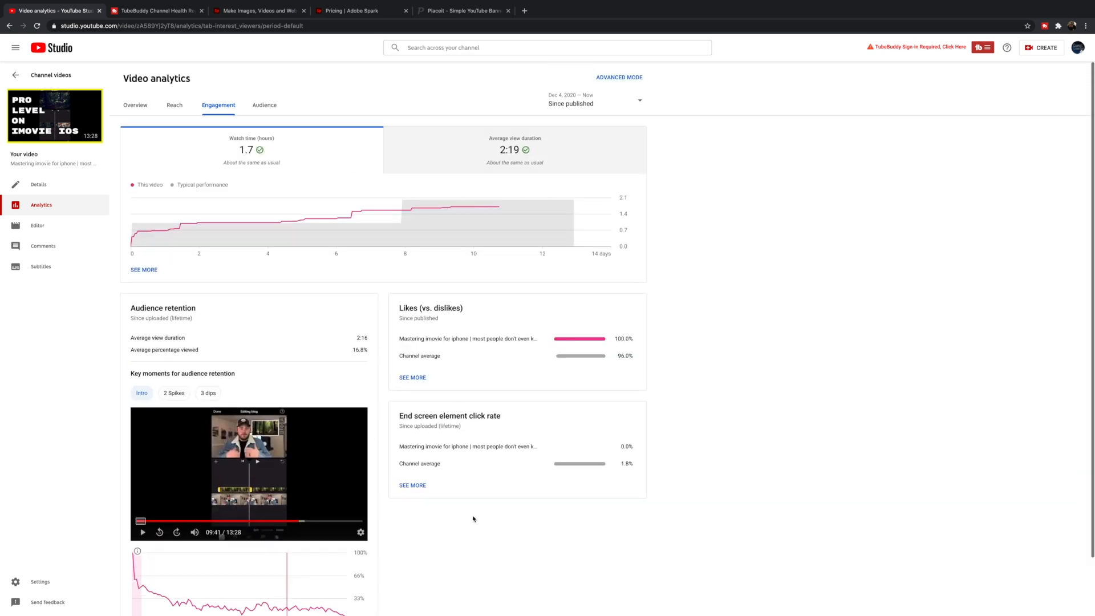
click(135, 104)
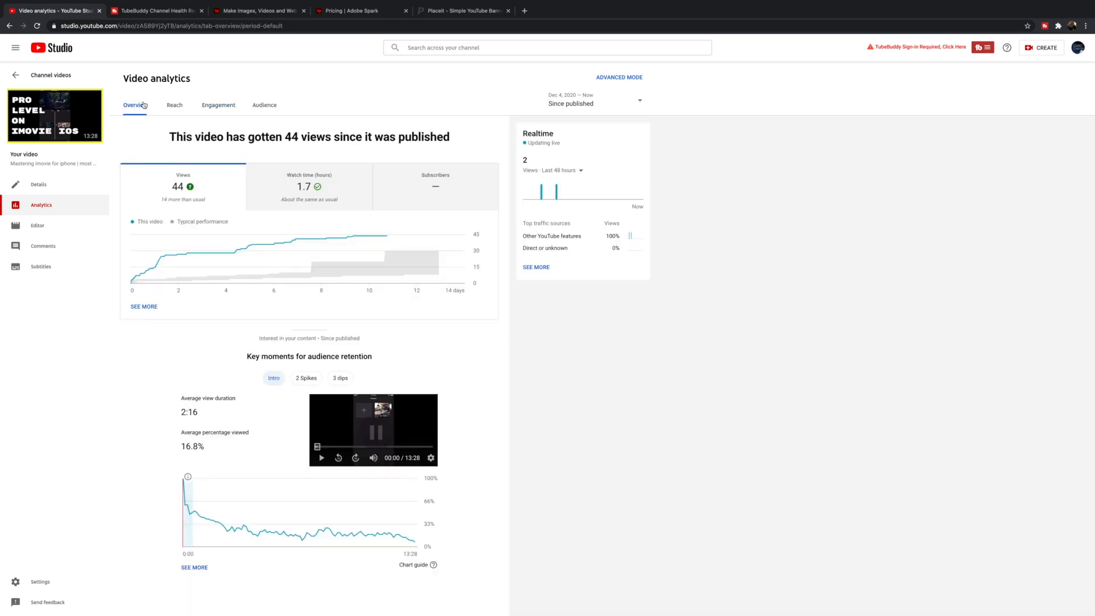
click(173, 105)
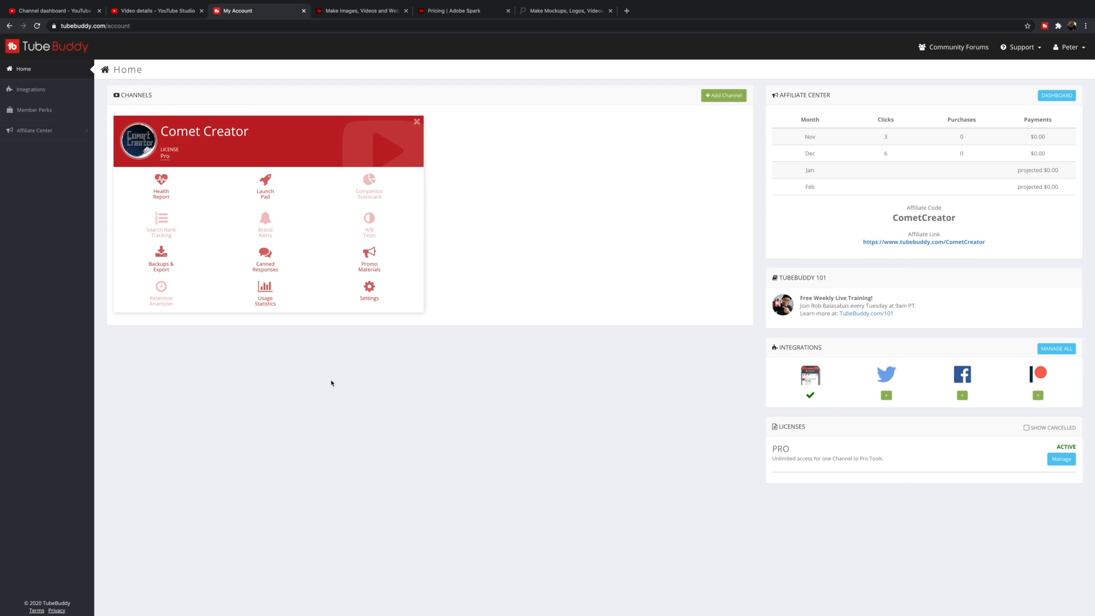
mouse_move(413, 347)
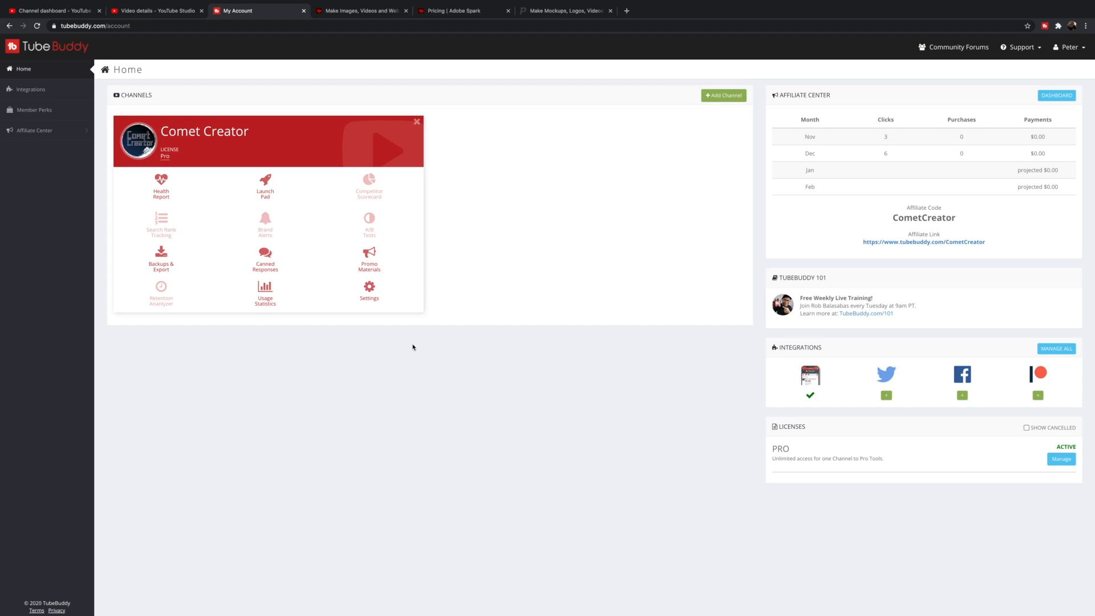
mouse_move(473, 320)
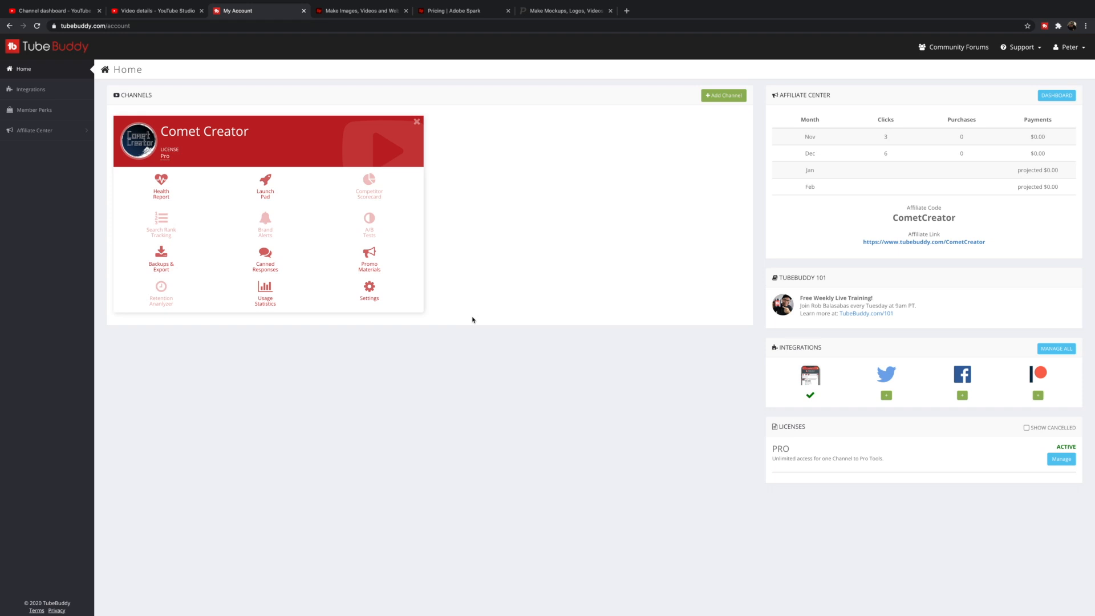
mouse_move(463, 320)
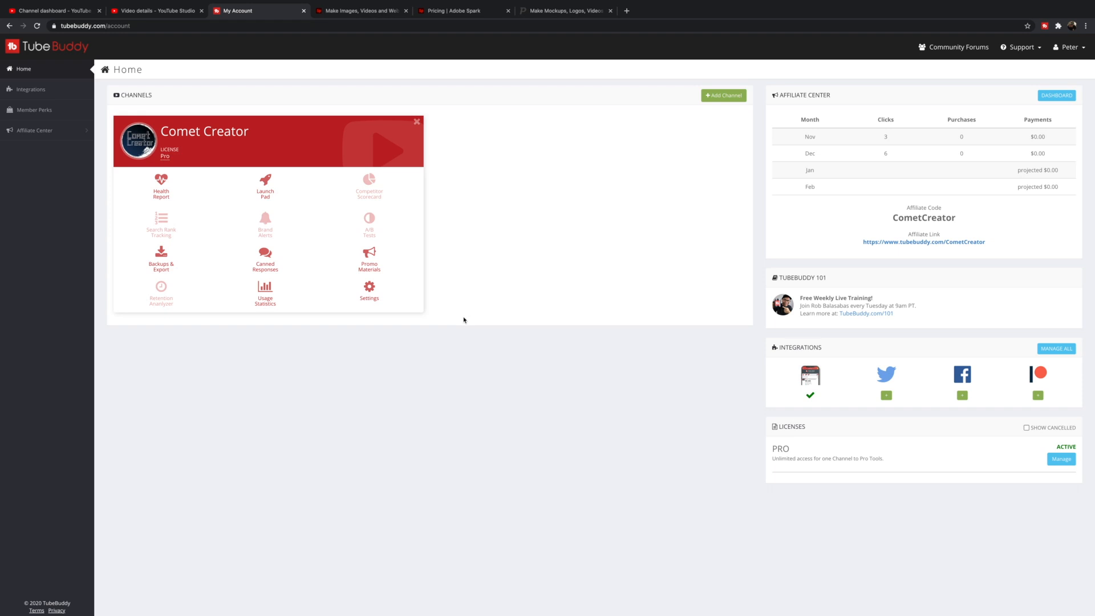
mouse_move(371, 445)
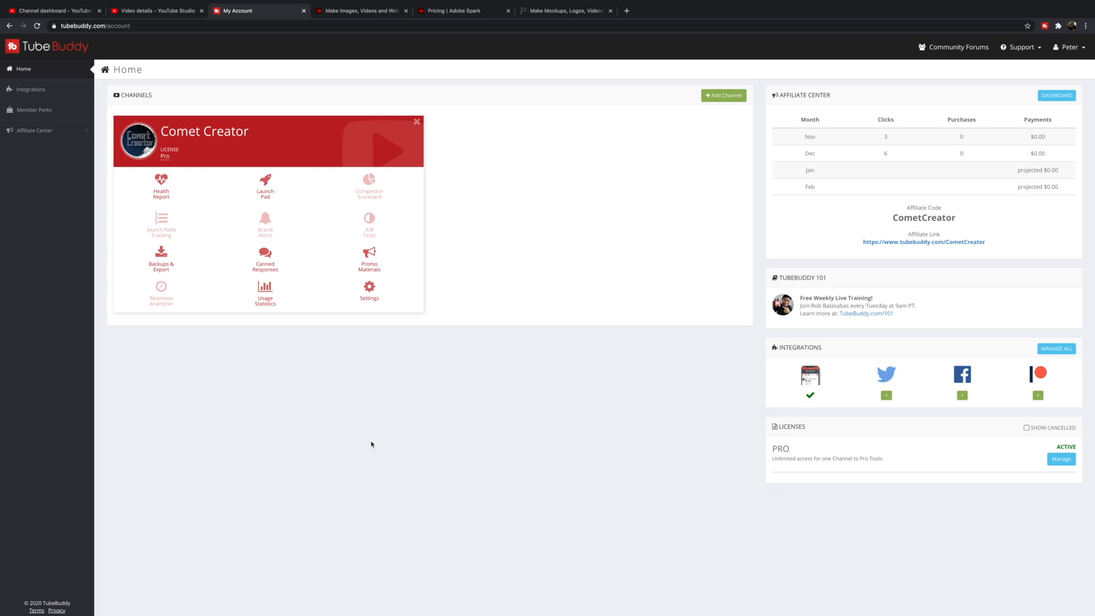
mouse_move(363, 405)
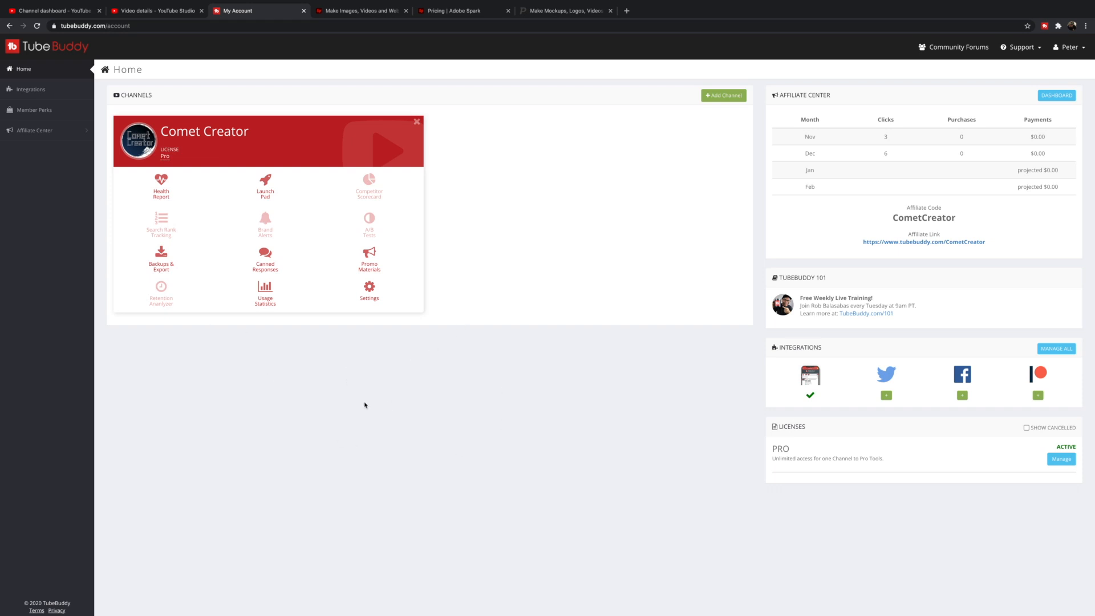
mouse_move(360, 396)
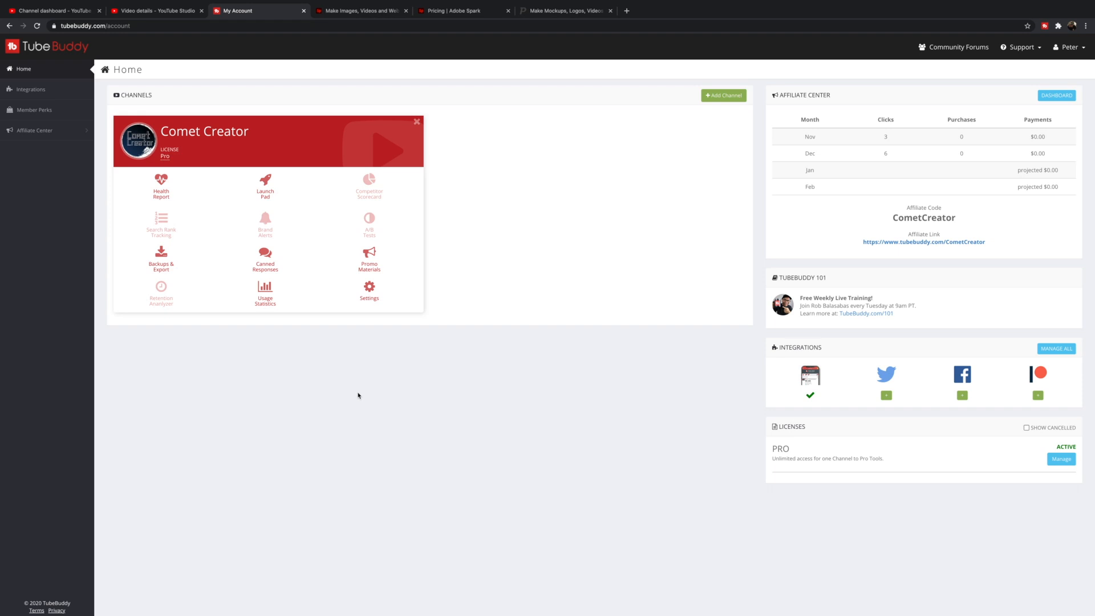
mouse_move(336, 383)
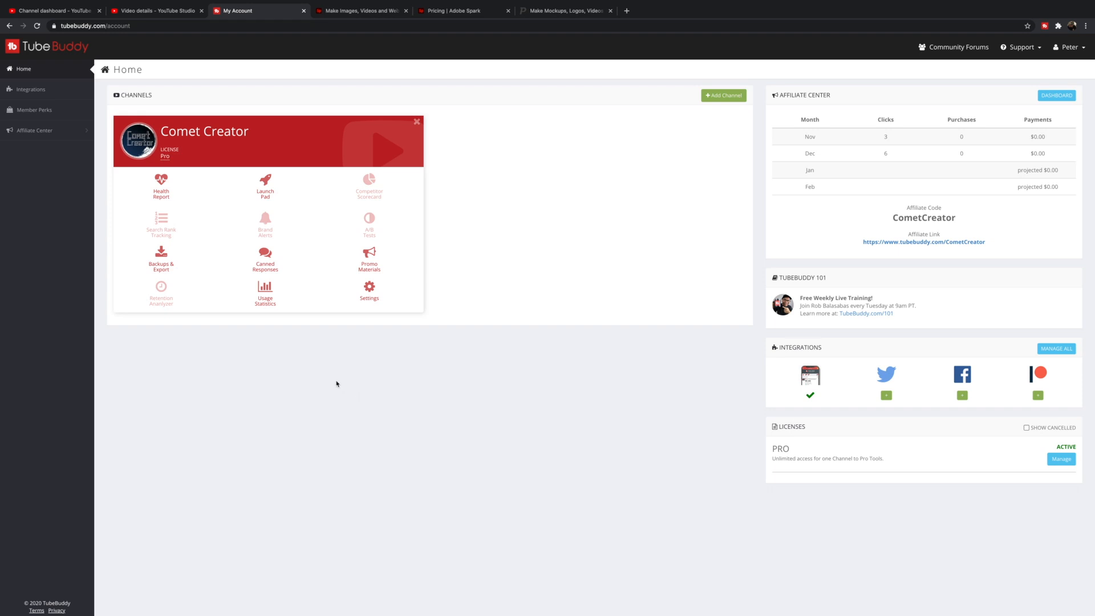
mouse_move(329, 384)
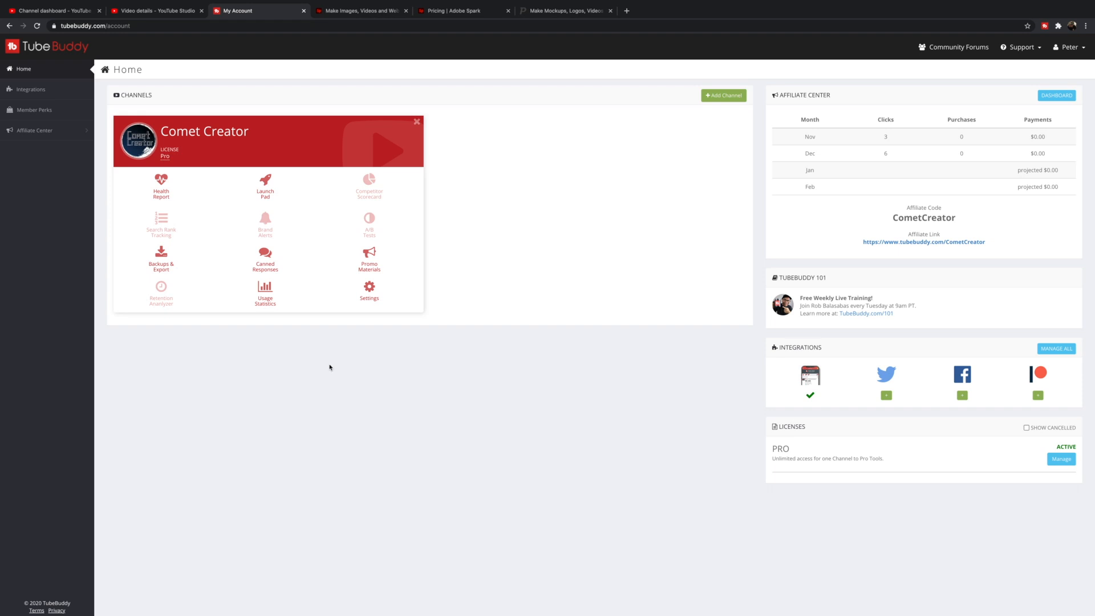
Open Launch Pad from the Comet Creator channel card in TubeBuddy.
click(264, 185)
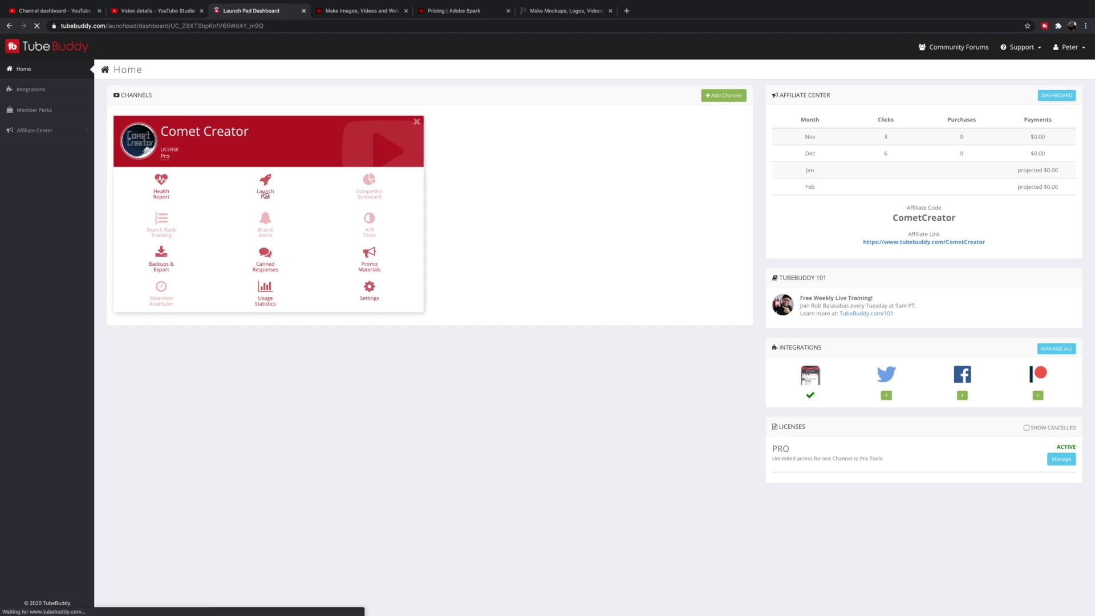
Search 'imovie' and run a Best Practice Audit on 'Mastering iMovie for iPhone'.
click(265, 183)
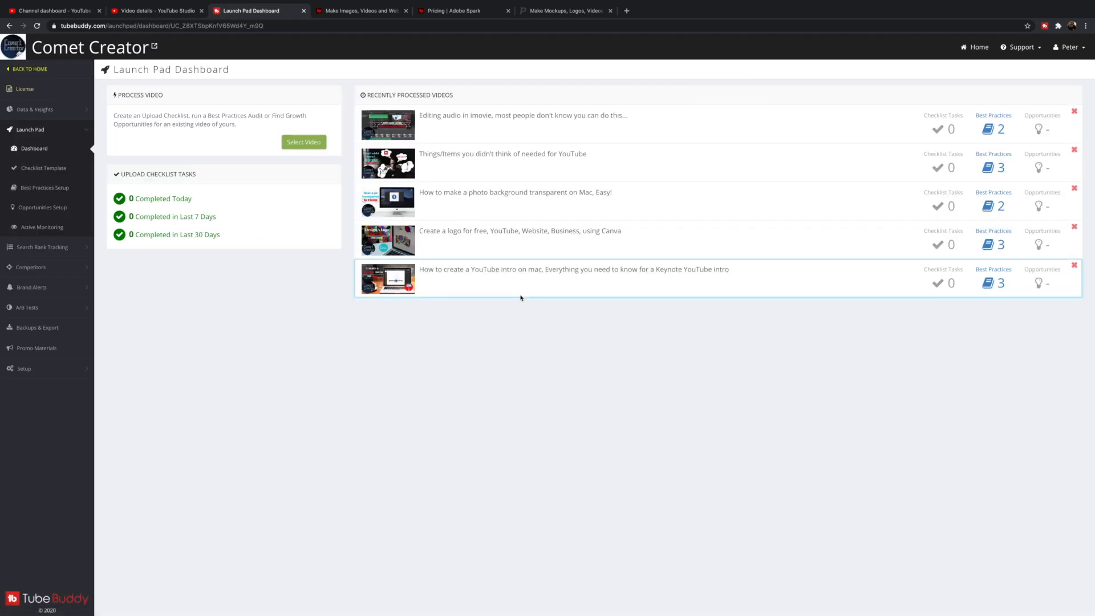
mouse_move(485, 125)
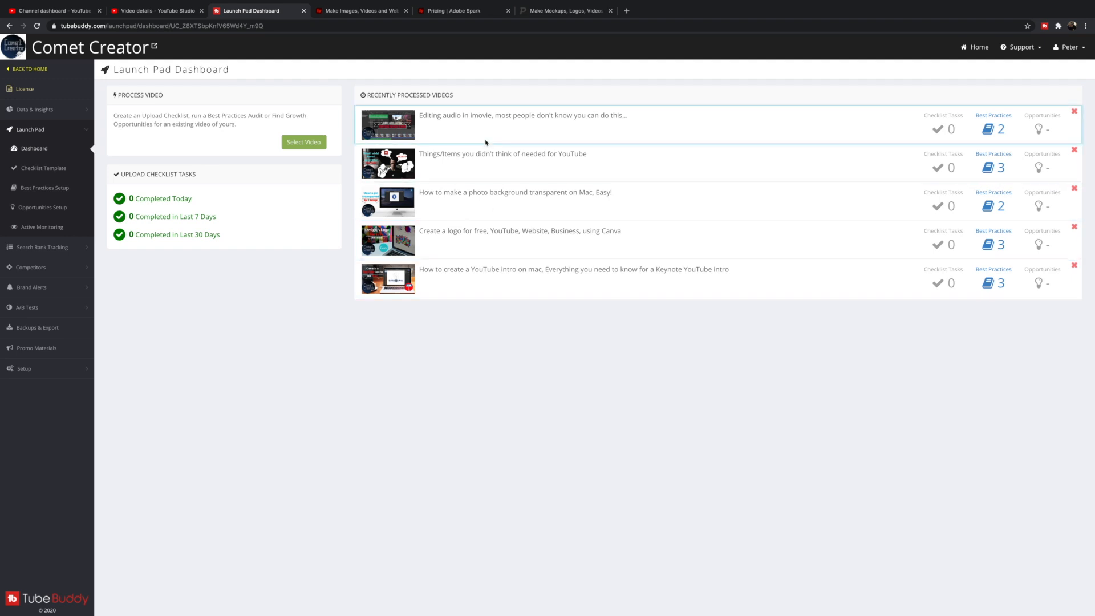
mouse_move(290, 197)
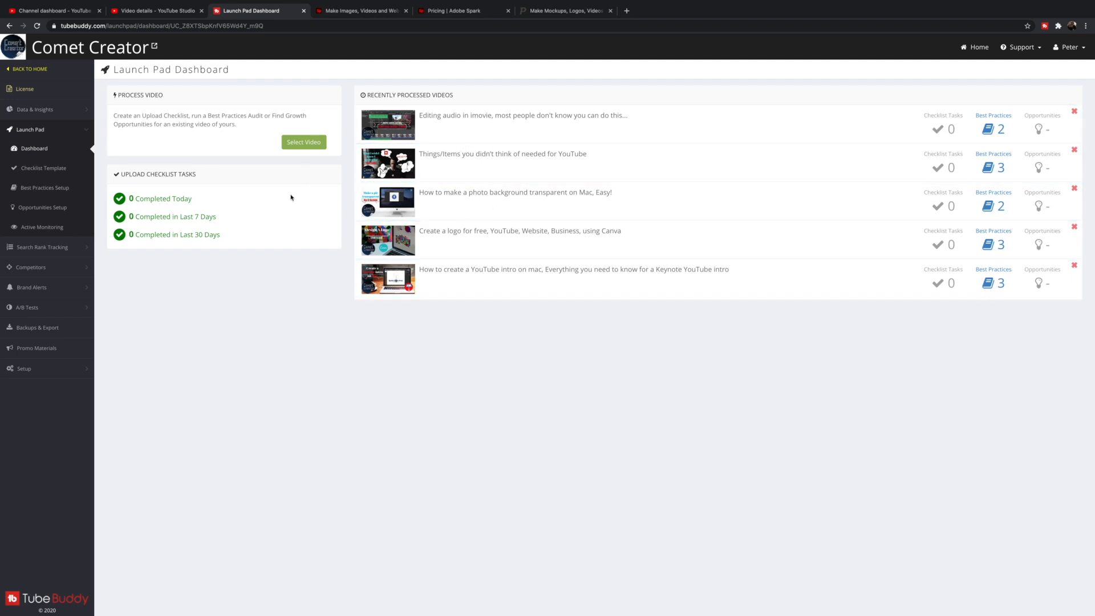
mouse_move(297, 158)
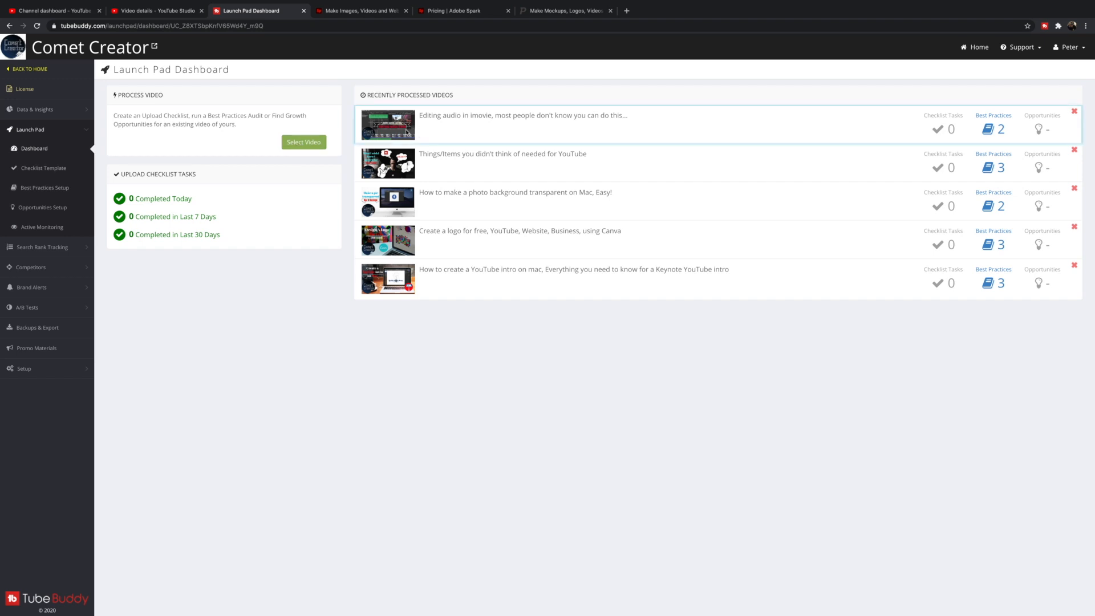
click(303, 142)
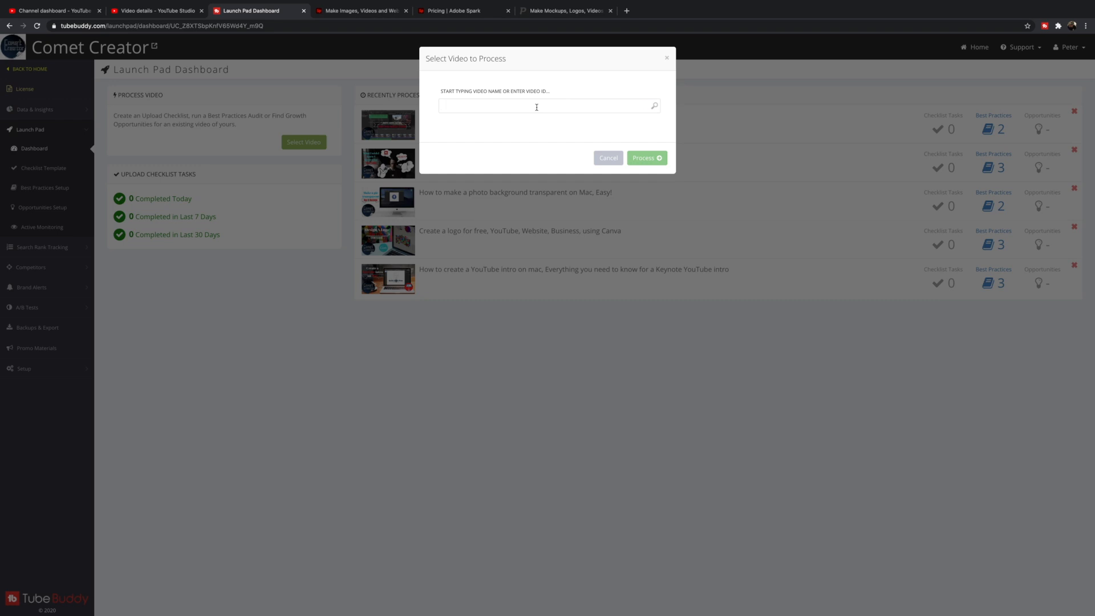
text(imovie)
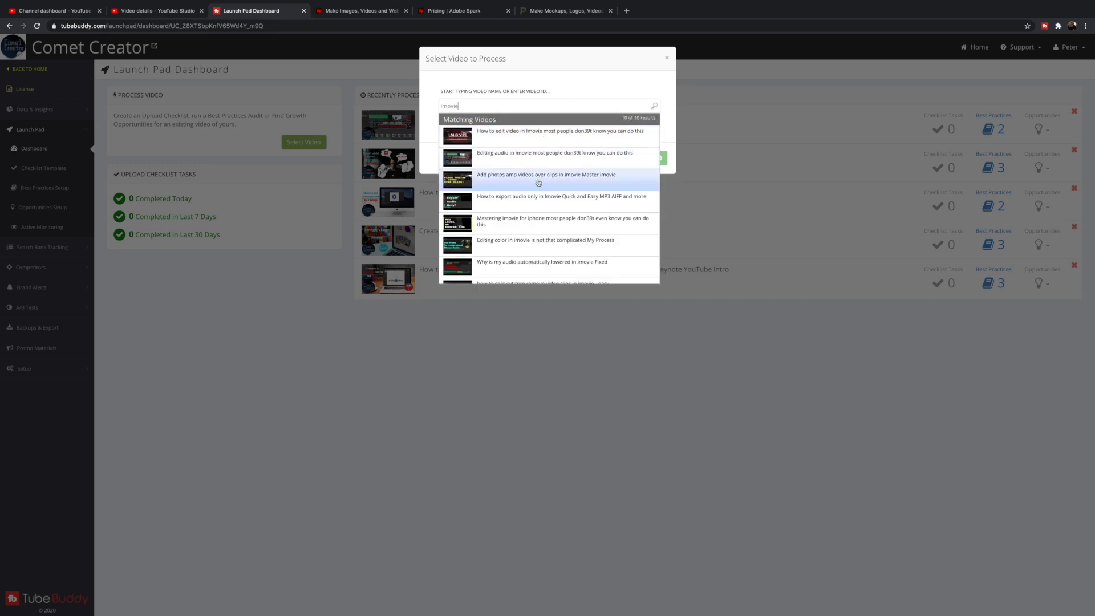
click(562, 221)
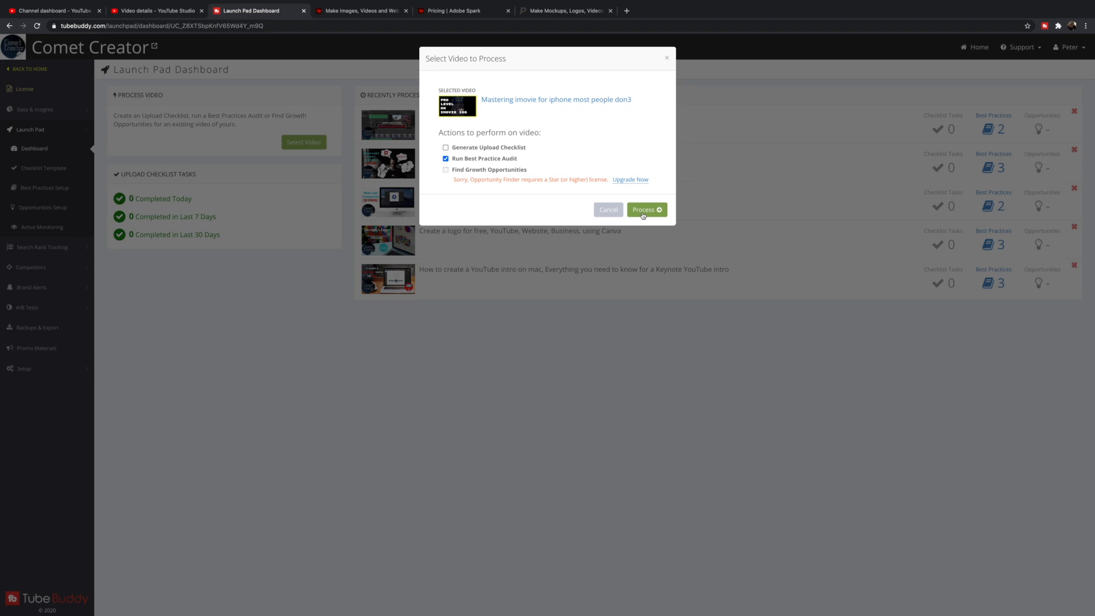
click(645, 210)
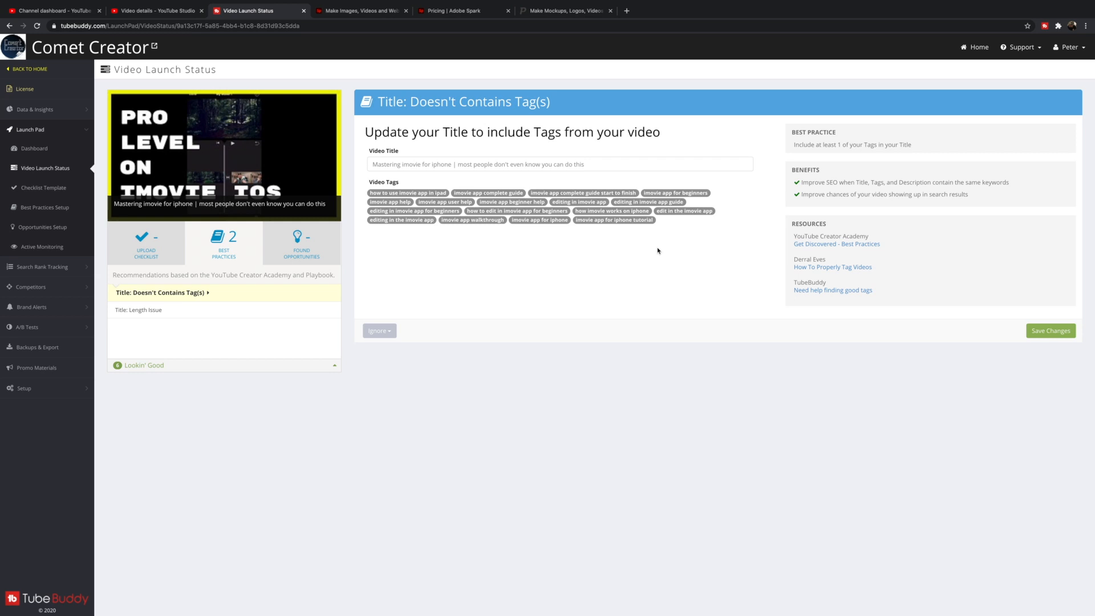
mouse_move(356, 314)
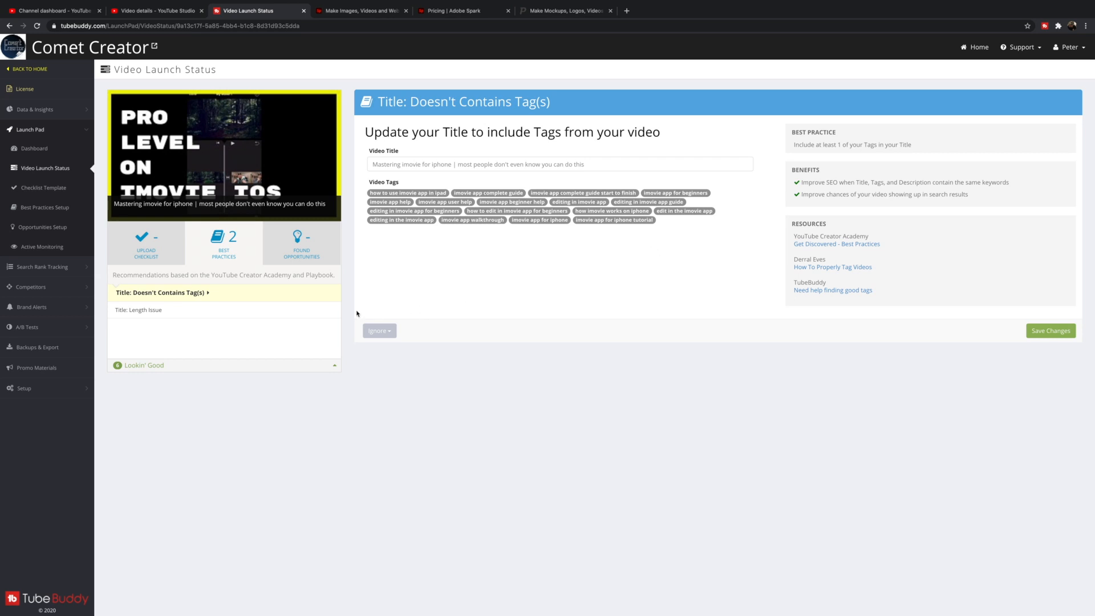
mouse_move(475, 261)
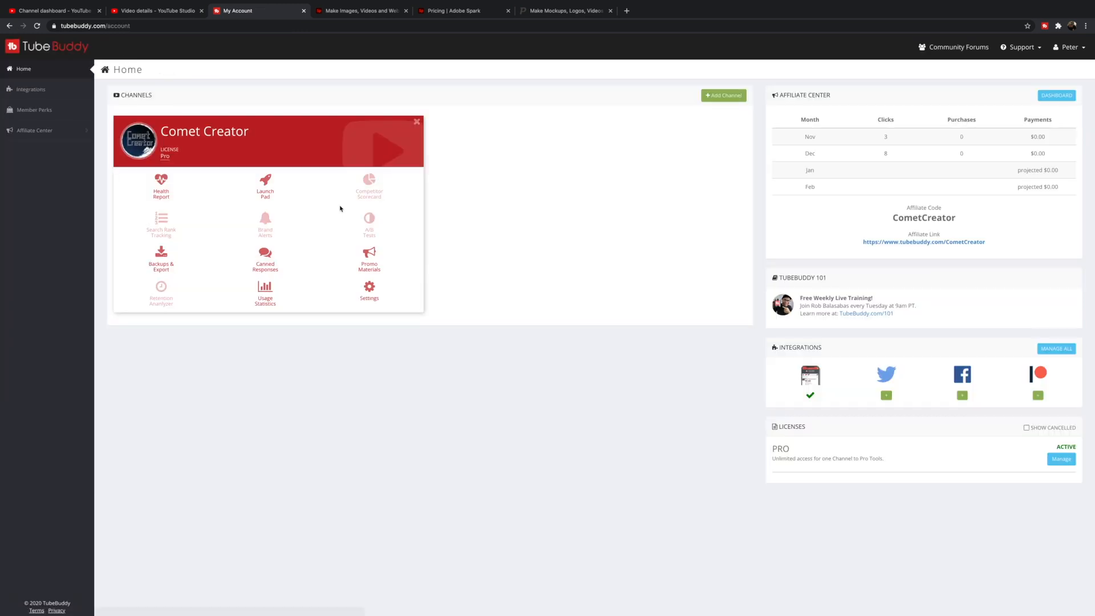
click(161, 186)
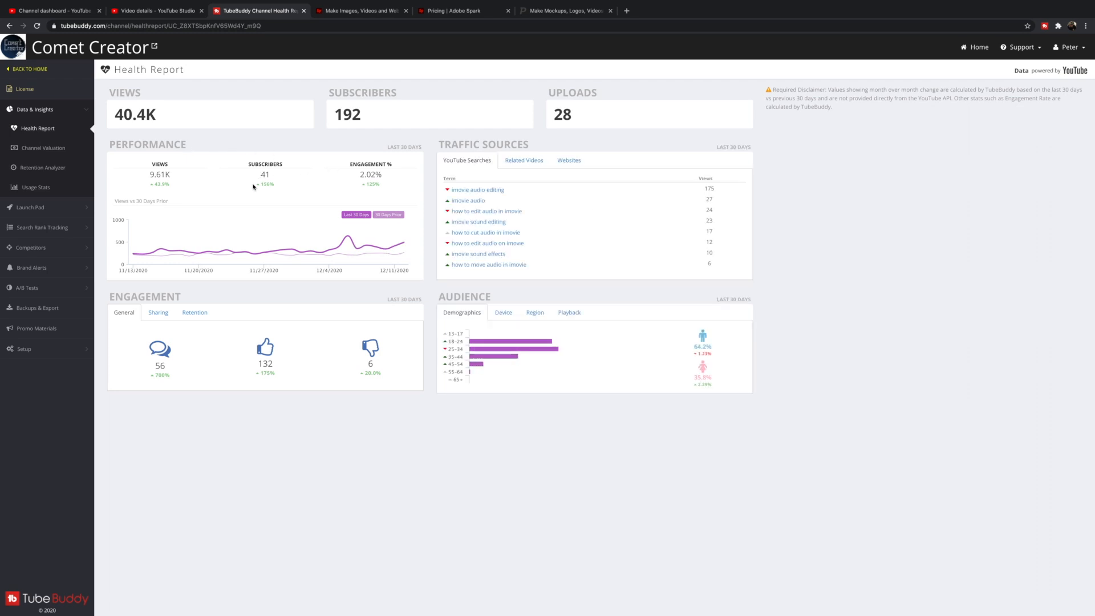
mouse_move(377, 240)
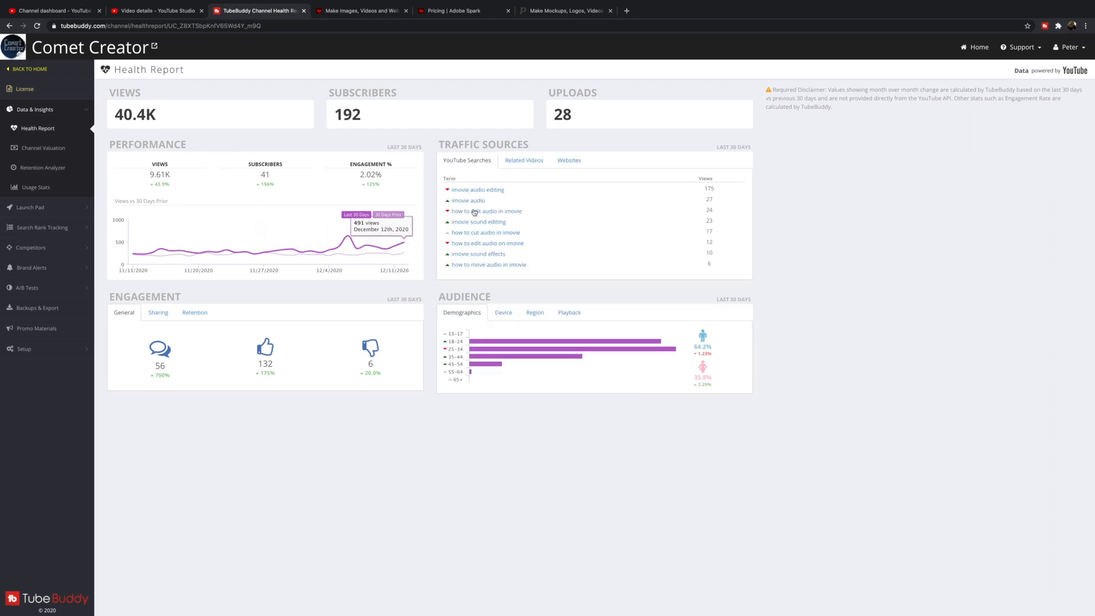
click(523, 160)
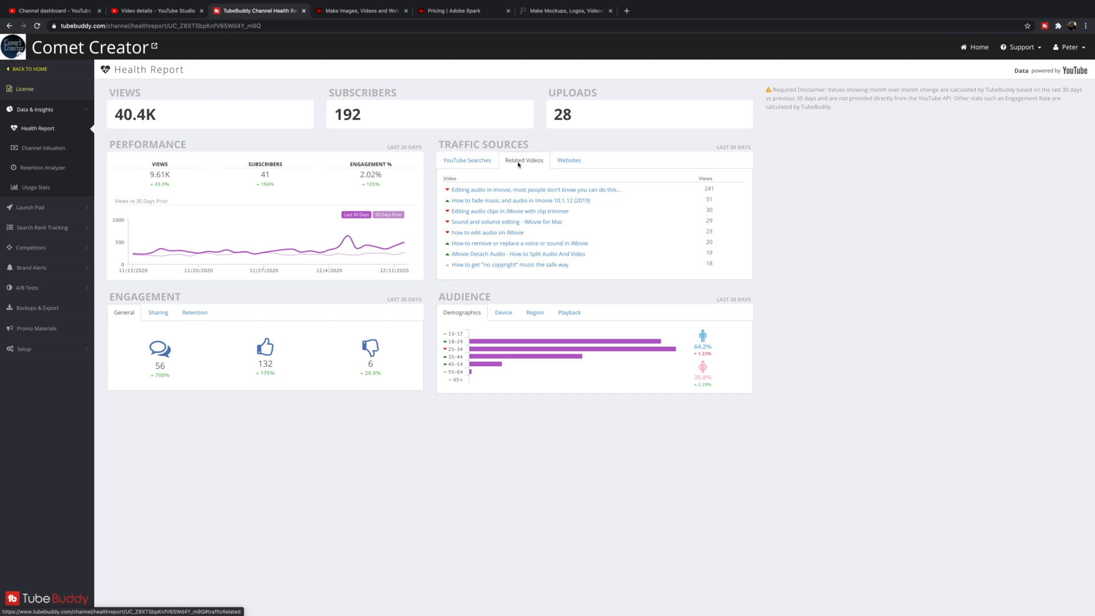
click(569, 160)
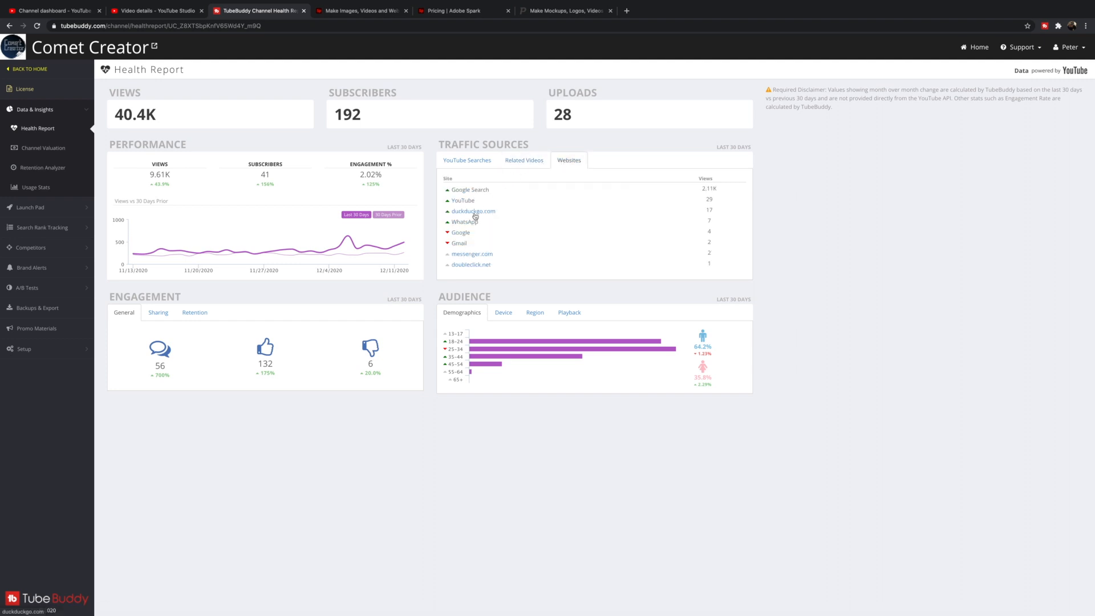
click(467, 159)
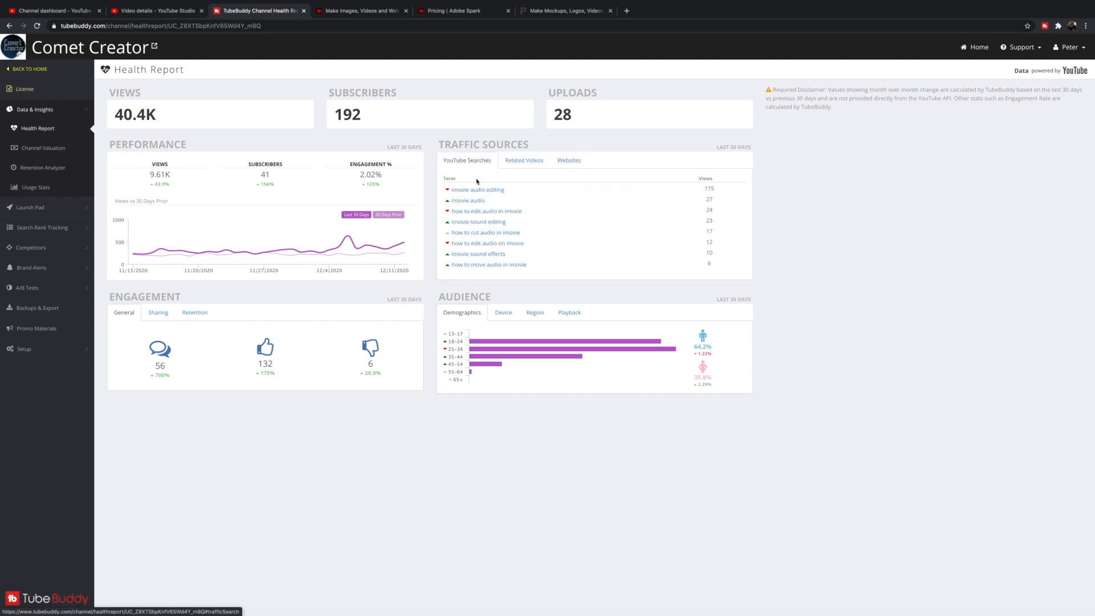
click(503, 312)
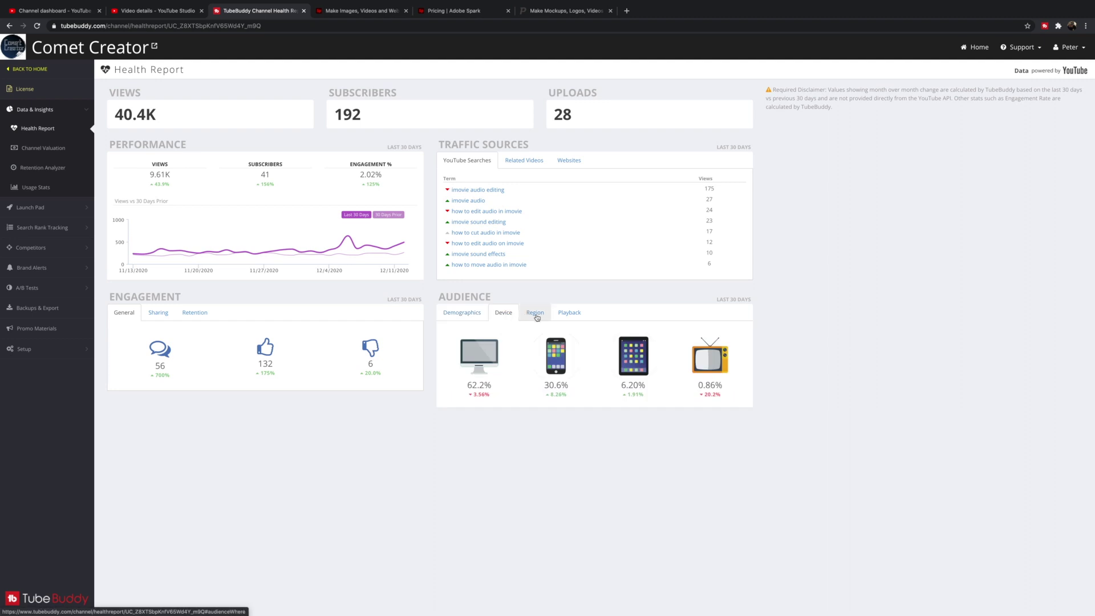
mouse_move(568, 366)
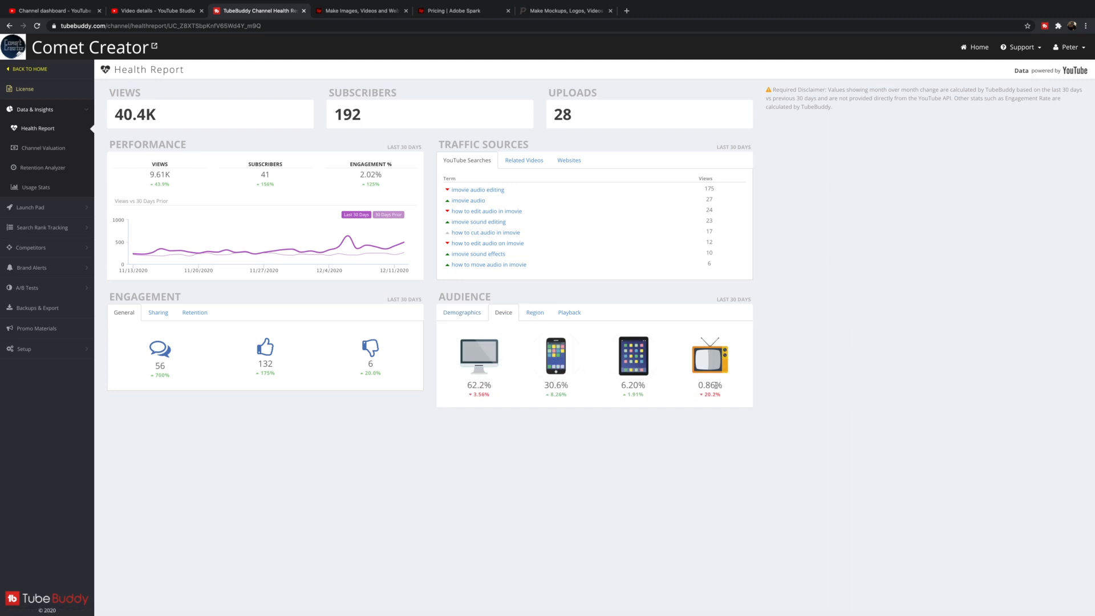
click(534, 312)
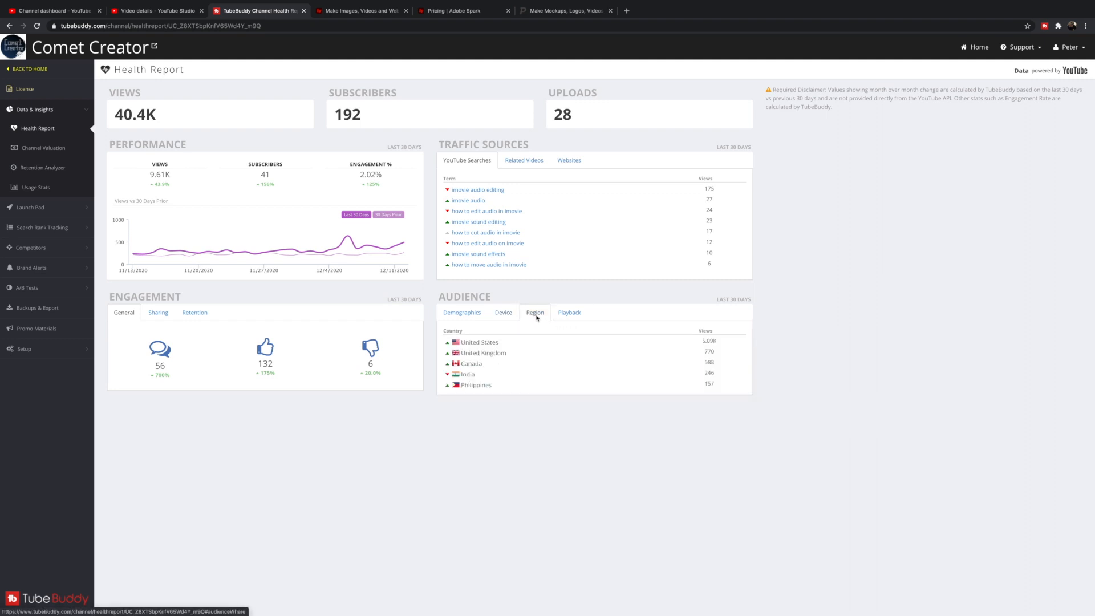
click(569, 312)
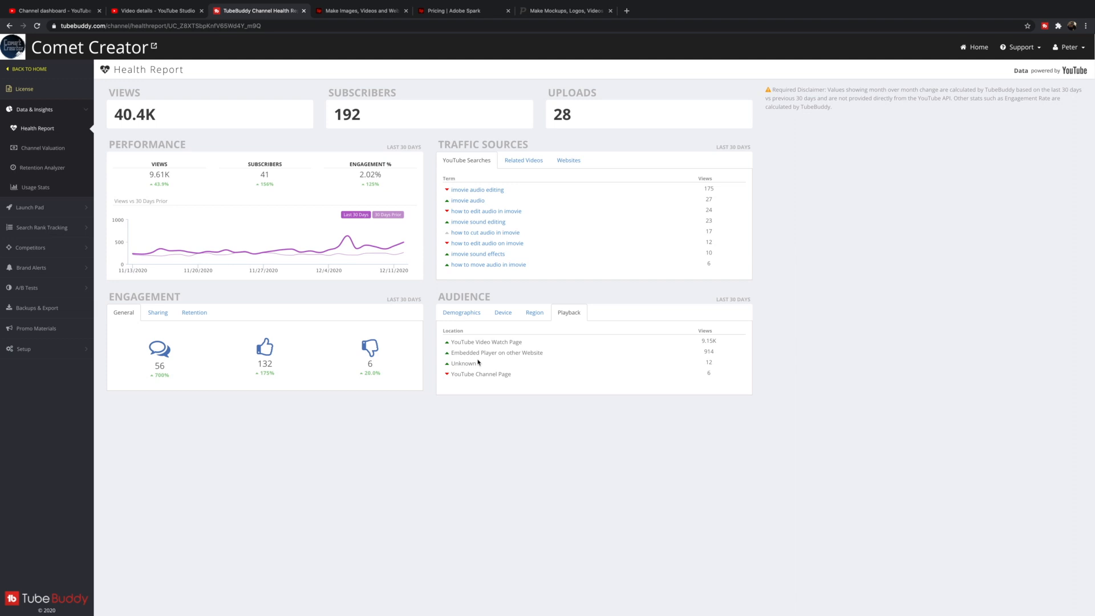
click(461, 312)
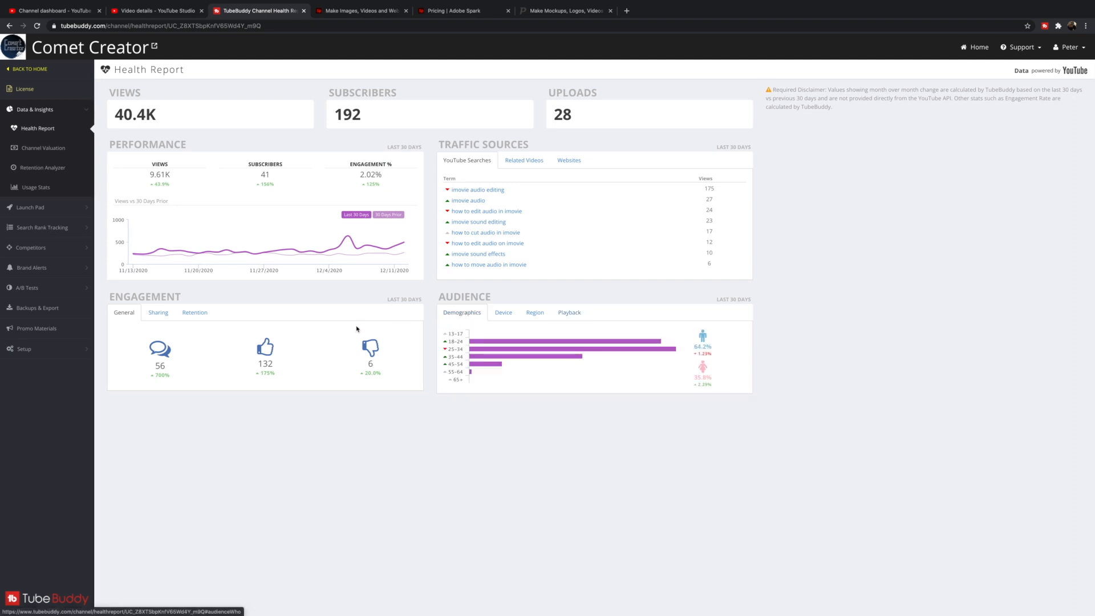
click(158, 311)
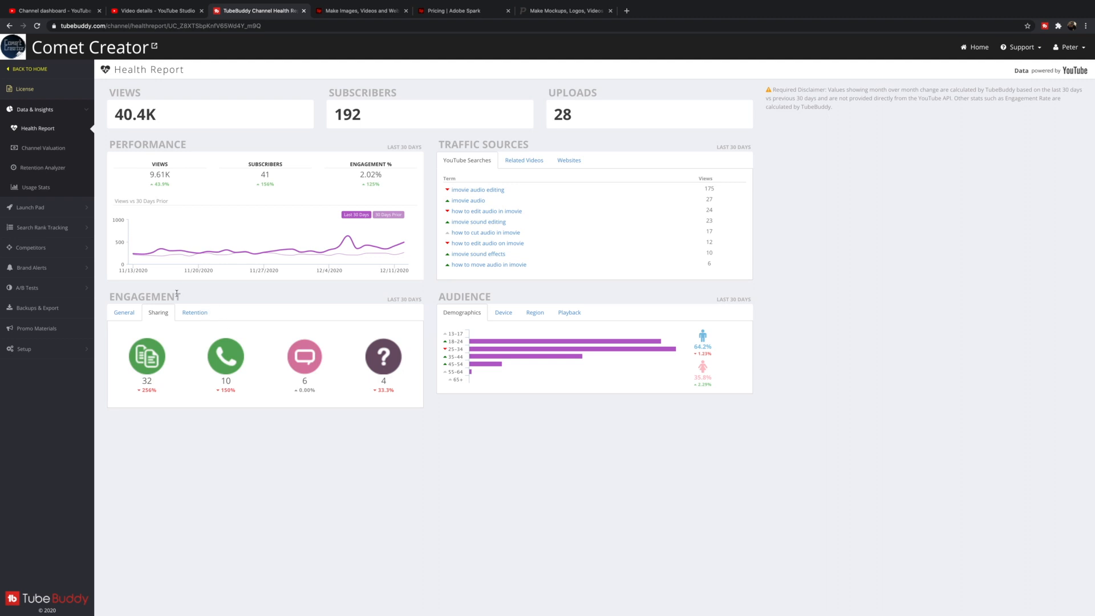
click(123, 312)
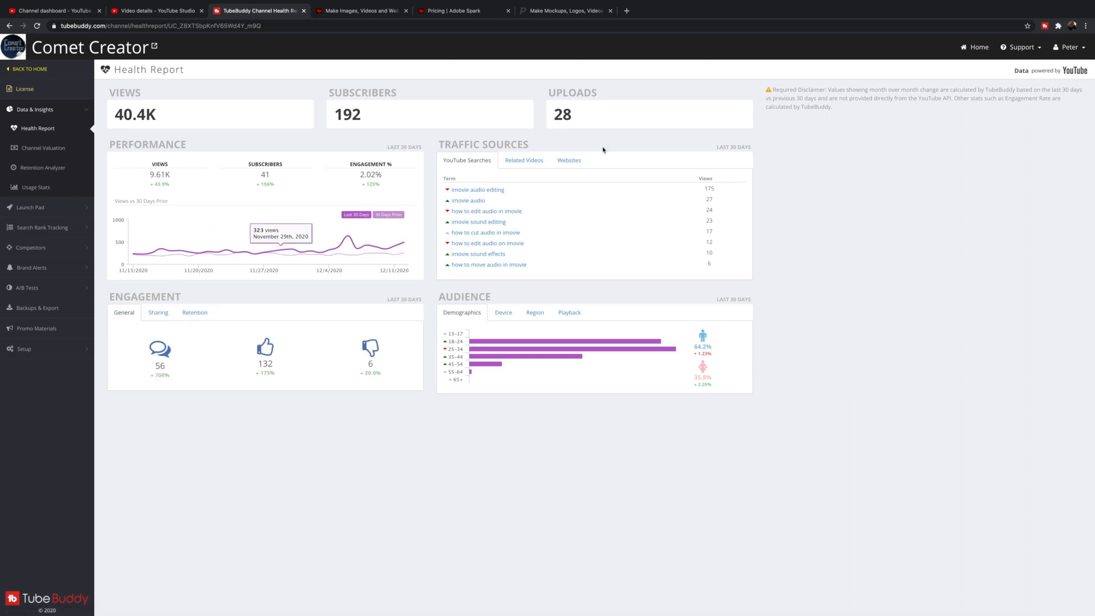
mouse_move(429, 183)
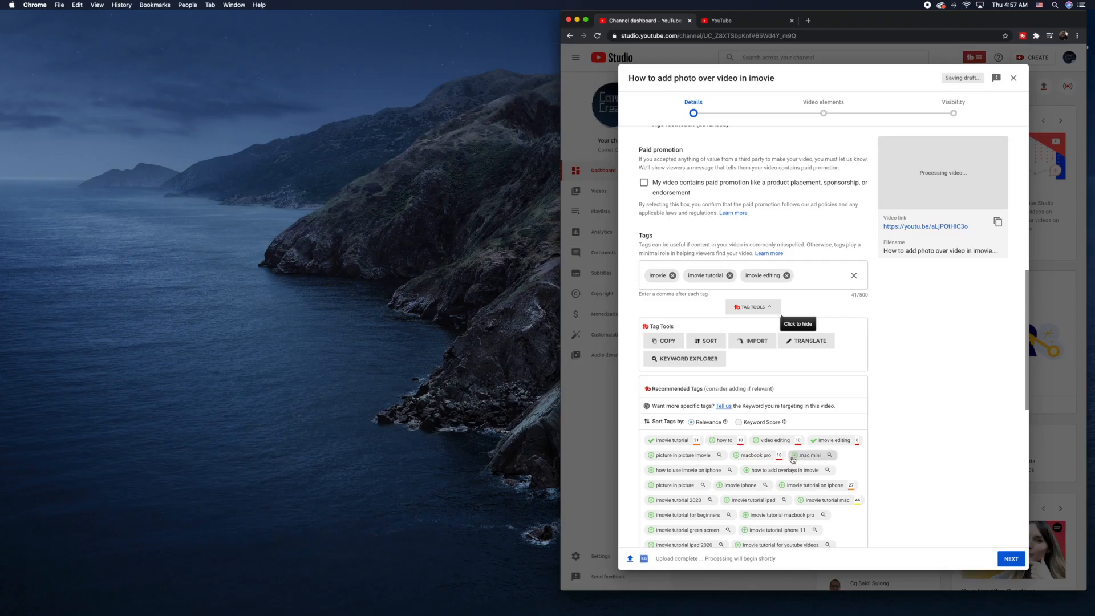
Add the recommended tag 'macbook pro' as the video's fourth tag.
click(746, 455)
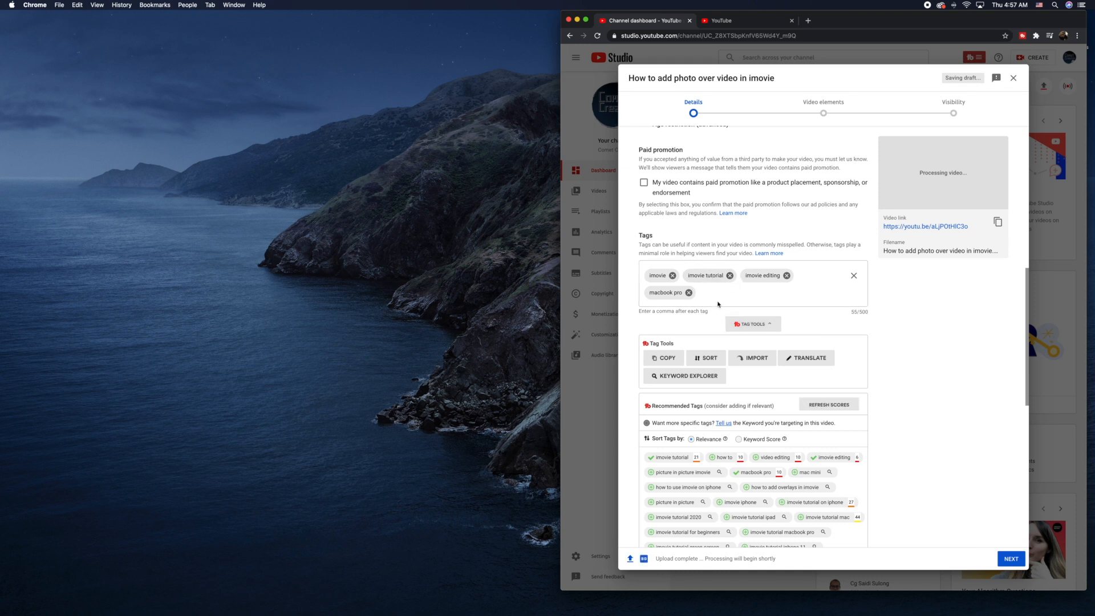
mouse_move(765, 329)
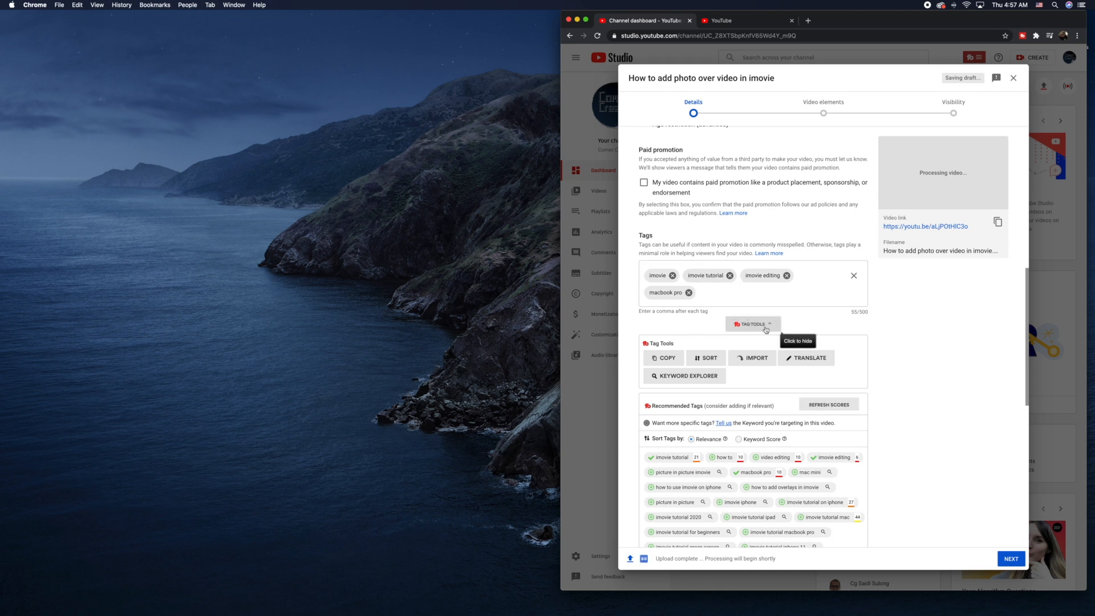
scroll(down, 3)
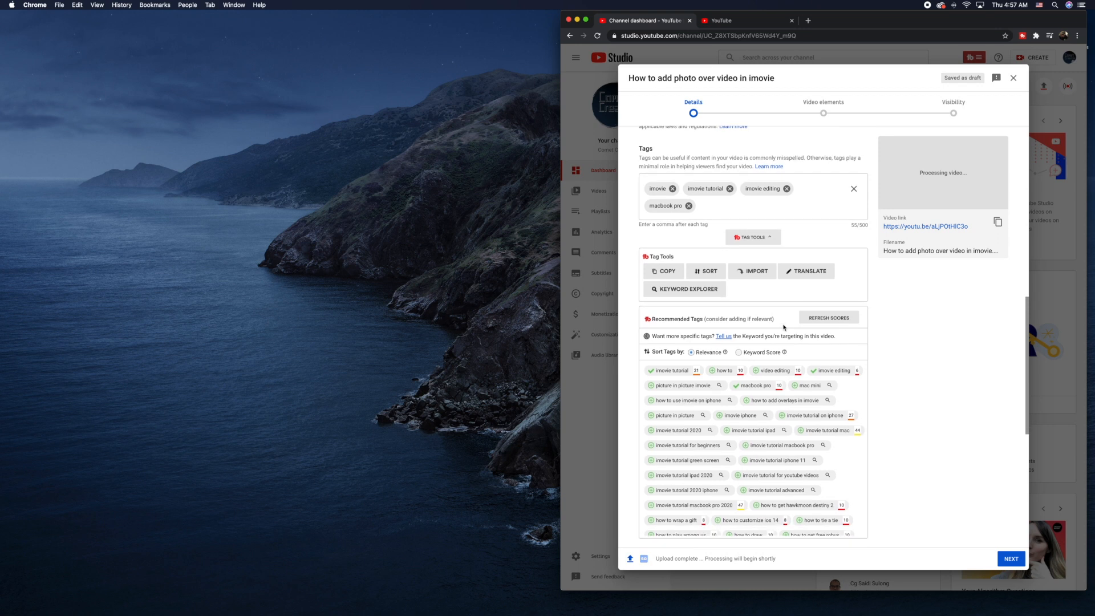
scroll(up, 3)
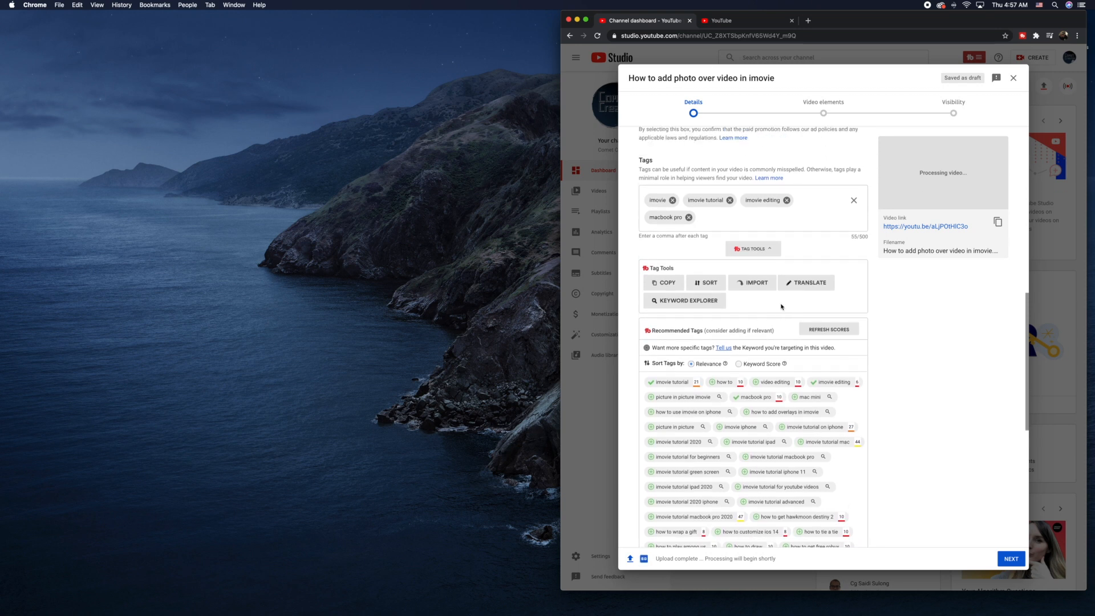
scroll(up, 3)
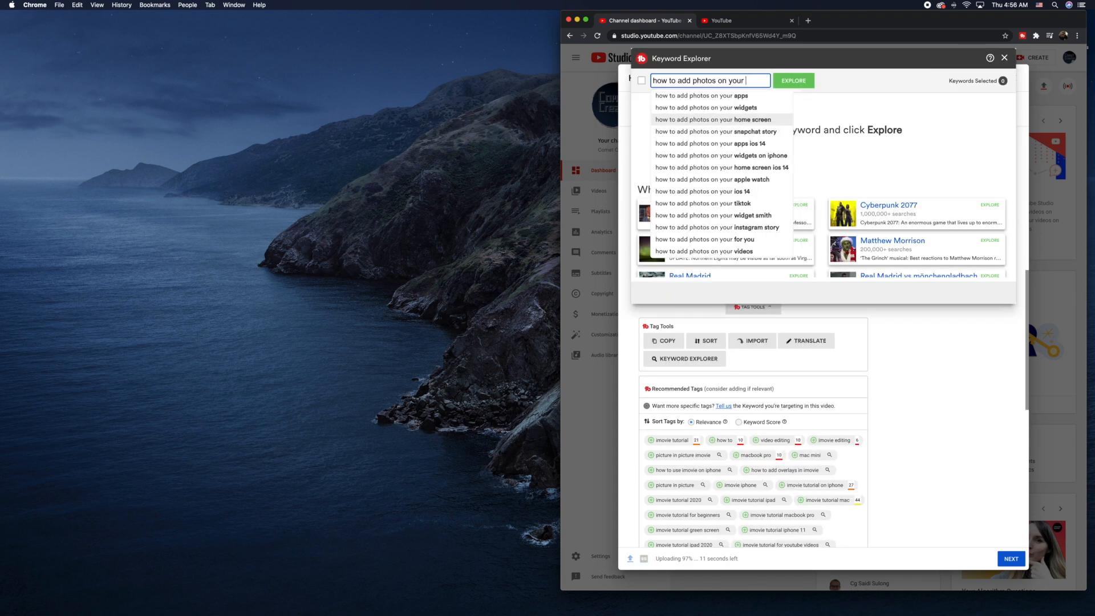
Score 'how to add photos on your video in imovie' (Good, 59/100) and view its weighted rating.
text(video in)
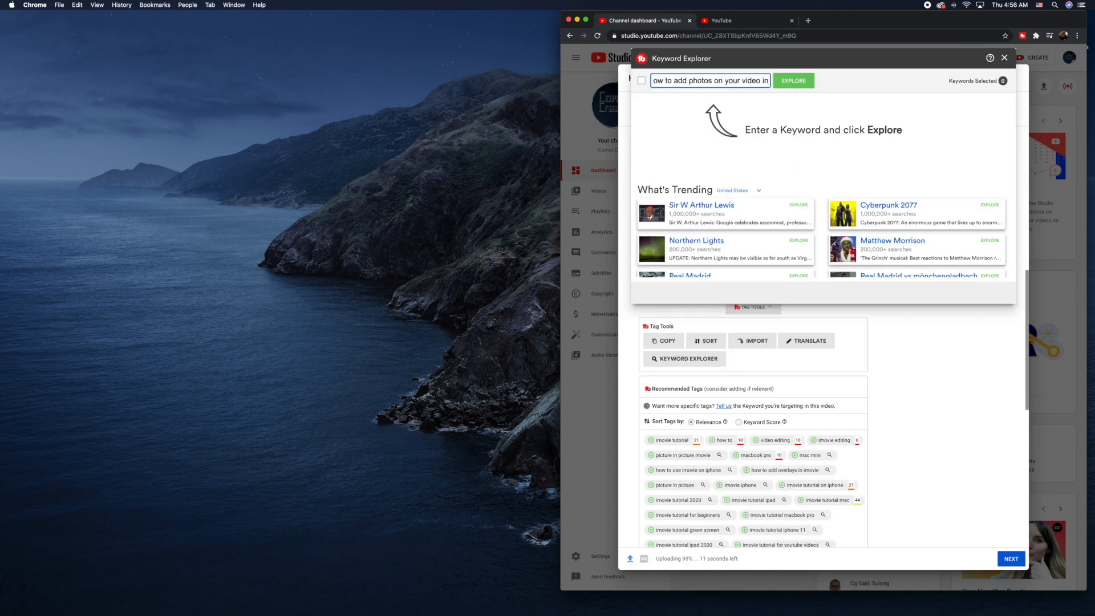
click(793, 80)
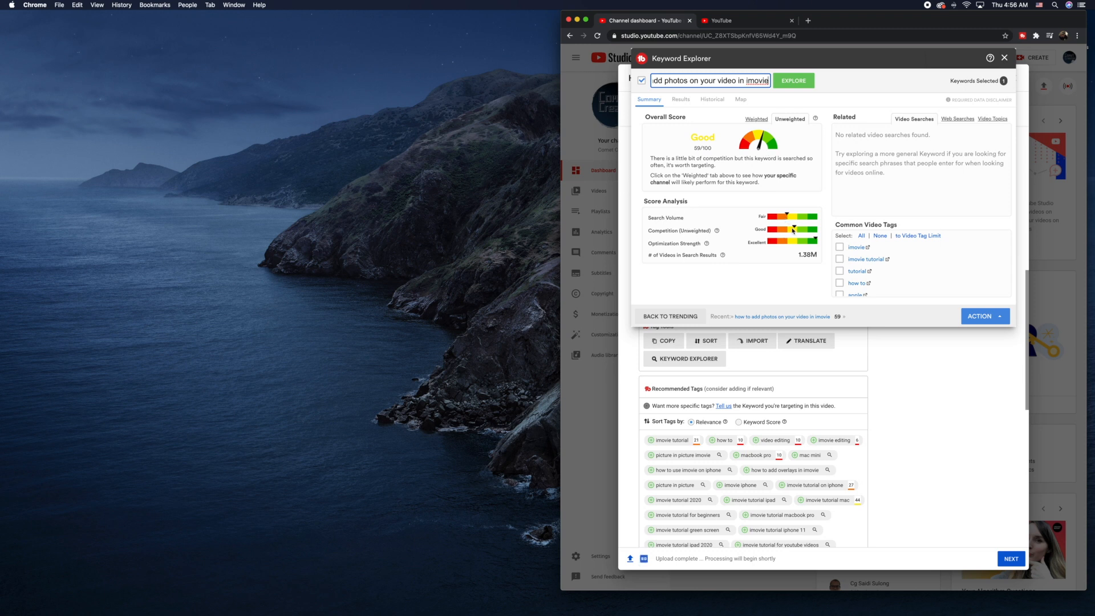
mouse_move(696, 239)
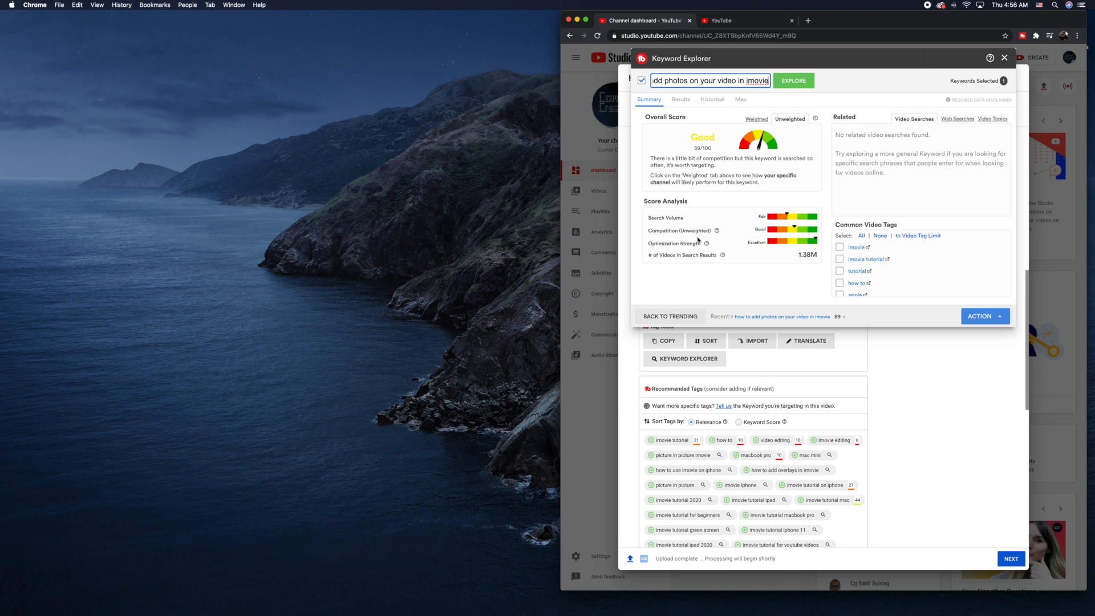
mouse_move(706, 243)
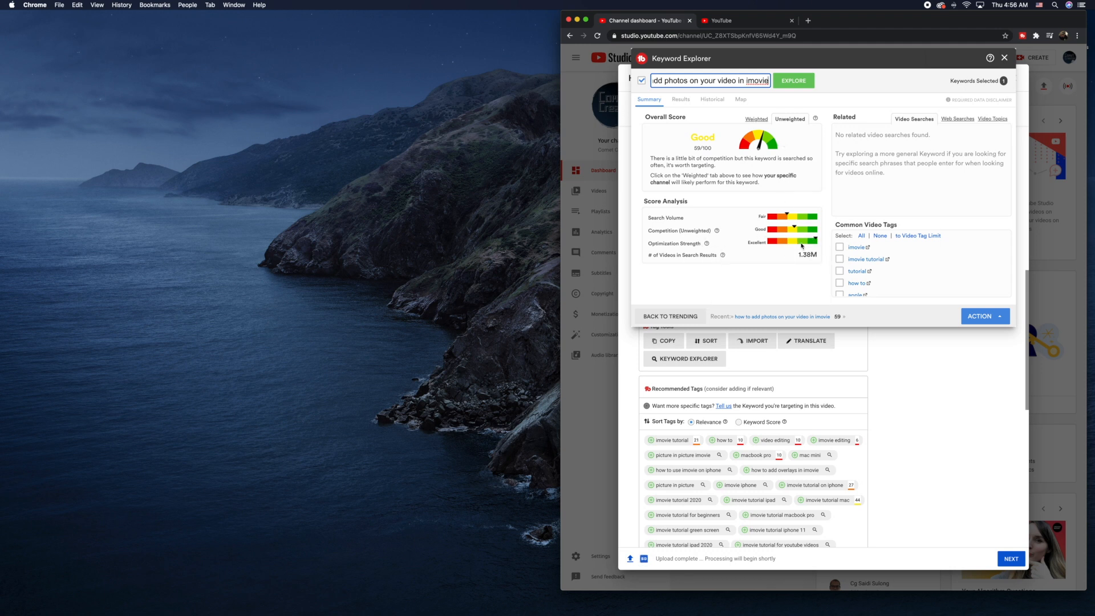
click(755, 119)
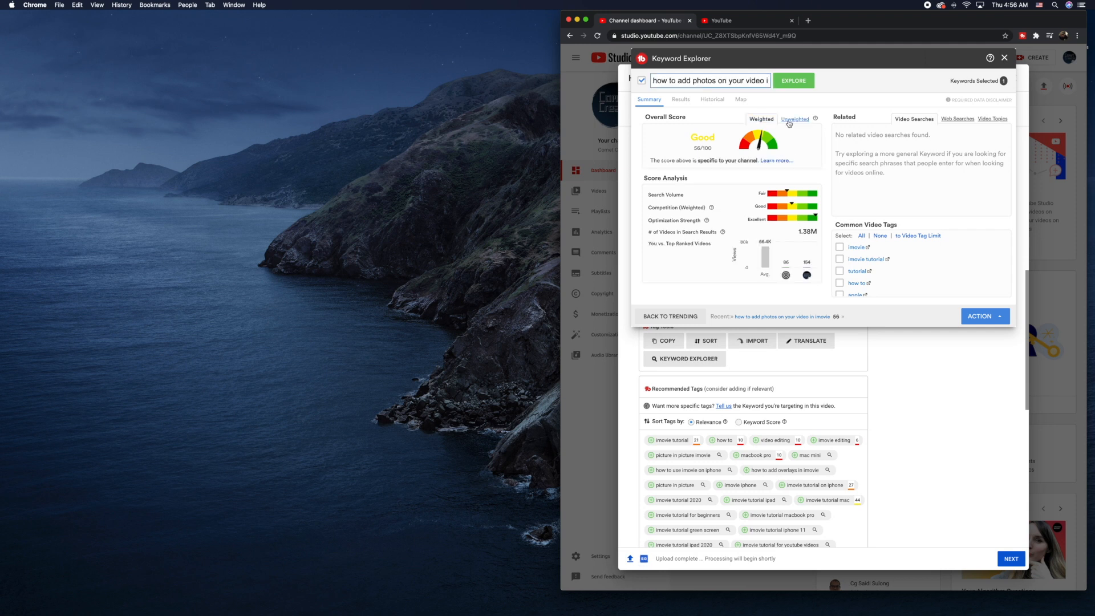
Review the keyword's Results, Map and Summary tabs, related search phrases and Action menu.
click(680, 99)
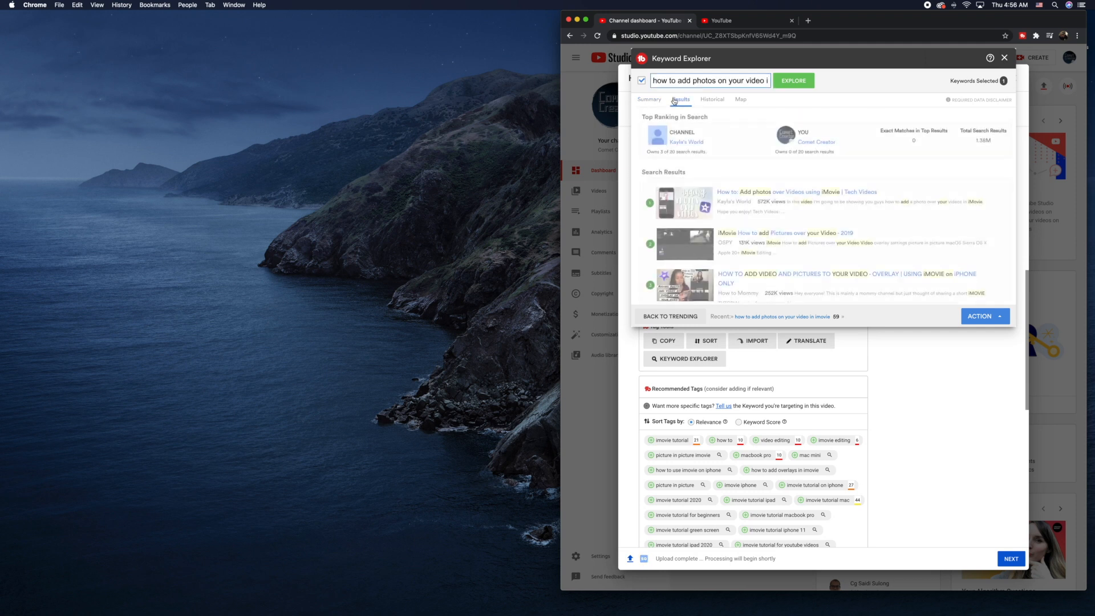
click(740, 99)
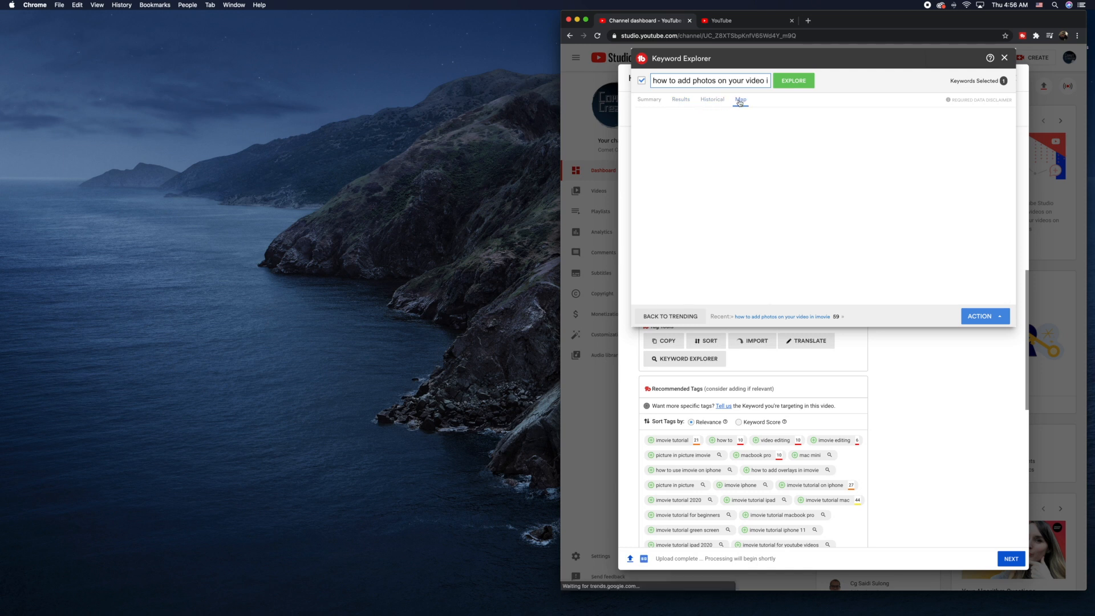
click(648, 99)
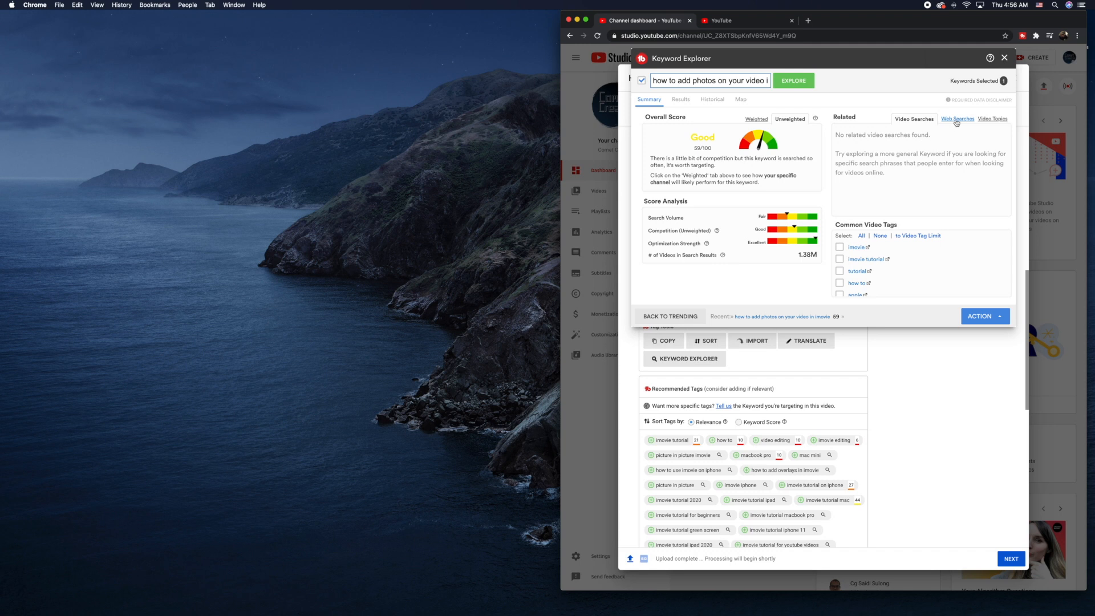
click(951, 119)
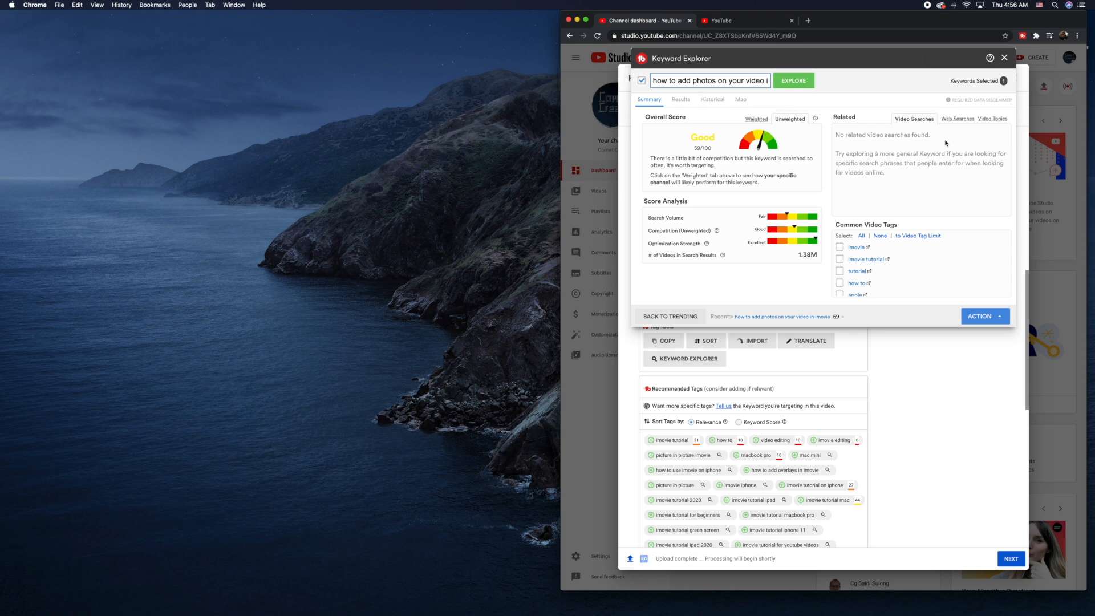
mouse_move(803, 302)
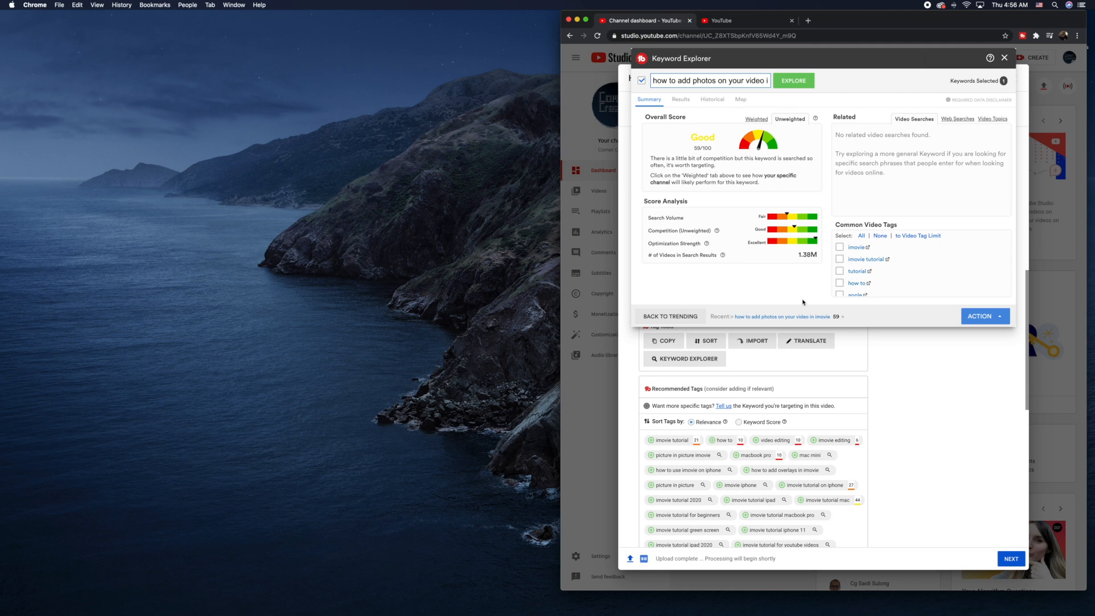
click(980, 316)
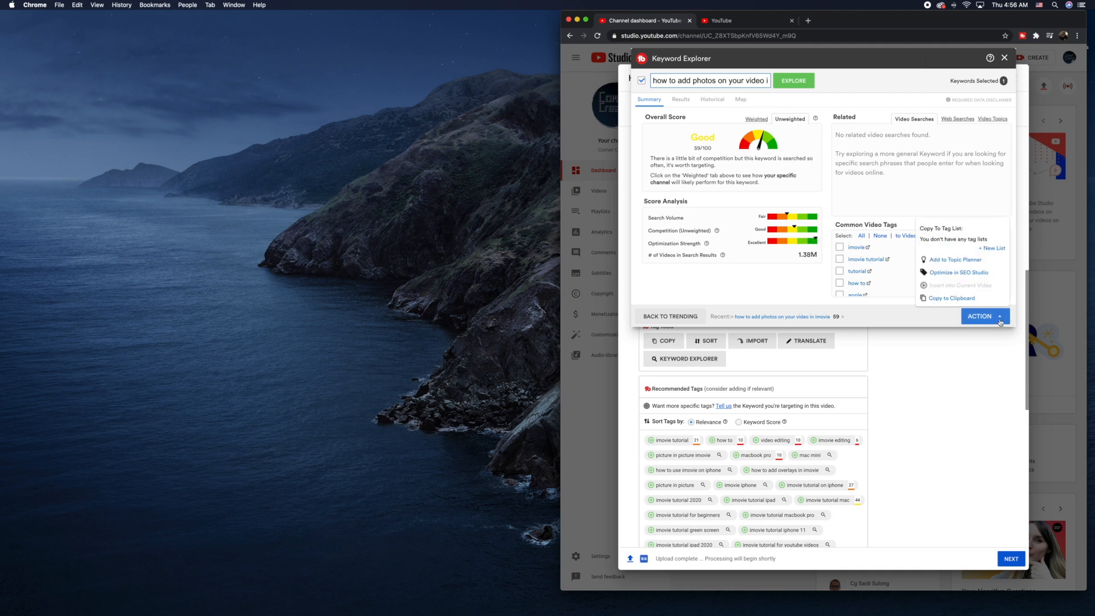
mouse_move(956, 285)
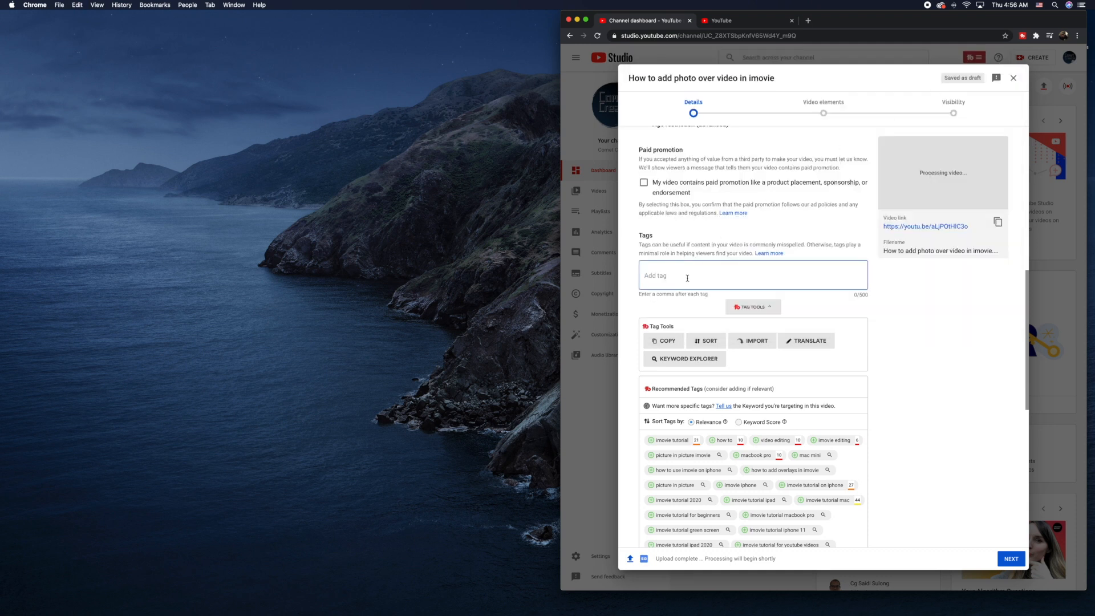
Add the long phrase 'how to add photos over your video in…' as a tag.
click(687, 358)
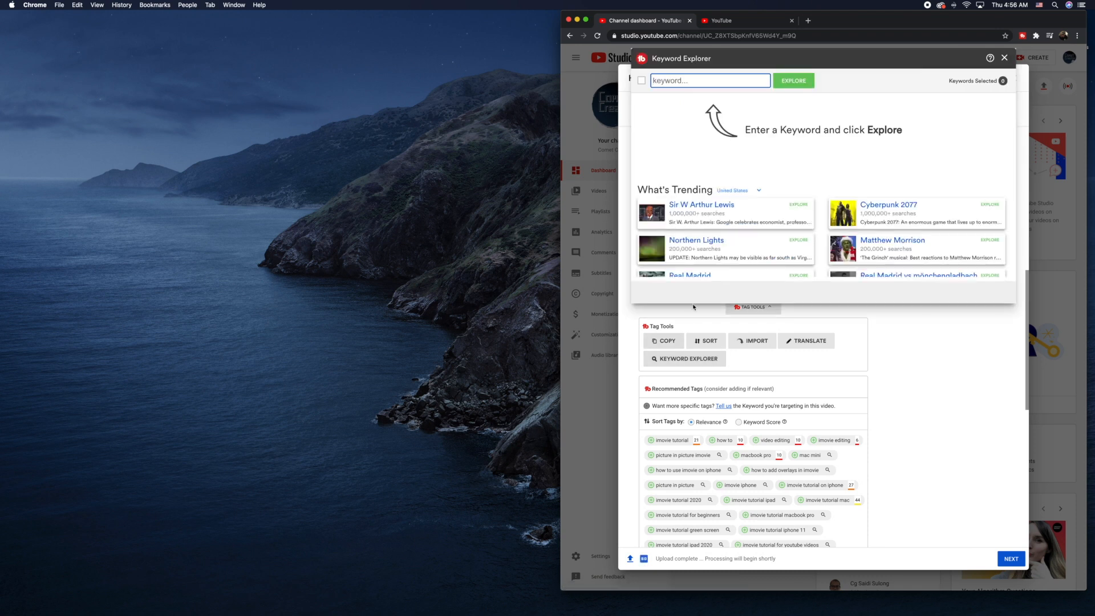
click(1003, 58)
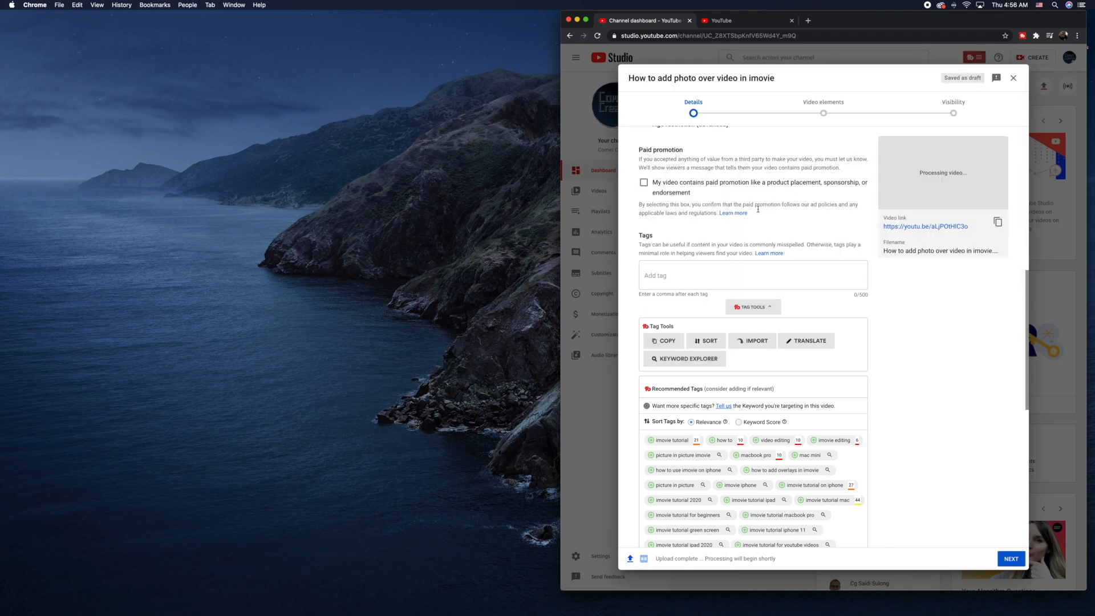
click(753, 275)
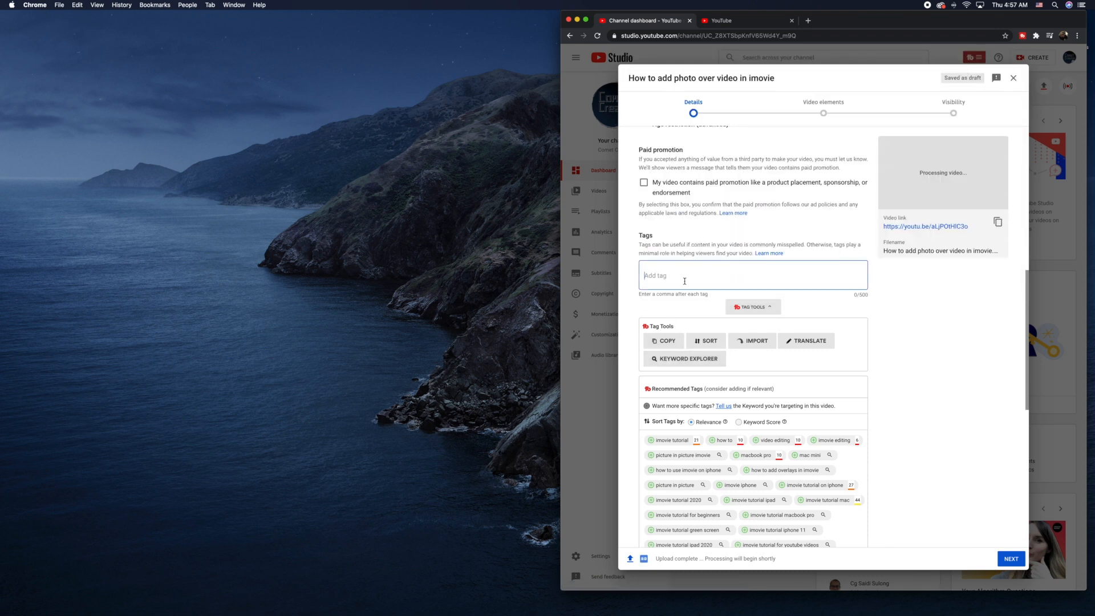
text(how to add)
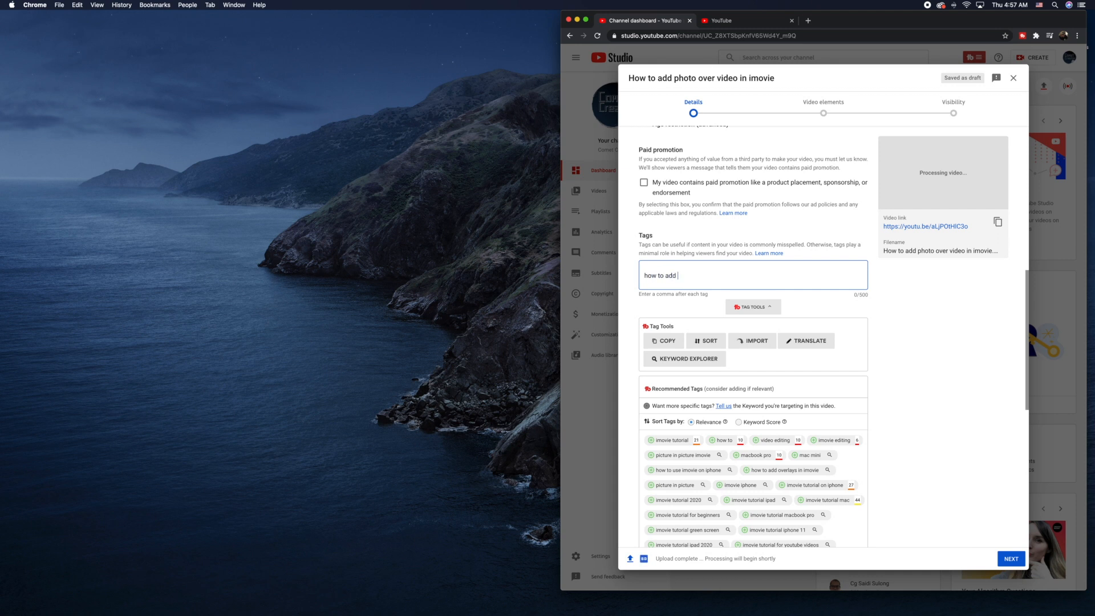
text(photos over)
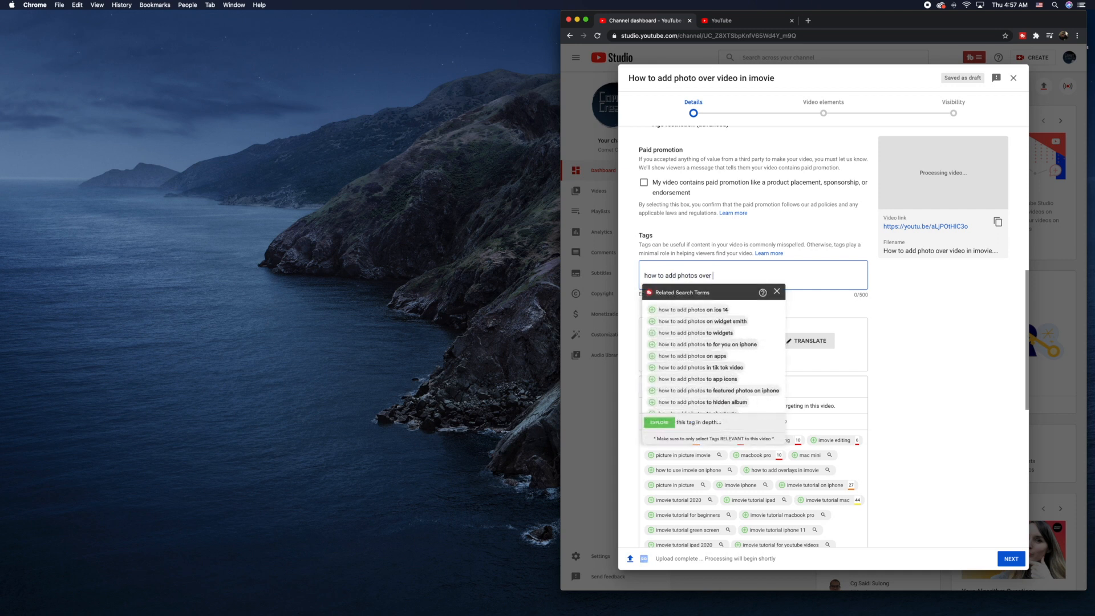
text(your video in)
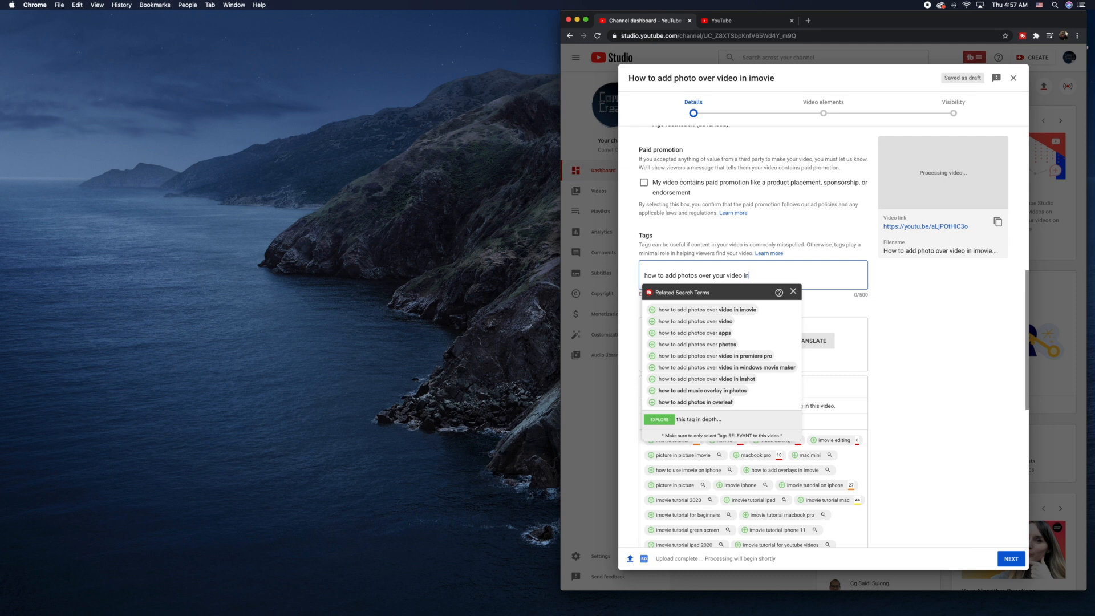
click(706, 309)
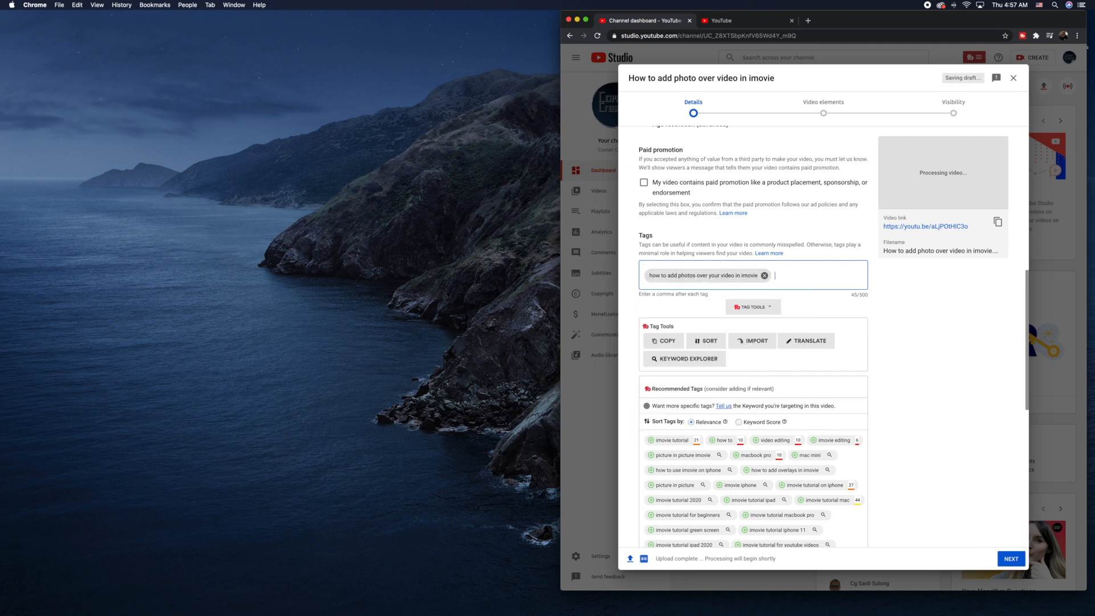
mouse_move(763, 275)
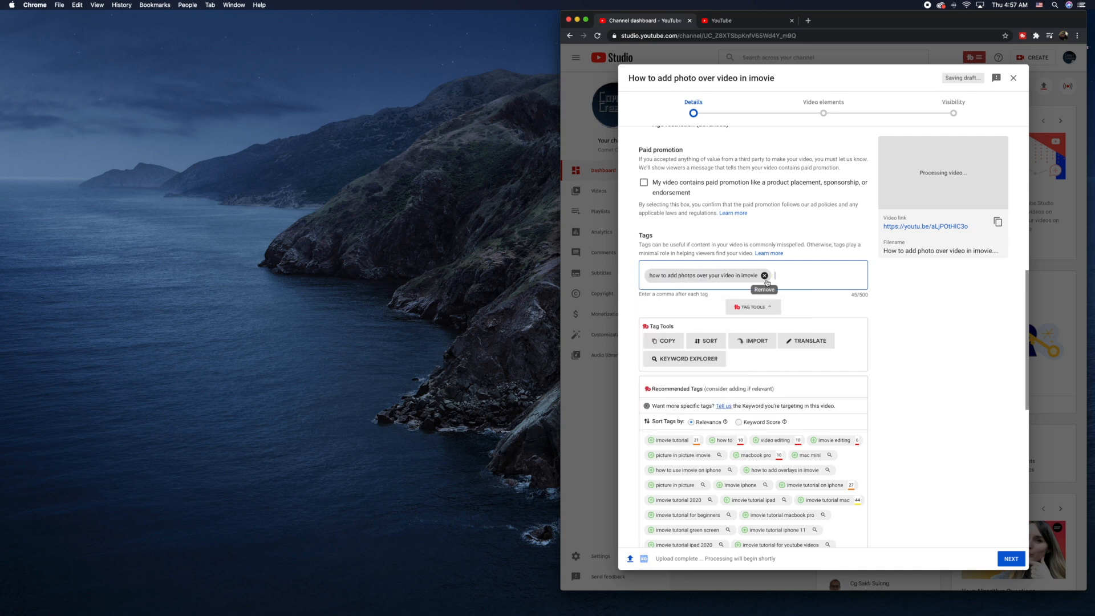
Remove the long tag and add 'imovie' plus recommended tag 'imovie tutorial'.
click(763, 275)
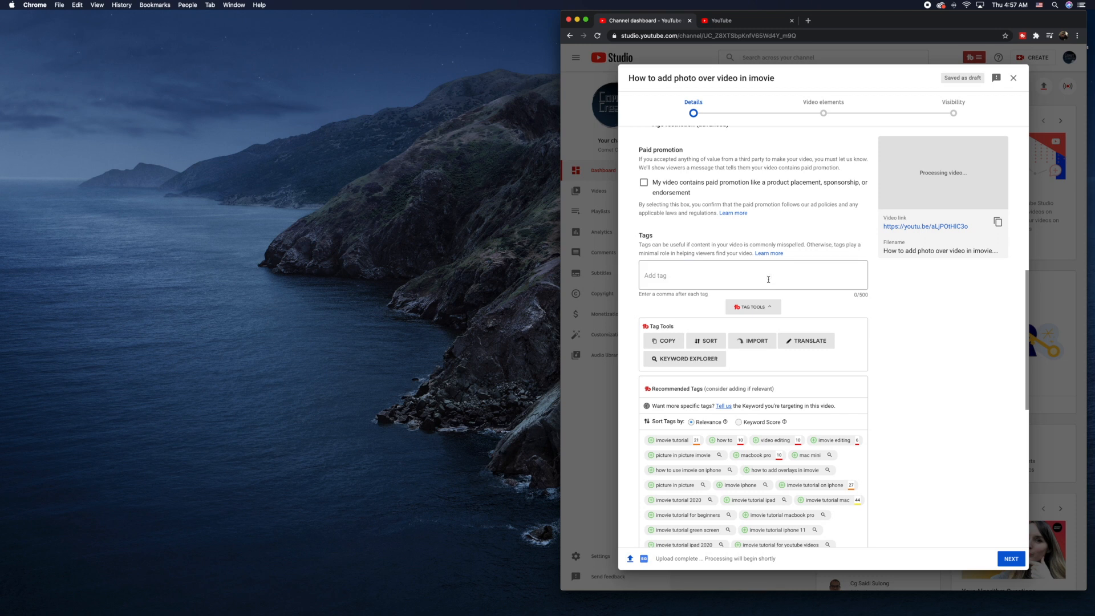
click(752, 275)
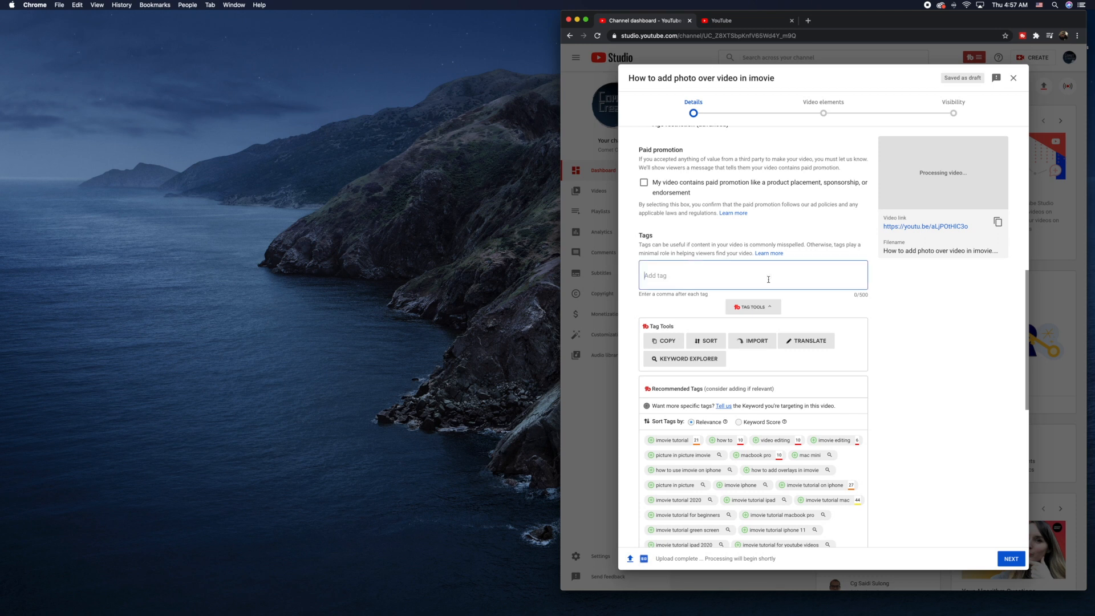
text(imovie)
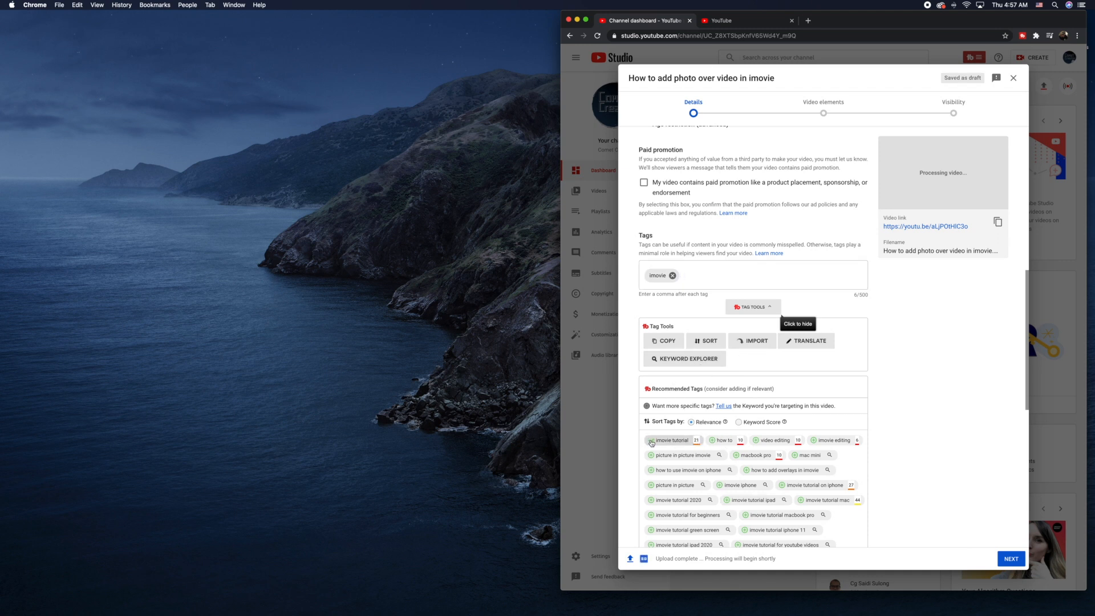
click(650, 440)
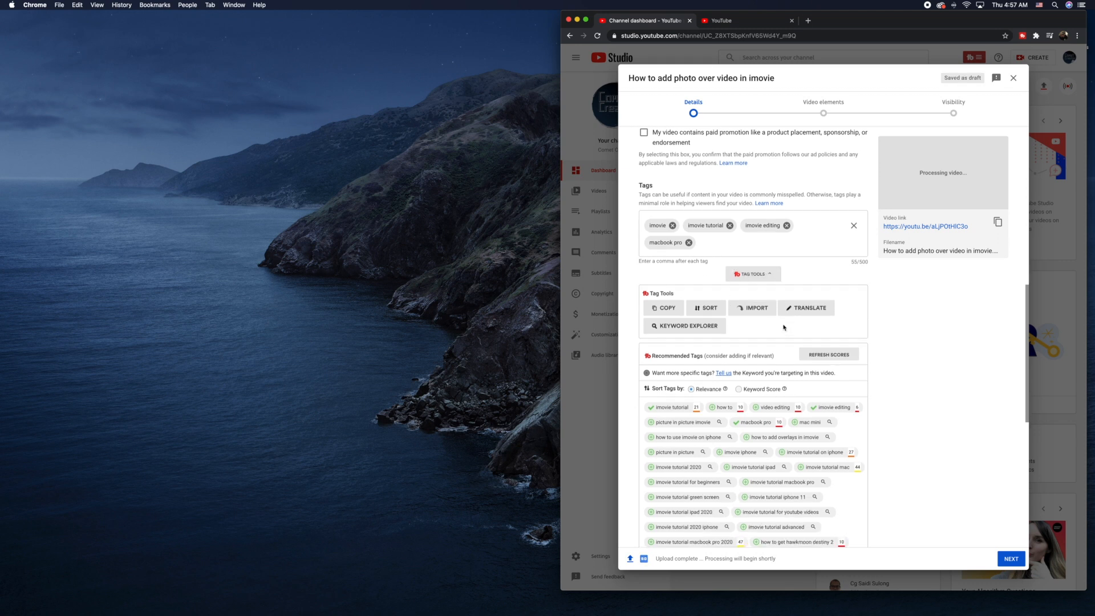
scroll(down, 3)
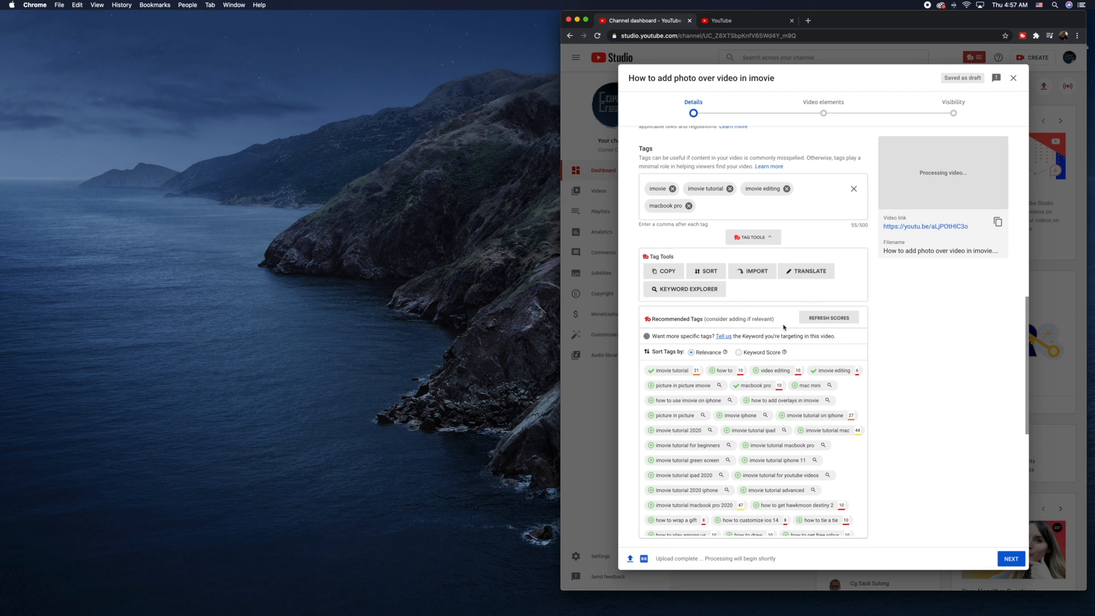
scroll(up, 3)
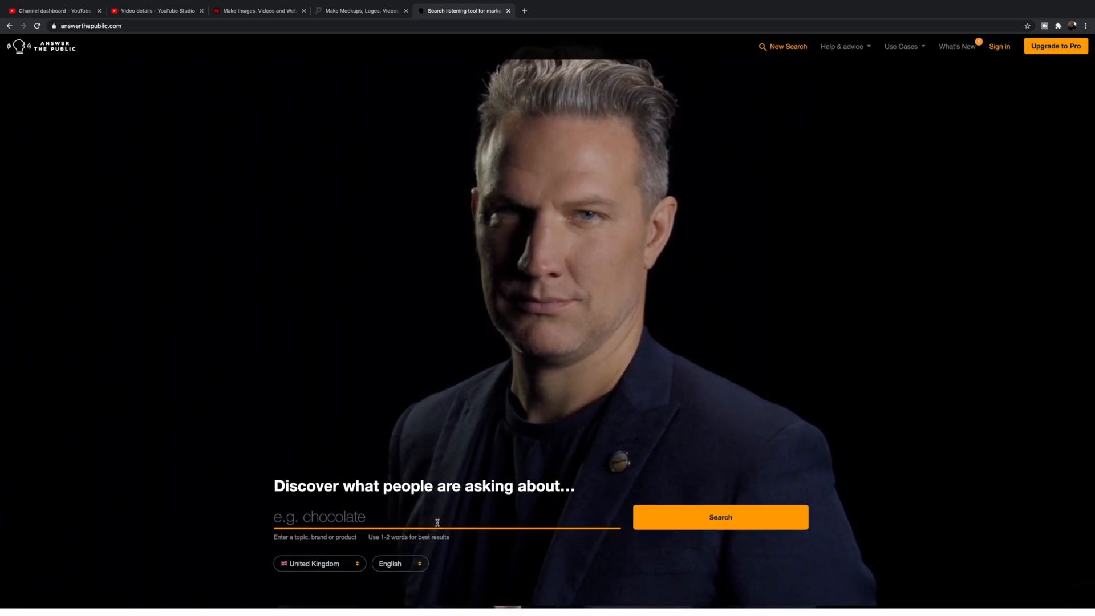
Enter 'Youtube Channel' as the AnswerThePublic search topic.
click(447, 517)
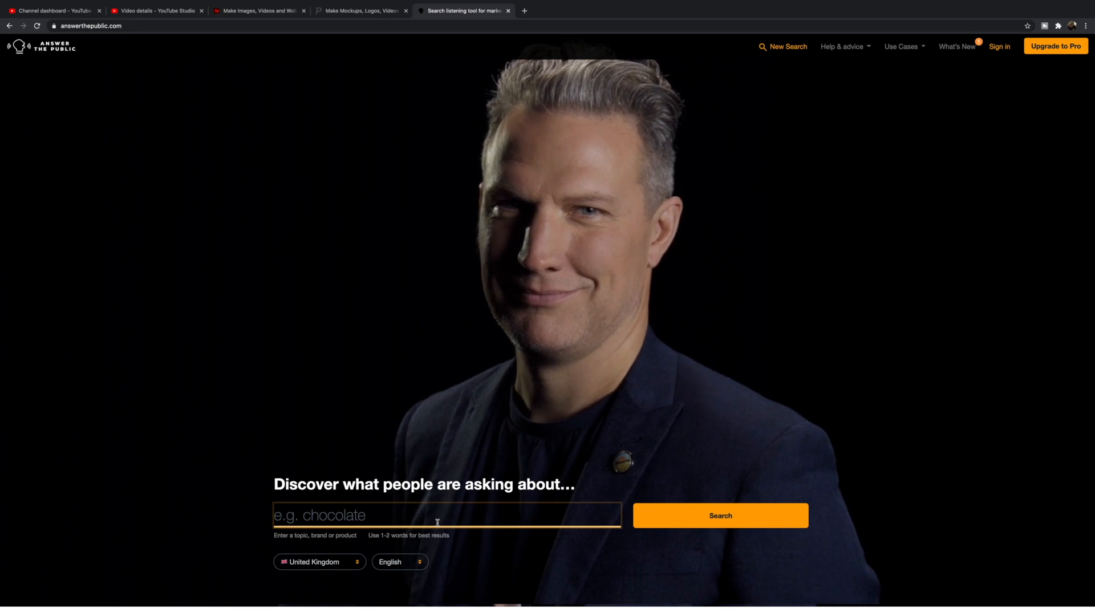
text(Youtube Chann)
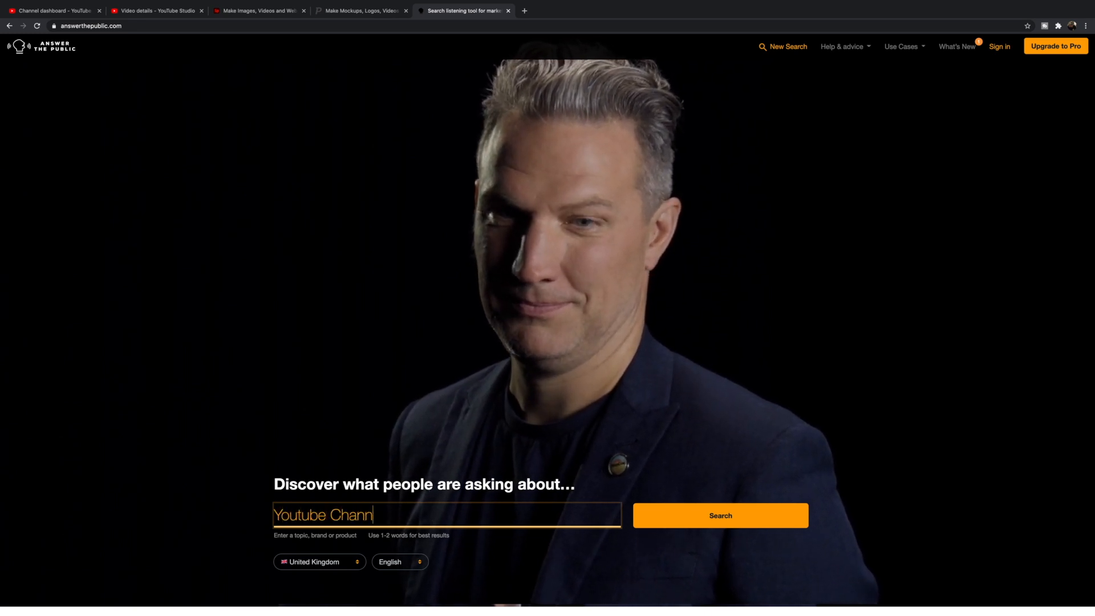
text(el)
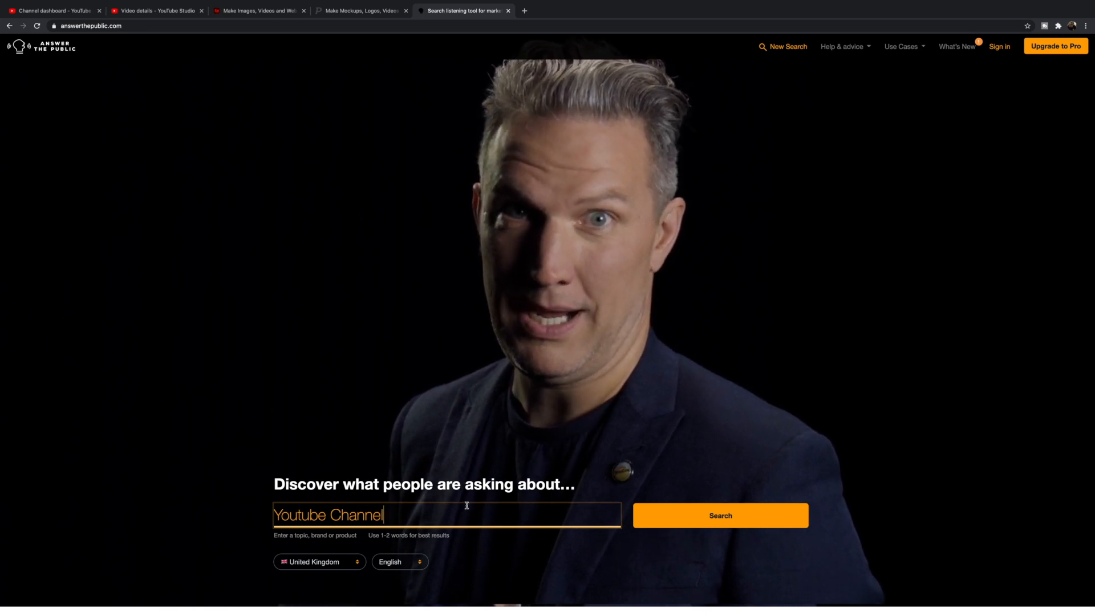
Change the search region from United Kingdom to United States and run the search.
scroll(down, 3)
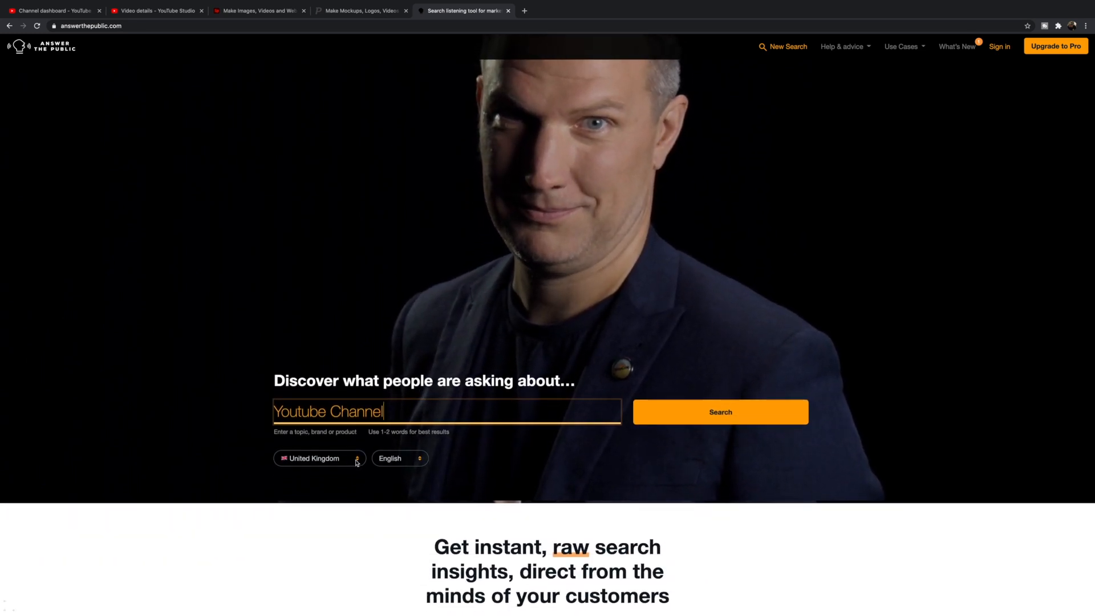
scroll(down, 3)
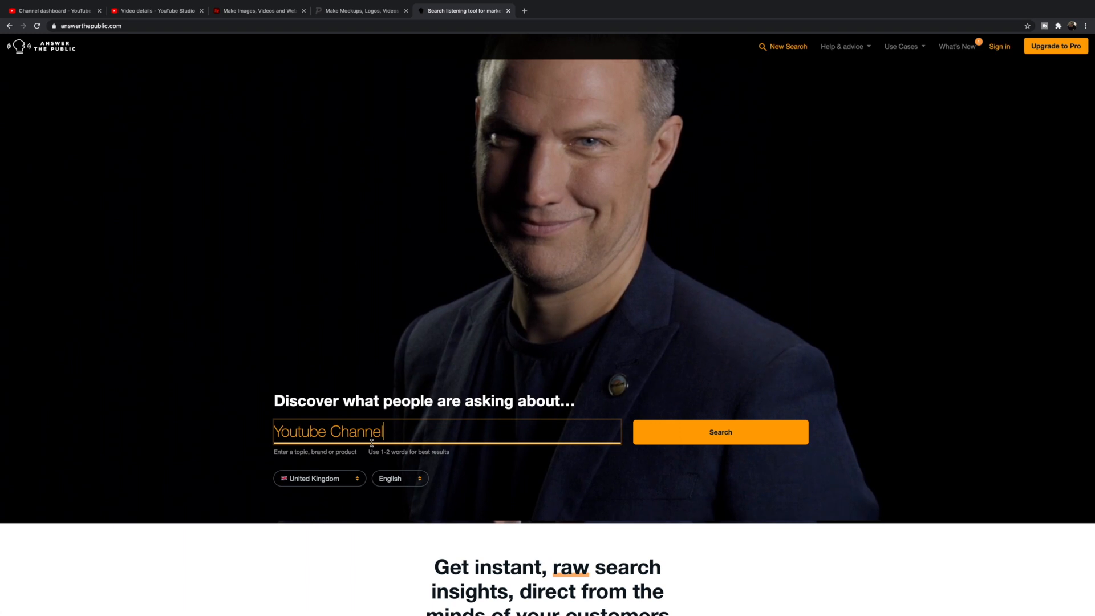
click(319, 479)
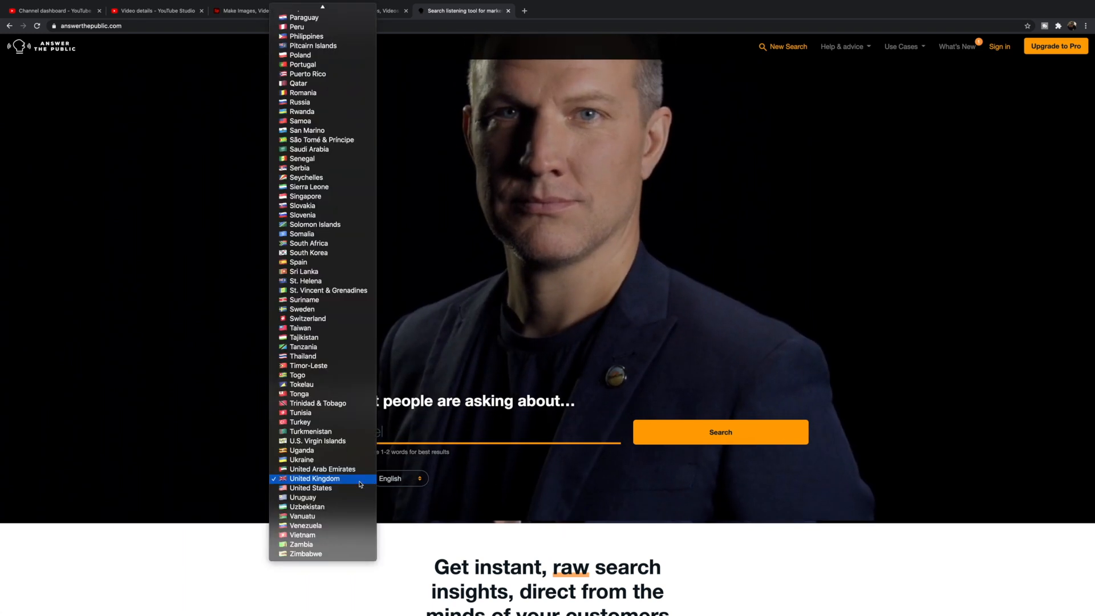
scroll(up, 3)
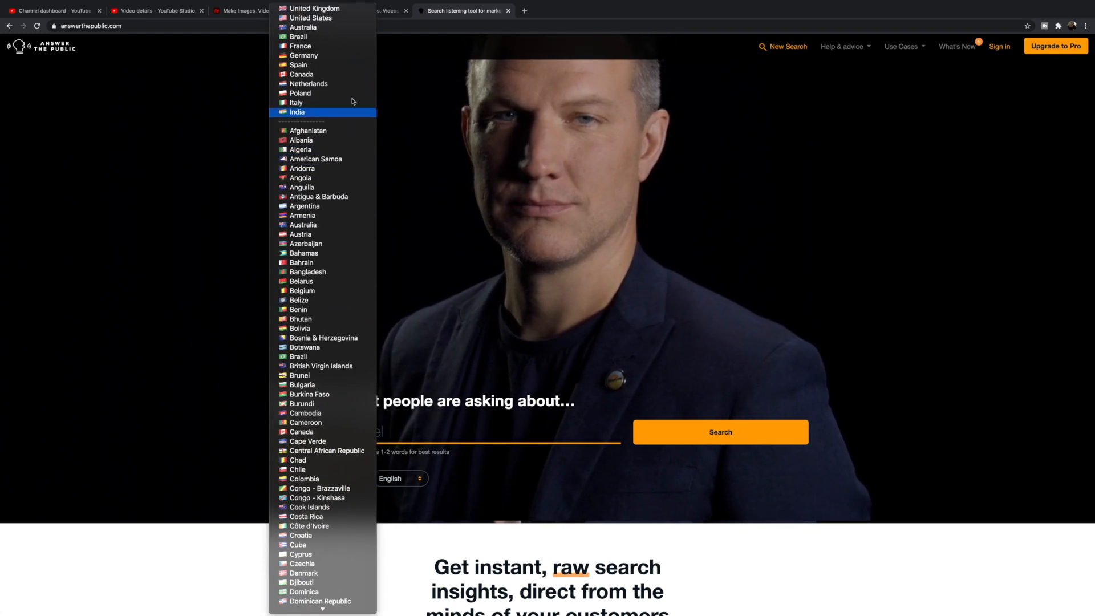
click(308, 17)
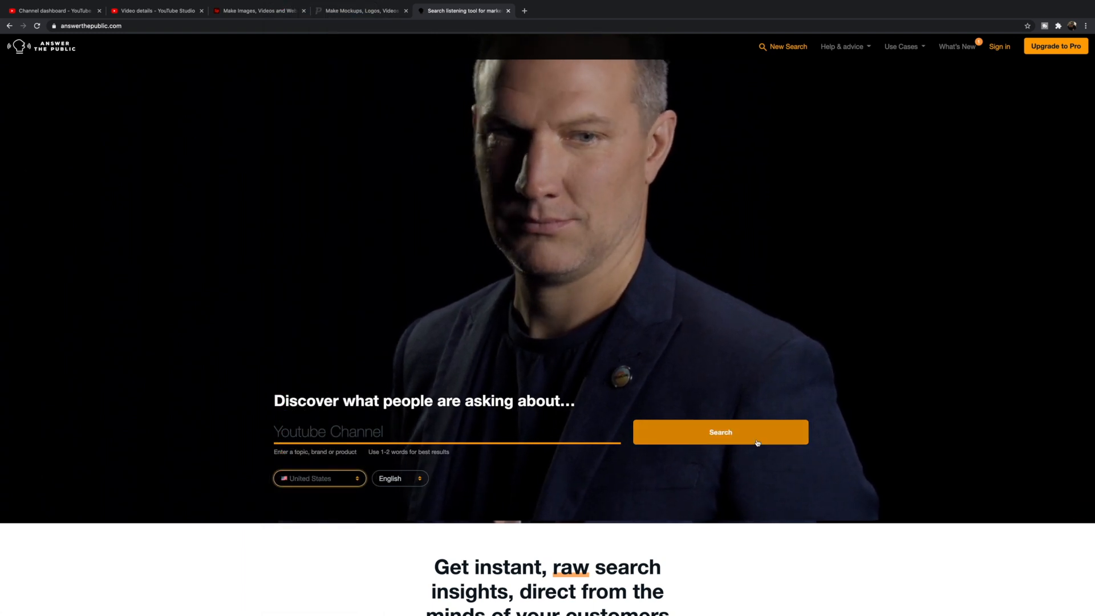
click(720, 432)
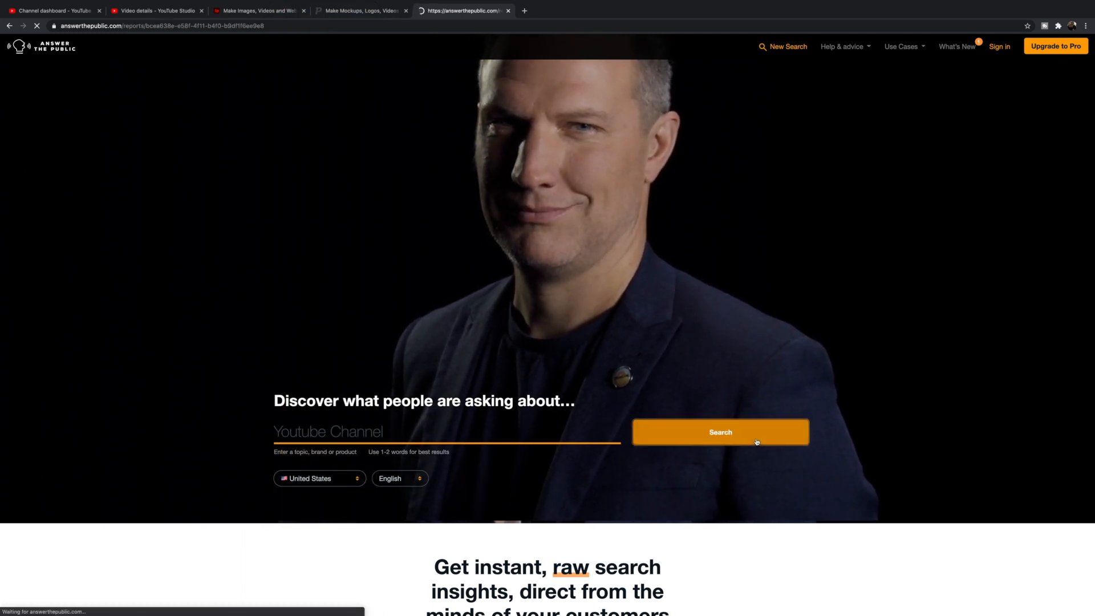
Scroll the loaded 'youtube channel' report down to its 79-question visualisation wheel.
click(720, 431)
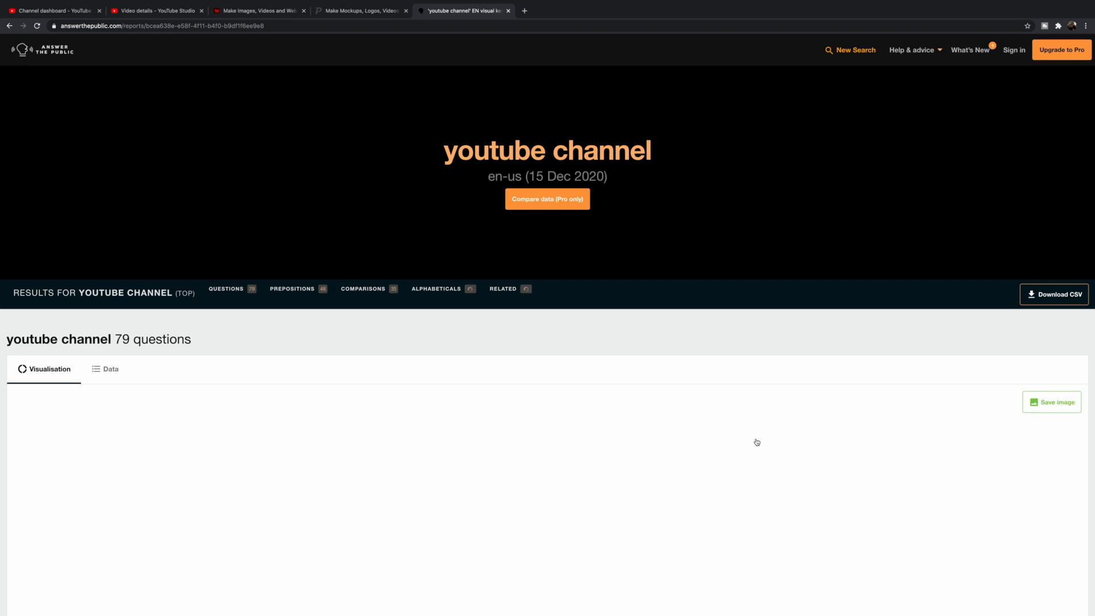
scroll(down, 3)
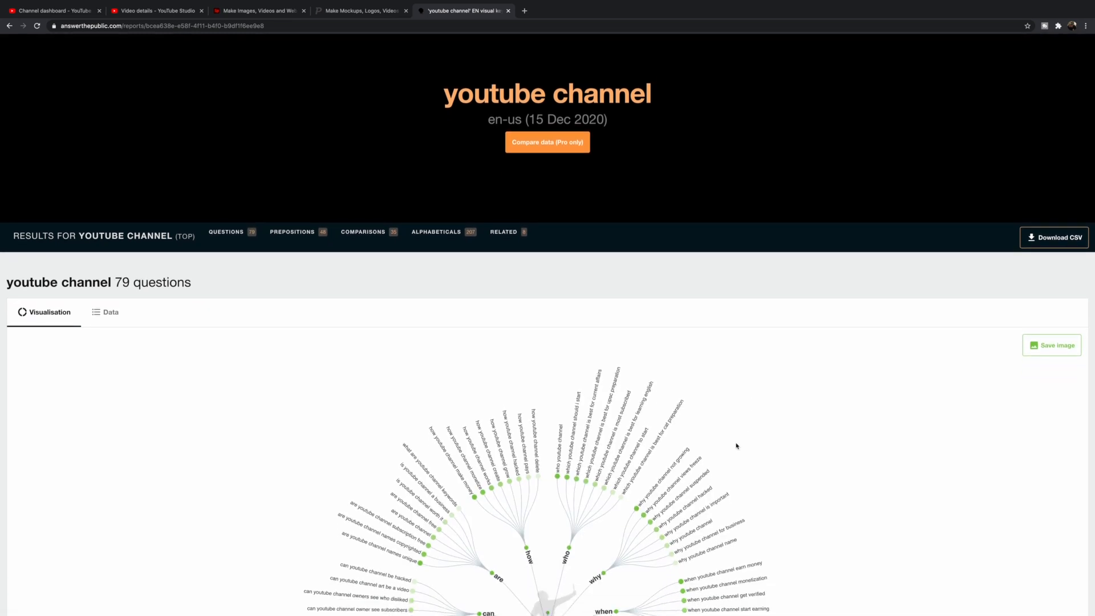
scroll(down, 3)
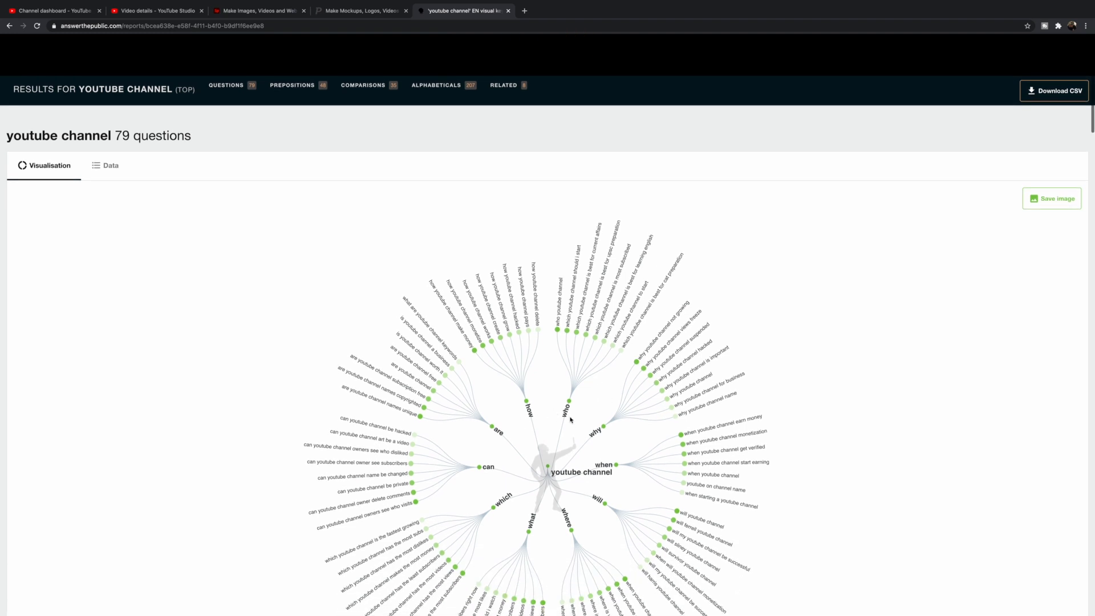
mouse_move(537, 528)
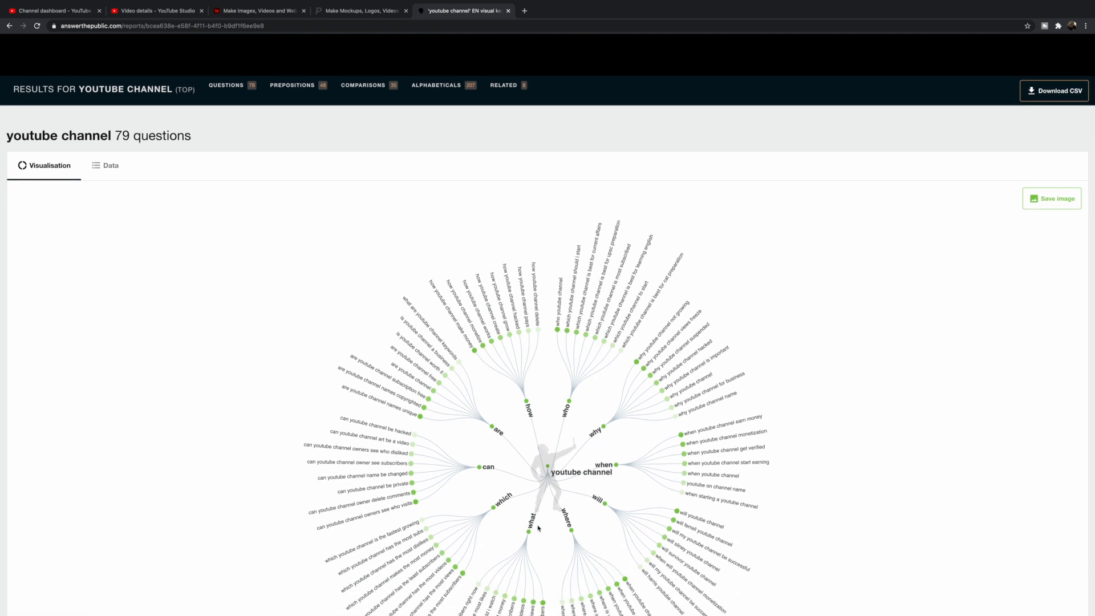
mouse_move(288, 224)
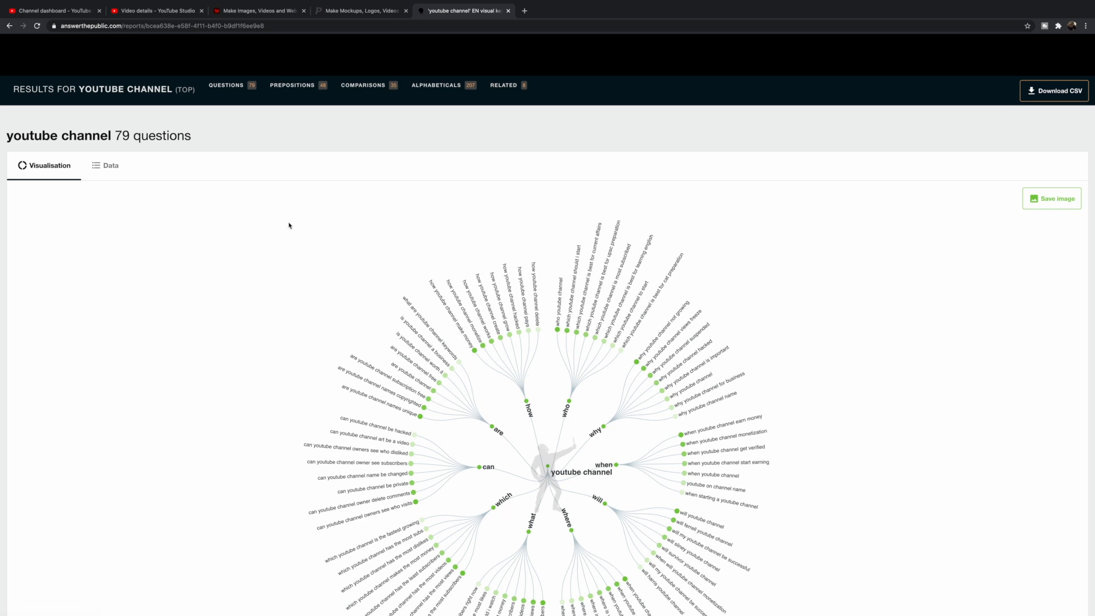
click(105, 165)
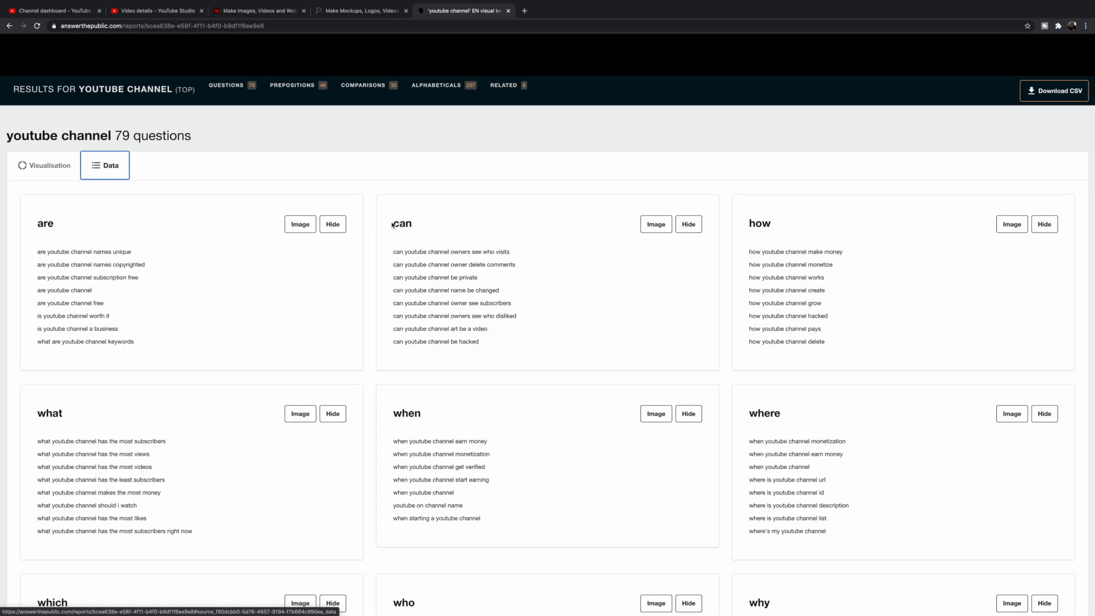
mouse_move(617, 277)
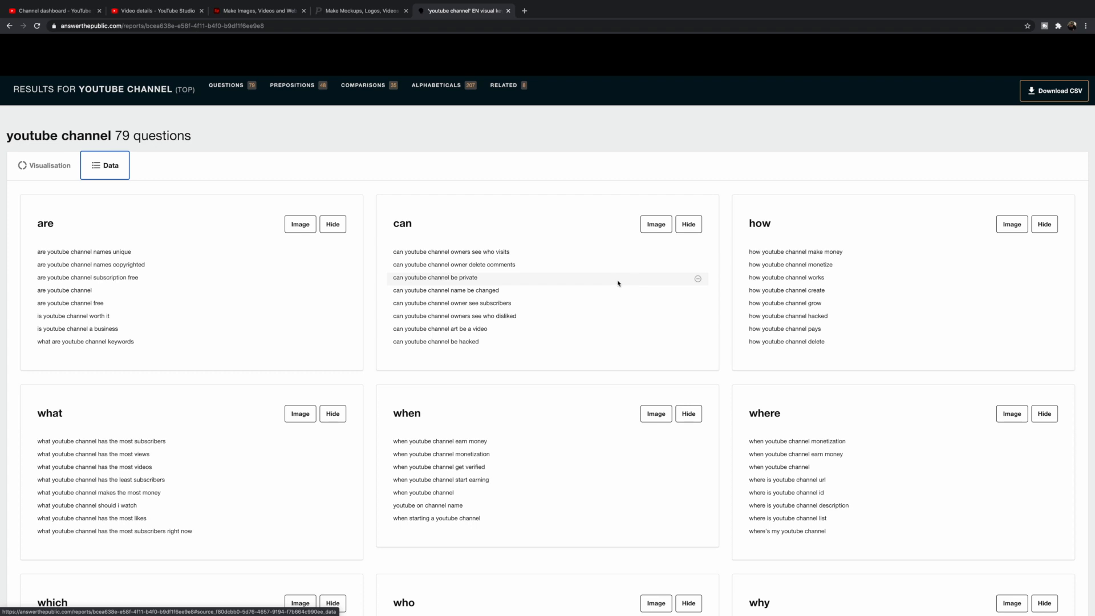
mouse_move(795, 252)
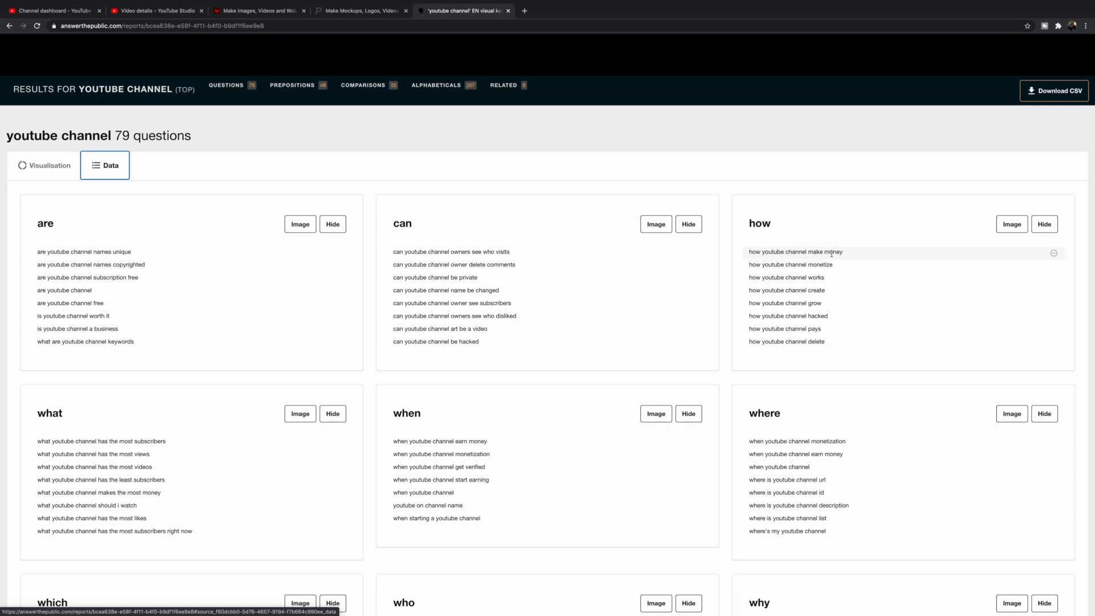
mouse_move(787, 277)
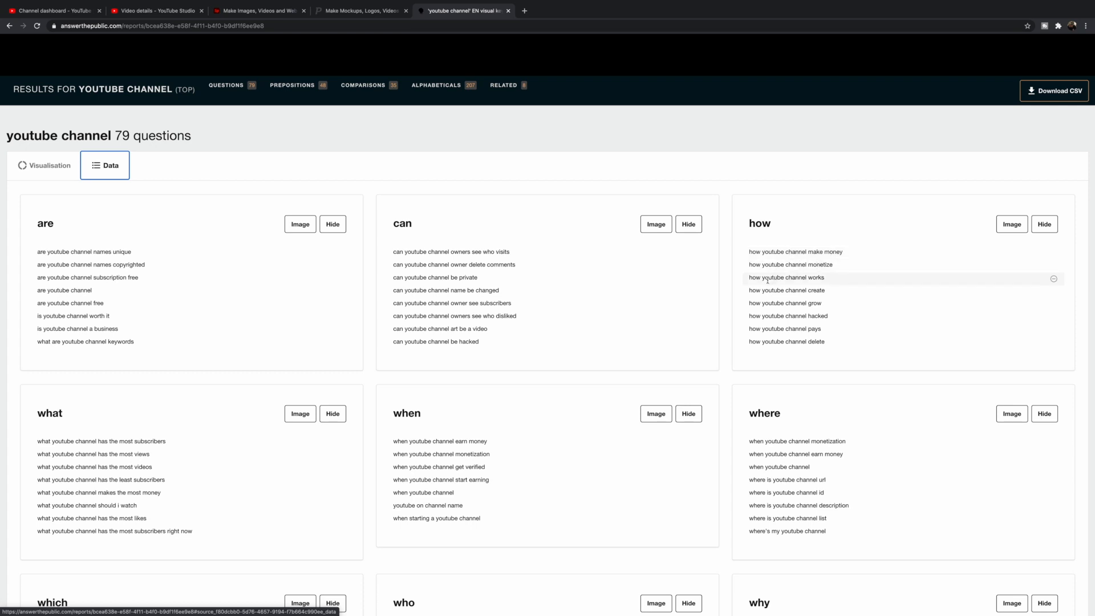
mouse_move(784, 303)
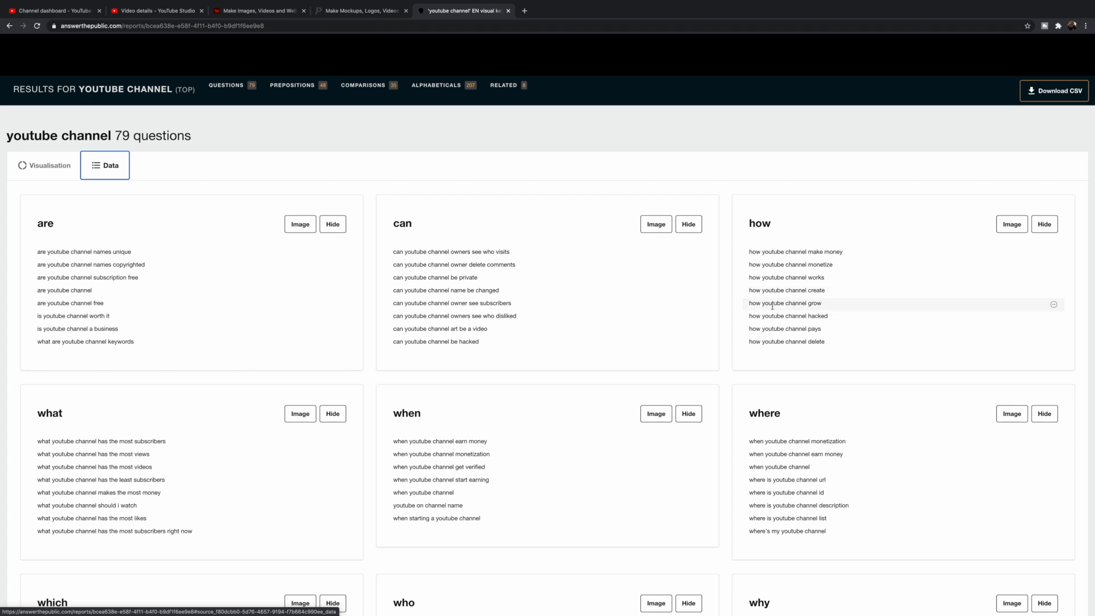
mouse_move(785, 328)
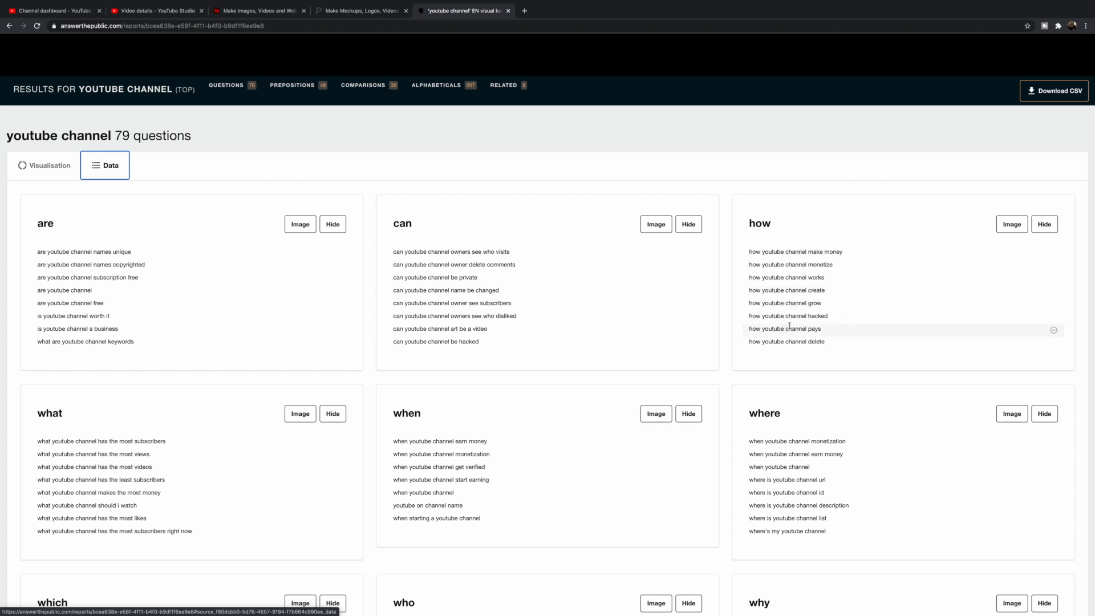
mouse_move(787, 341)
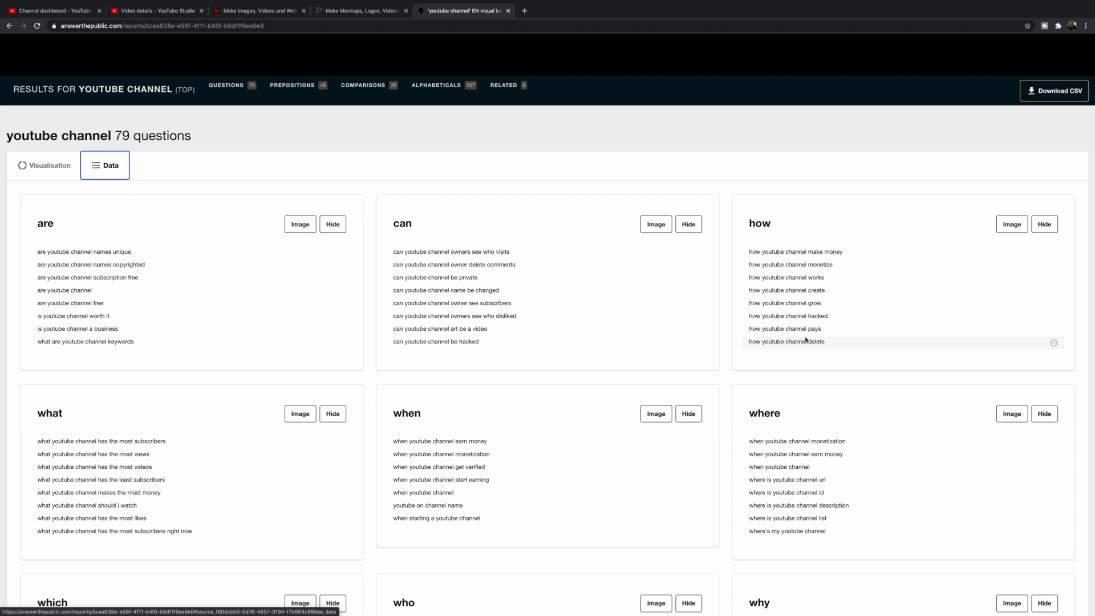
mouse_move(785, 328)
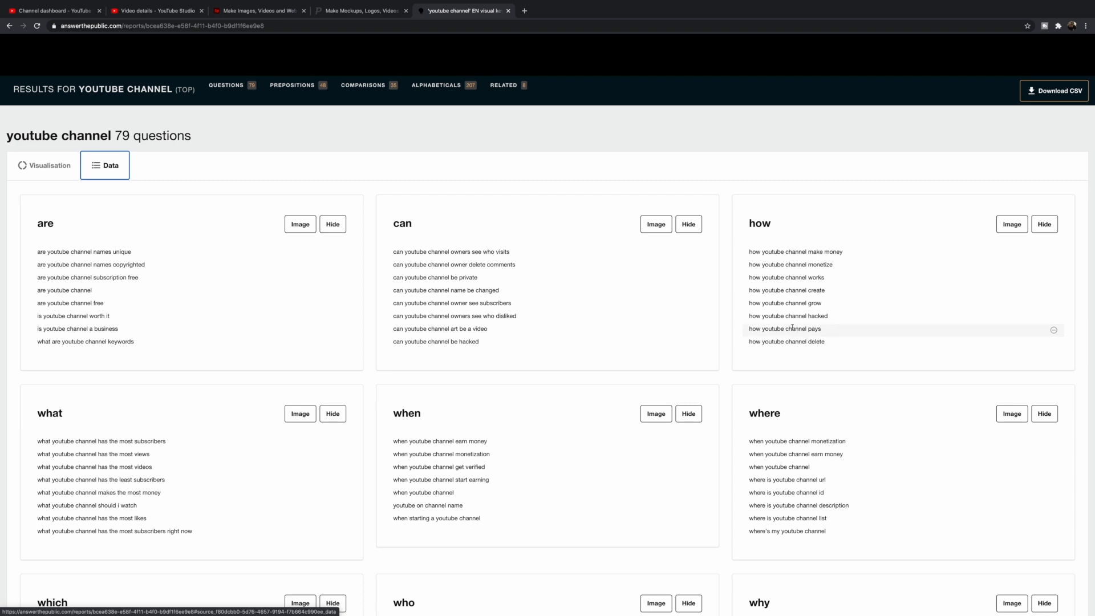
mouse_move(812, 303)
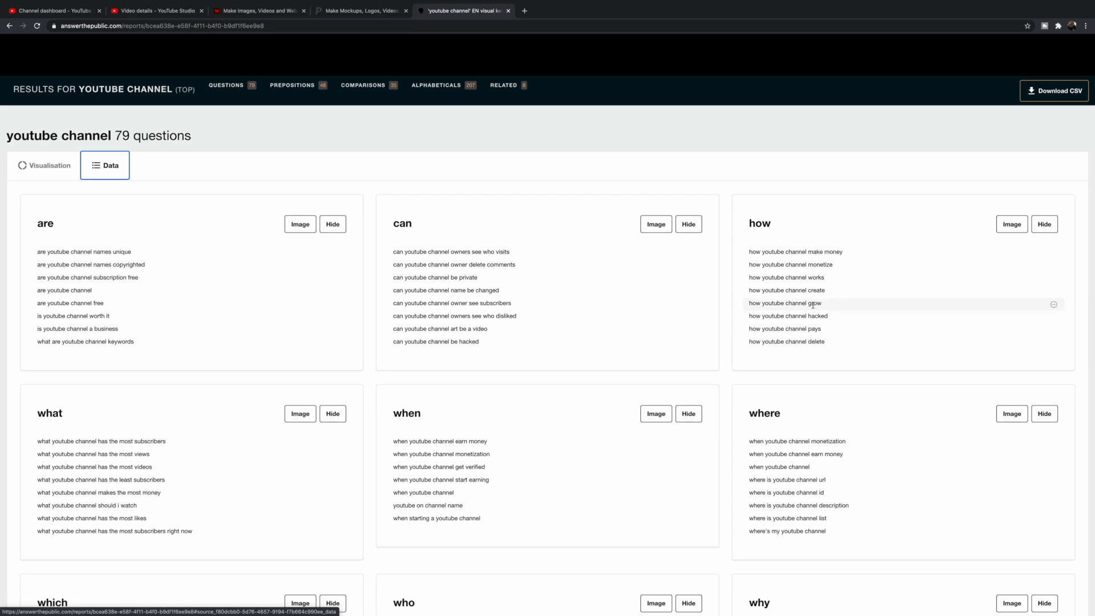
mouse_move(813, 315)
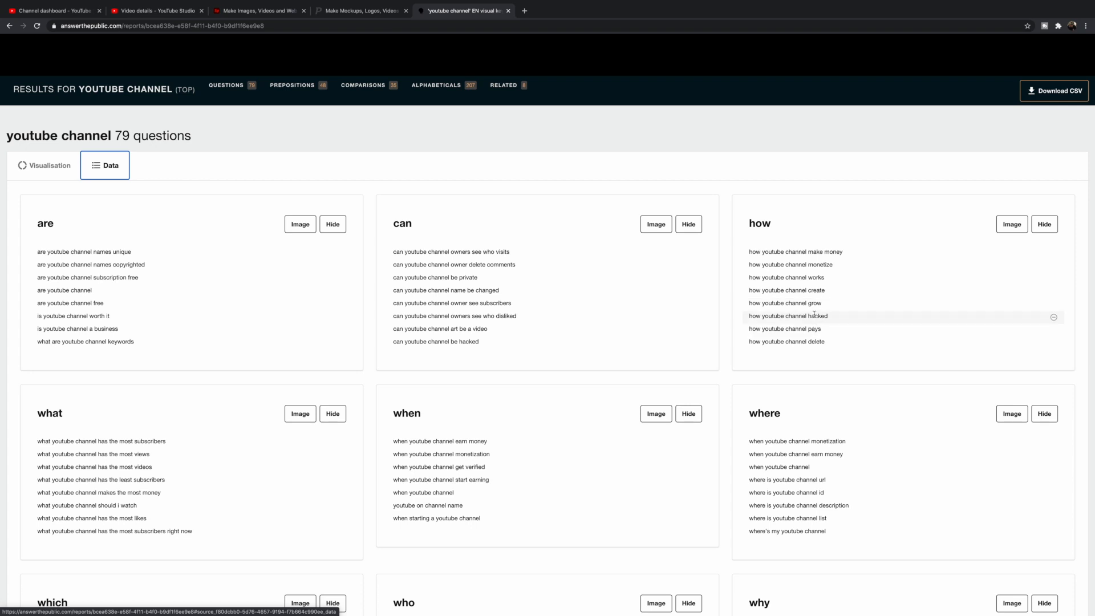
mouse_move(297, 7)
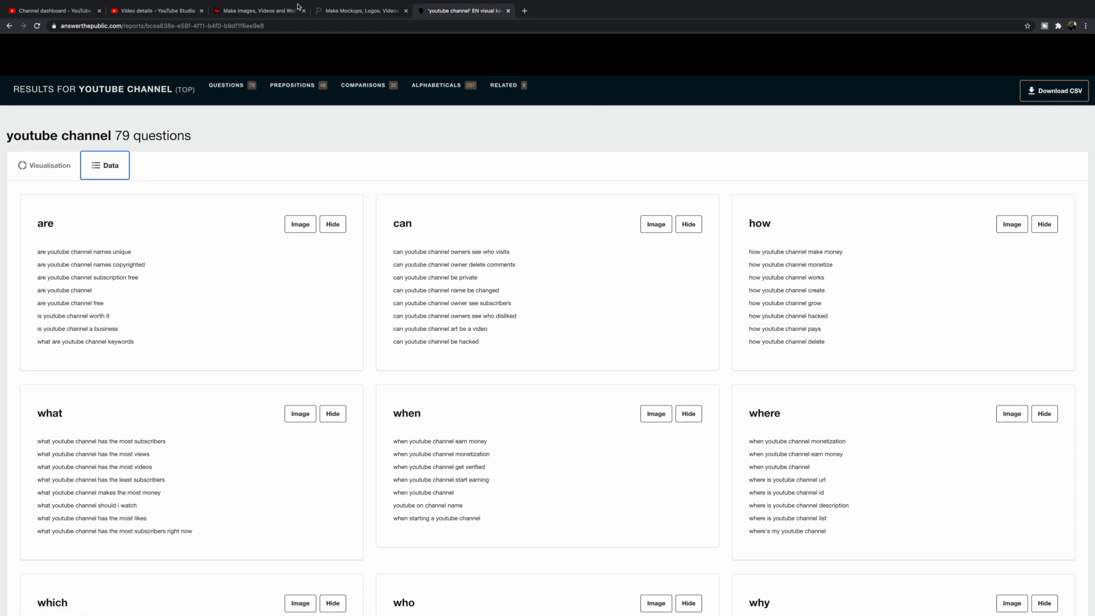
click(157, 10)
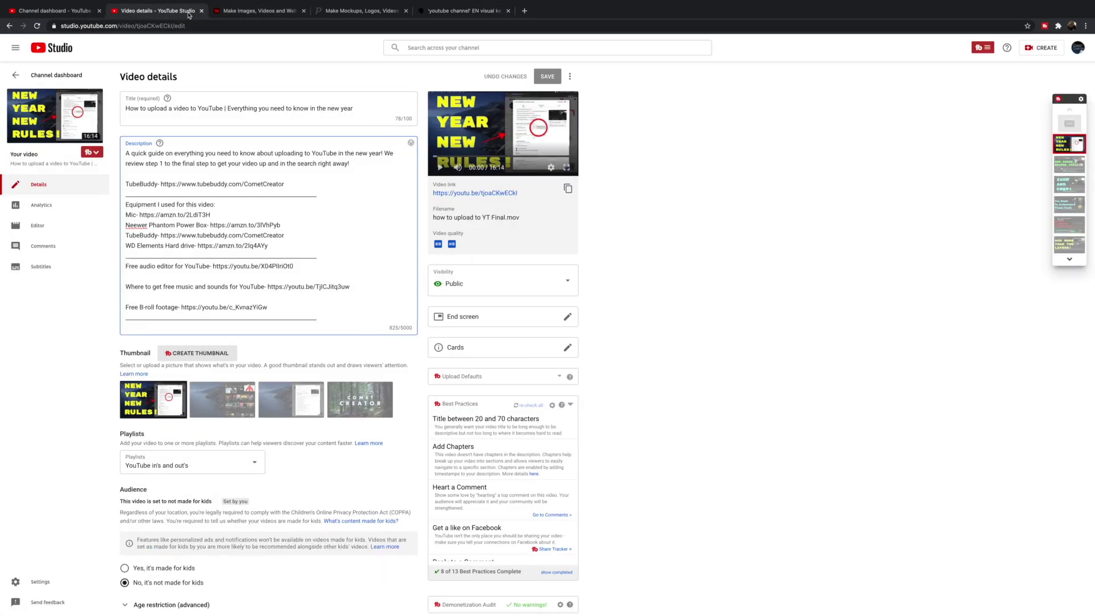
click(461, 11)
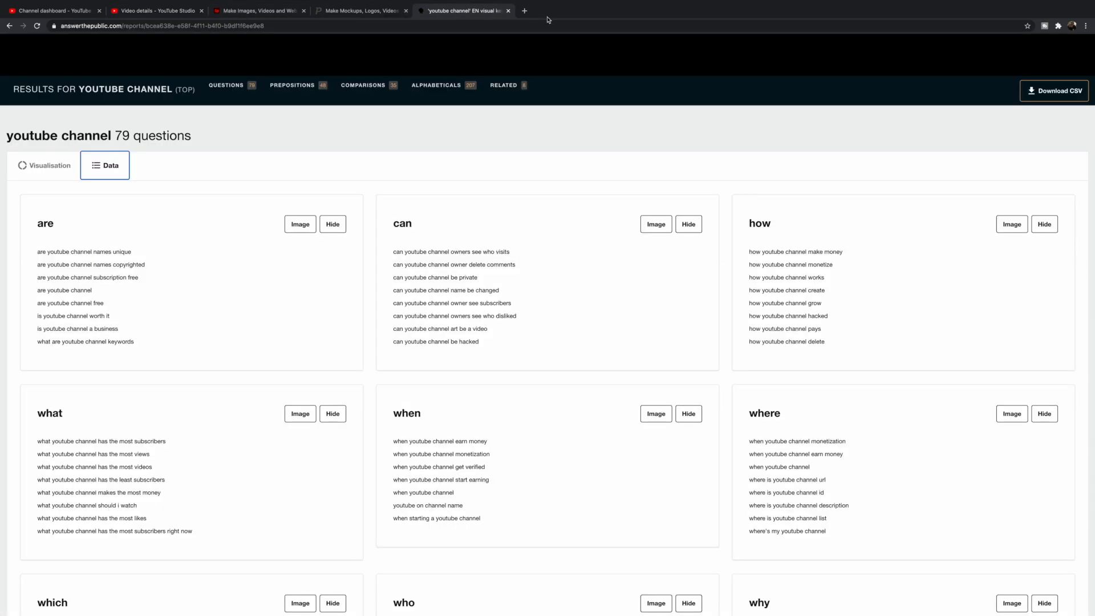
Score 'why is my channel not growing' (Very Good, 77/100), toggling weighted and unweighted ratings.
click(524, 10)
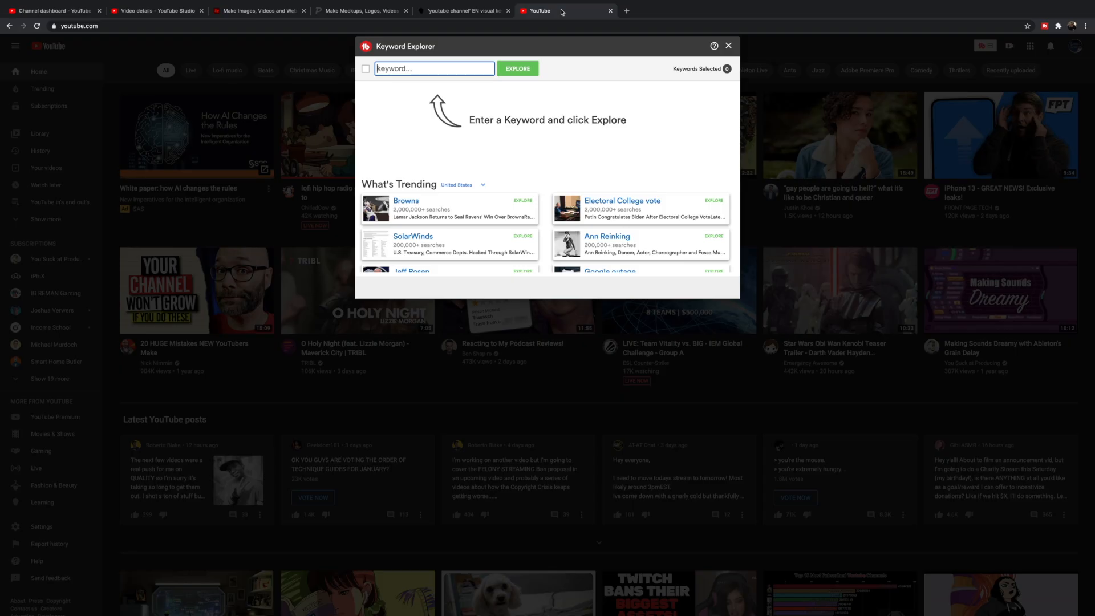
text(why is)
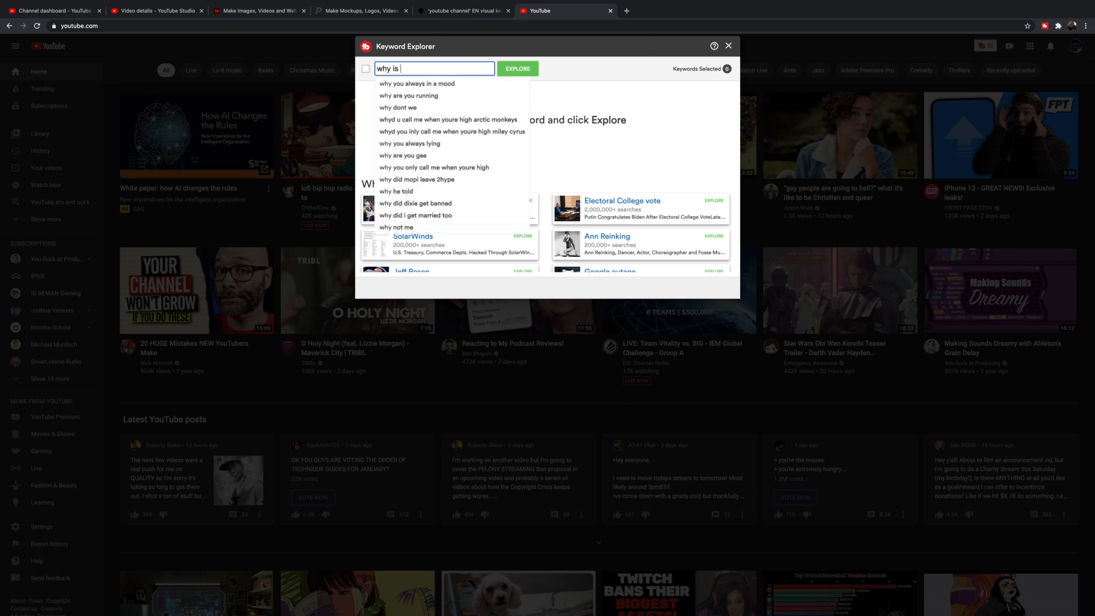
text(my youtube channel not growing)
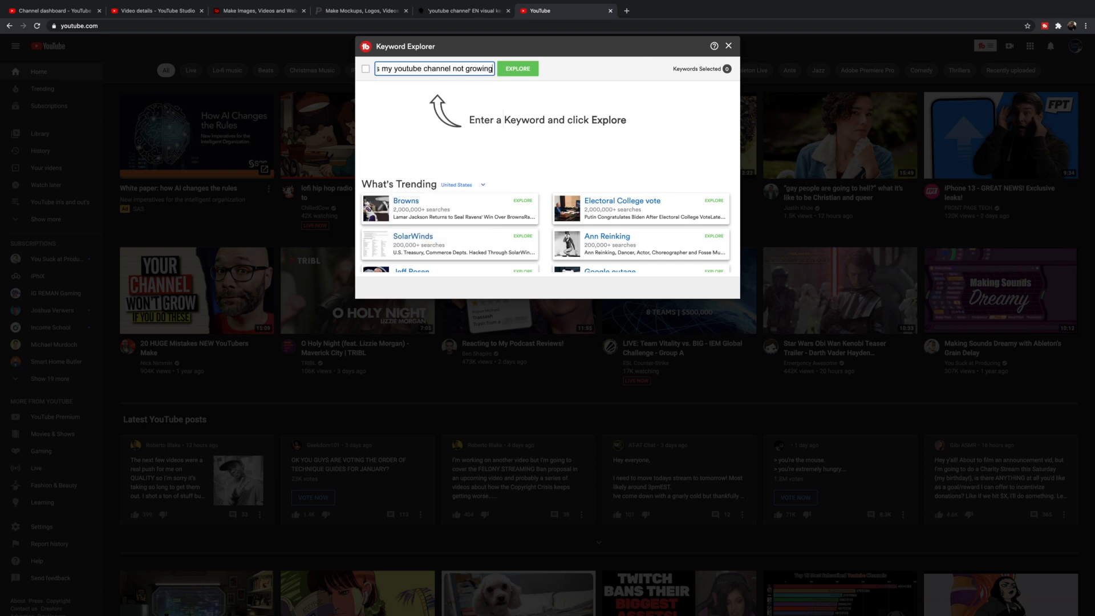
click(517, 68)
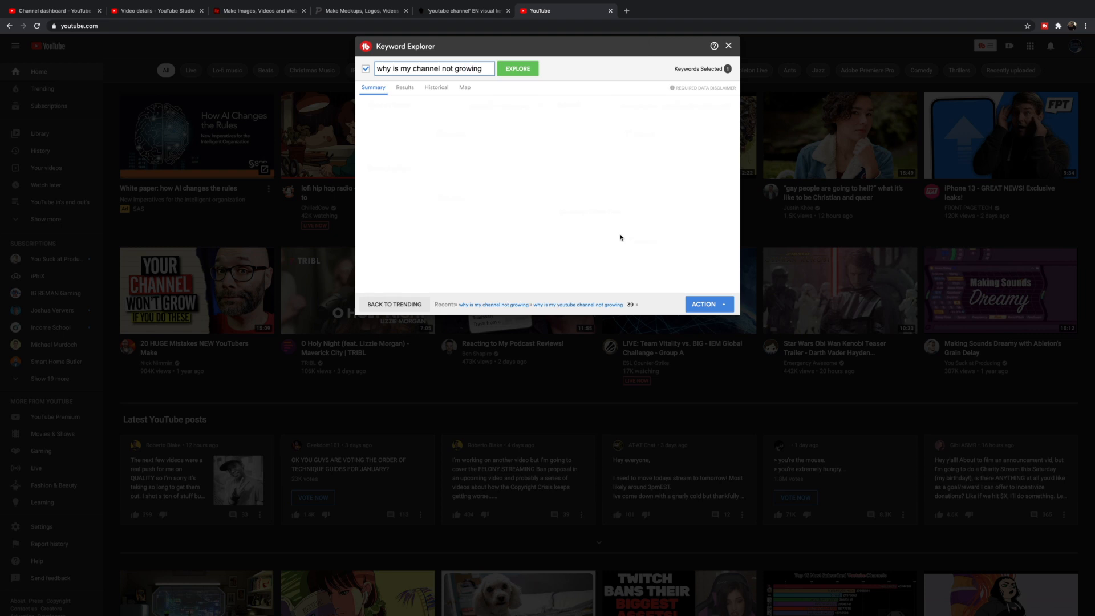
click(516, 68)
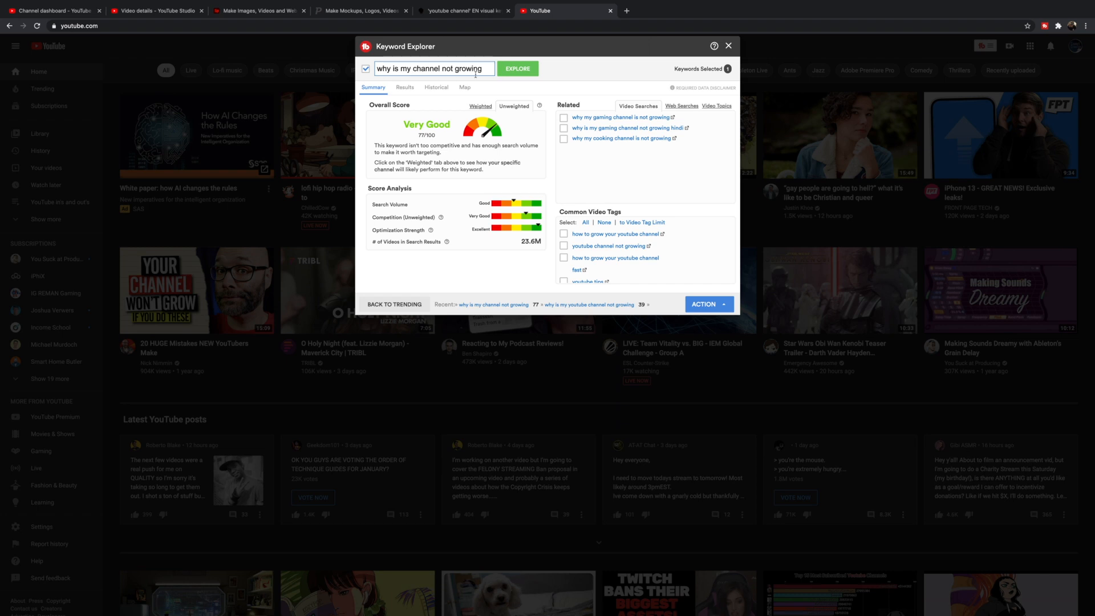
mouse_move(517, 208)
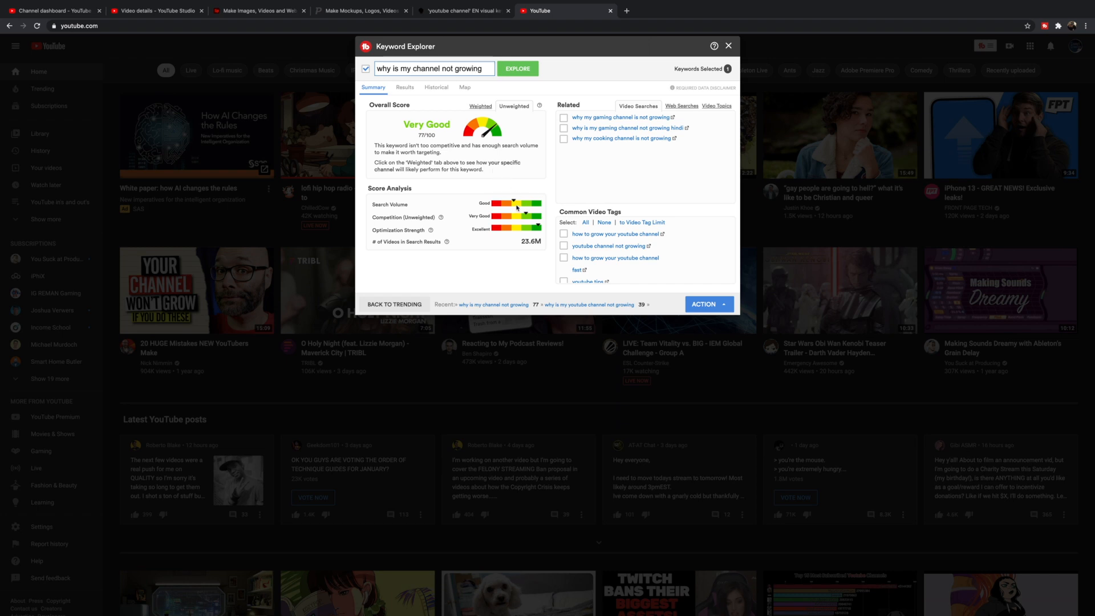
mouse_move(529, 228)
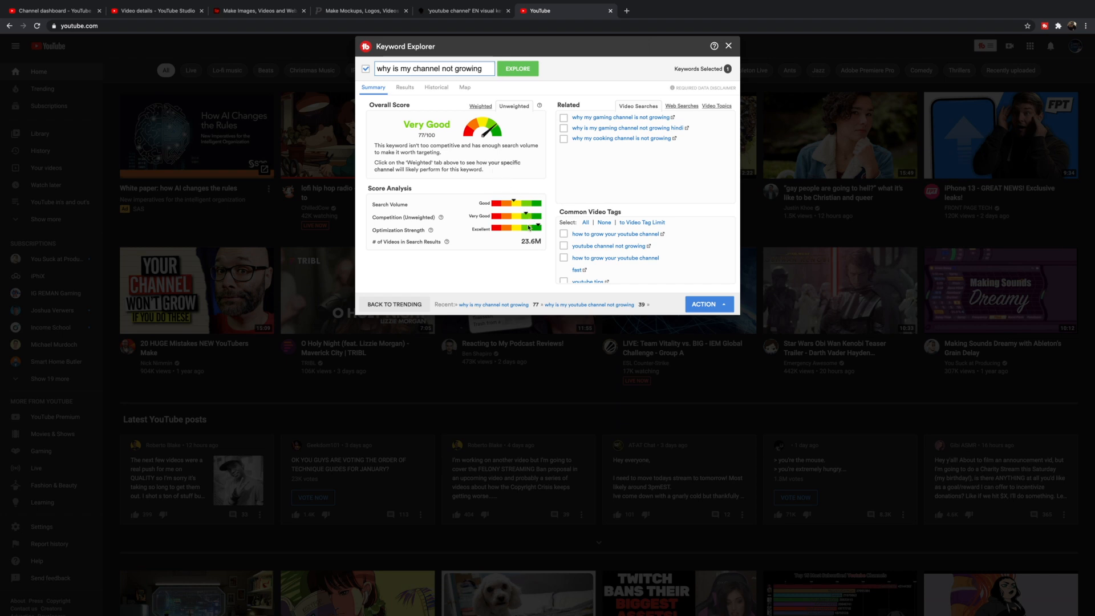
mouse_move(498, 209)
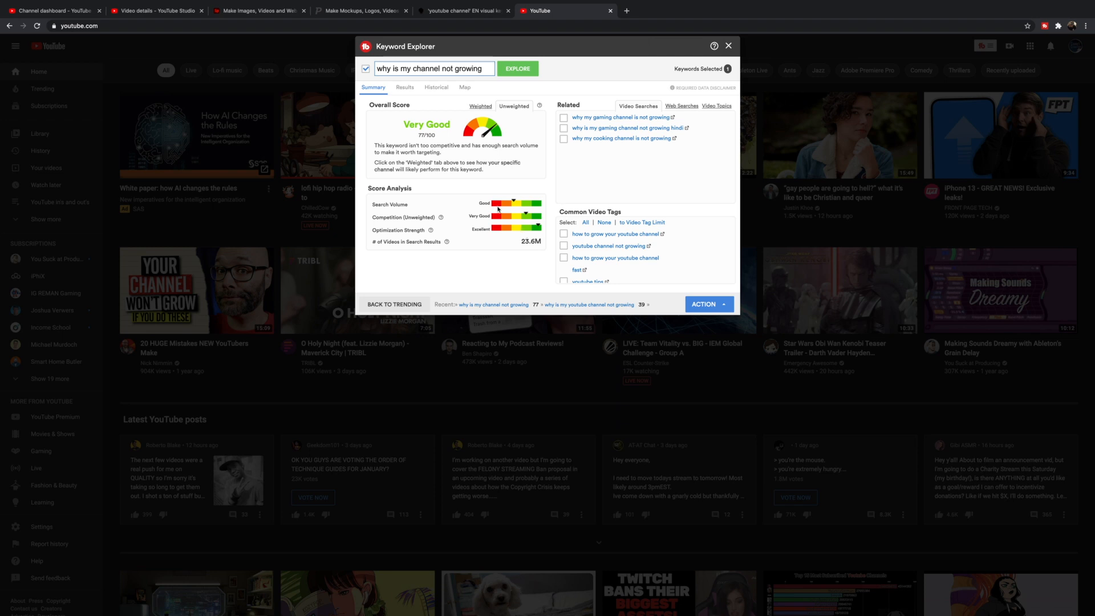
click(484, 106)
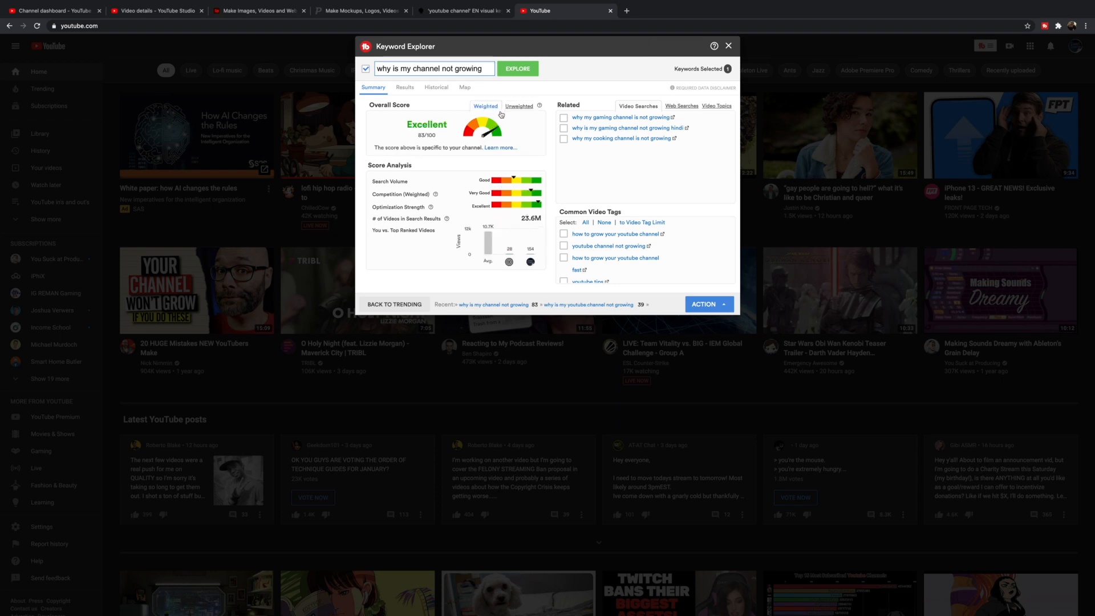
click(513, 106)
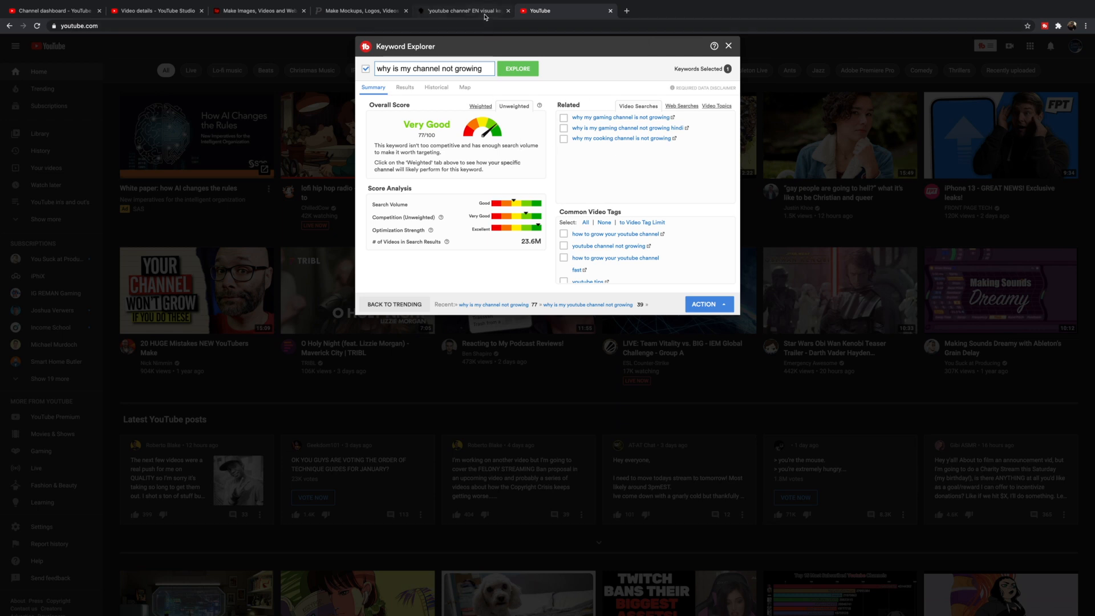
Return to the AnswerThePublic 'youtube channel' results and download them as CSV.
click(463, 10)
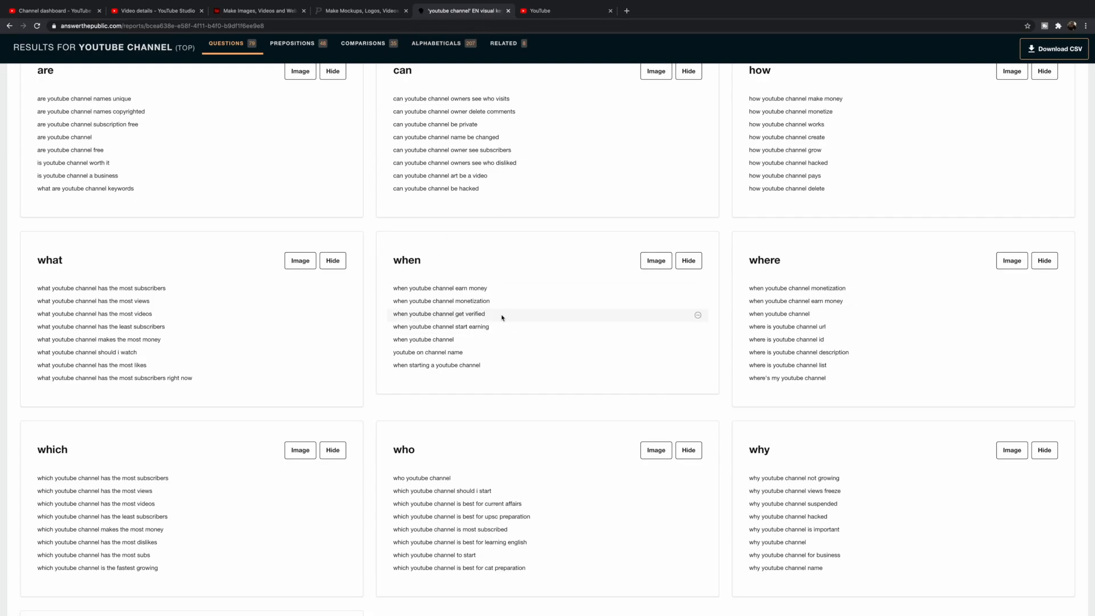
scroll(up, 3)
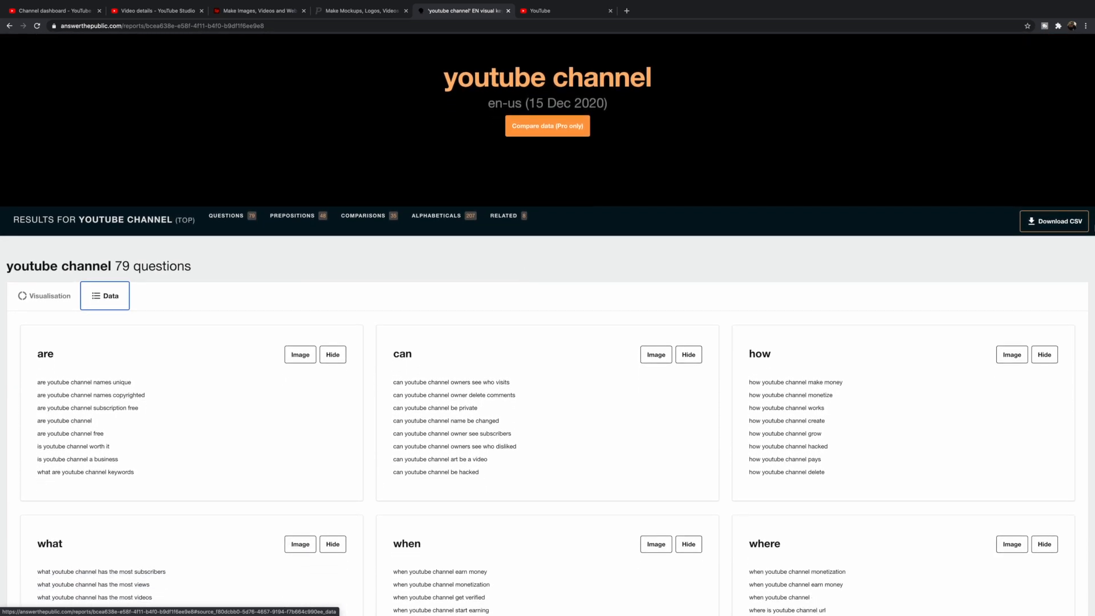
click(503, 215)
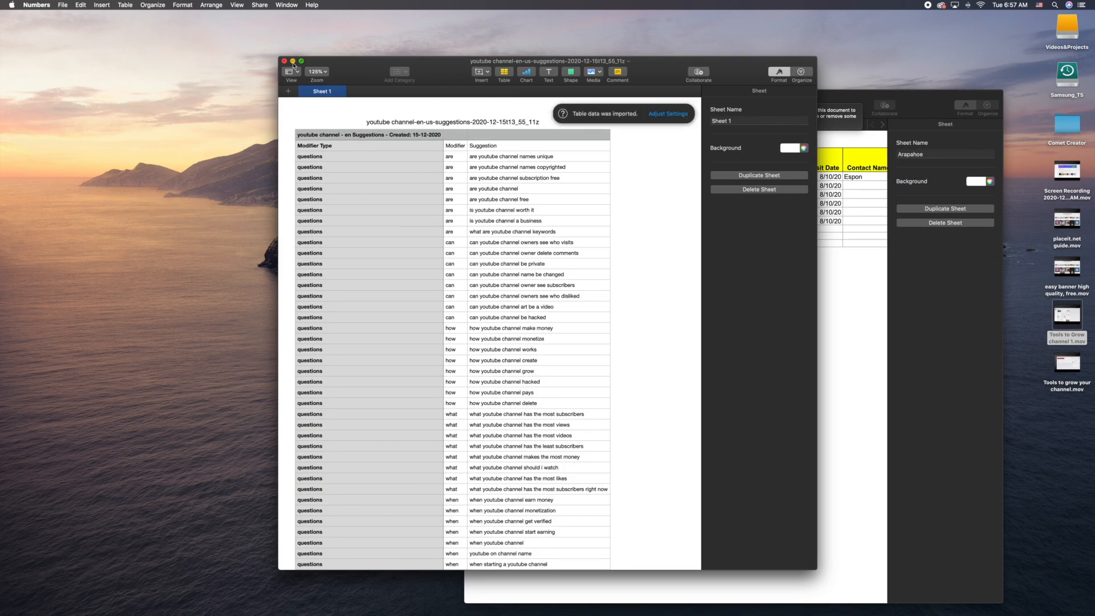
Make the imported Numbers sheet full screen and zoom out and in to review suggestion rows.
click(301, 61)
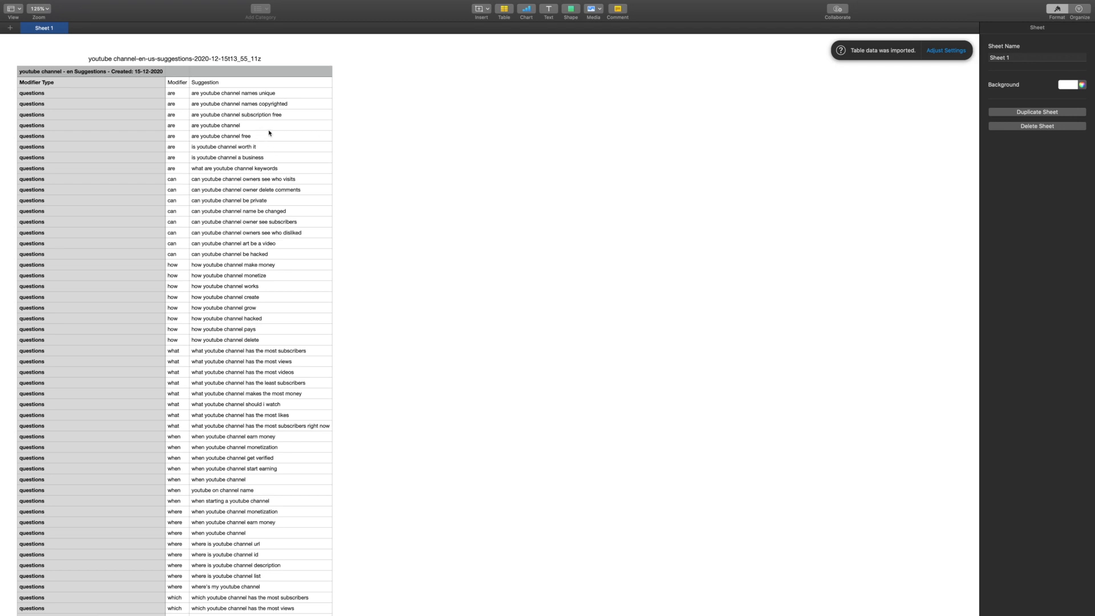
click(40, 8)
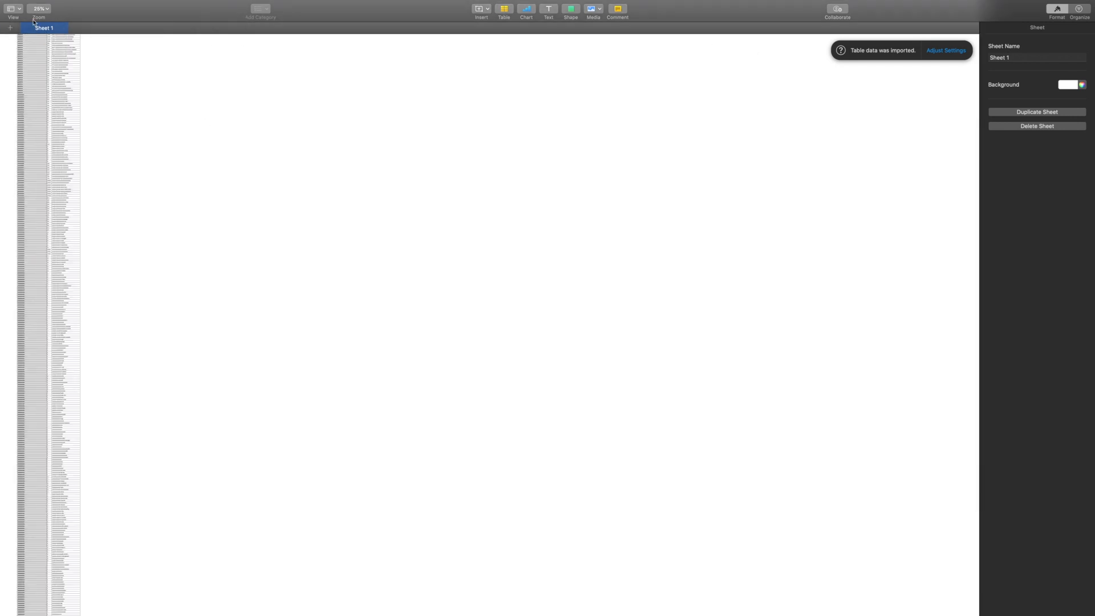
click(12, 12)
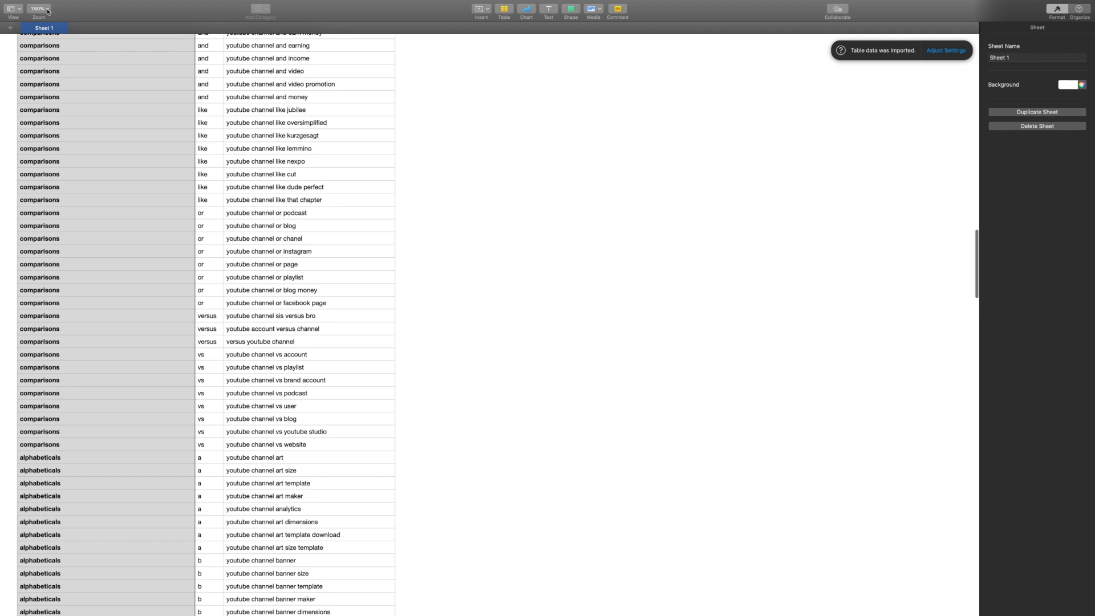
click(40, 8)
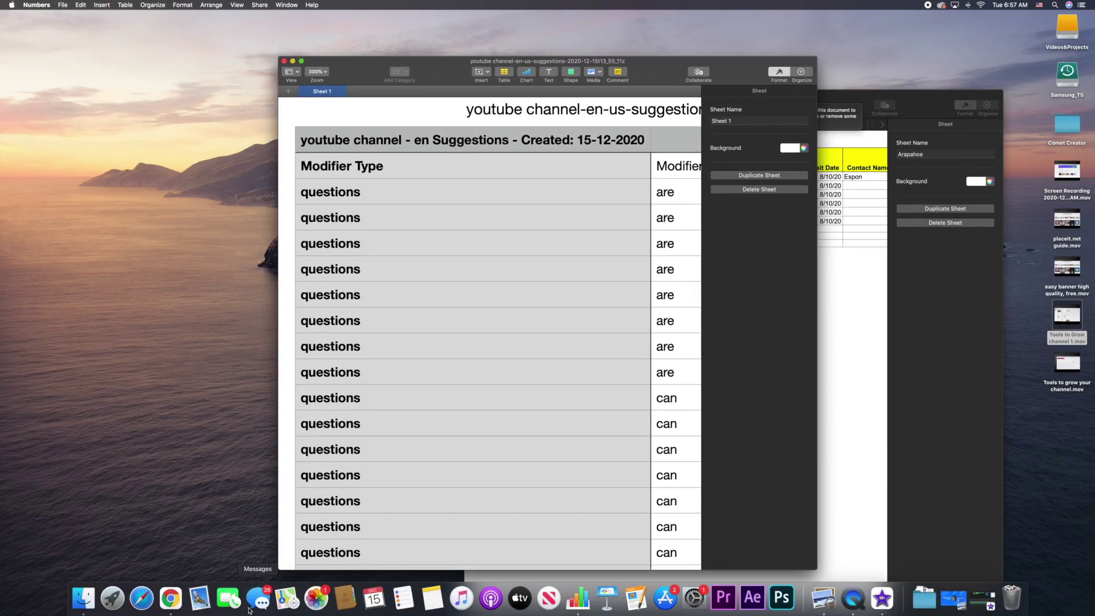
Switch back to Chrome's YouTube tab showing the 77/100 keyword score.
click(170, 598)
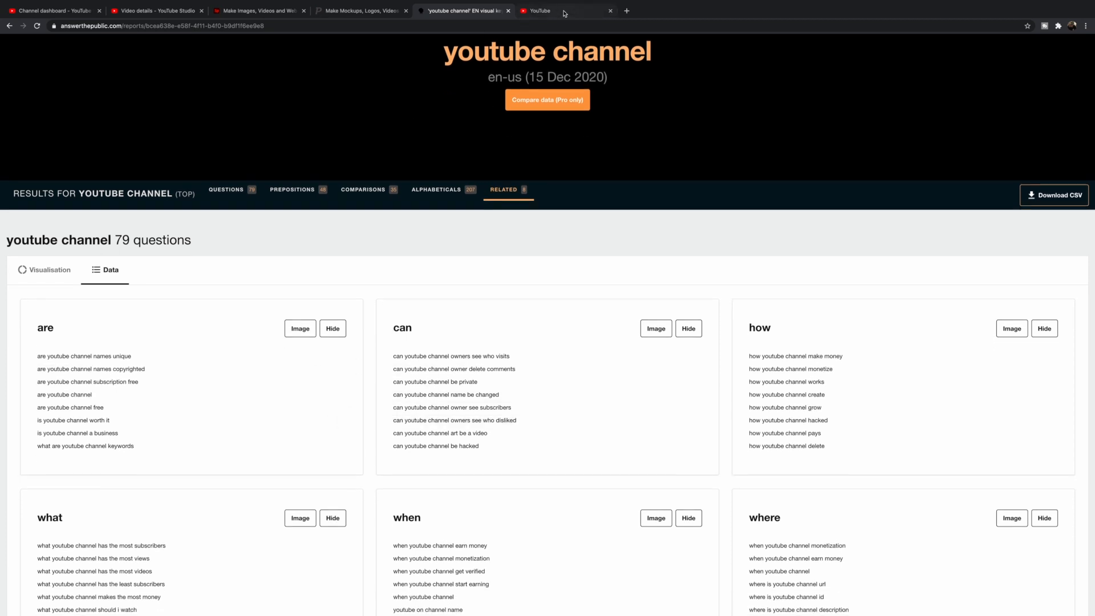
click(546, 10)
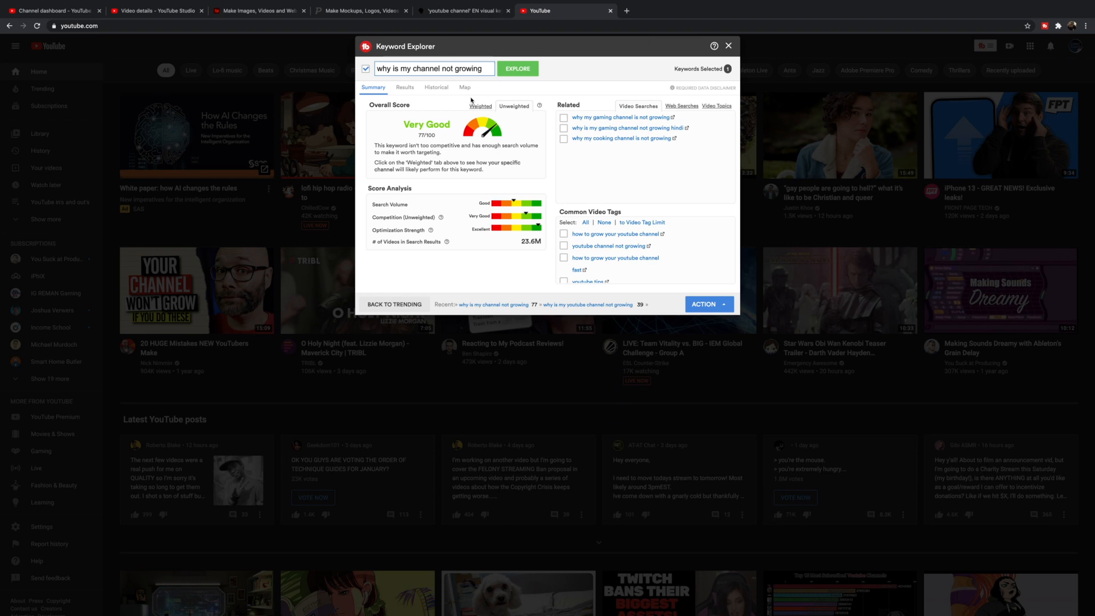
mouse_move(519, 153)
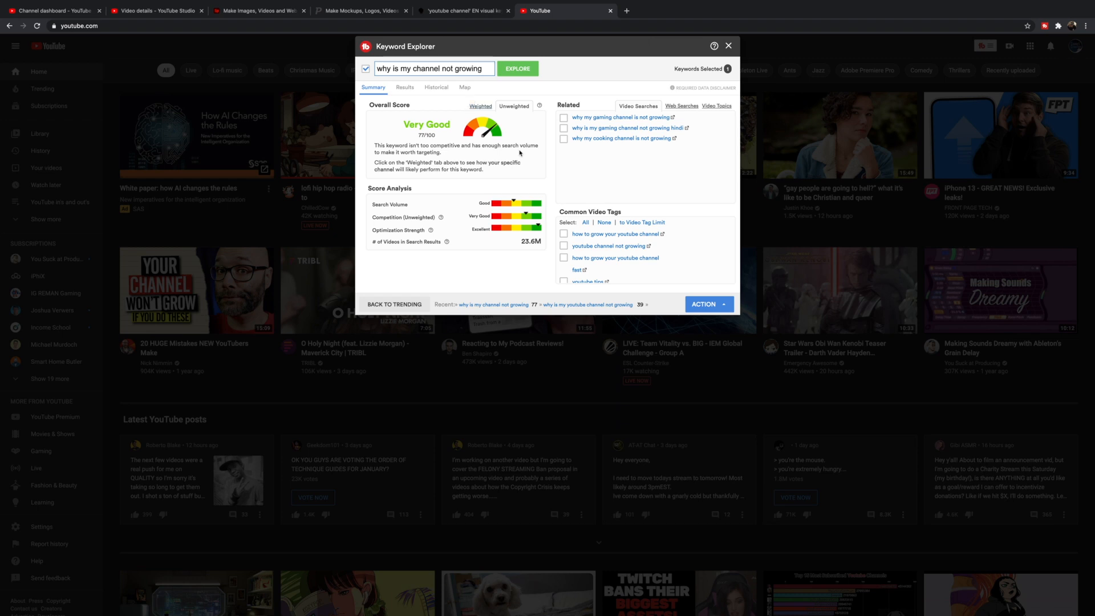